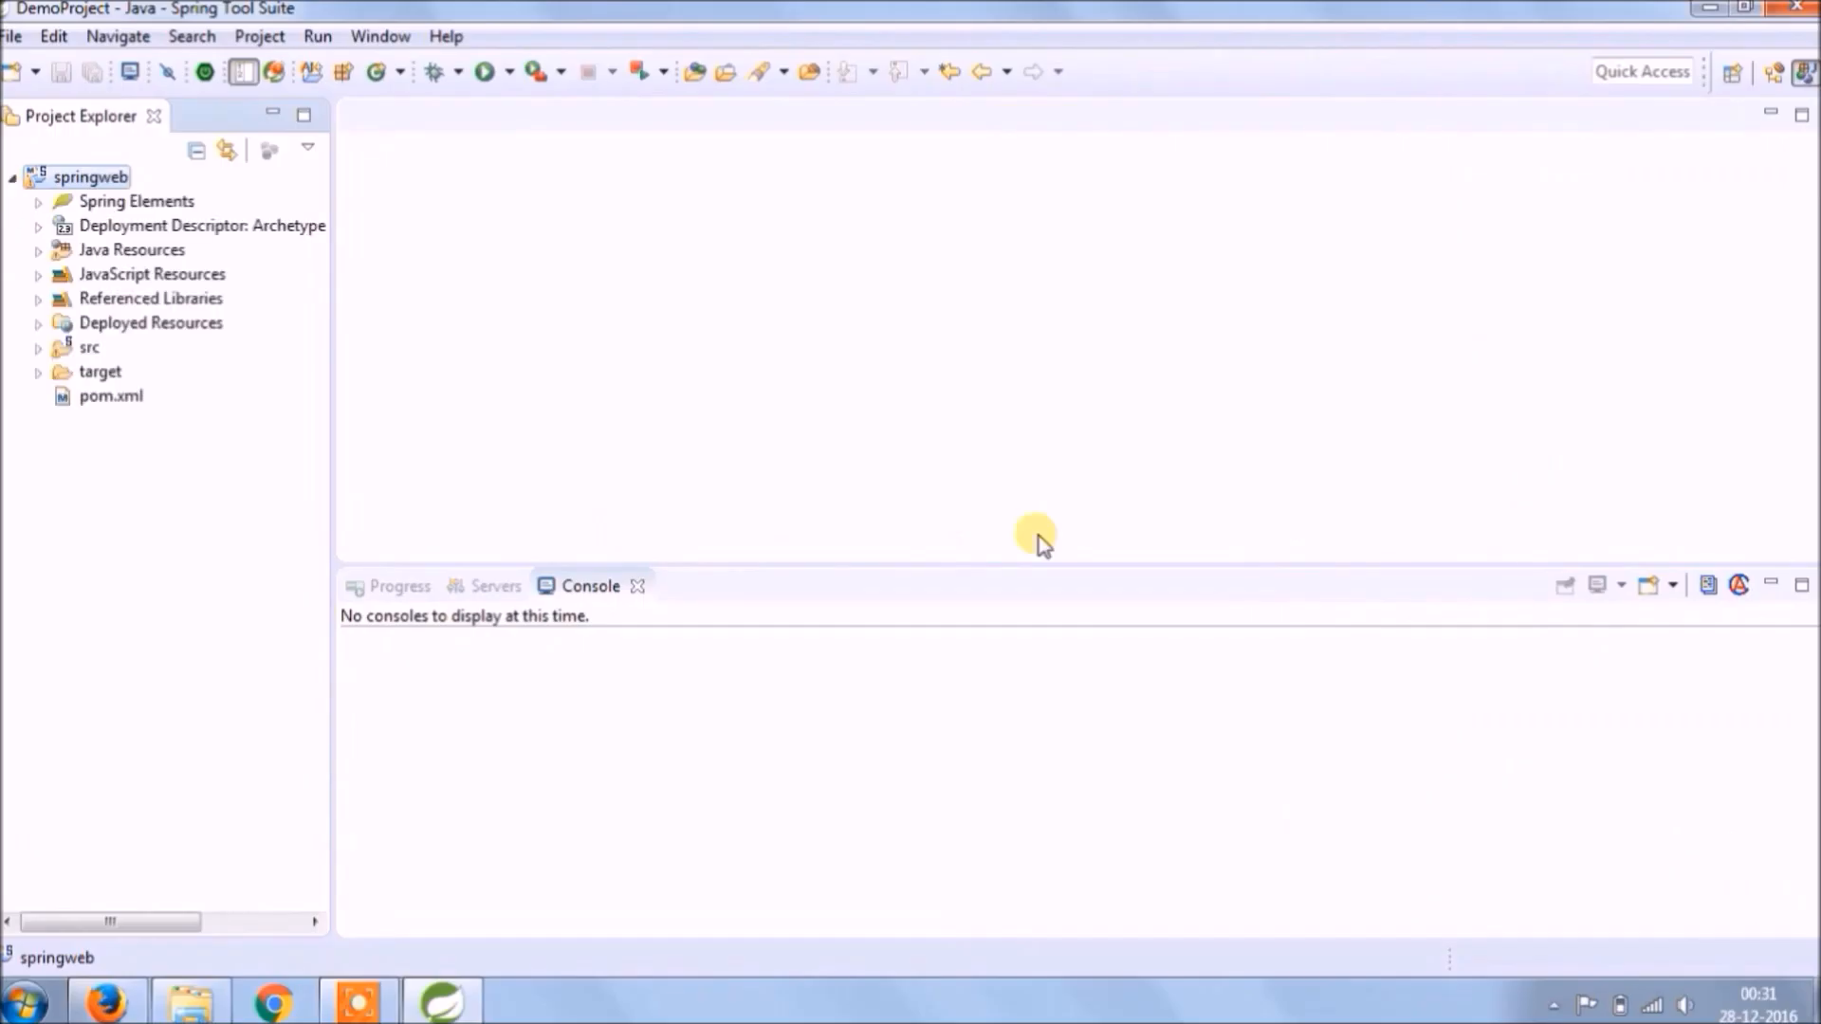
Run springweb as a Maven build and watch the 5- and 10-second scheduled job logs
{"action": "right_click", "coordinate": [89, 176]}
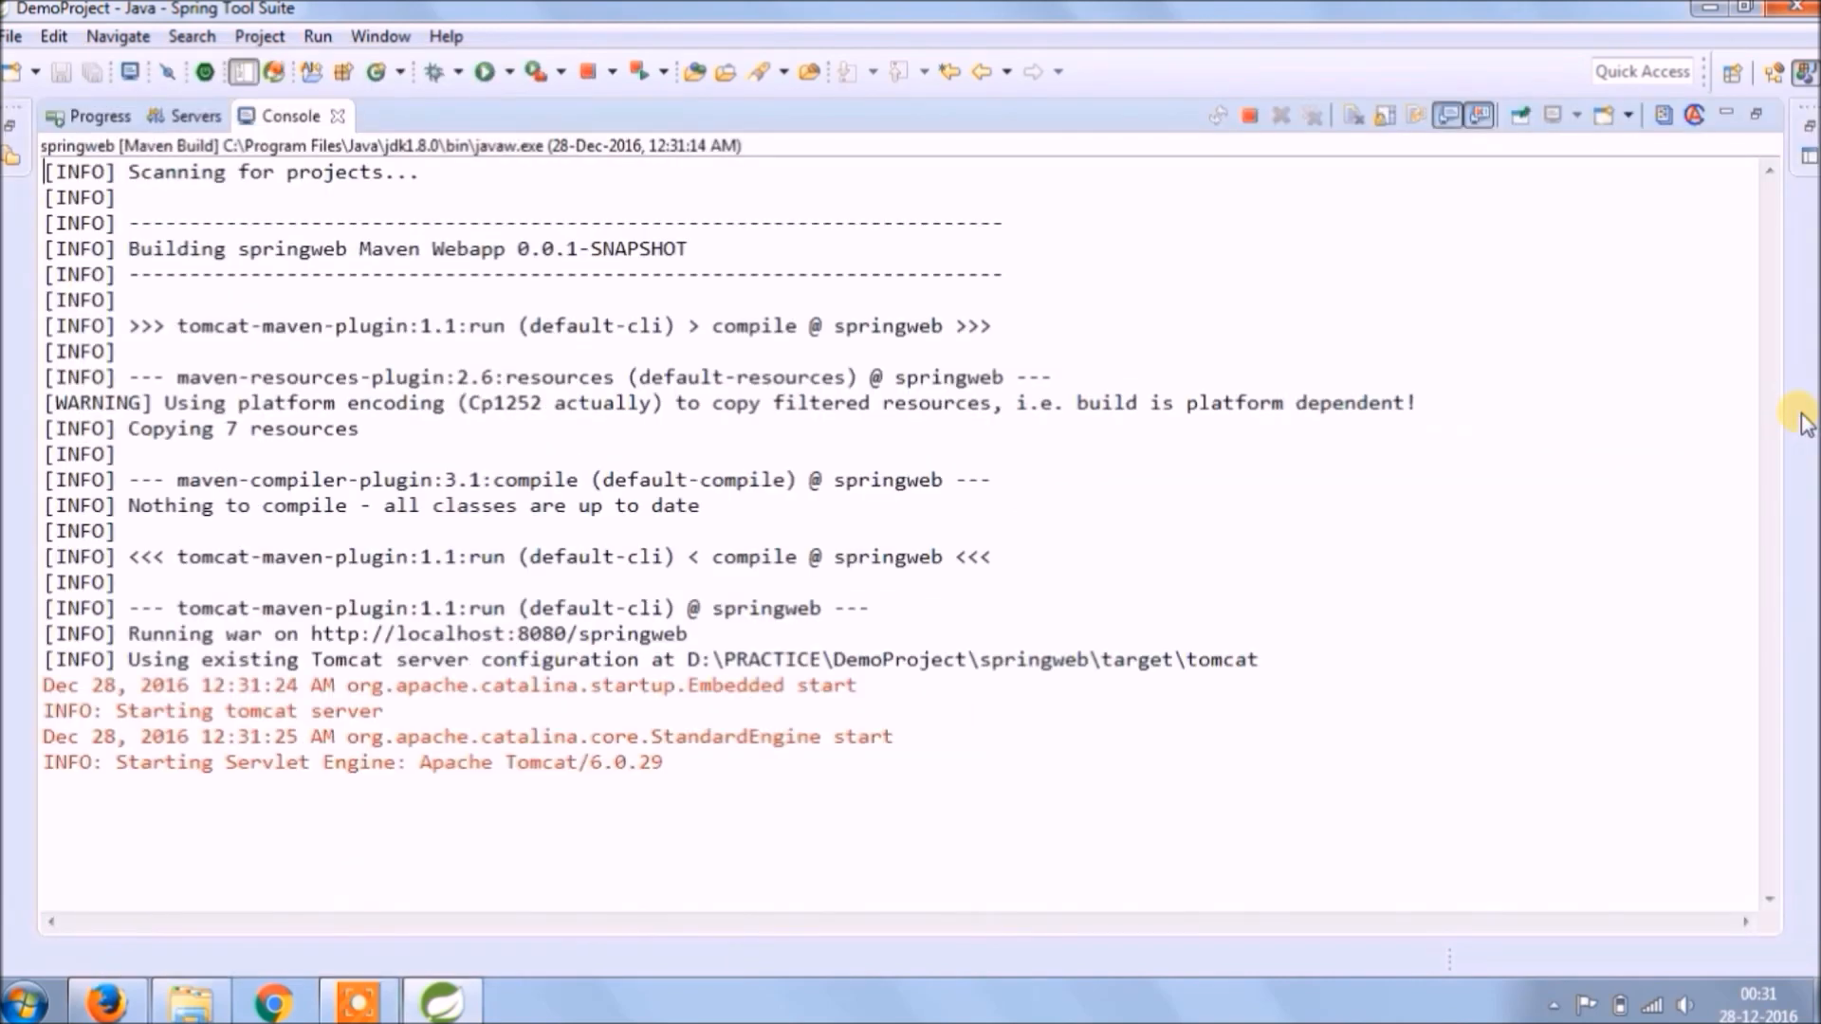
{"action": "scroll", "scroll_direction": "down", "scroll_amount": 3}
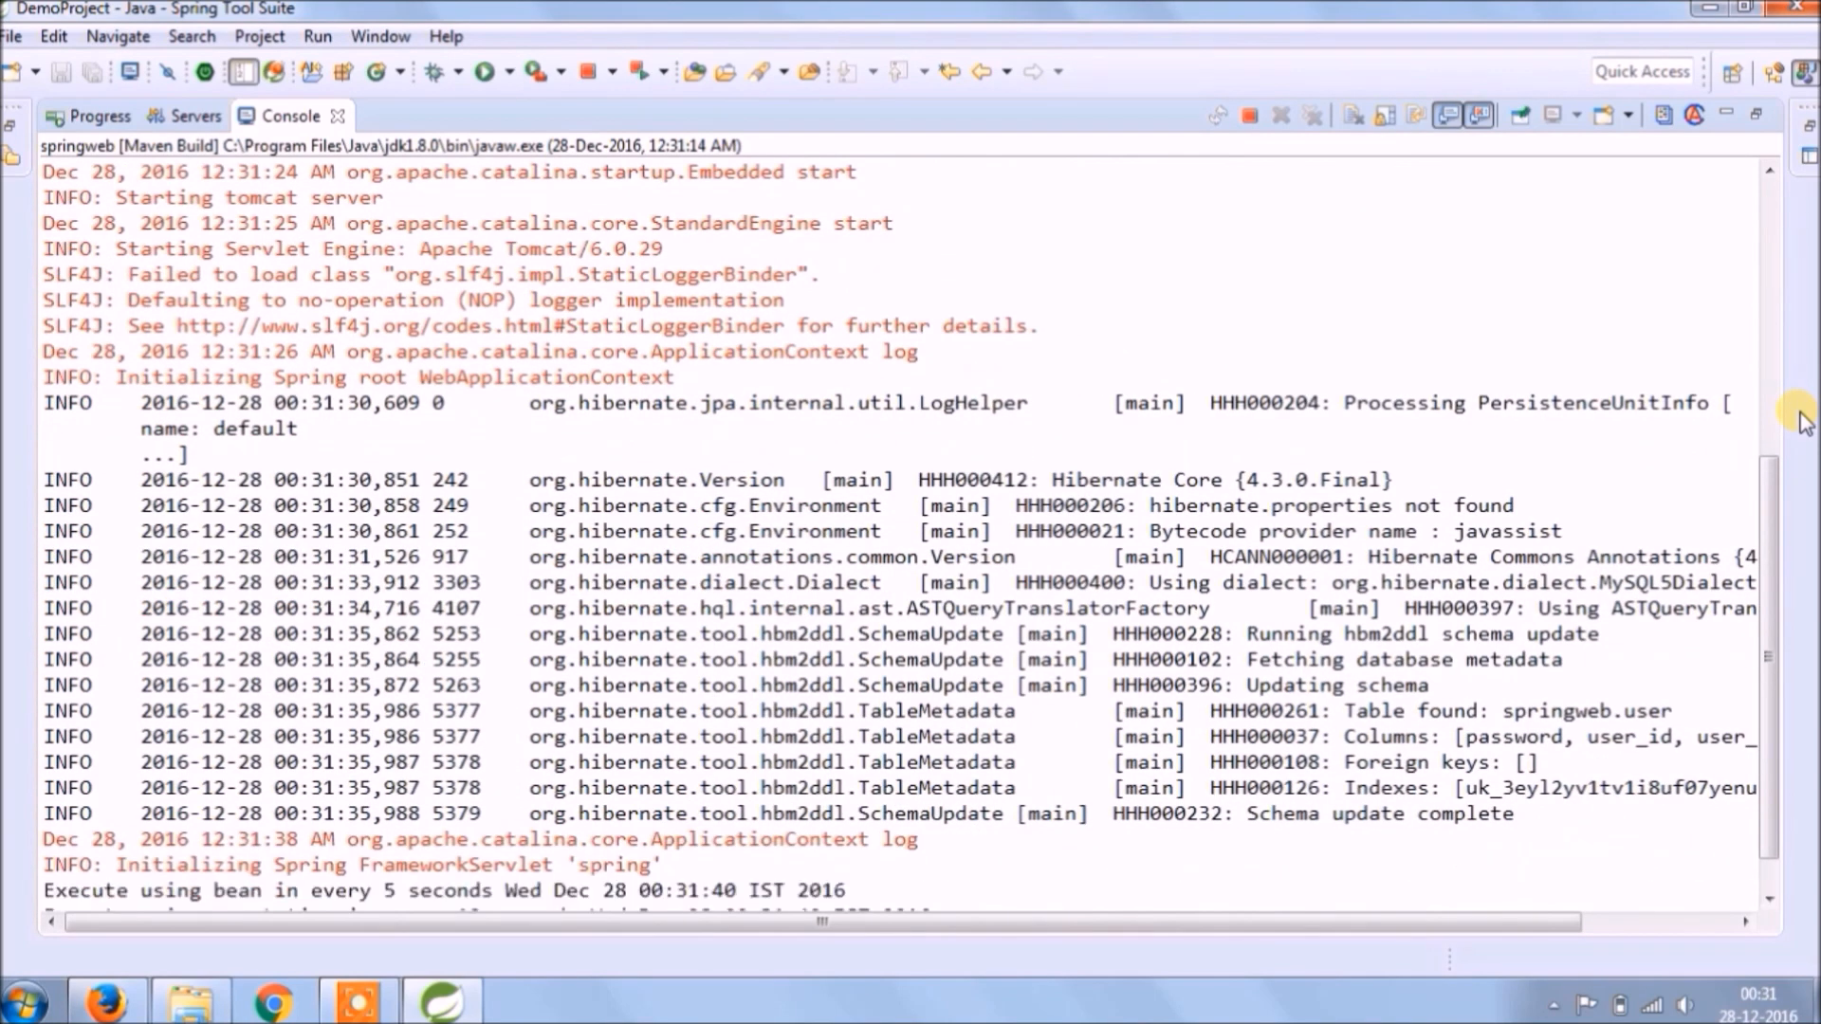
{"action": "scroll", "scroll_direction": "down", "scroll_amount": 3}
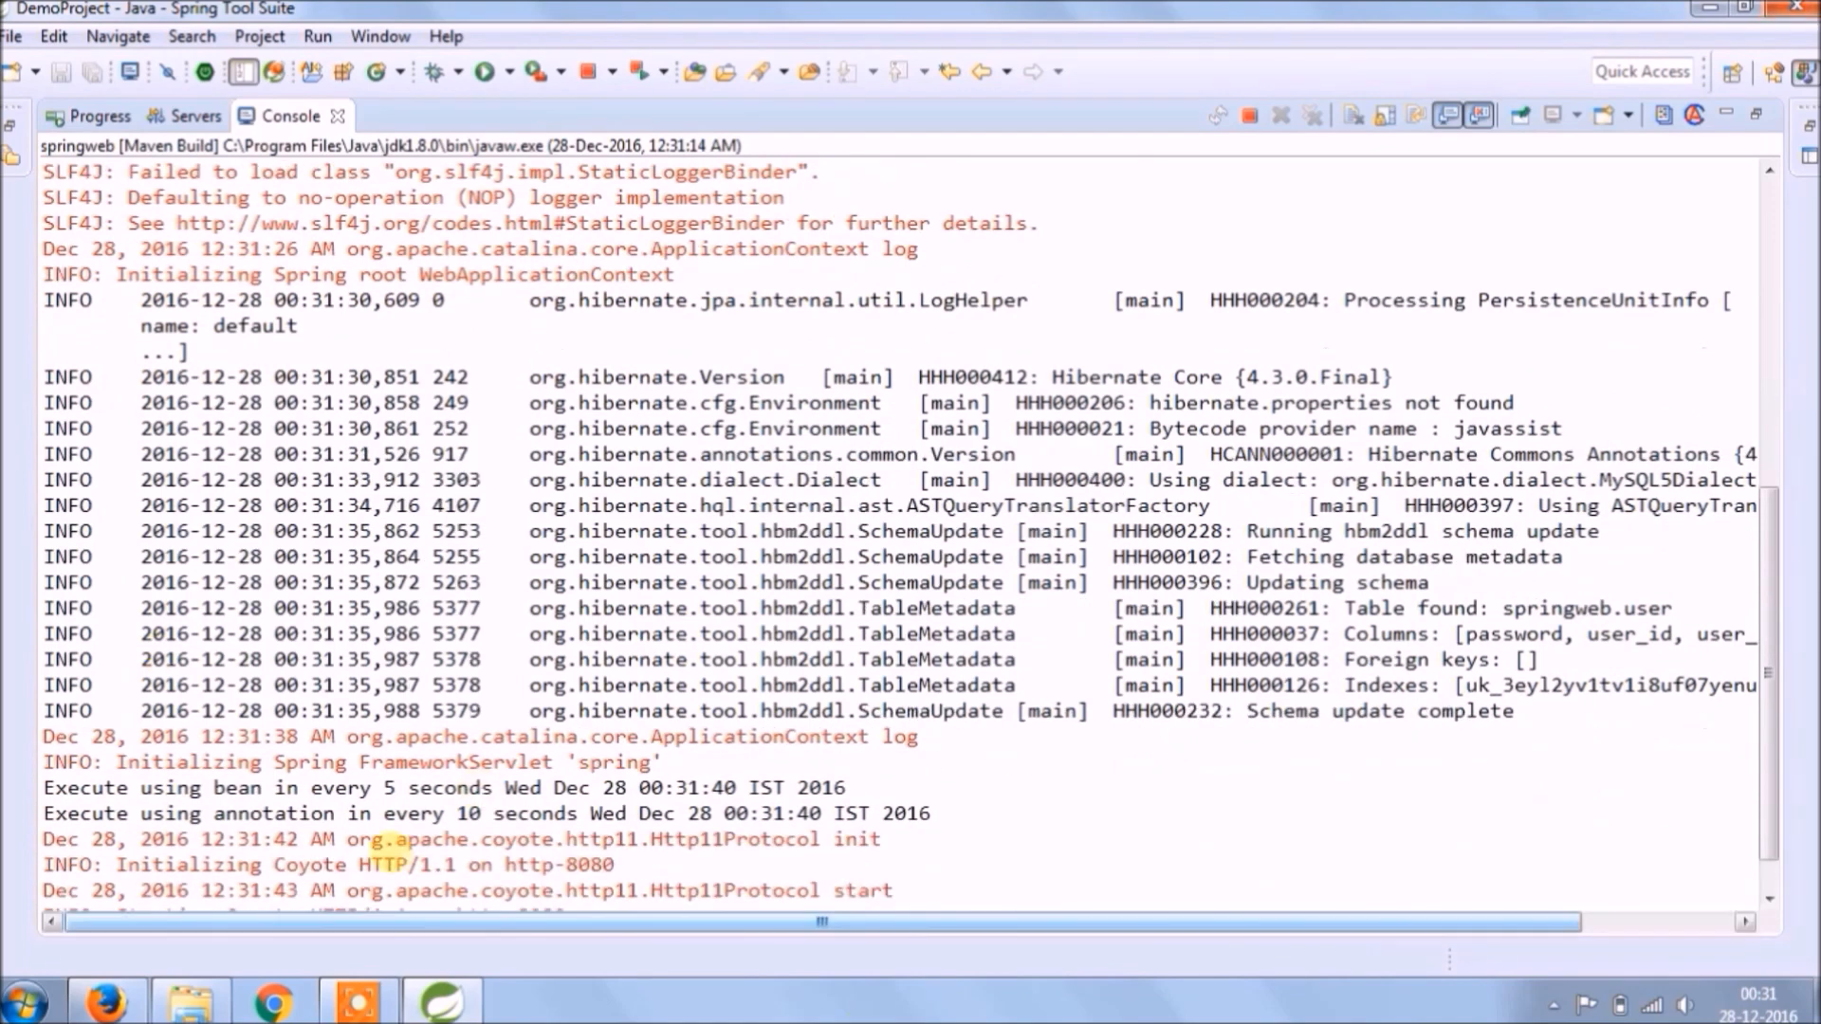
{"action": "scroll", "scroll_direction": "down", "scroll_amount": 3}
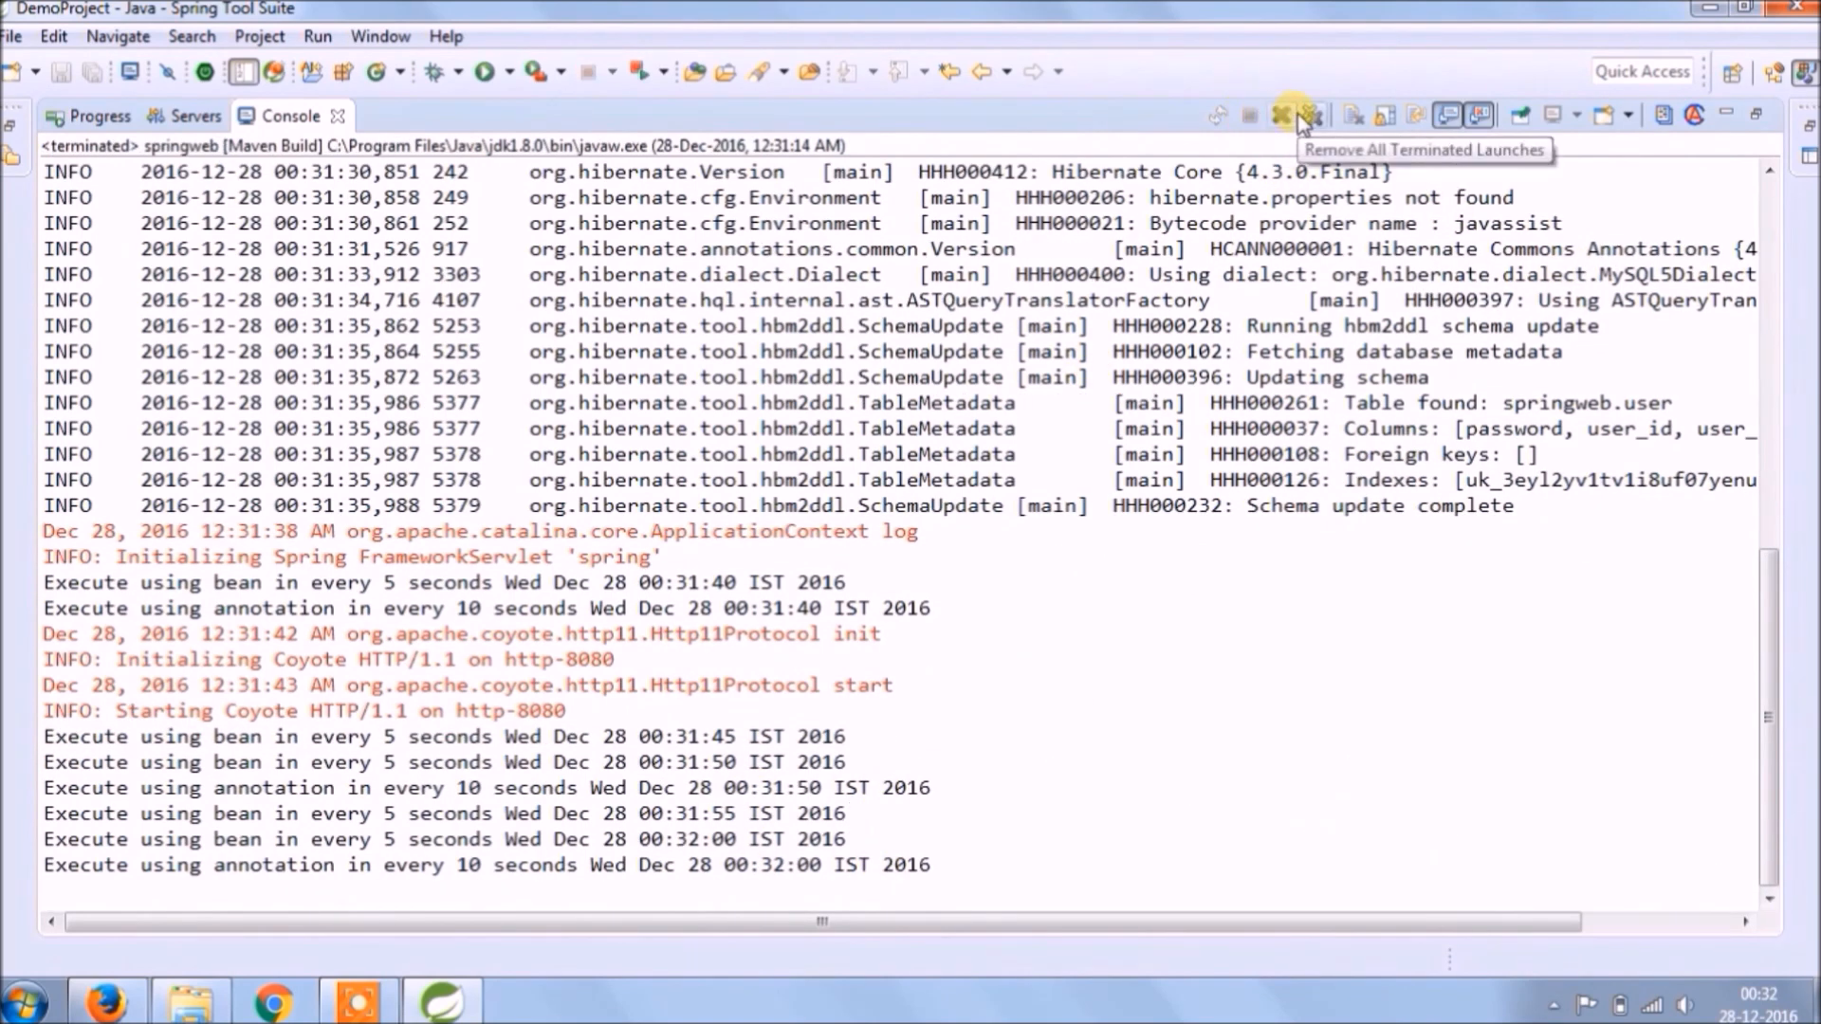
Clear the finished run from the console and search Google for the Quartz scheduler Maven dependency
{"action": "left_click", "coordinate": [1281, 114]}
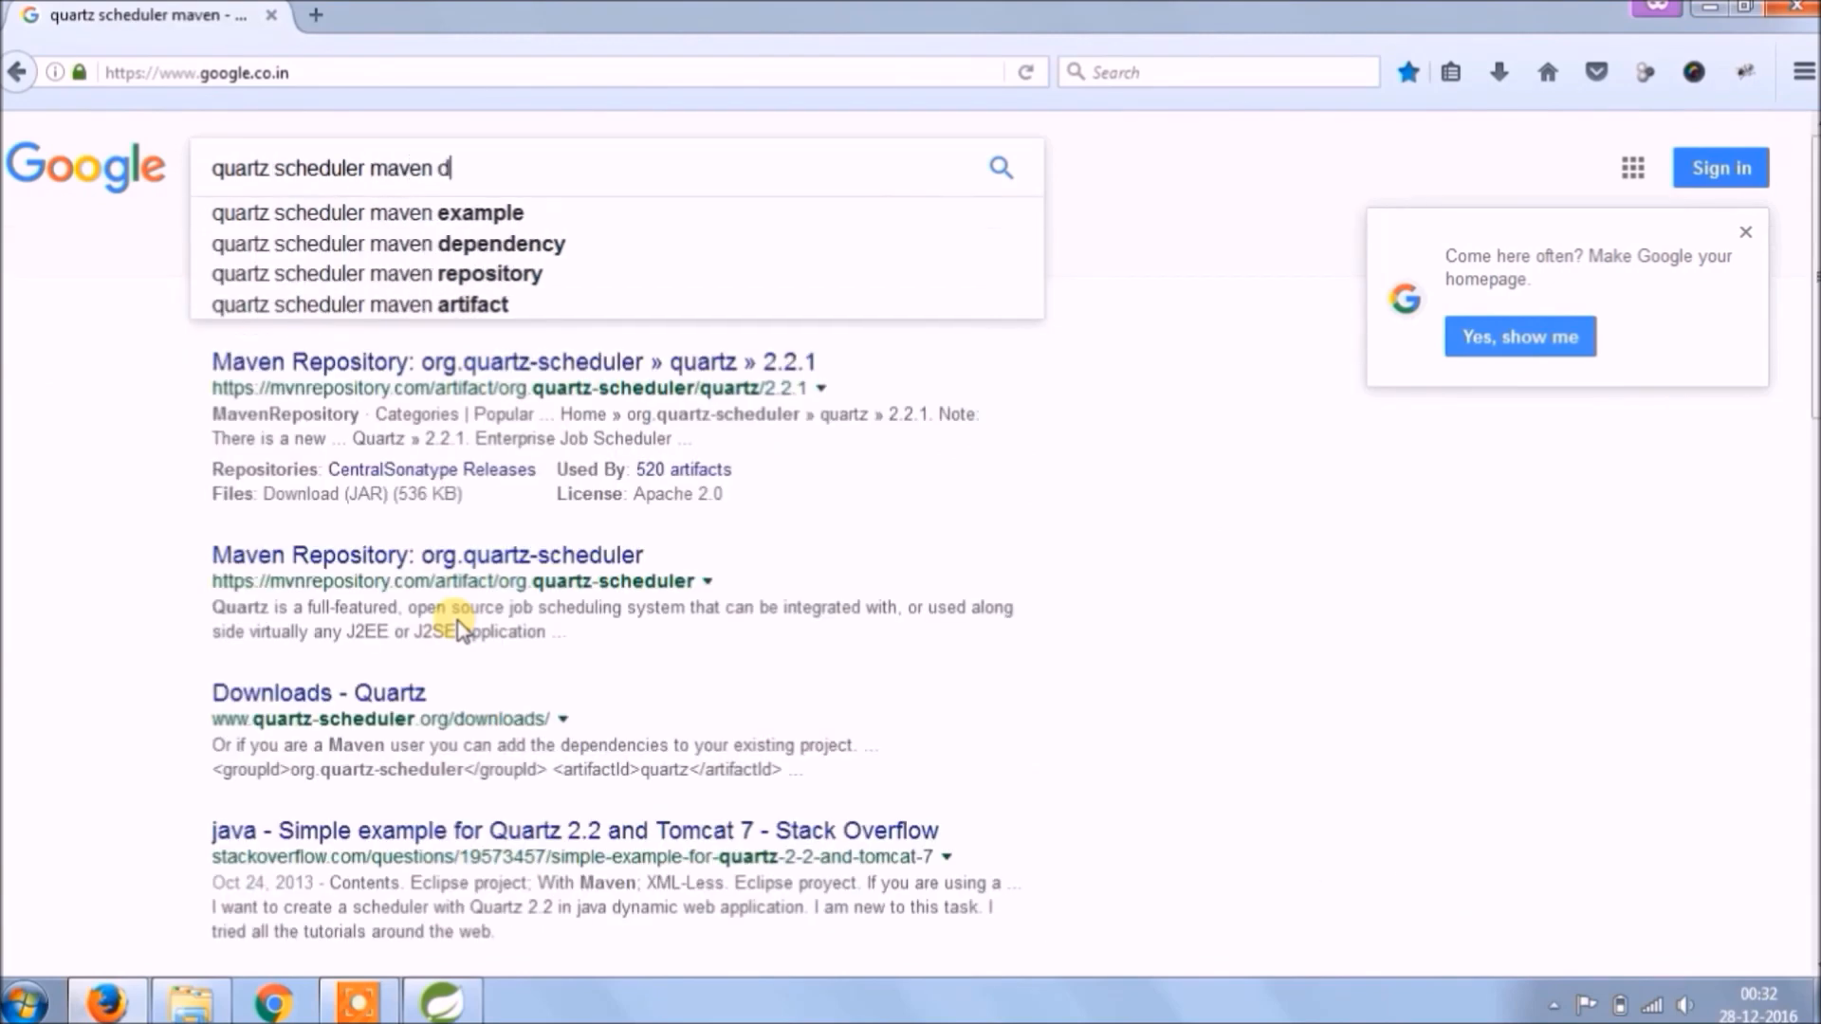
{"action": "left_click", "coordinate": [512, 361]}
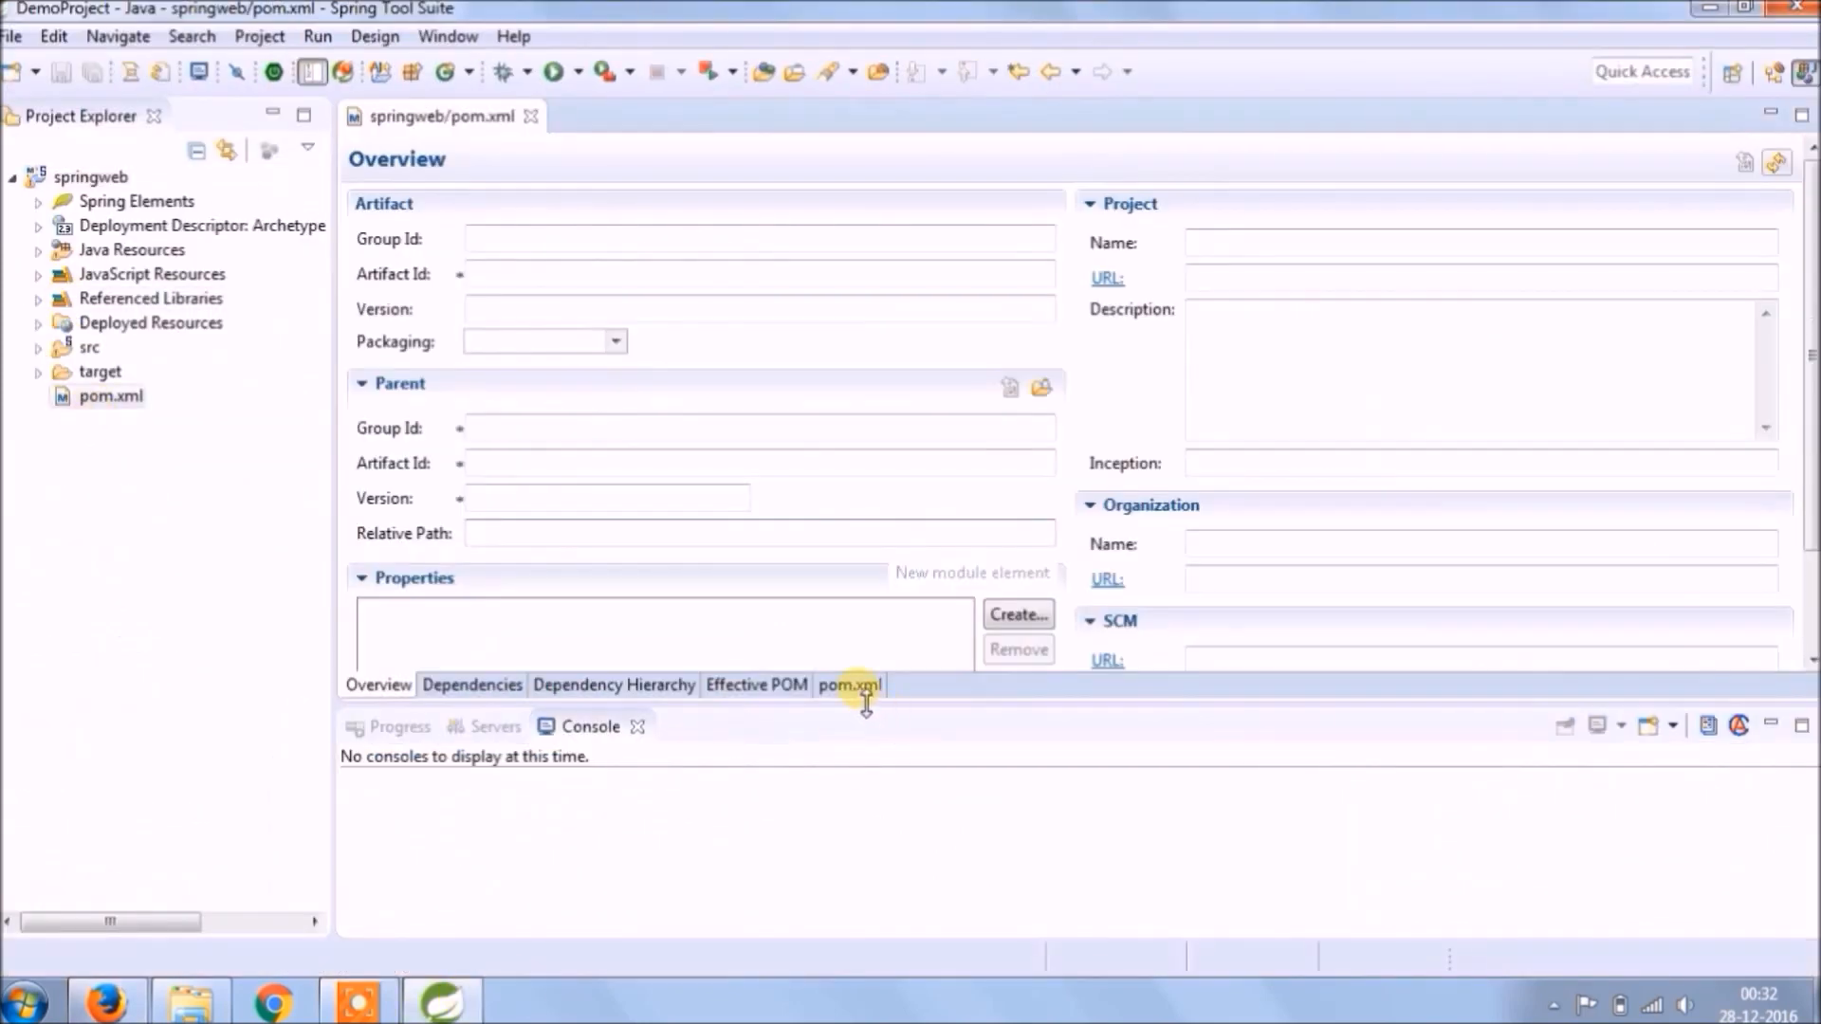
In pom.xml source, add property quartz.version 2.2.1, set the quartz version to ${quartz.version}, and save
{"action": "left_click", "coordinate": [849, 684]}
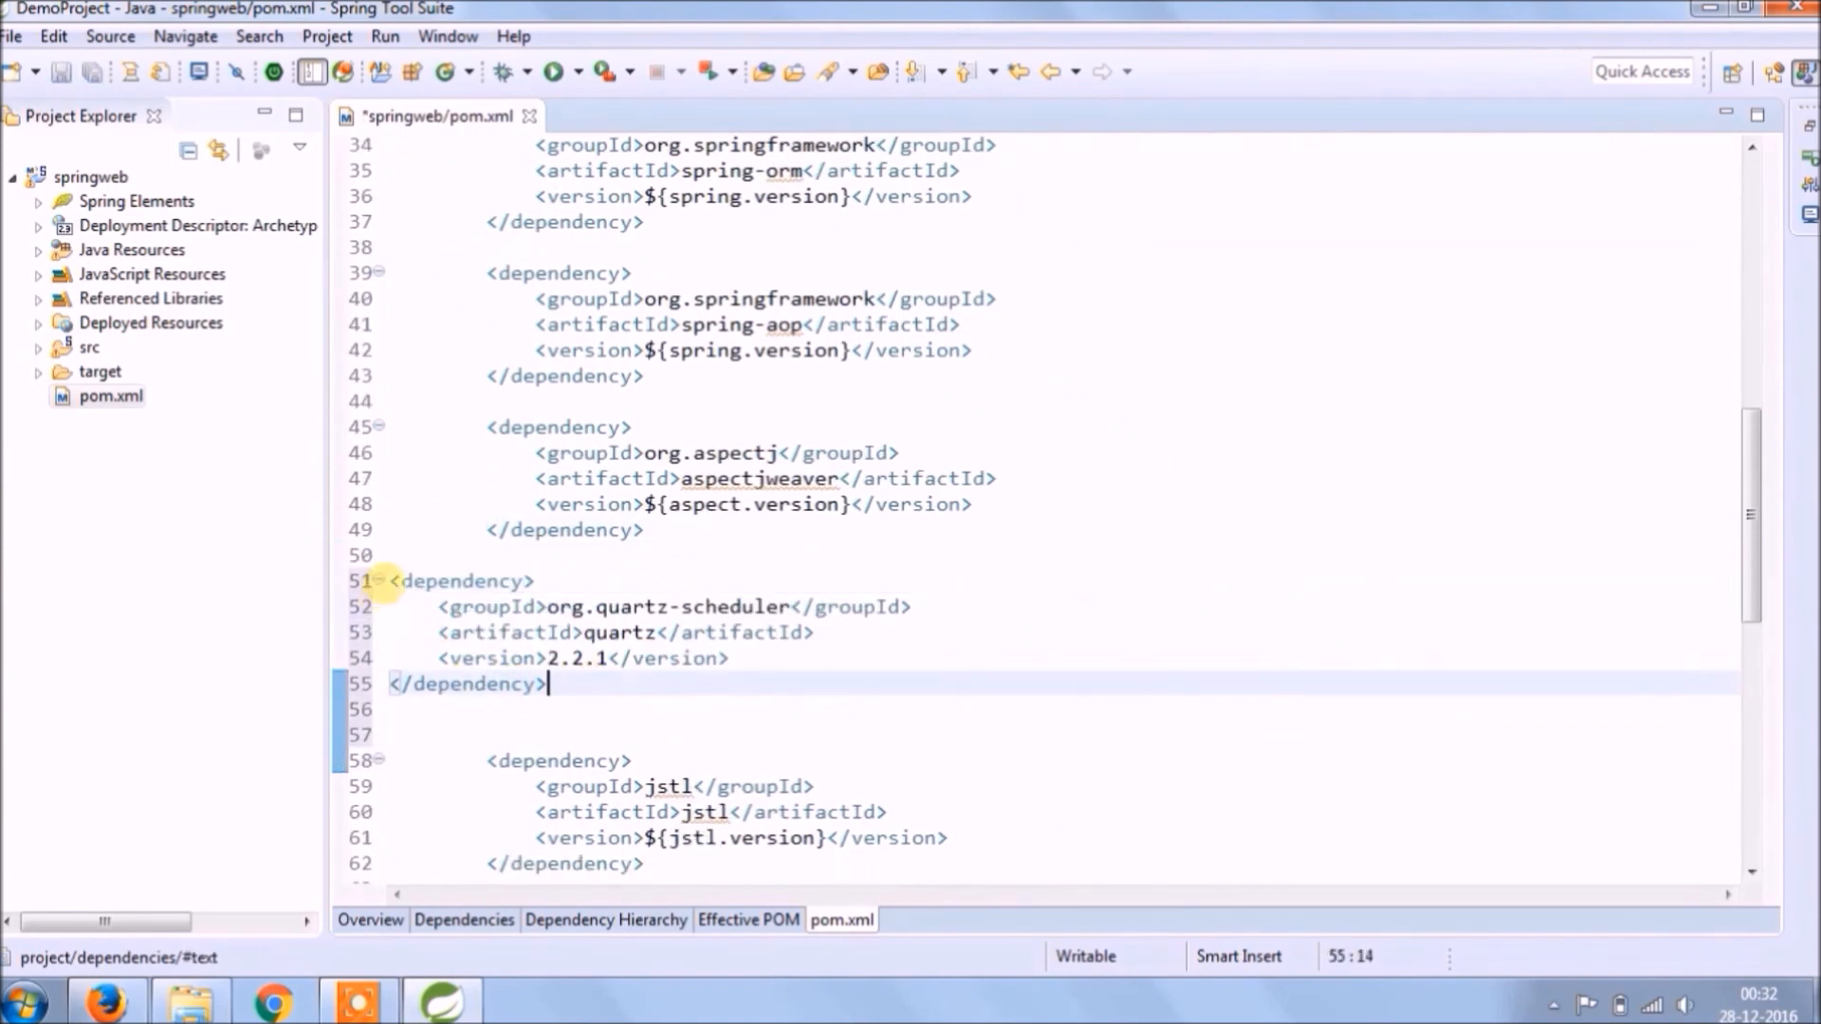
{"action": "double_click", "coordinate": [679, 657]}
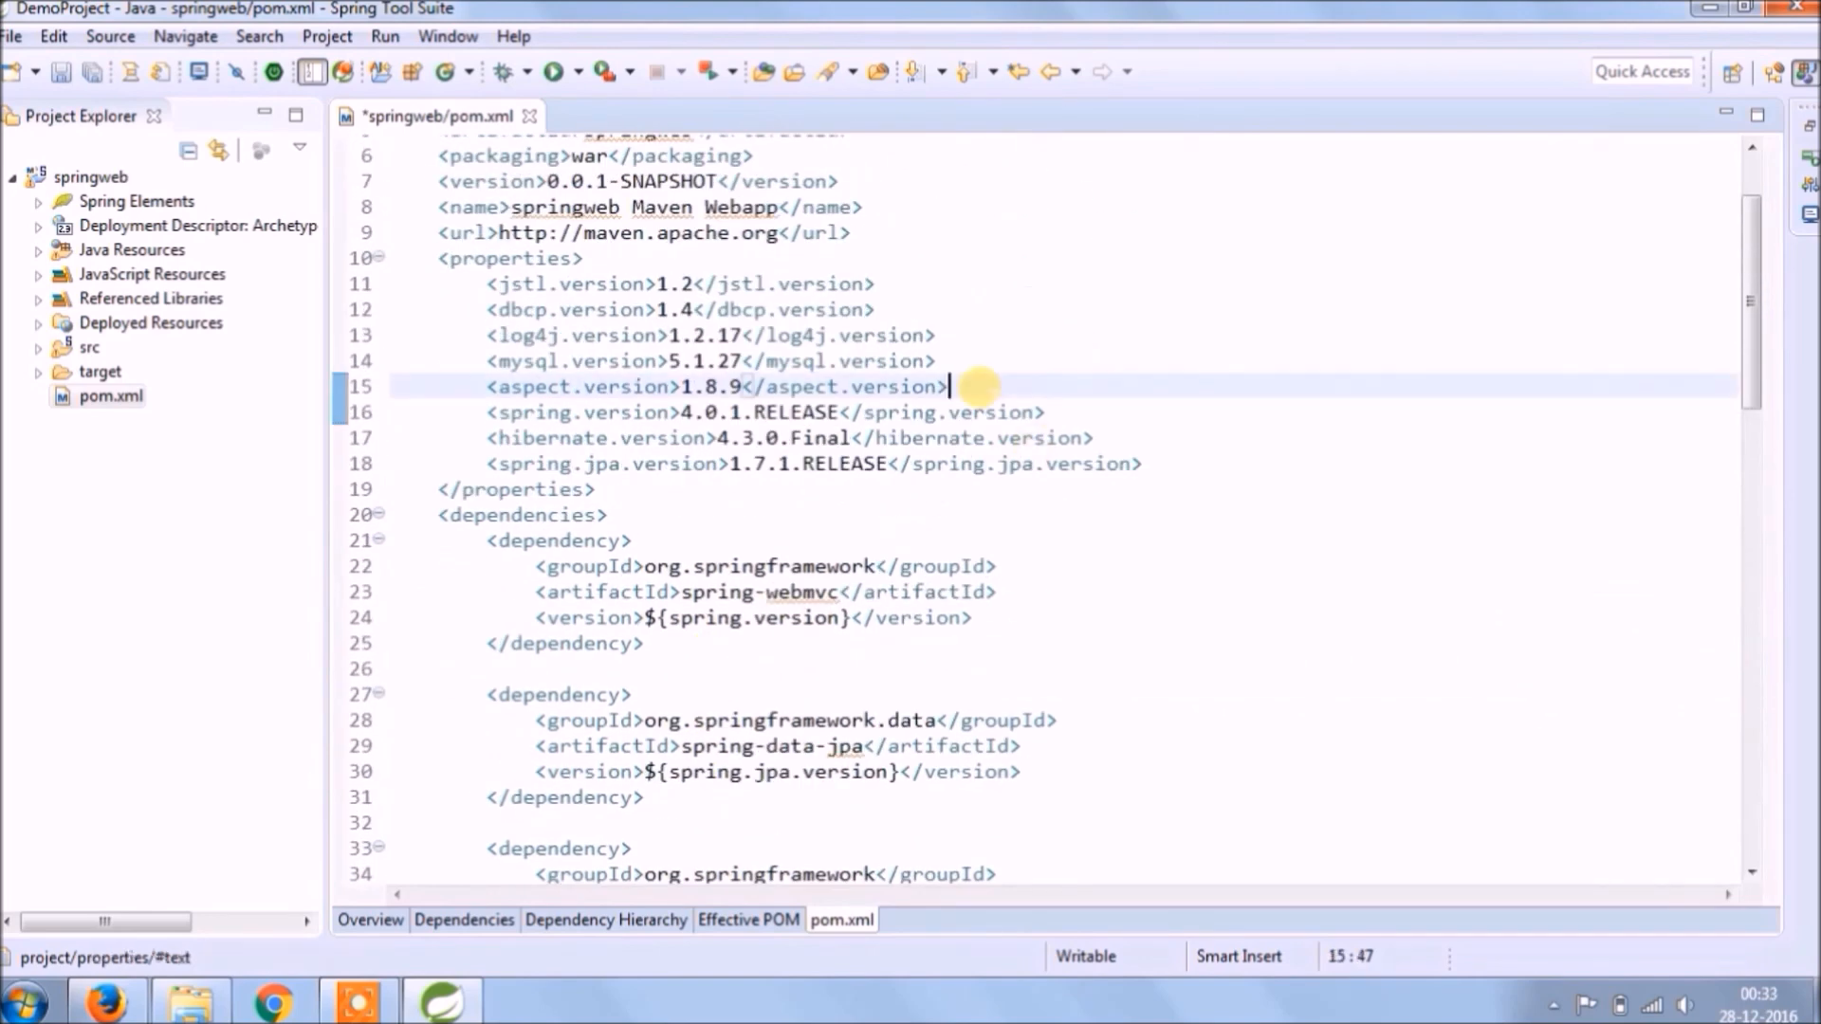
{"action": "type", "text": "<quartz."}
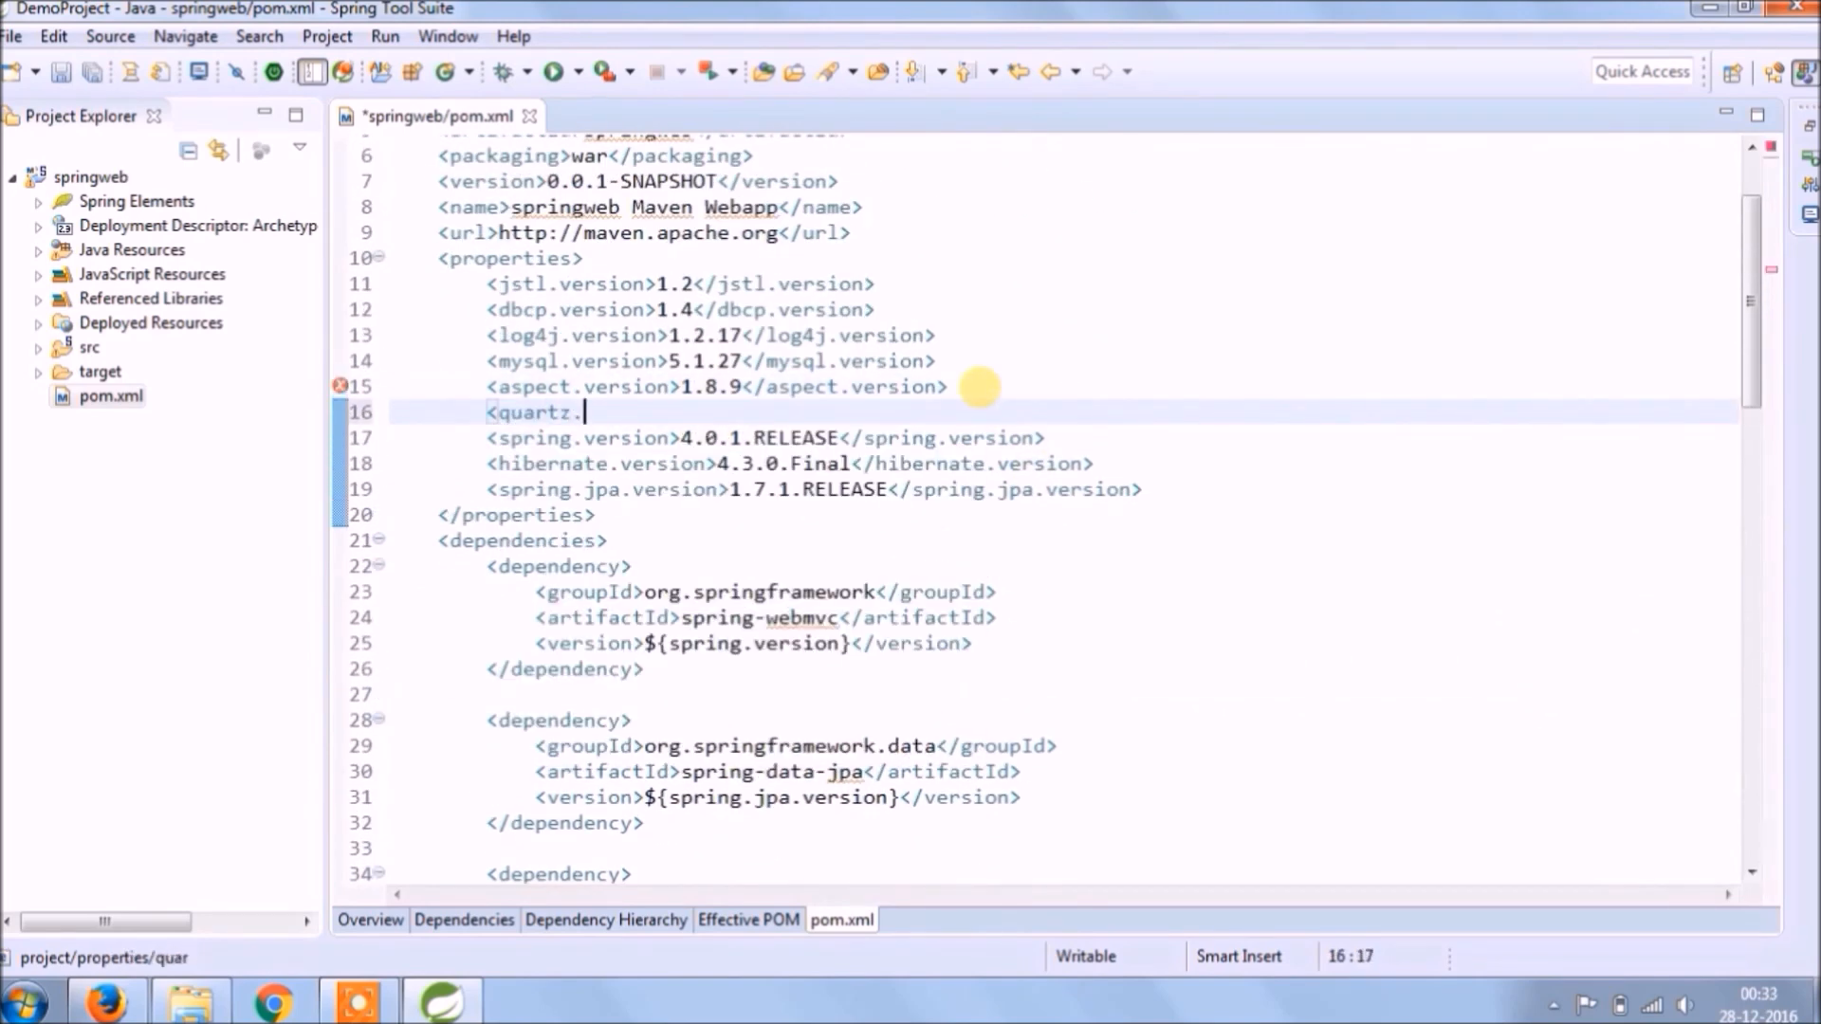
{"action": "type", "text": "version>2.2.1</quartz.version>"}
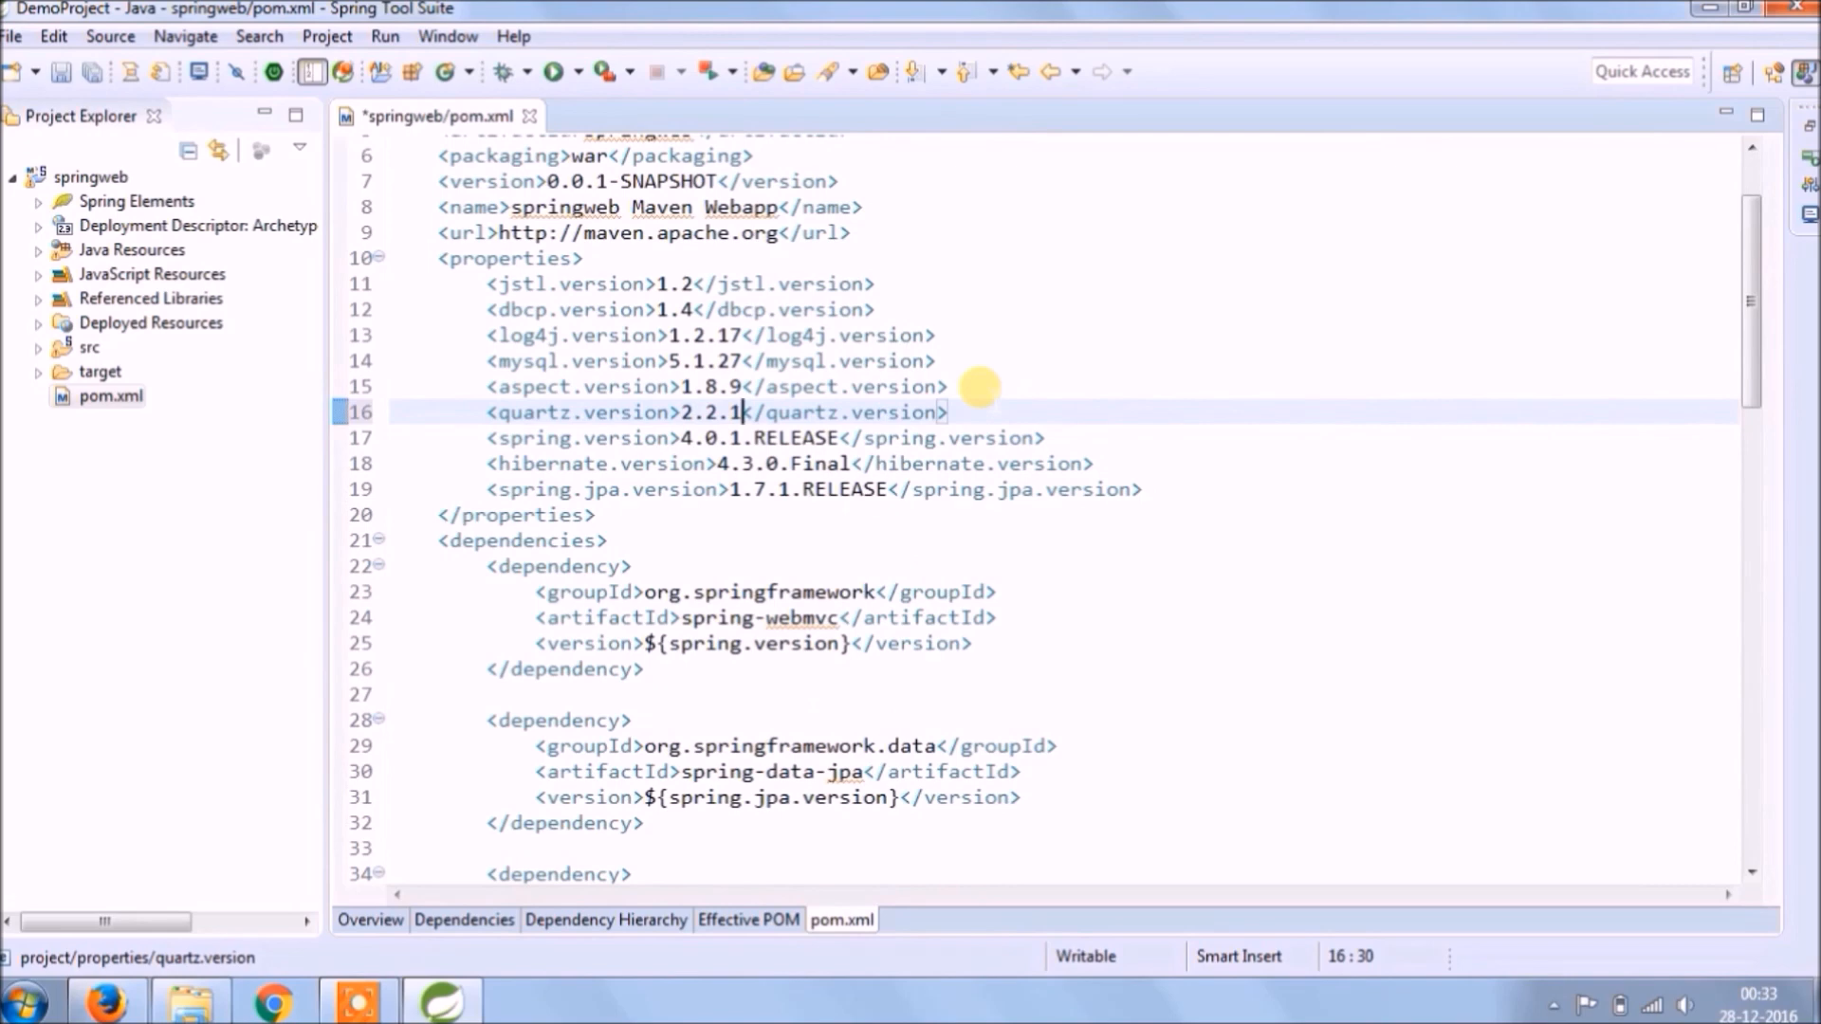
{"action": "double_click", "coordinate": [578, 411]}
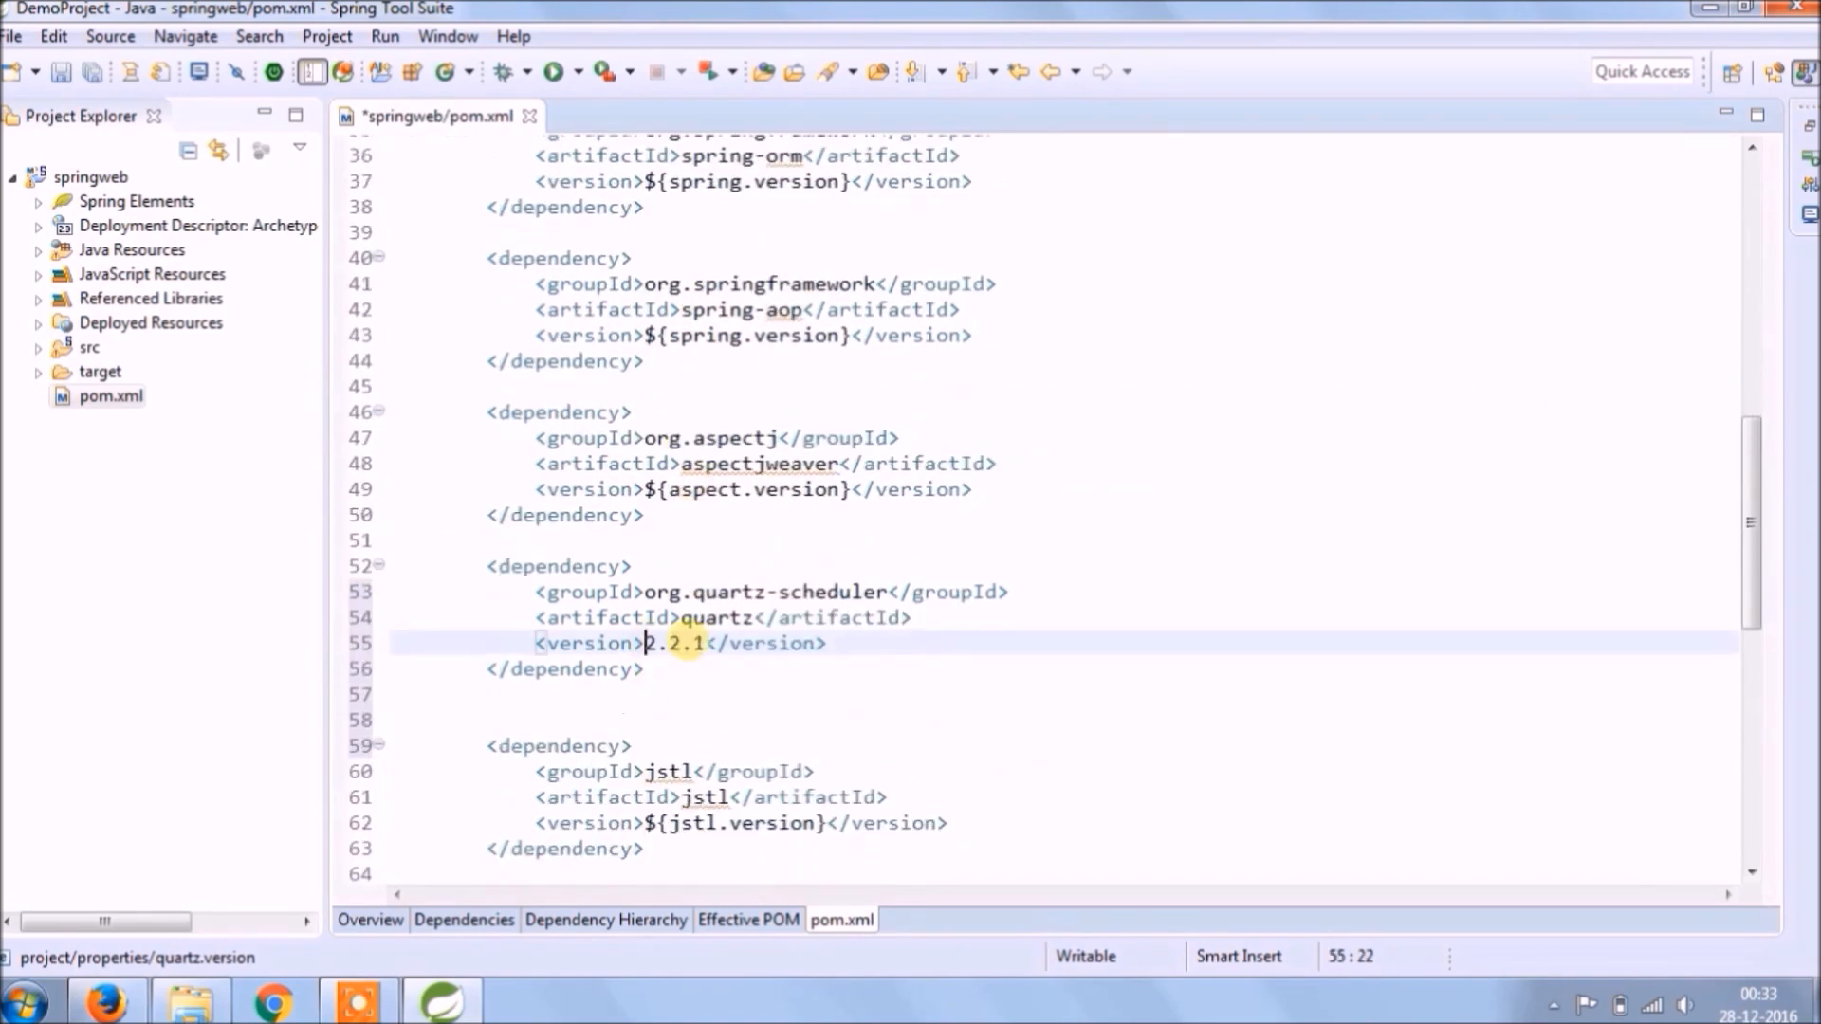
{"action": "type", "text": "${quartz.version}"}
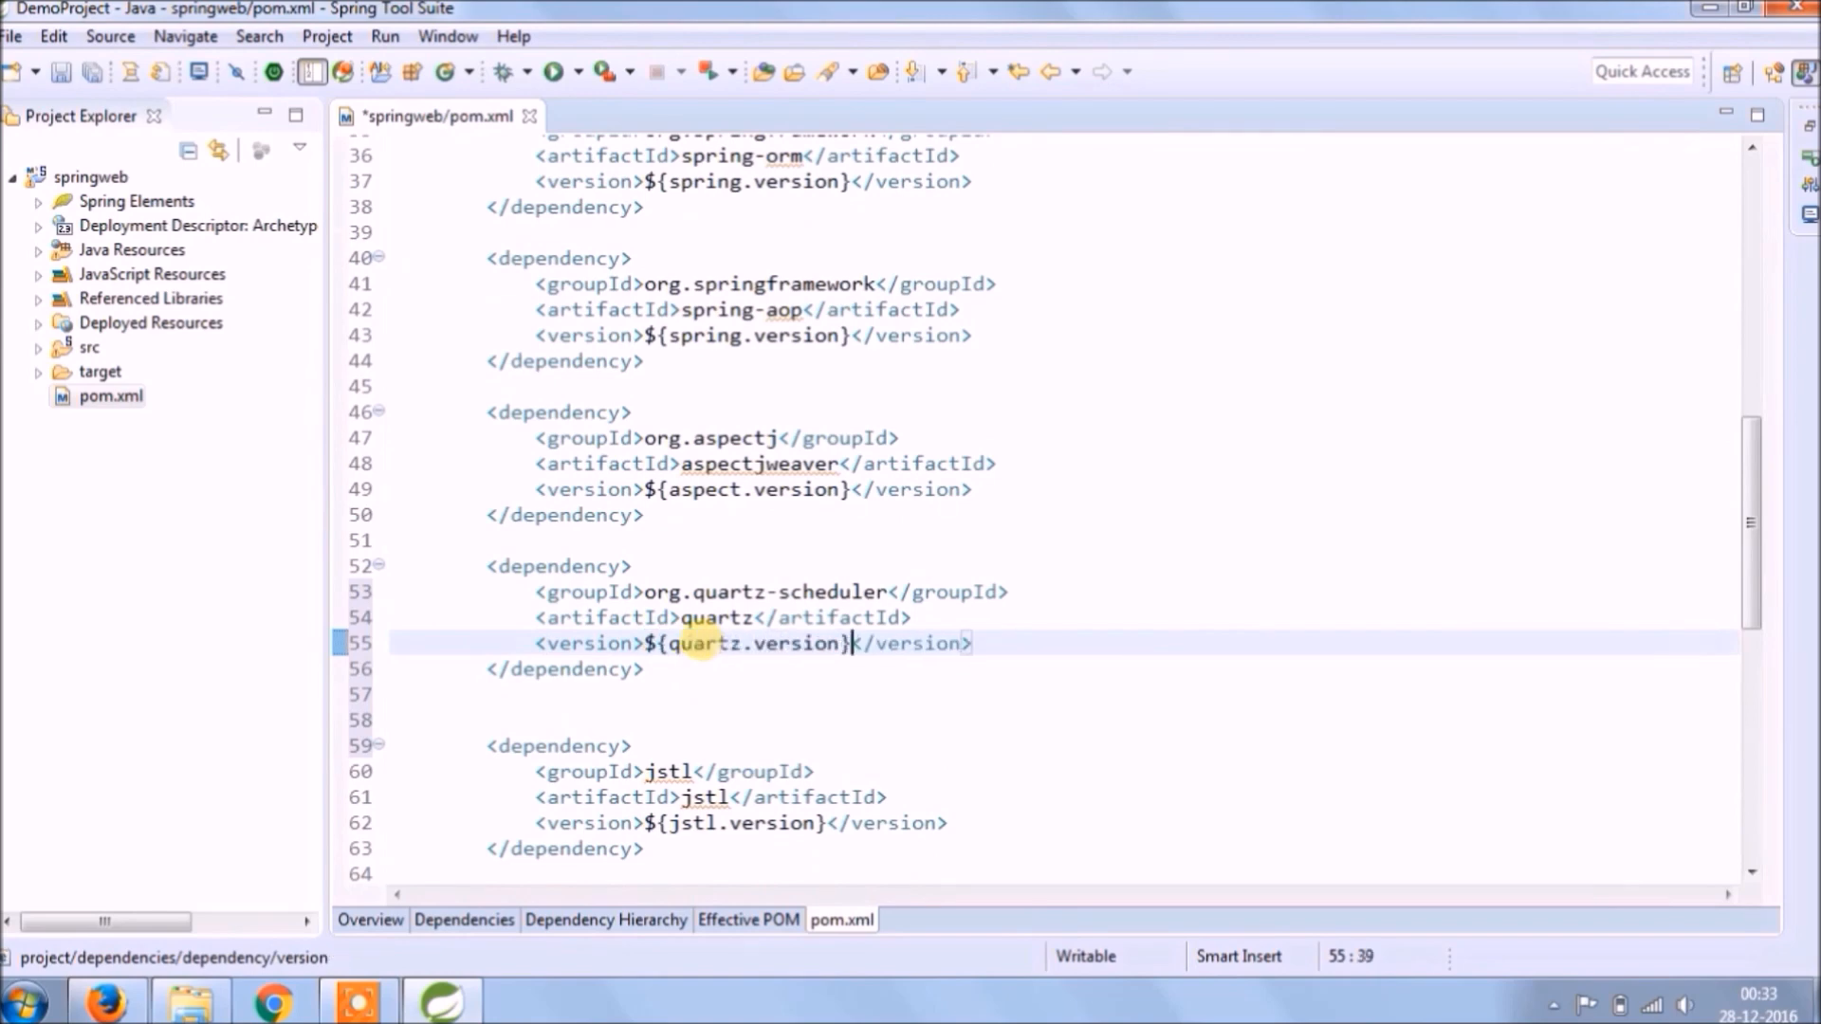
{"action": "key", "text": "ctrl+s"}
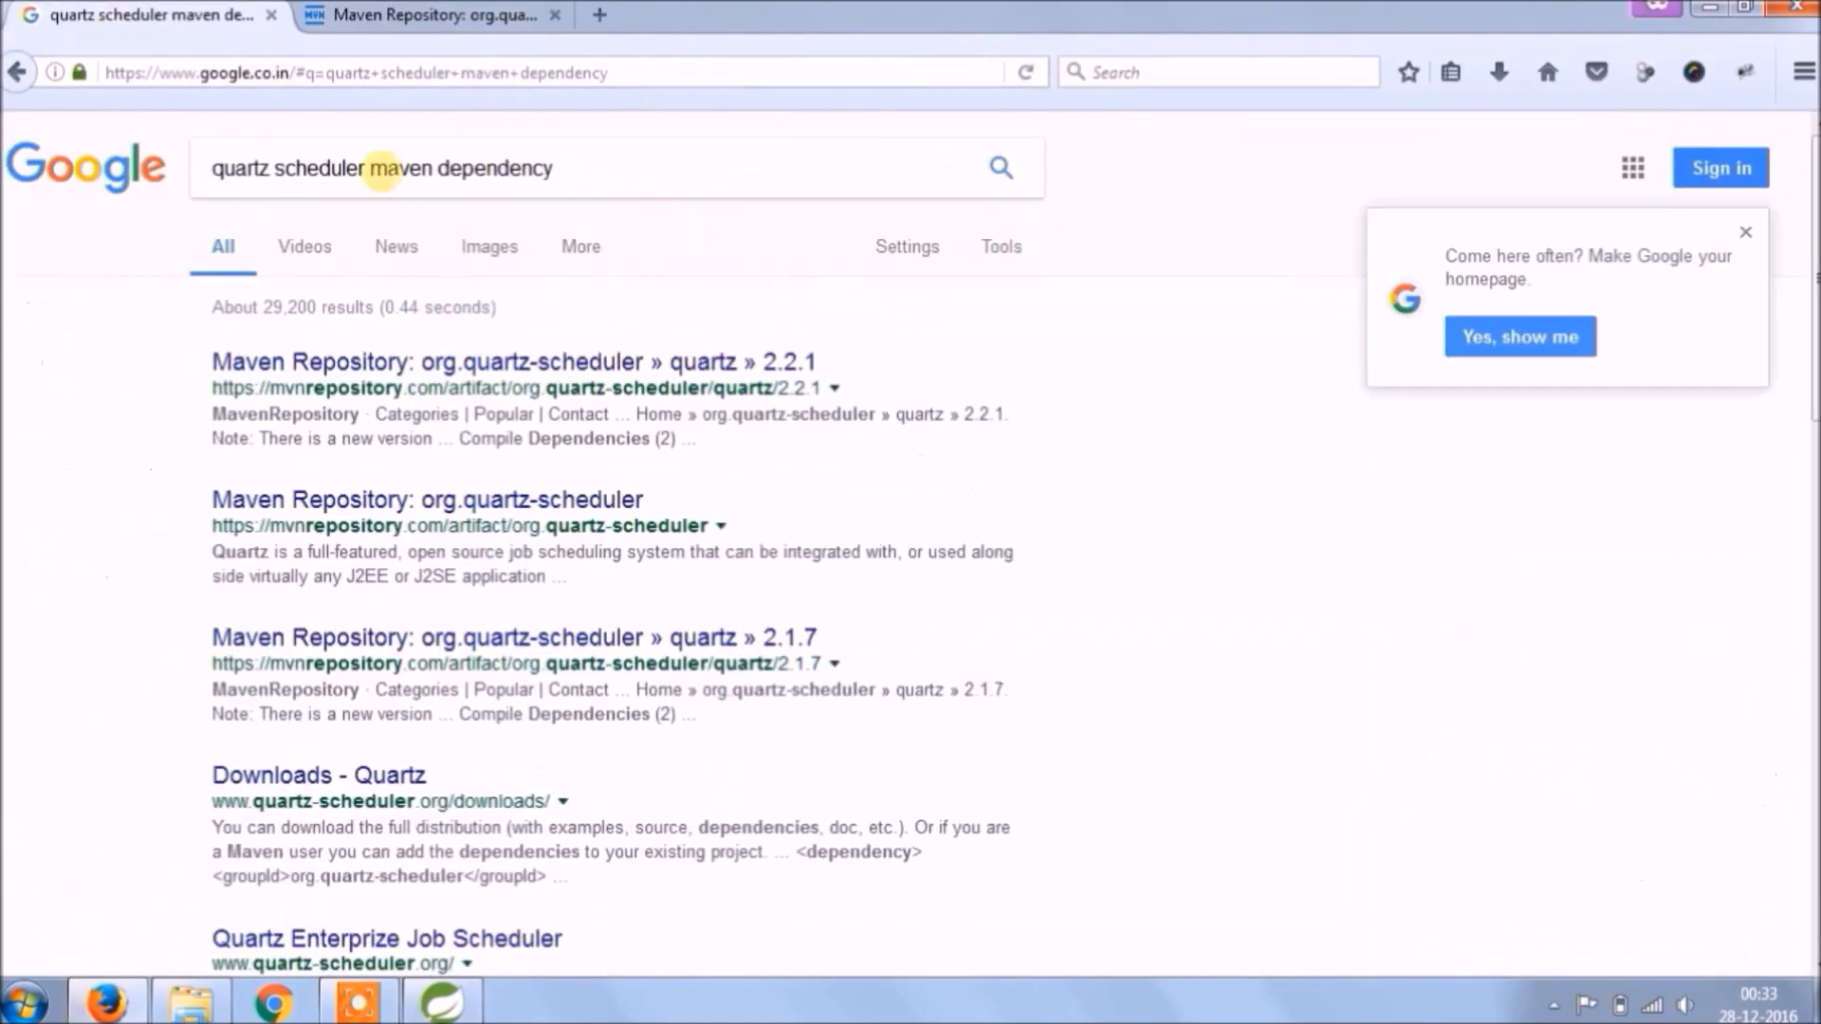
Find spring-context-support on MVN Repository and open one of its 4.0.x releases
{"action": "type", "text": "sp"}
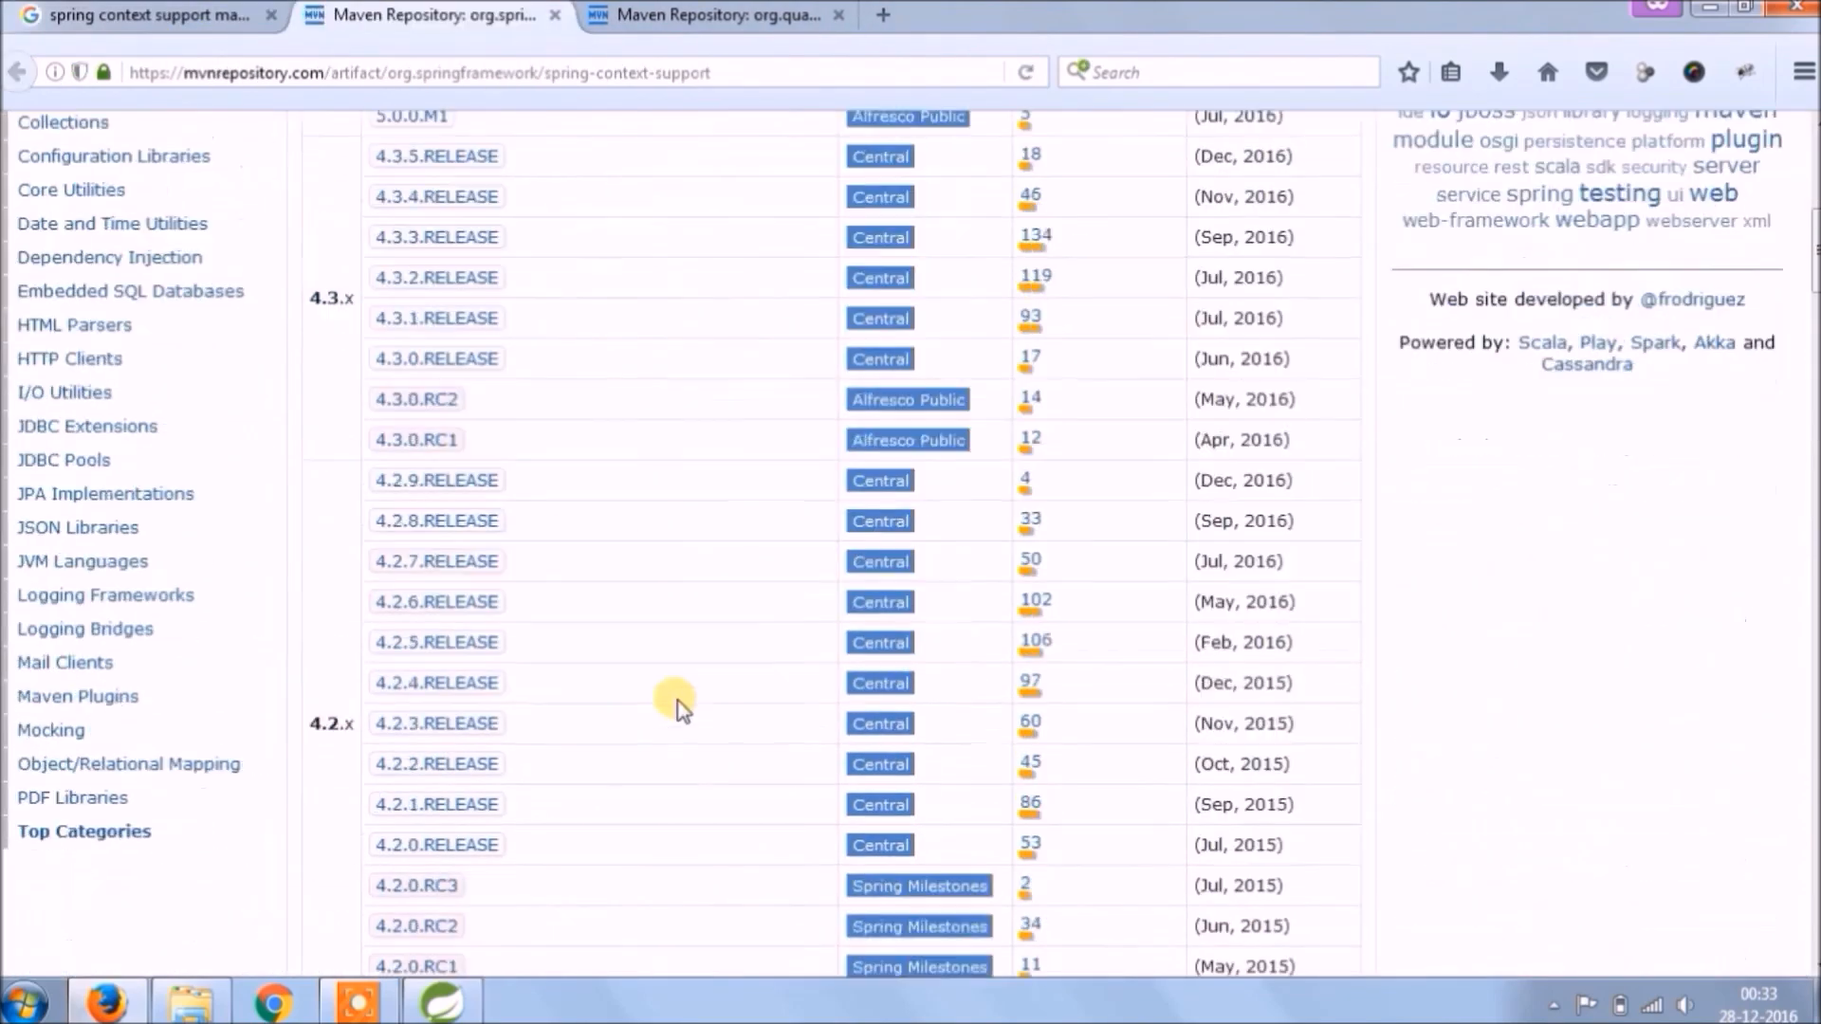
{"action": "scroll", "scroll_direction": "down", "scroll_amount": 3}
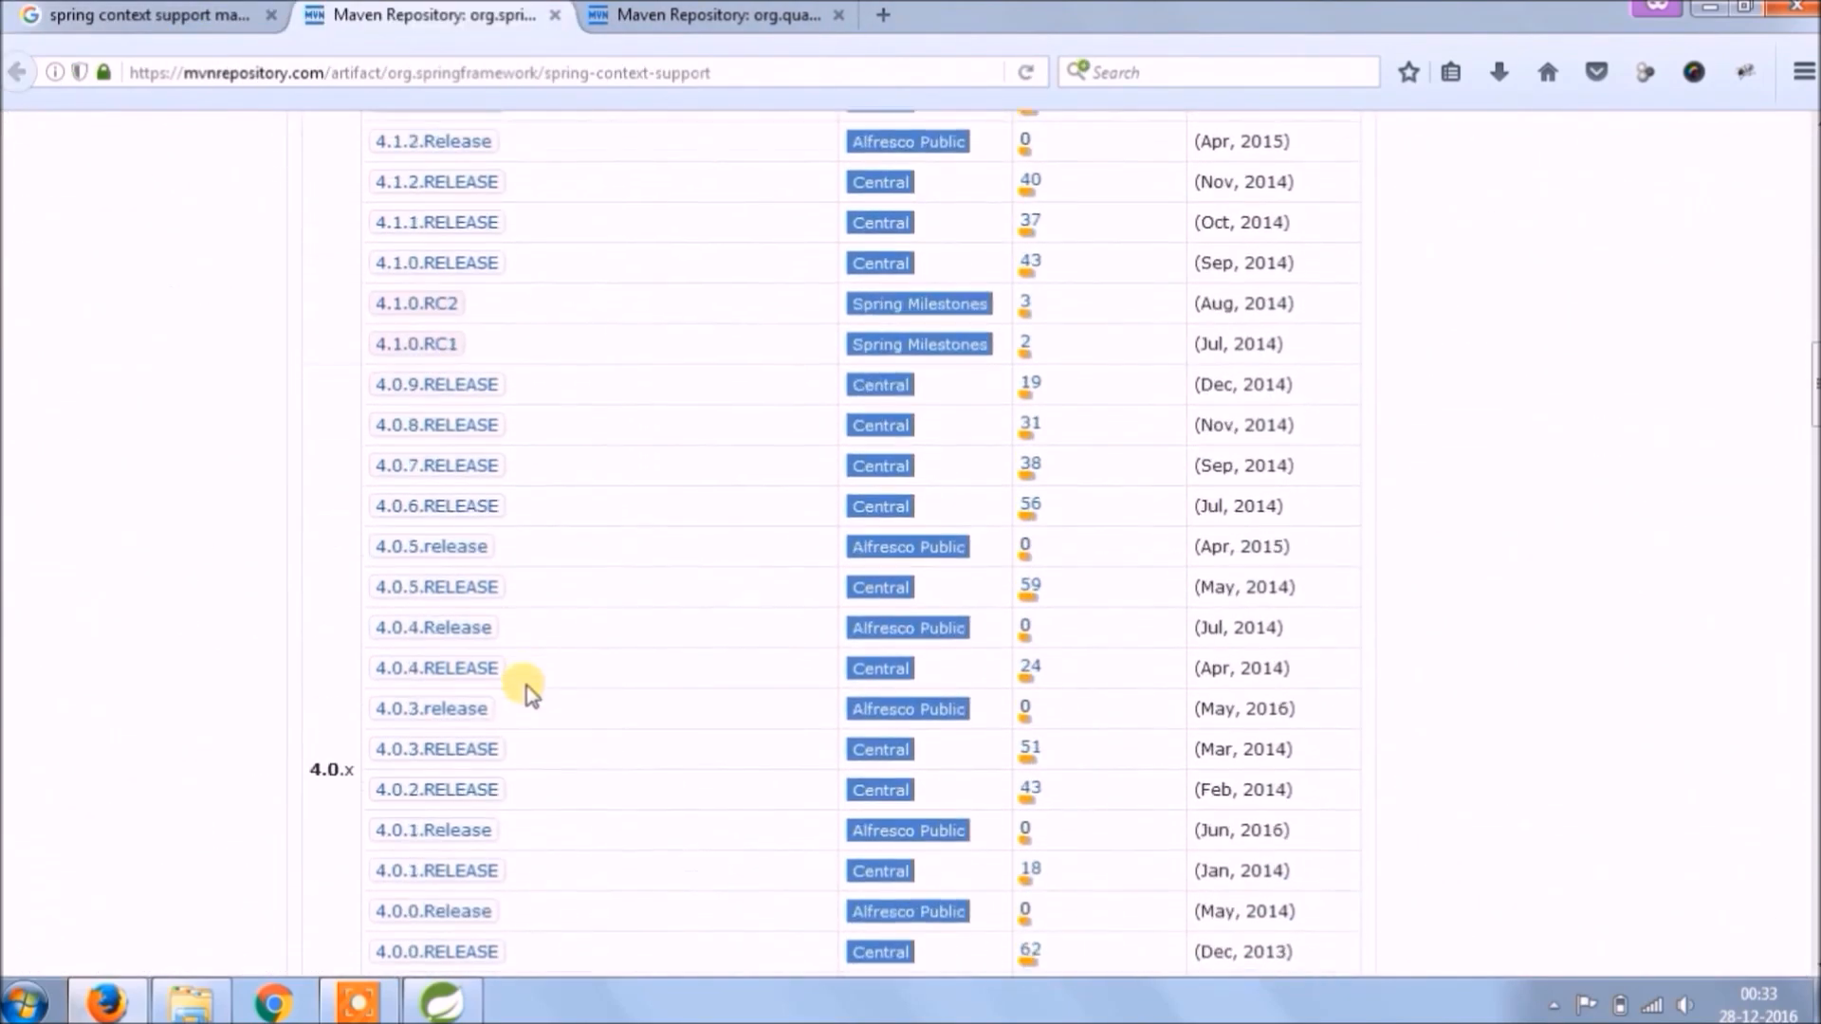
{"action": "left_click", "coordinate": [432, 829]}
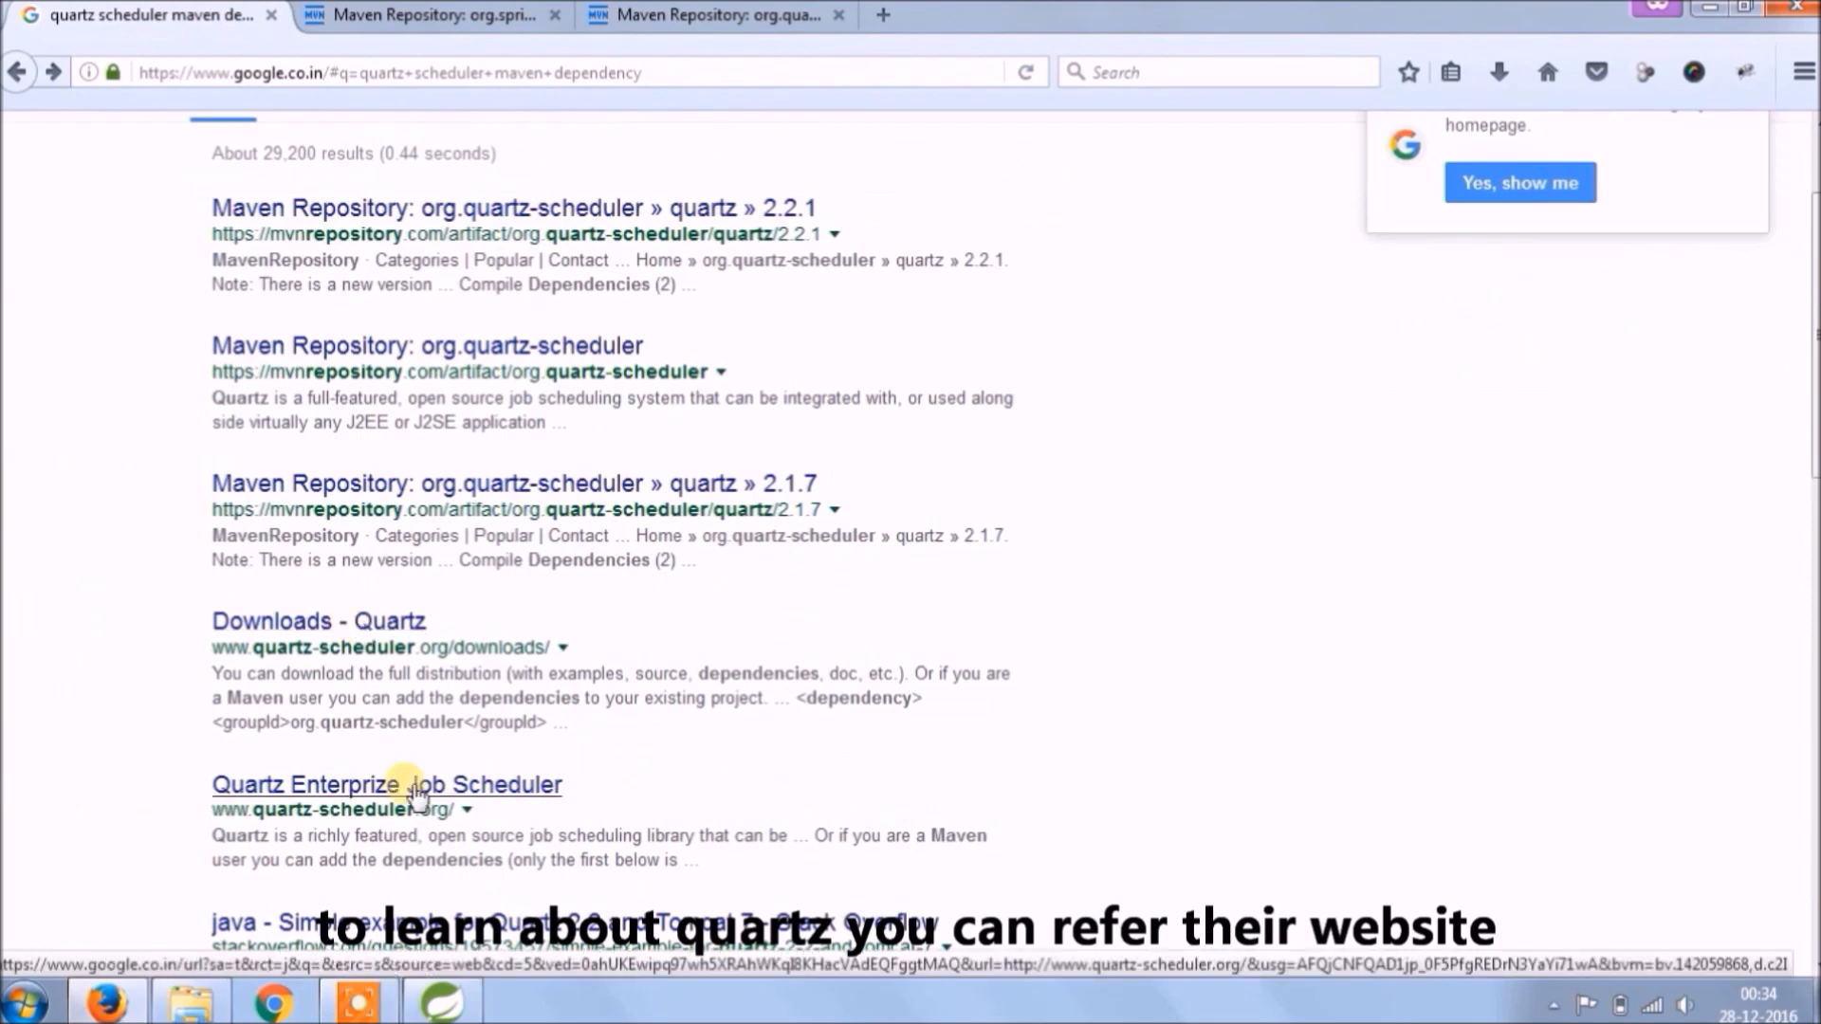
Open the Quartz Enterprize Job Scheduler site and scroll through its homepage and back up
{"action": "left_click", "coordinate": [387, 784]}
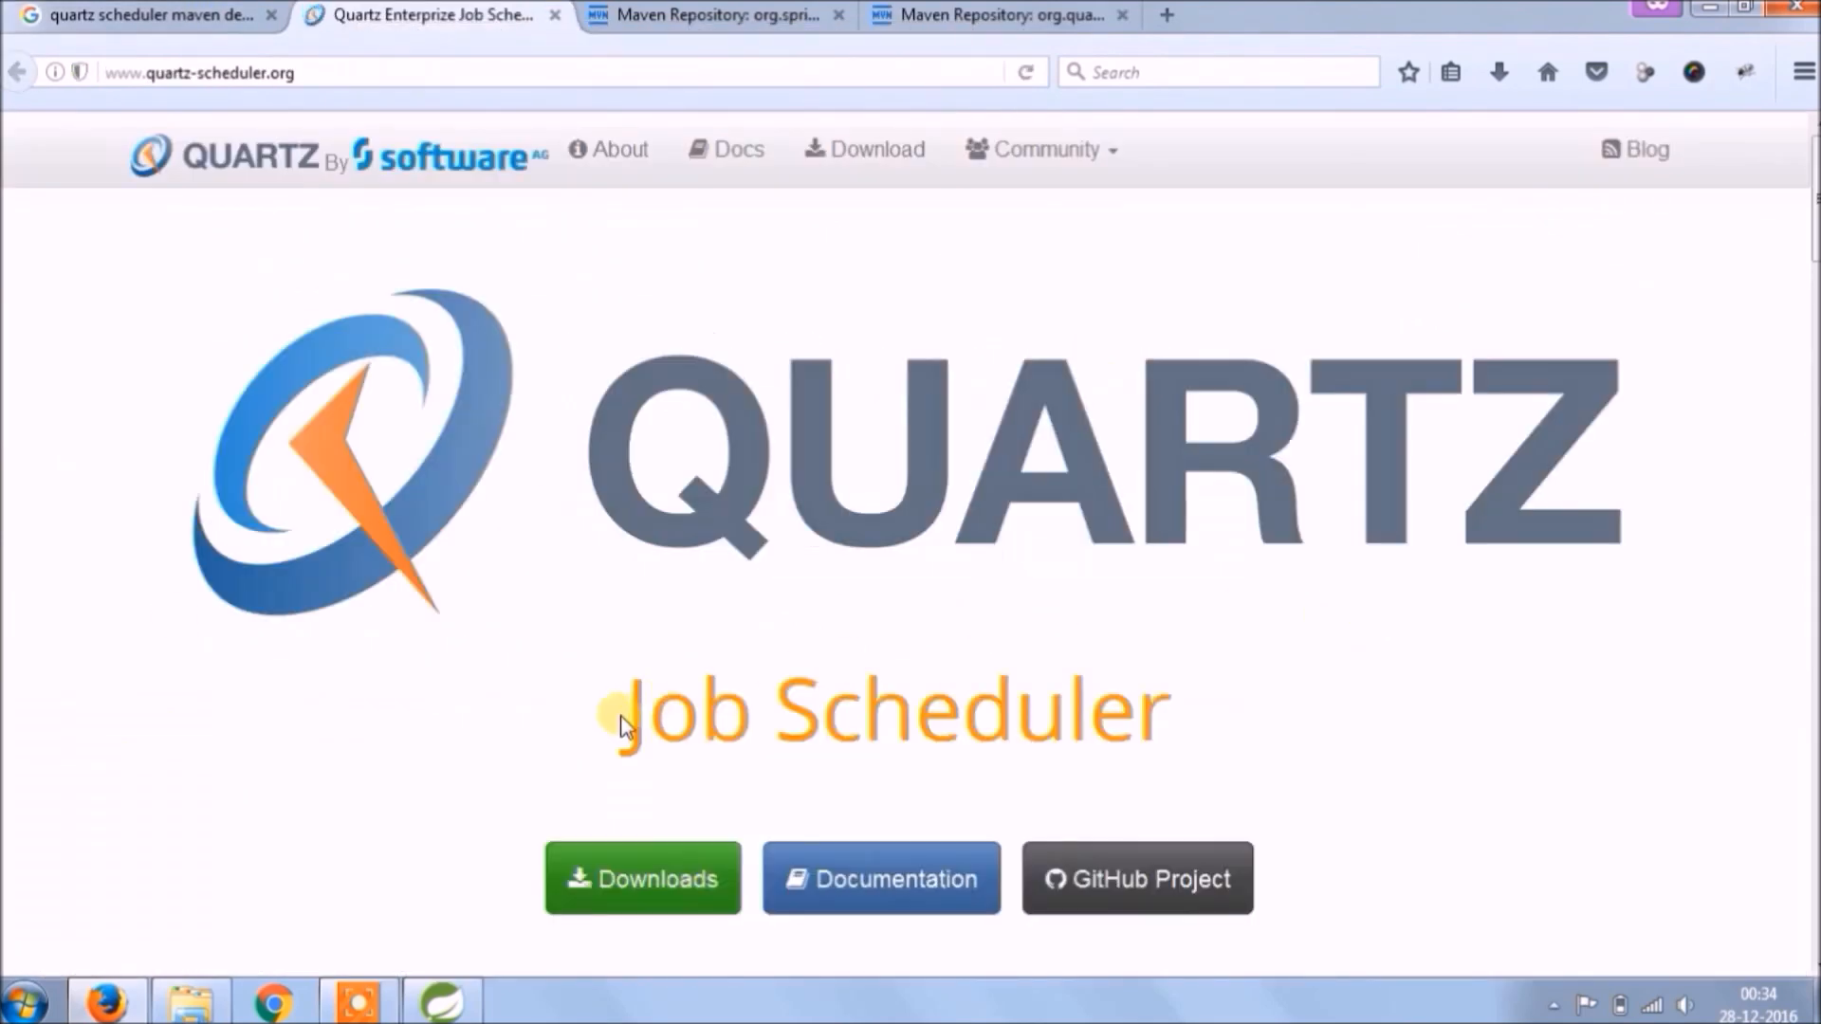
{"action": "scroll", "scroll_direction": "down", "scroll_amount": 3}
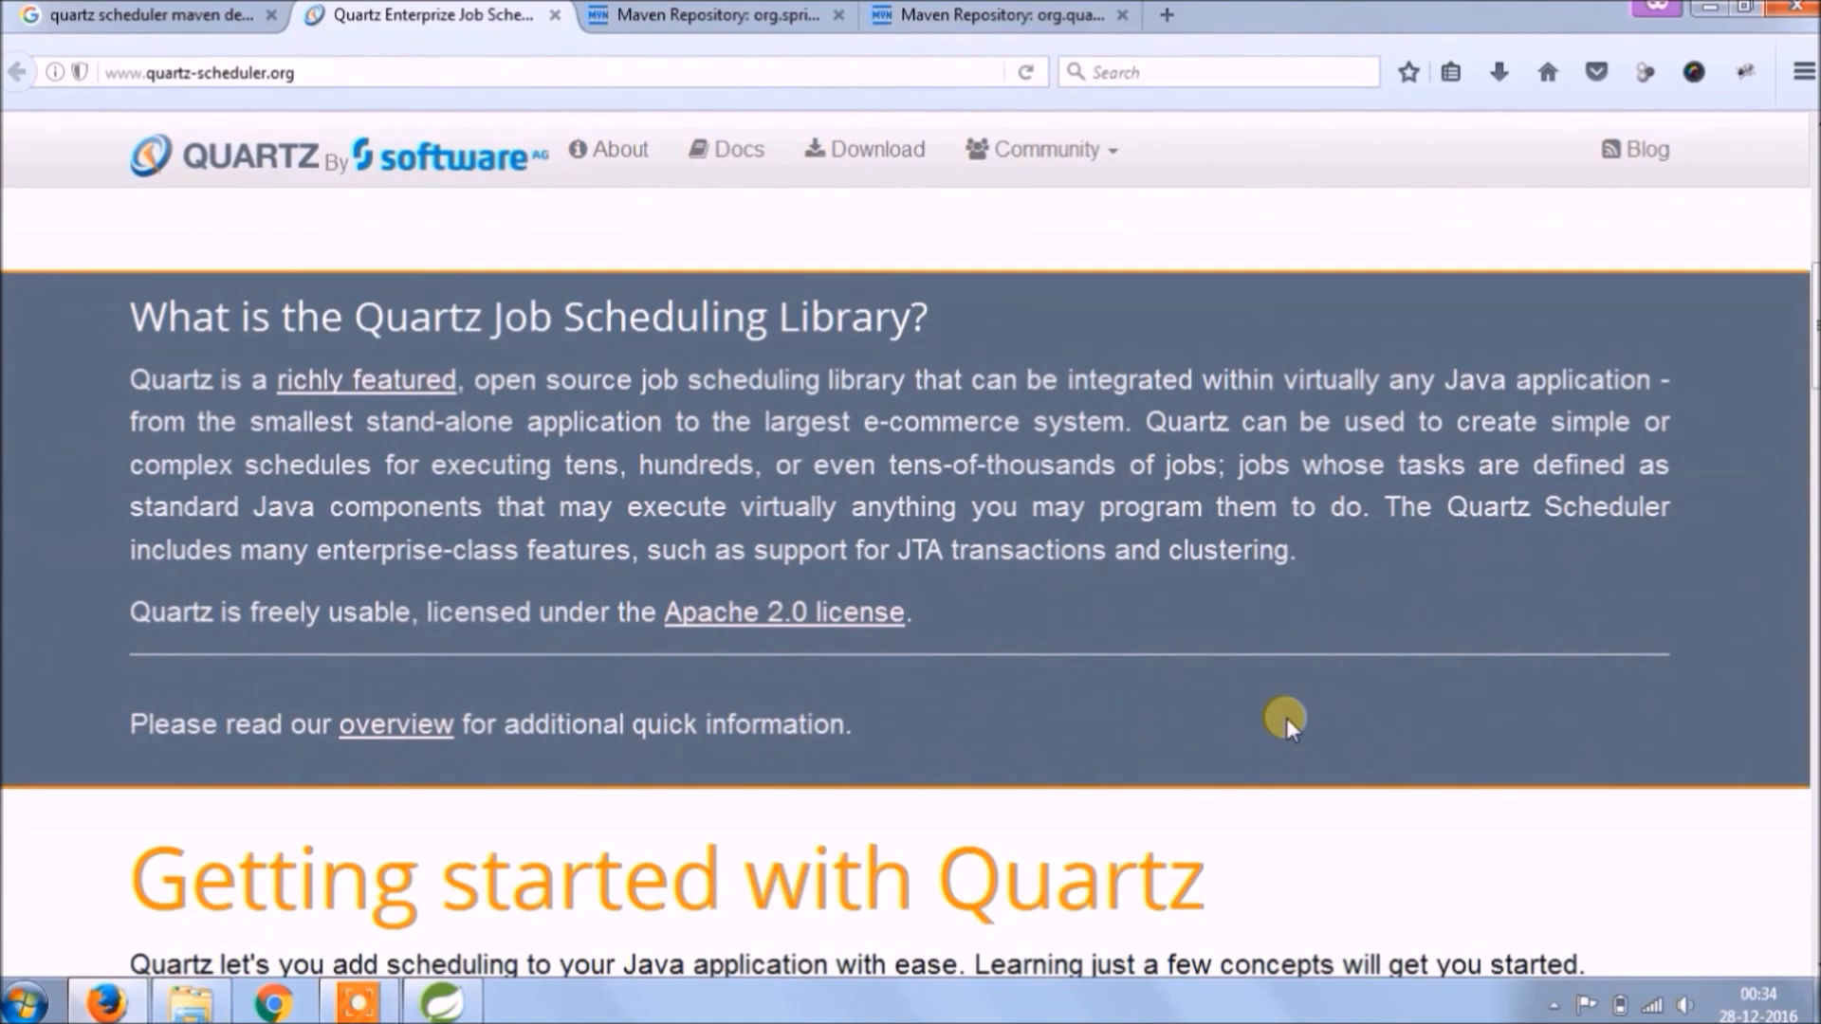
{"action": "scroll", "scroll_direction": "down", "scroll_amount": 3}
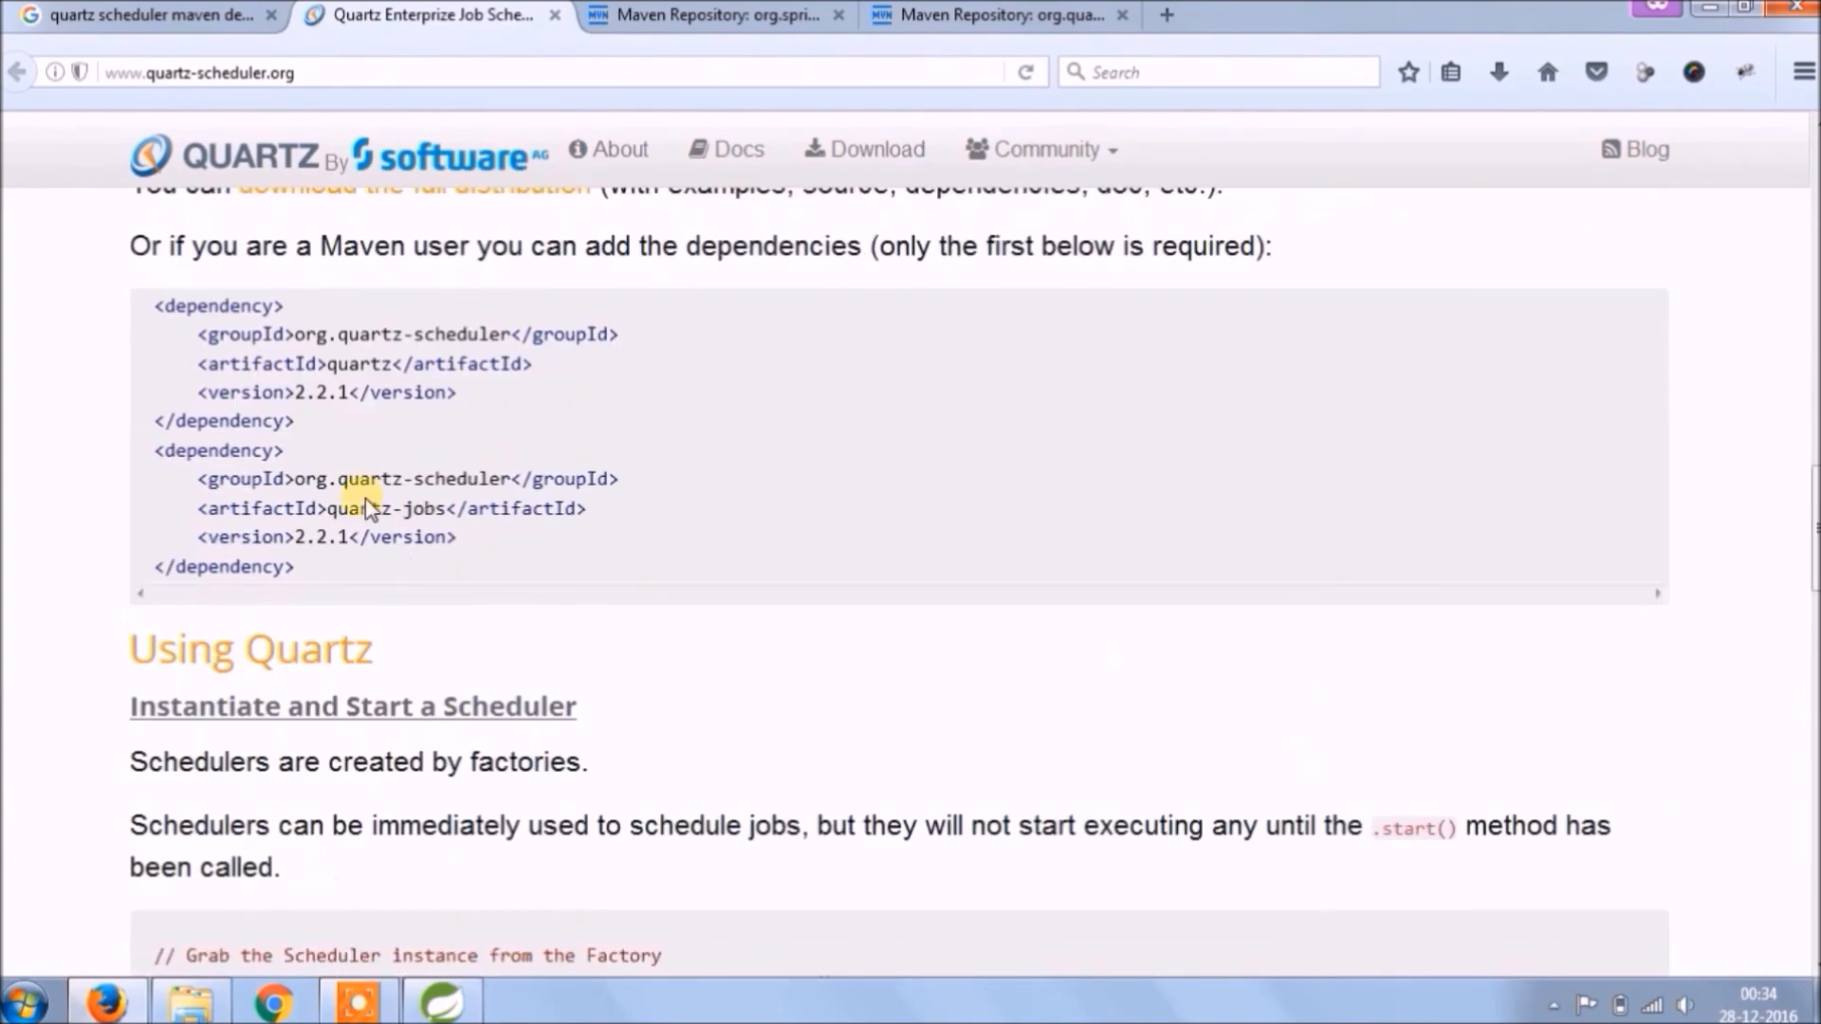
{"action": "scroll", "scroll_direction": "down", "scroll_amount": 3}
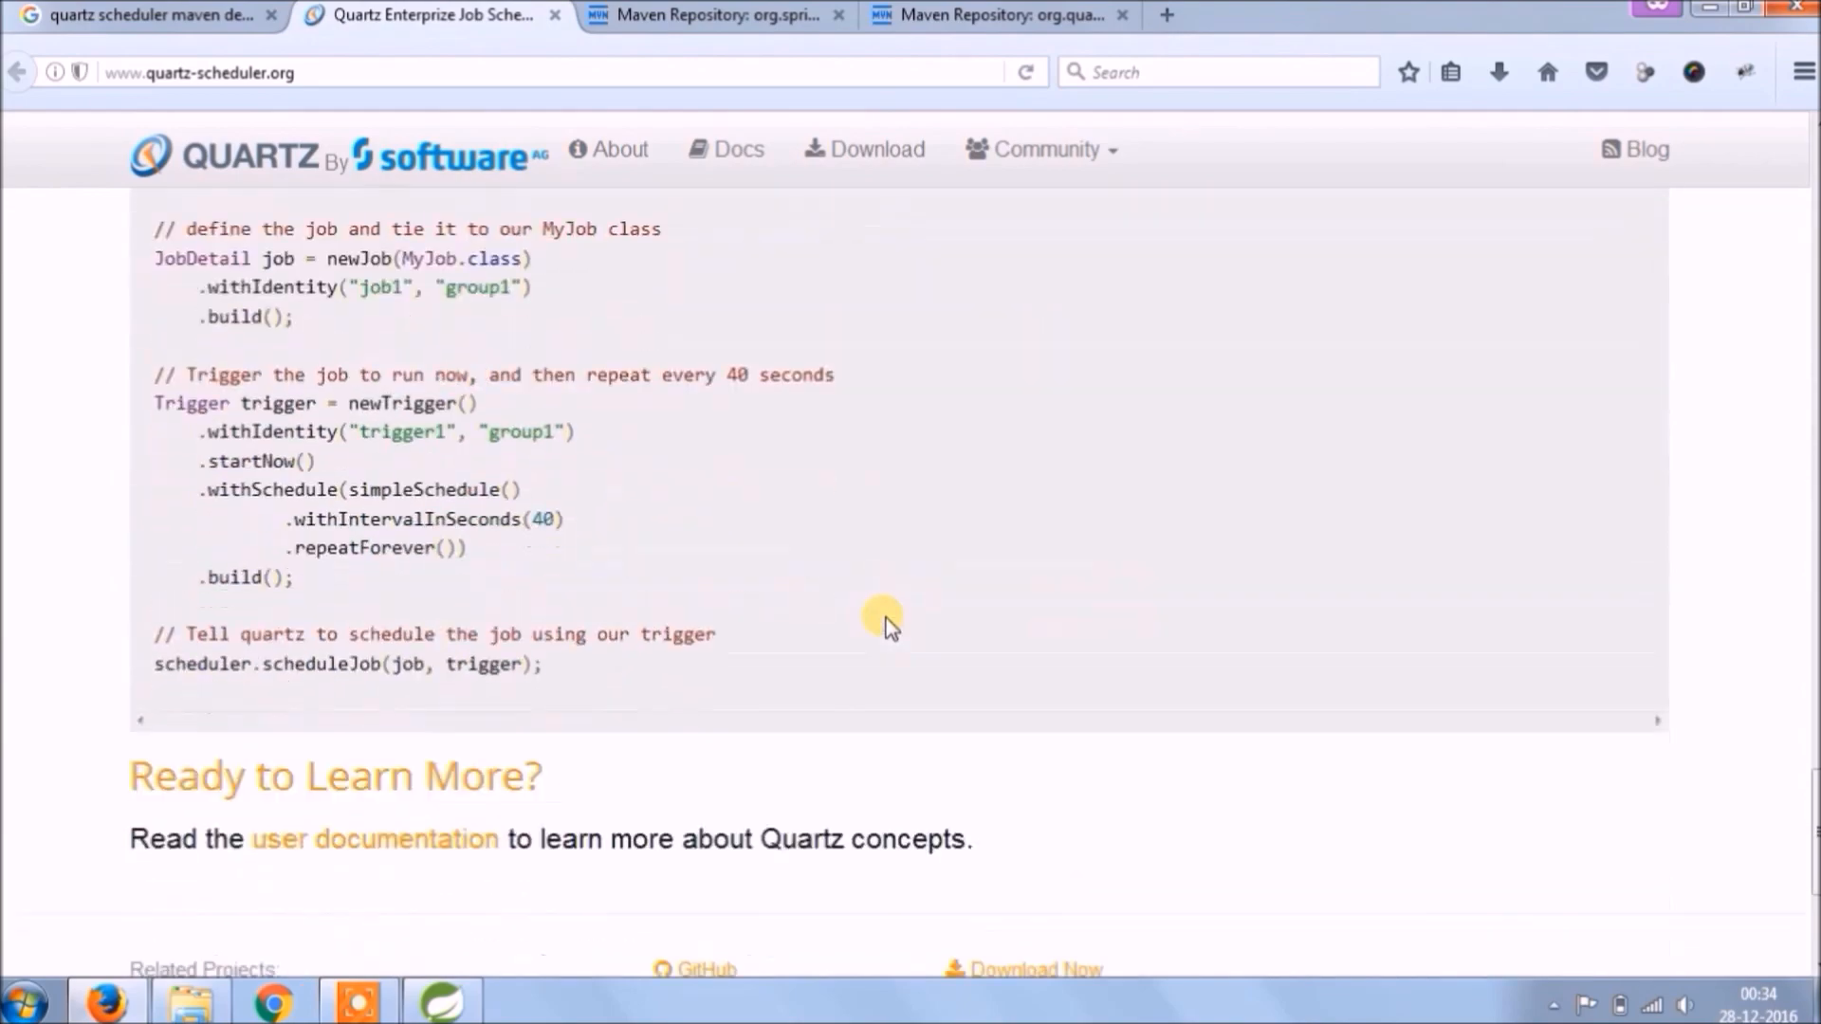
{"action": "scroll", "scroll_direction": "down", "scroll_amount": 3}
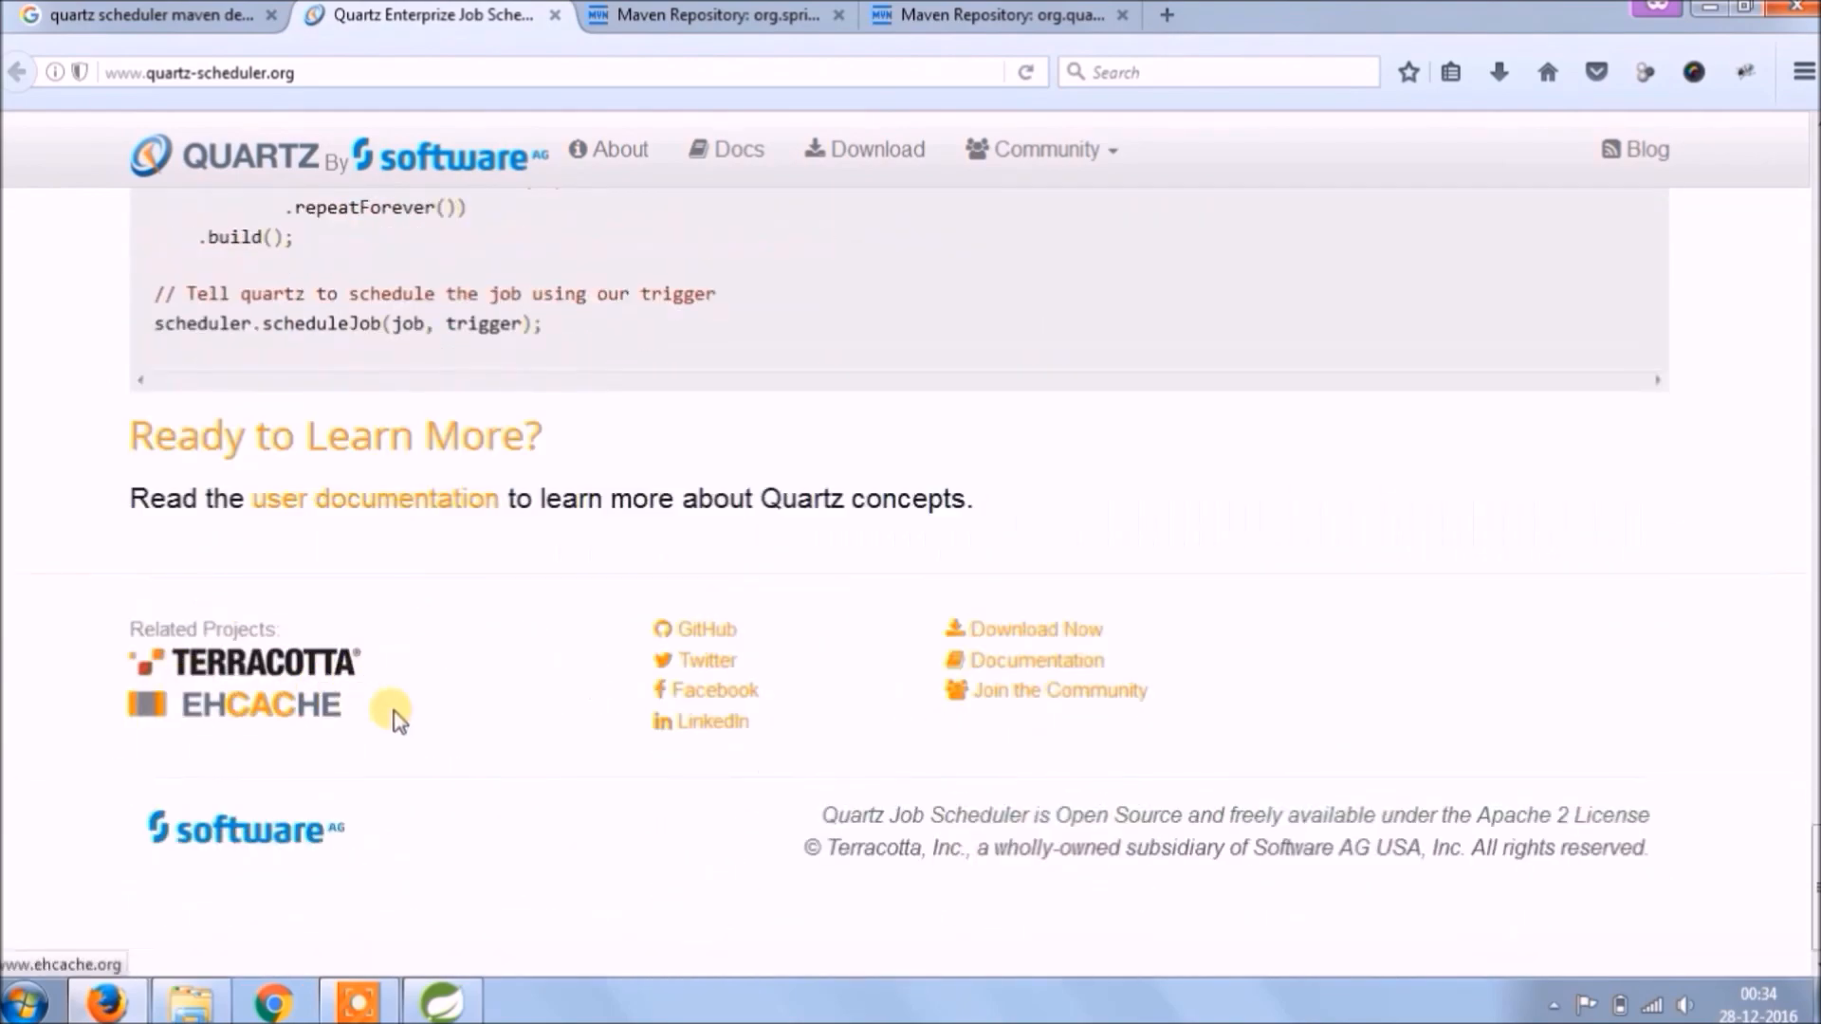
{"action": "scroll", "scroll_direction": "up", "scroll_amount": 3}
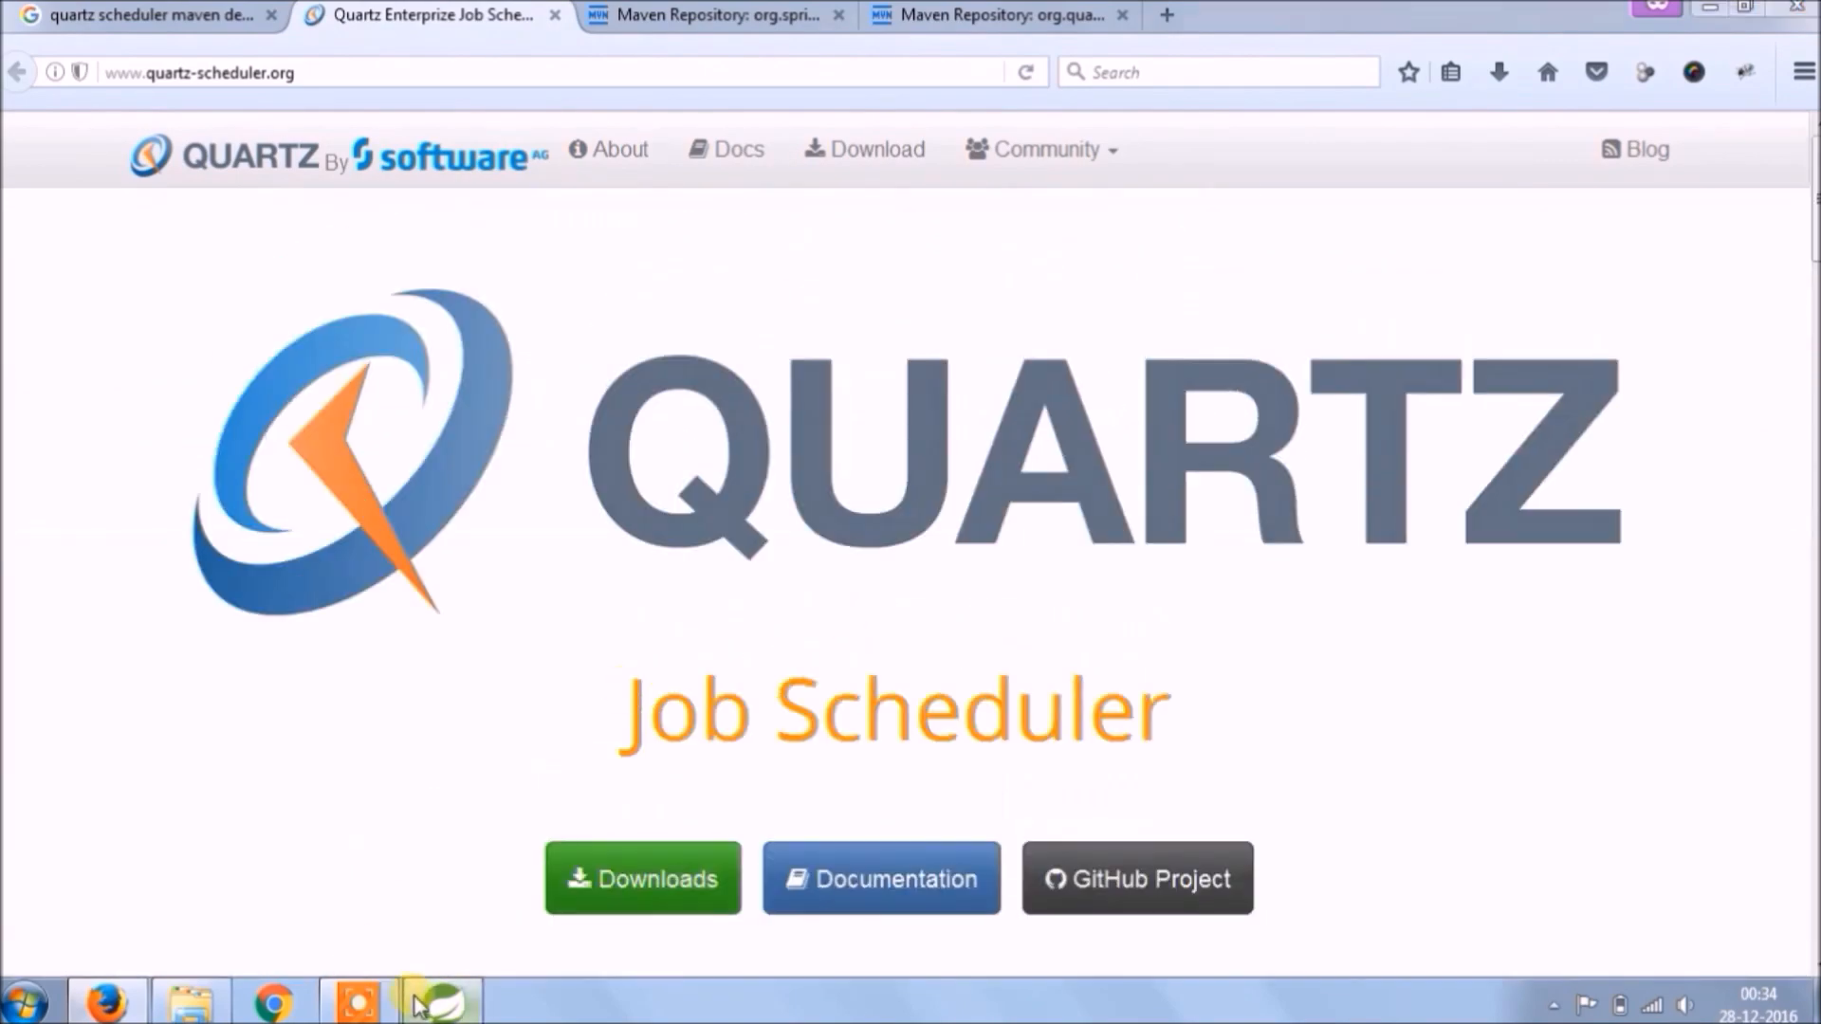
Create a new file spring-quartz.xml in the springweb project's src/main/resources folder
{"action": "left_click", "coordinate": [440, 1001]}
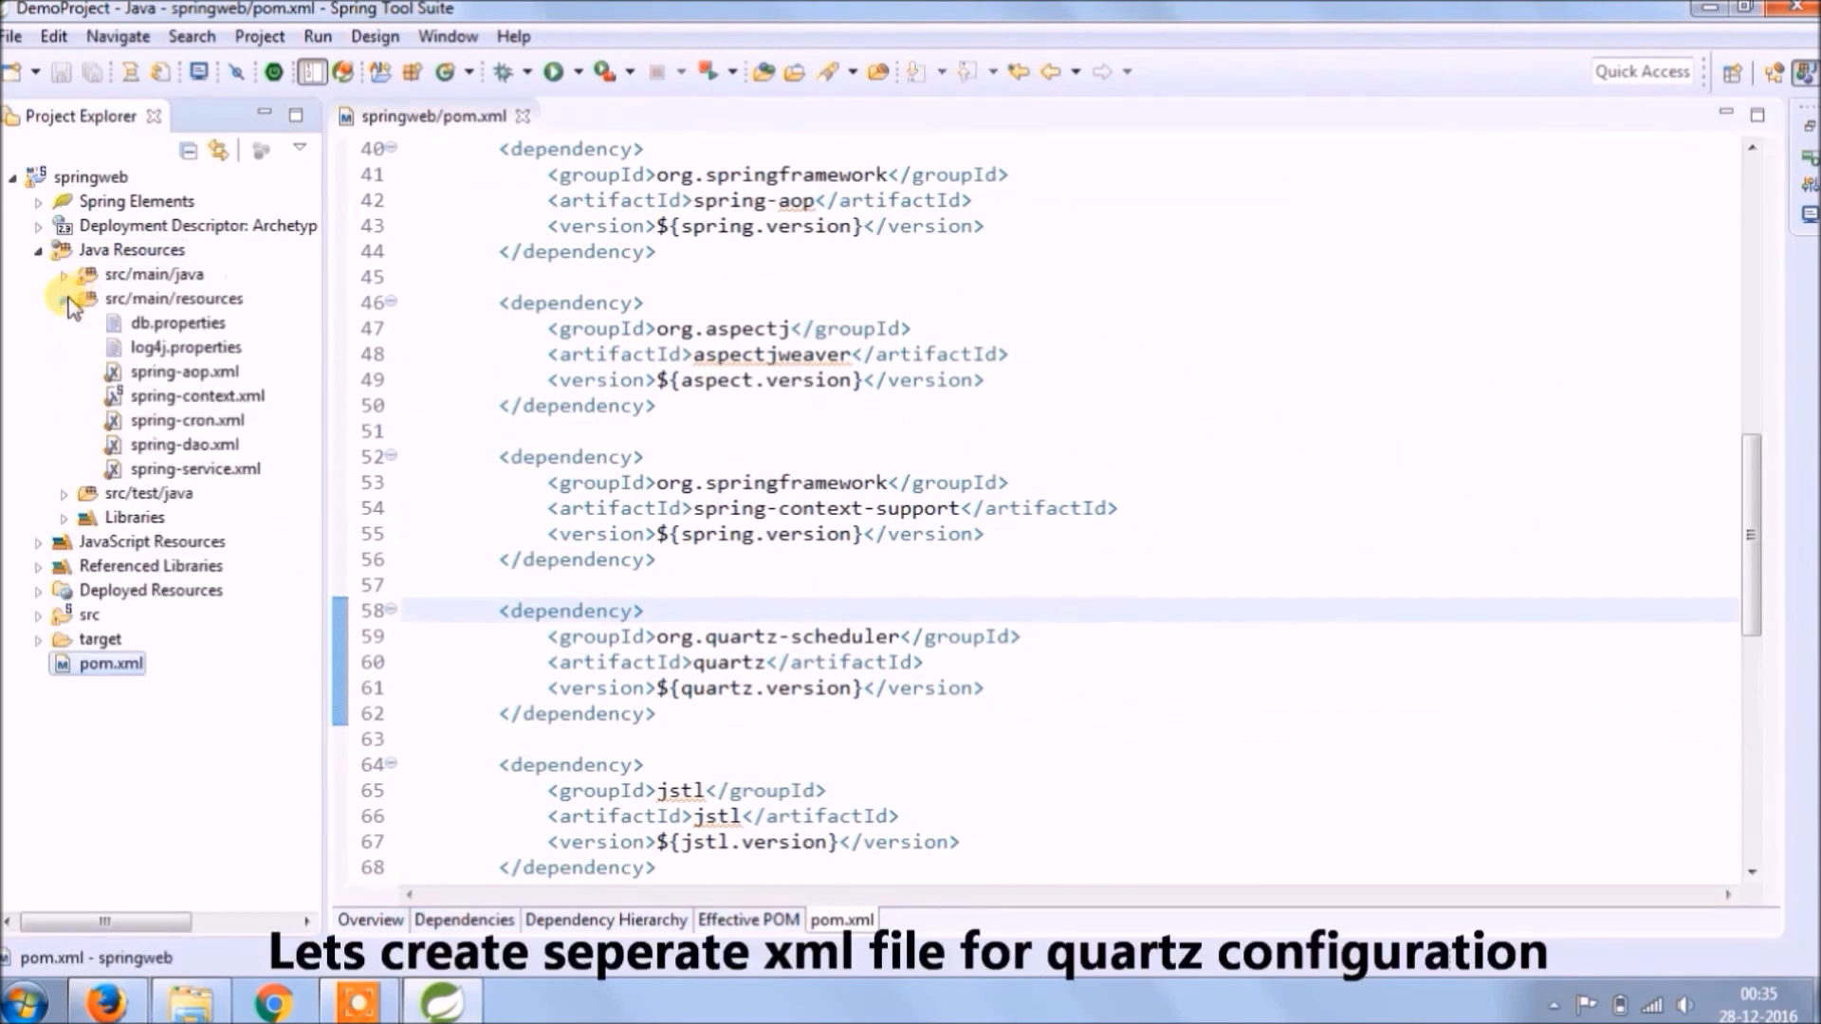
{"action": "right_click", "coordinate": [175, 299]}
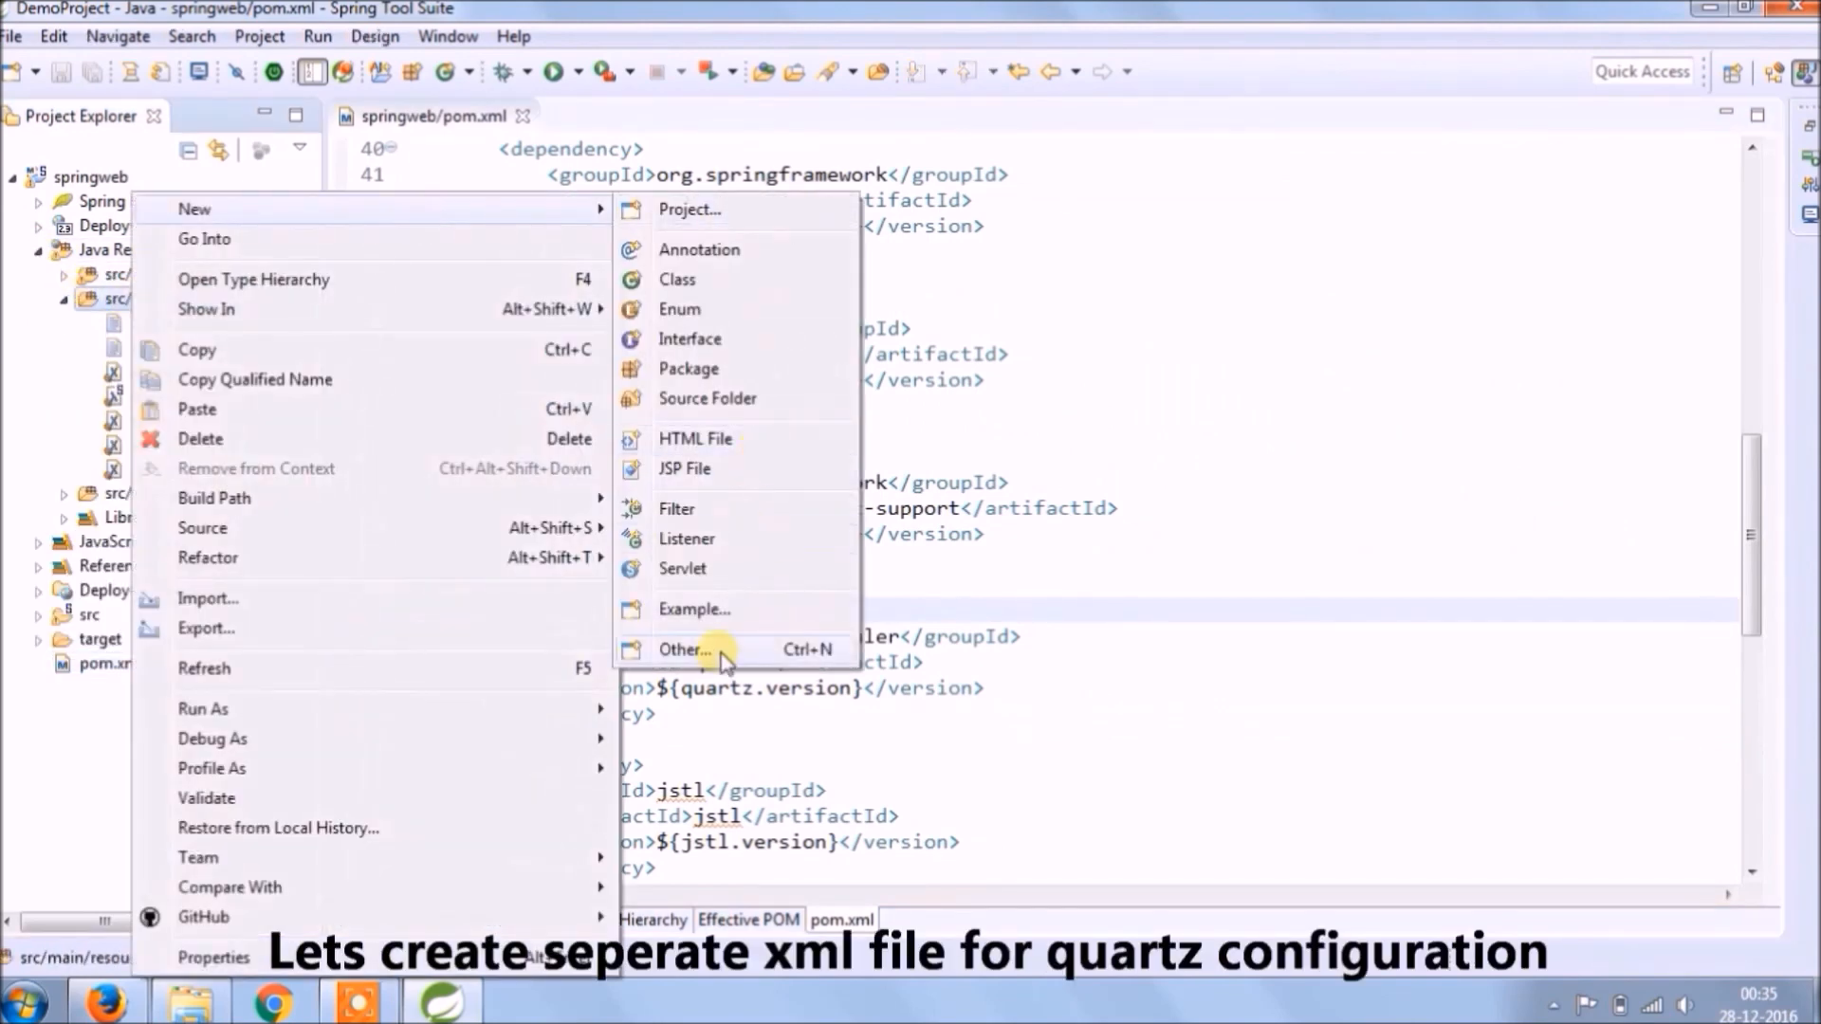
{"action": "left_click", "coordinate": [683, 648]}
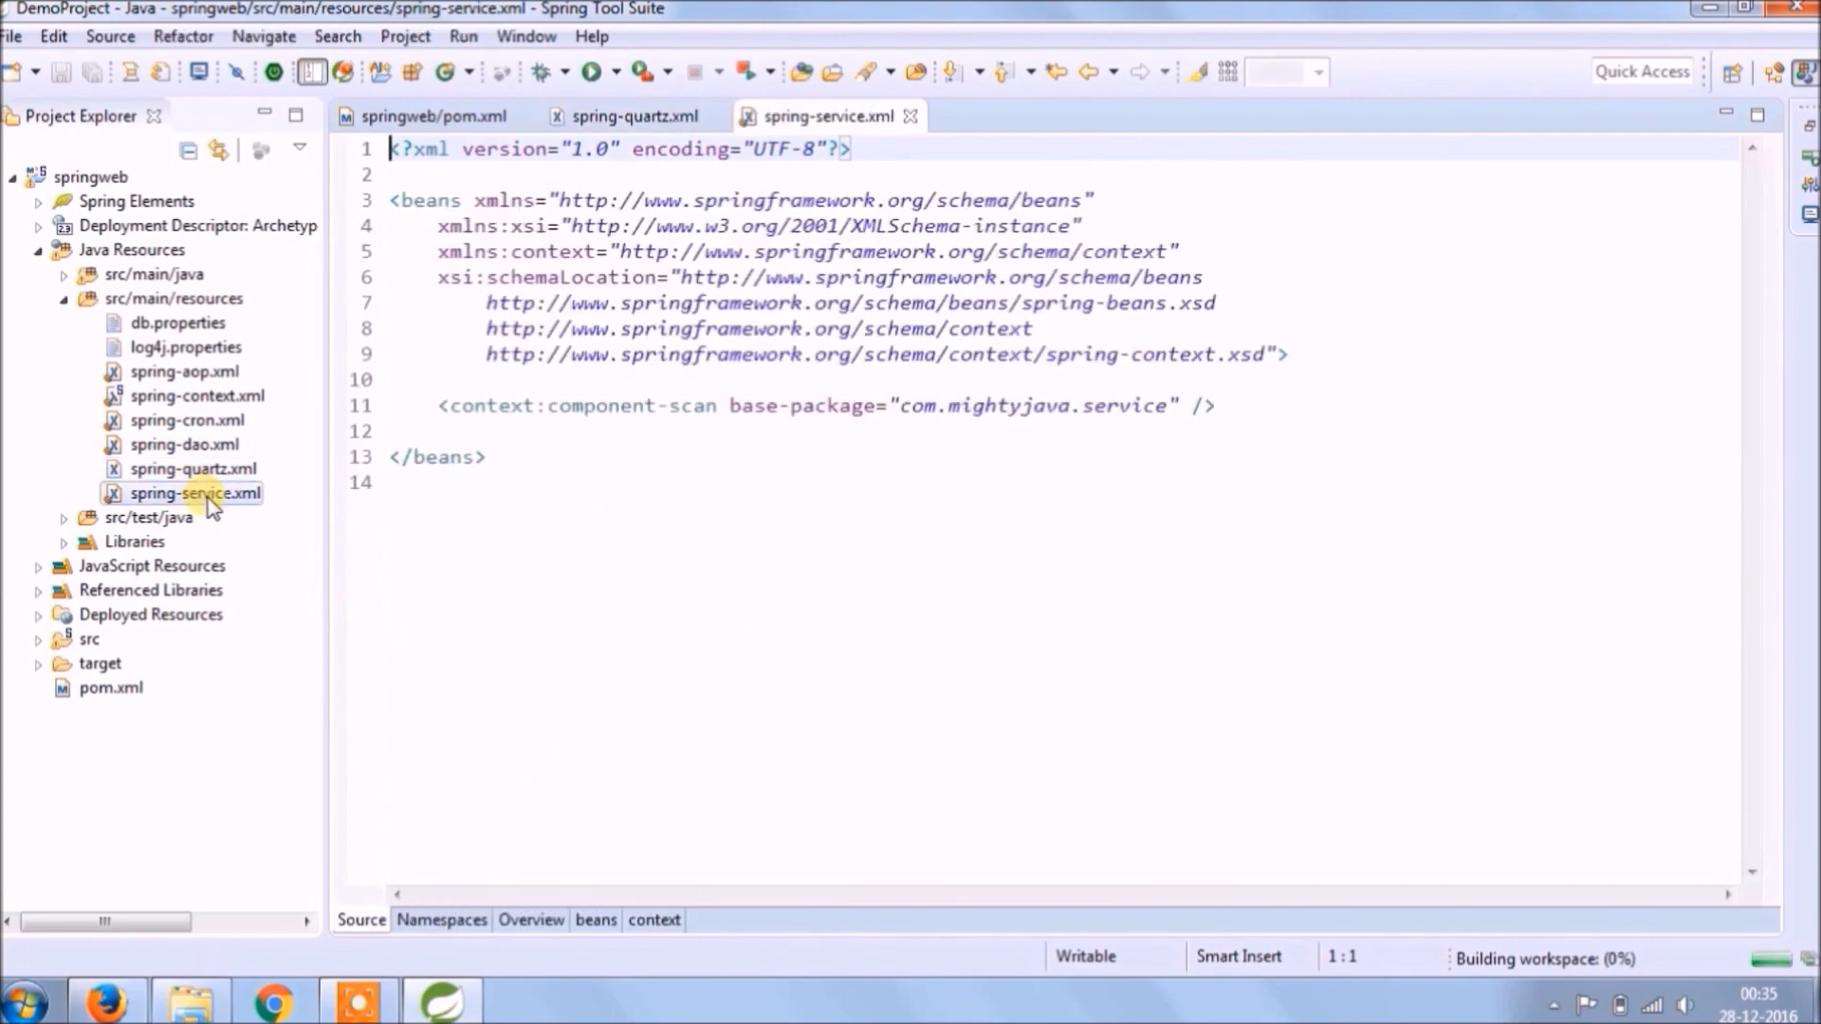
Fill spring-quartz.xml with spring-service.xml's content and replace the duplicate context prefix with p
{"action": "key", "text": "ctrl+a"}
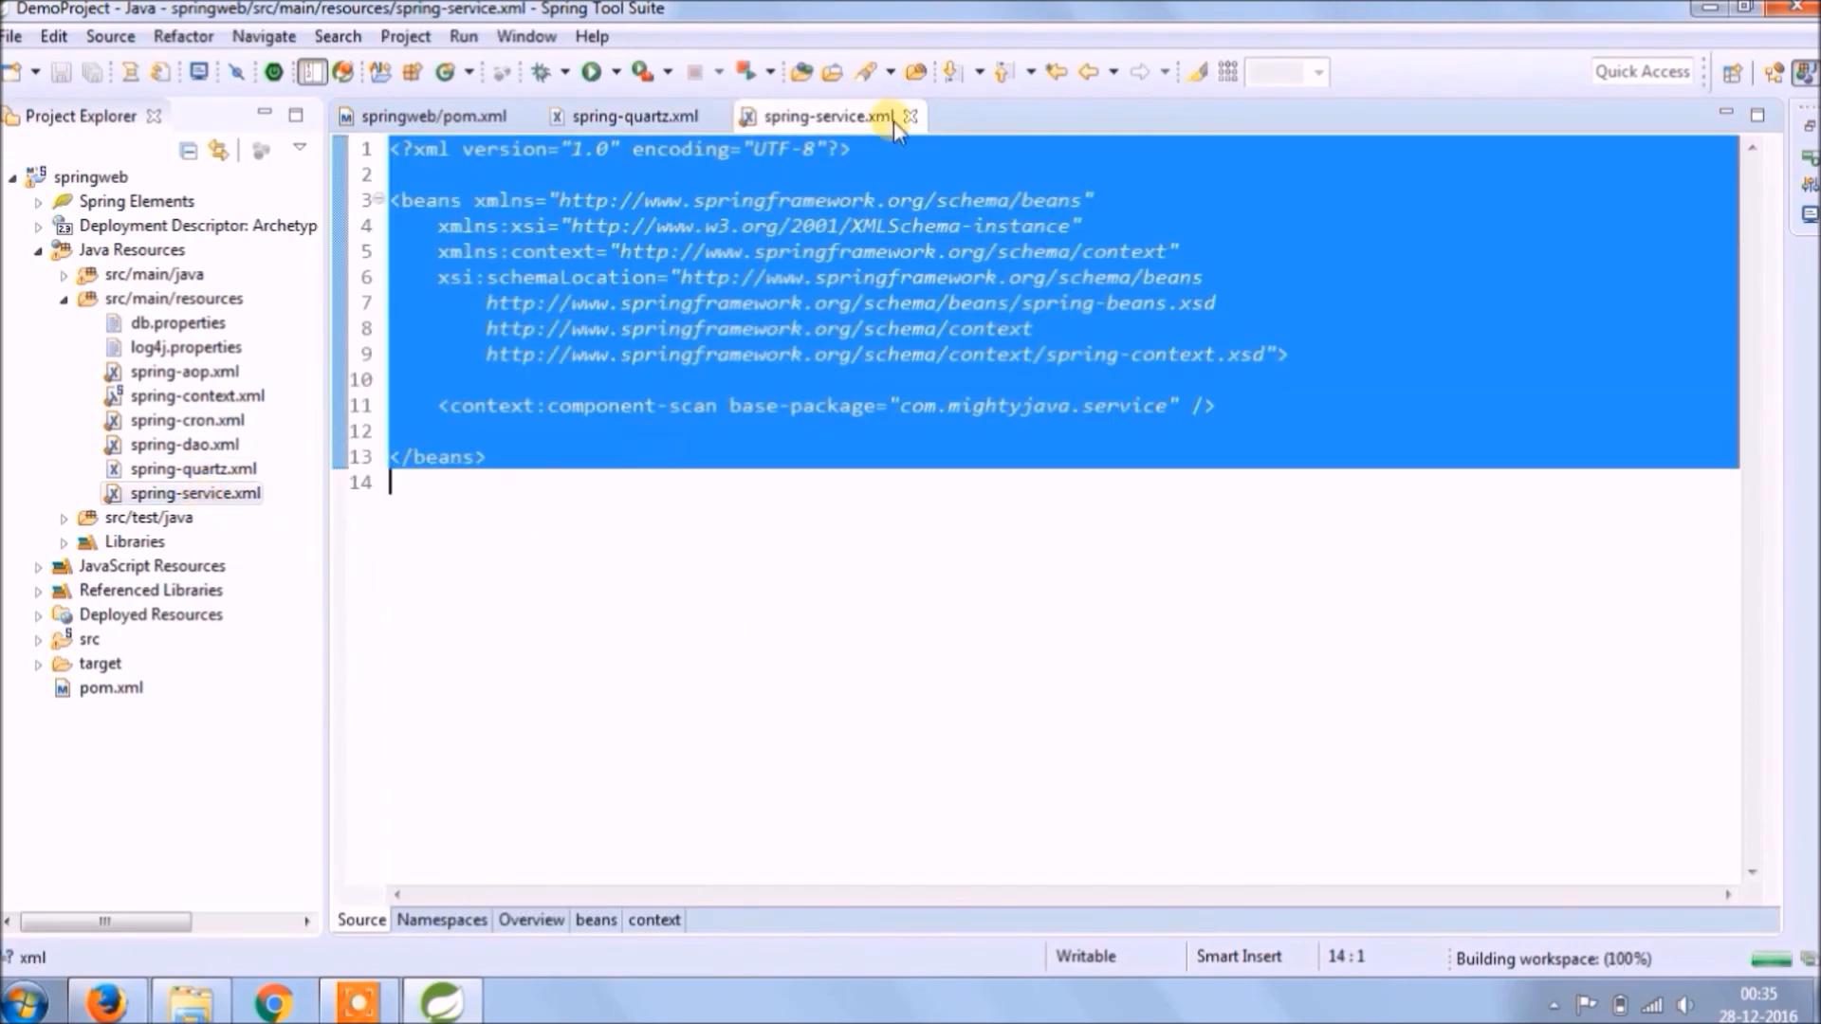
{"action": "left_click", "coordinate": [636, 115]}
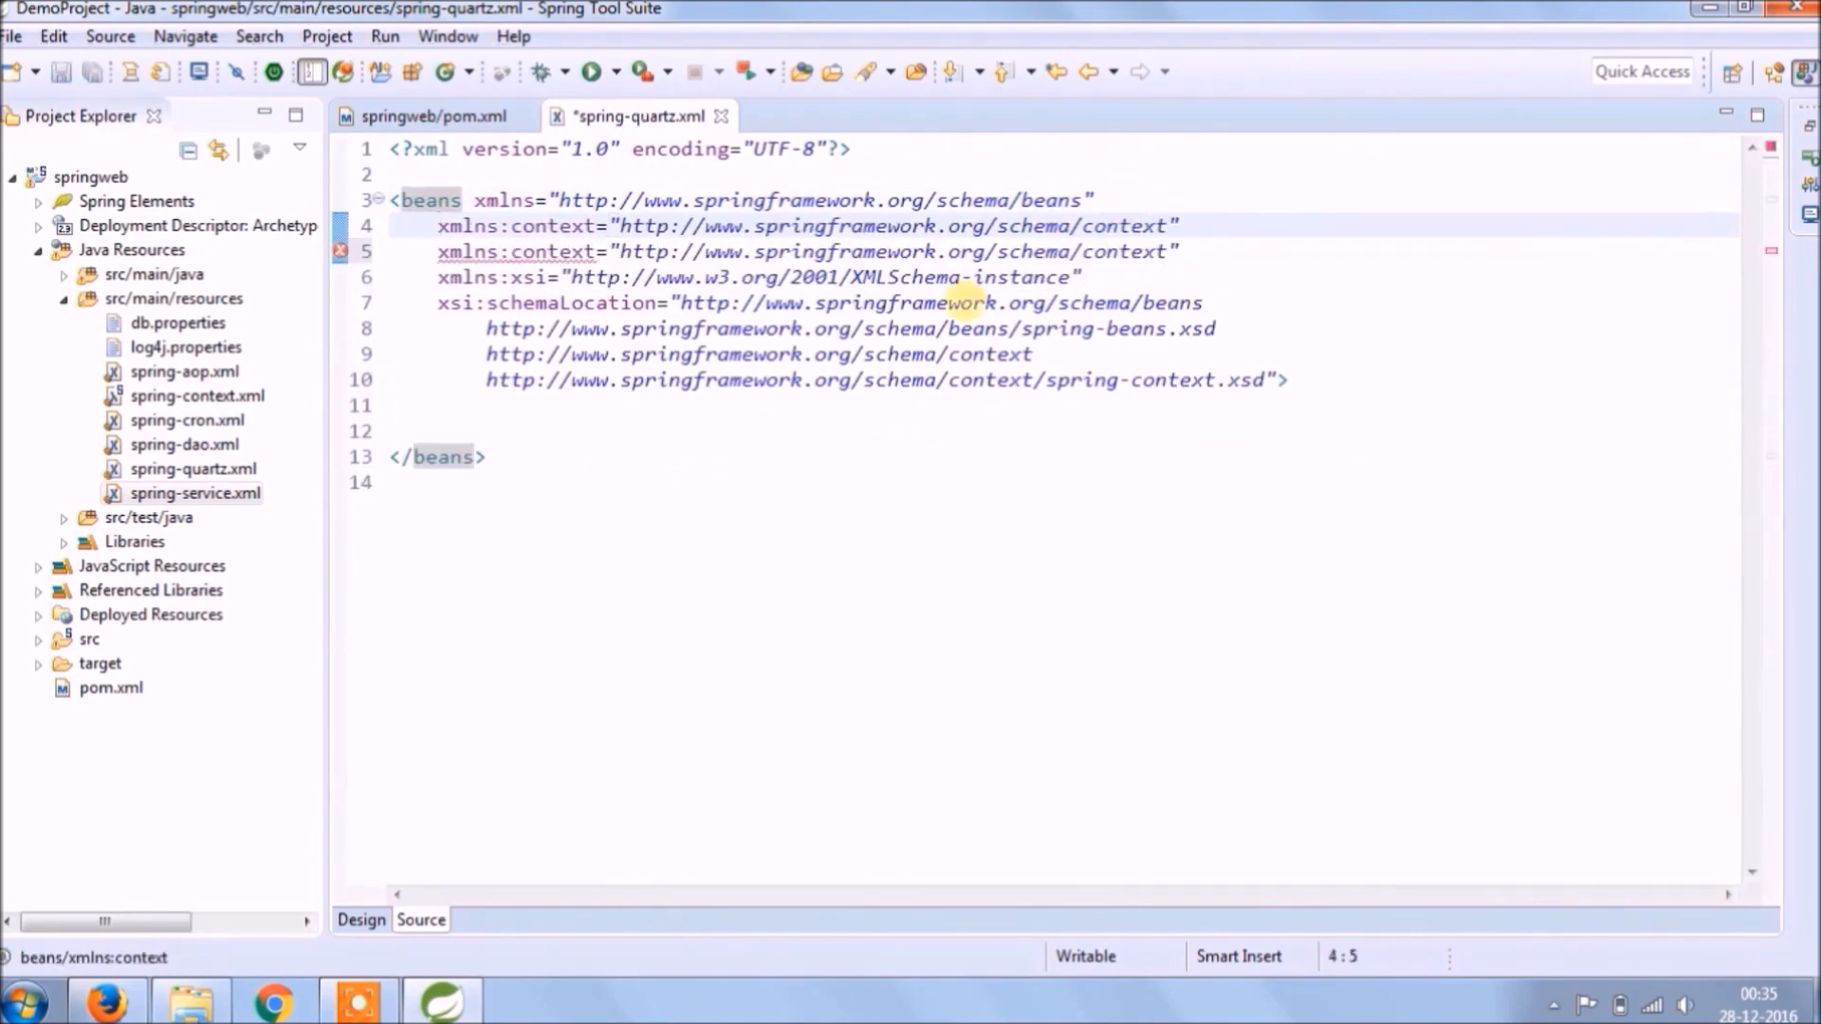
{"action": "double_click", "coordinate": [550, 227]}
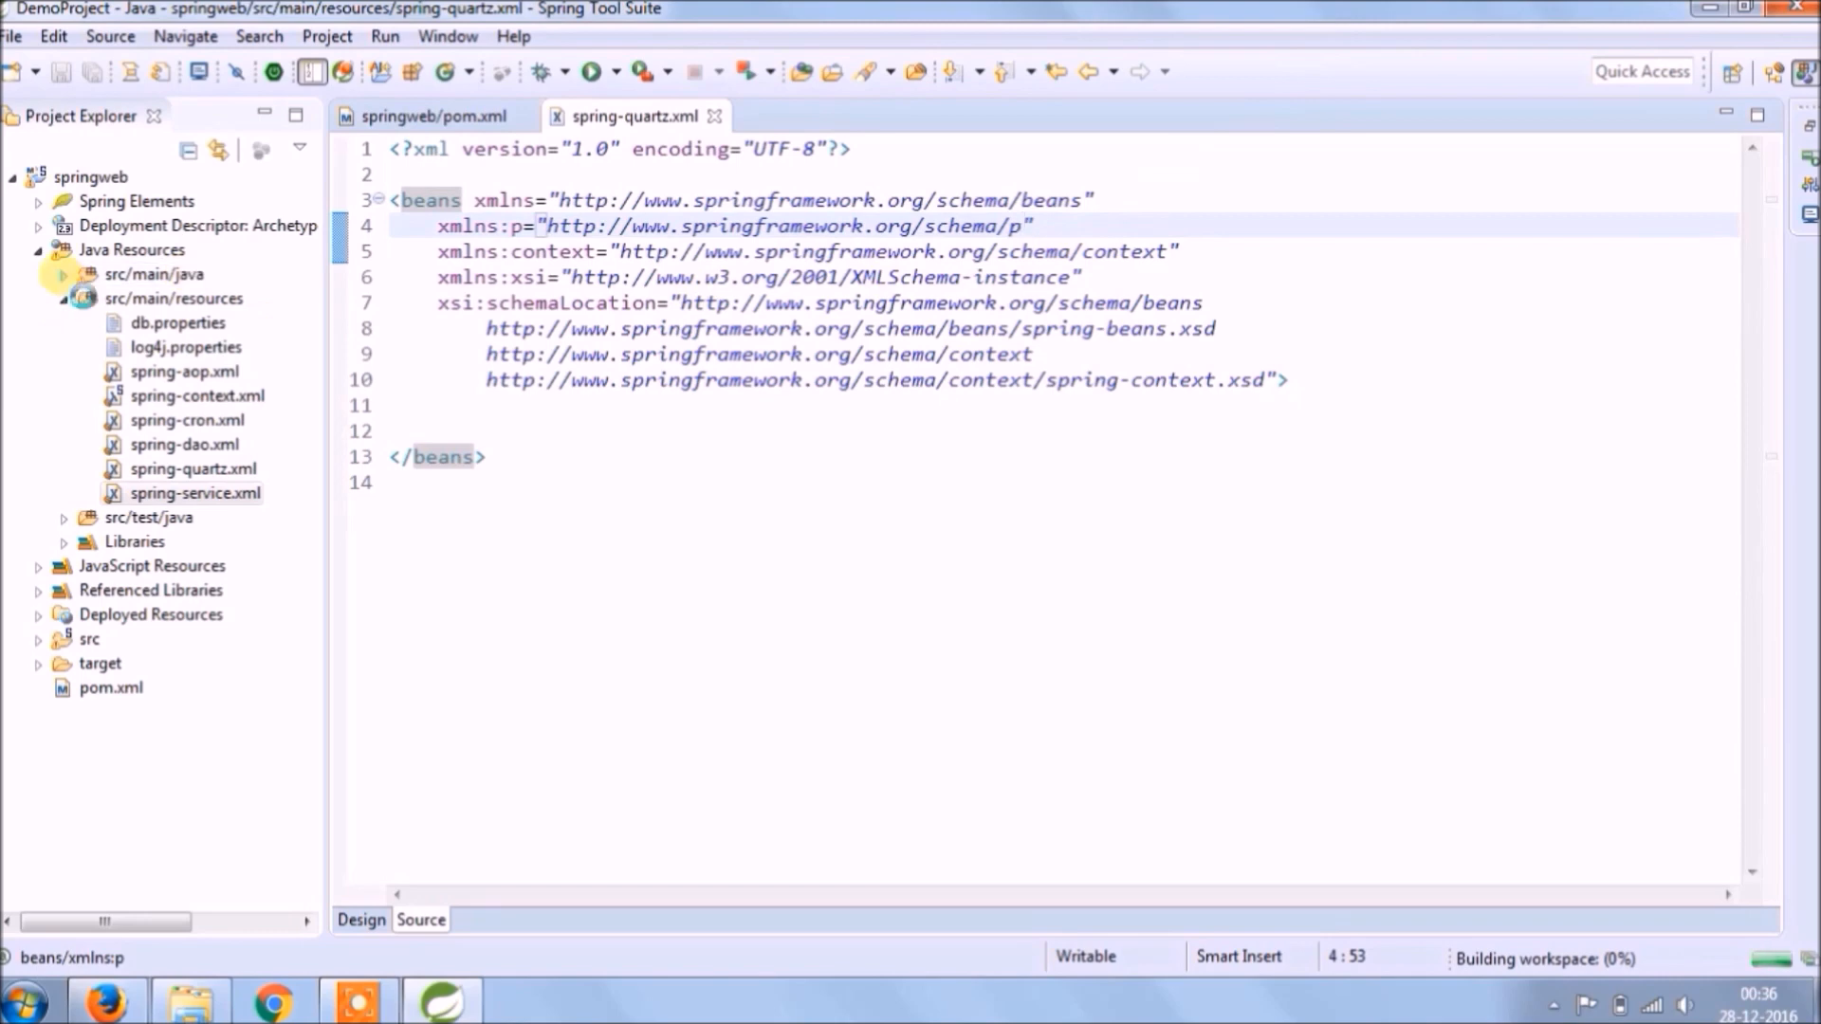
{"action": "left_click", "coordinate": [153, 273]}
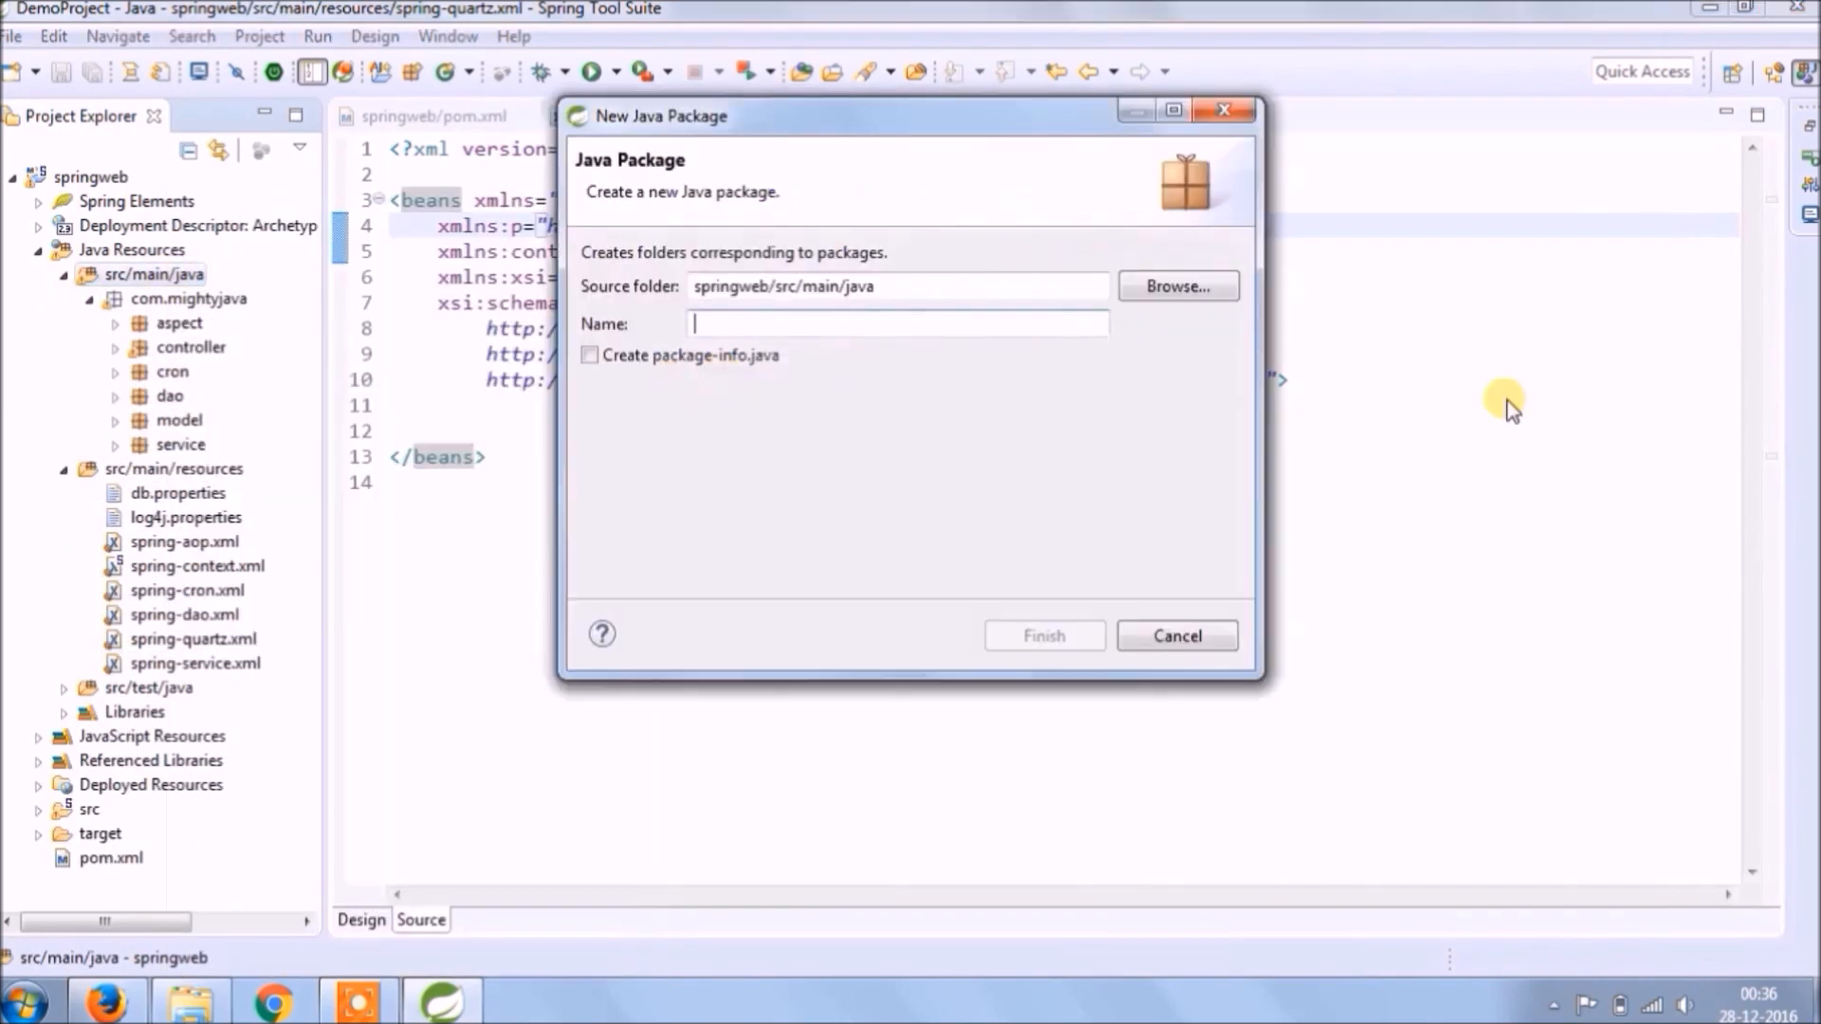
Create package com.mightyjava.quartz containing a new class ExecuteUsingQuartz
{"action": "type", "text": "com.mighty"}
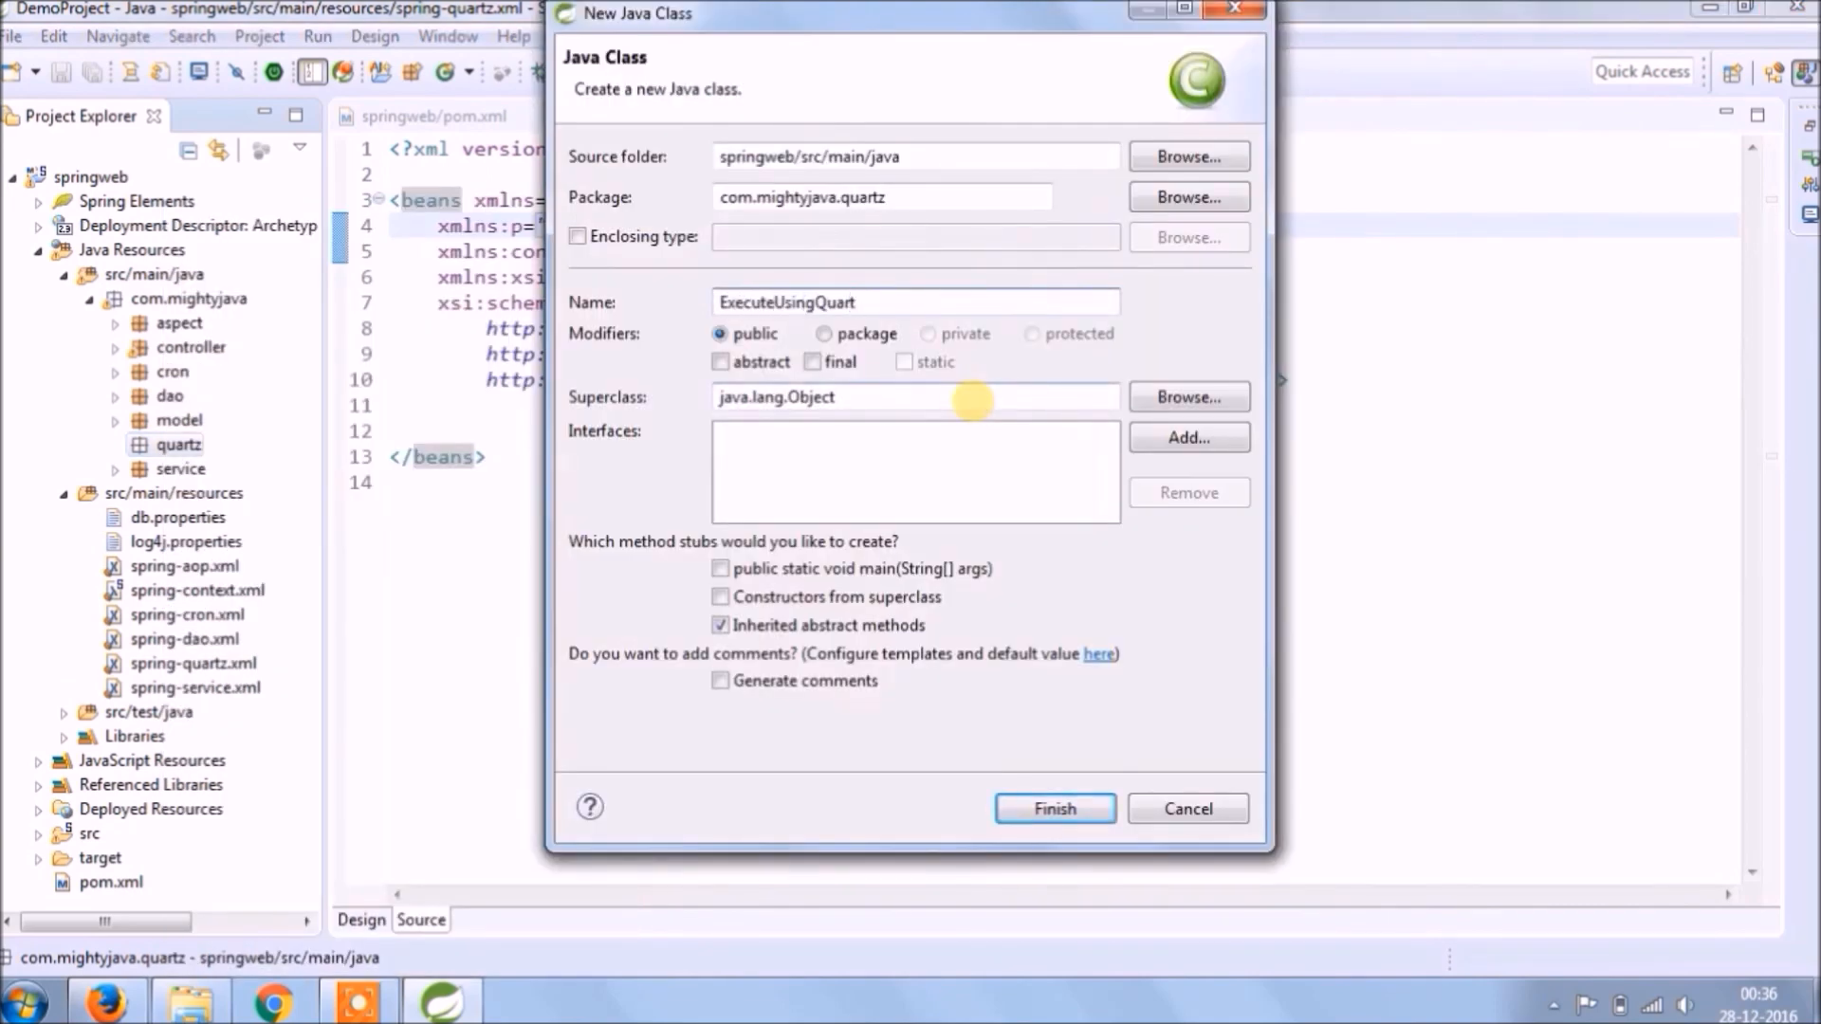
{"action": "left_click", "coordinate": [1052, 808]}
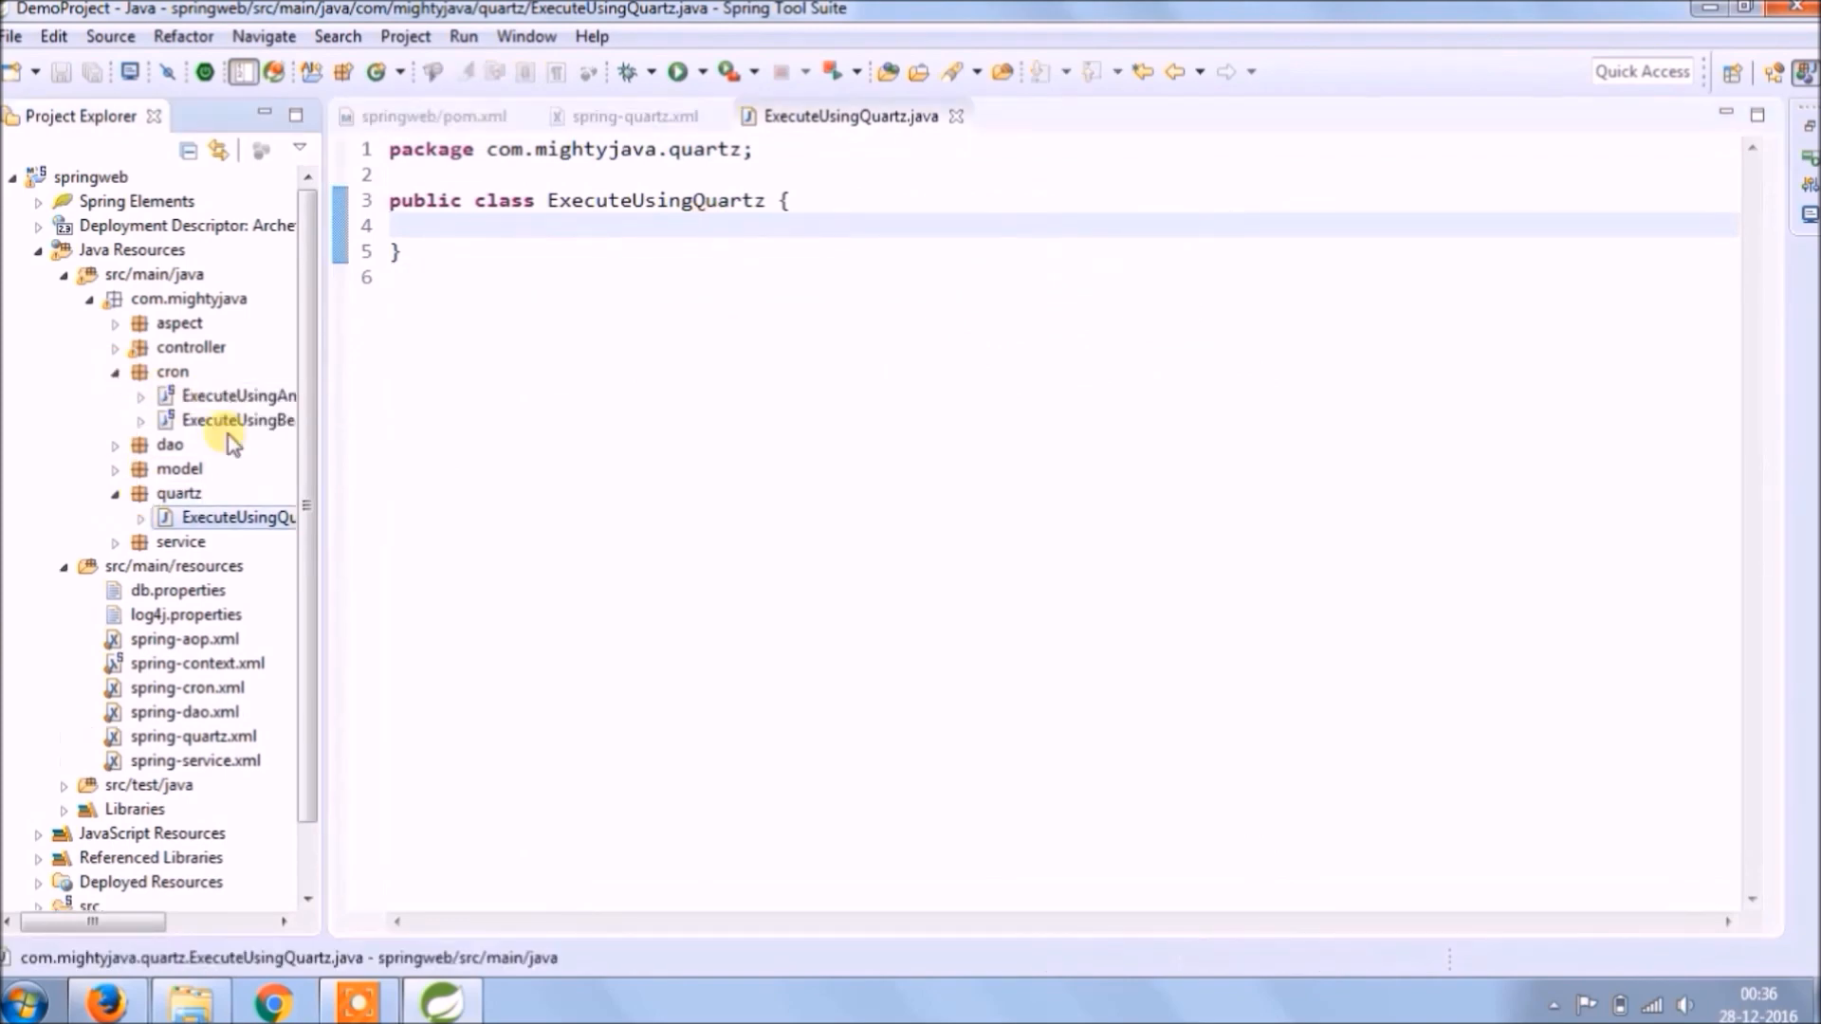
Reuse ExecuteUsingBean's run method in ExecuteUsingQuartz, printing 'Execute using quartz in every 15 seconds'
{"action": "double_click", "coordinate": [238, 419]}
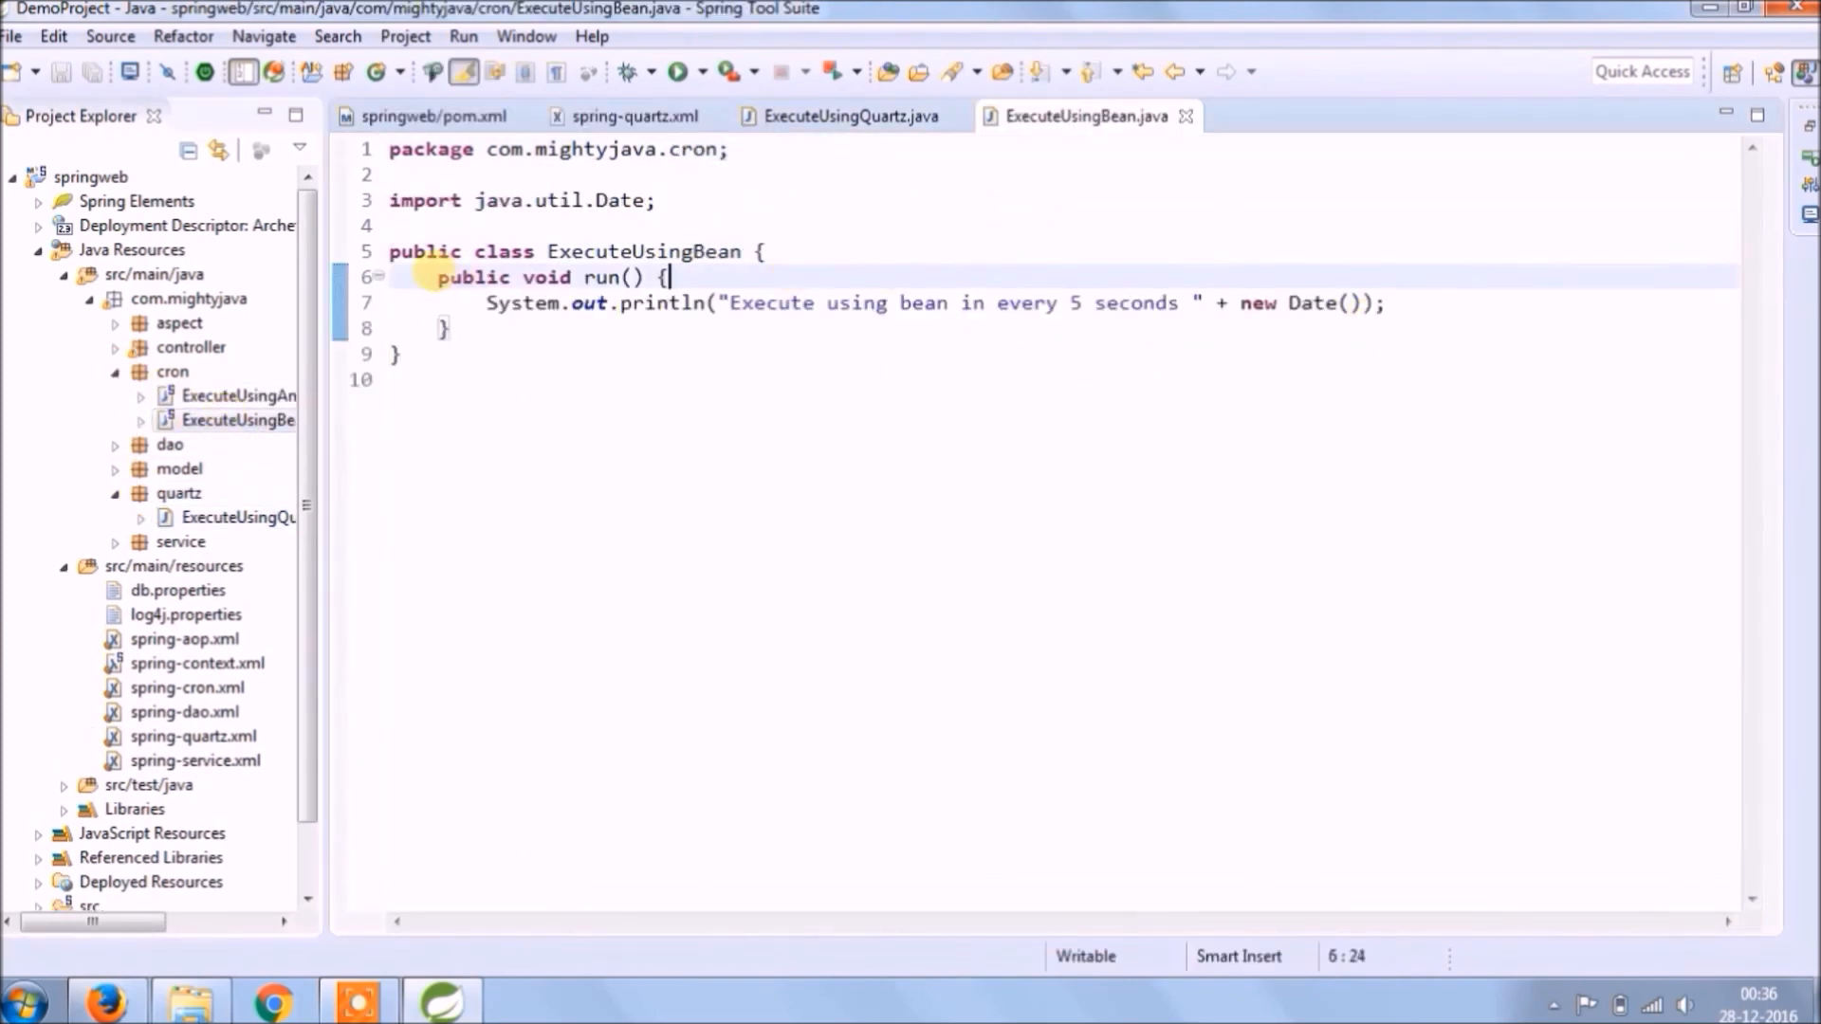
{"action": "left_click", "coordinate": [850, 115]}
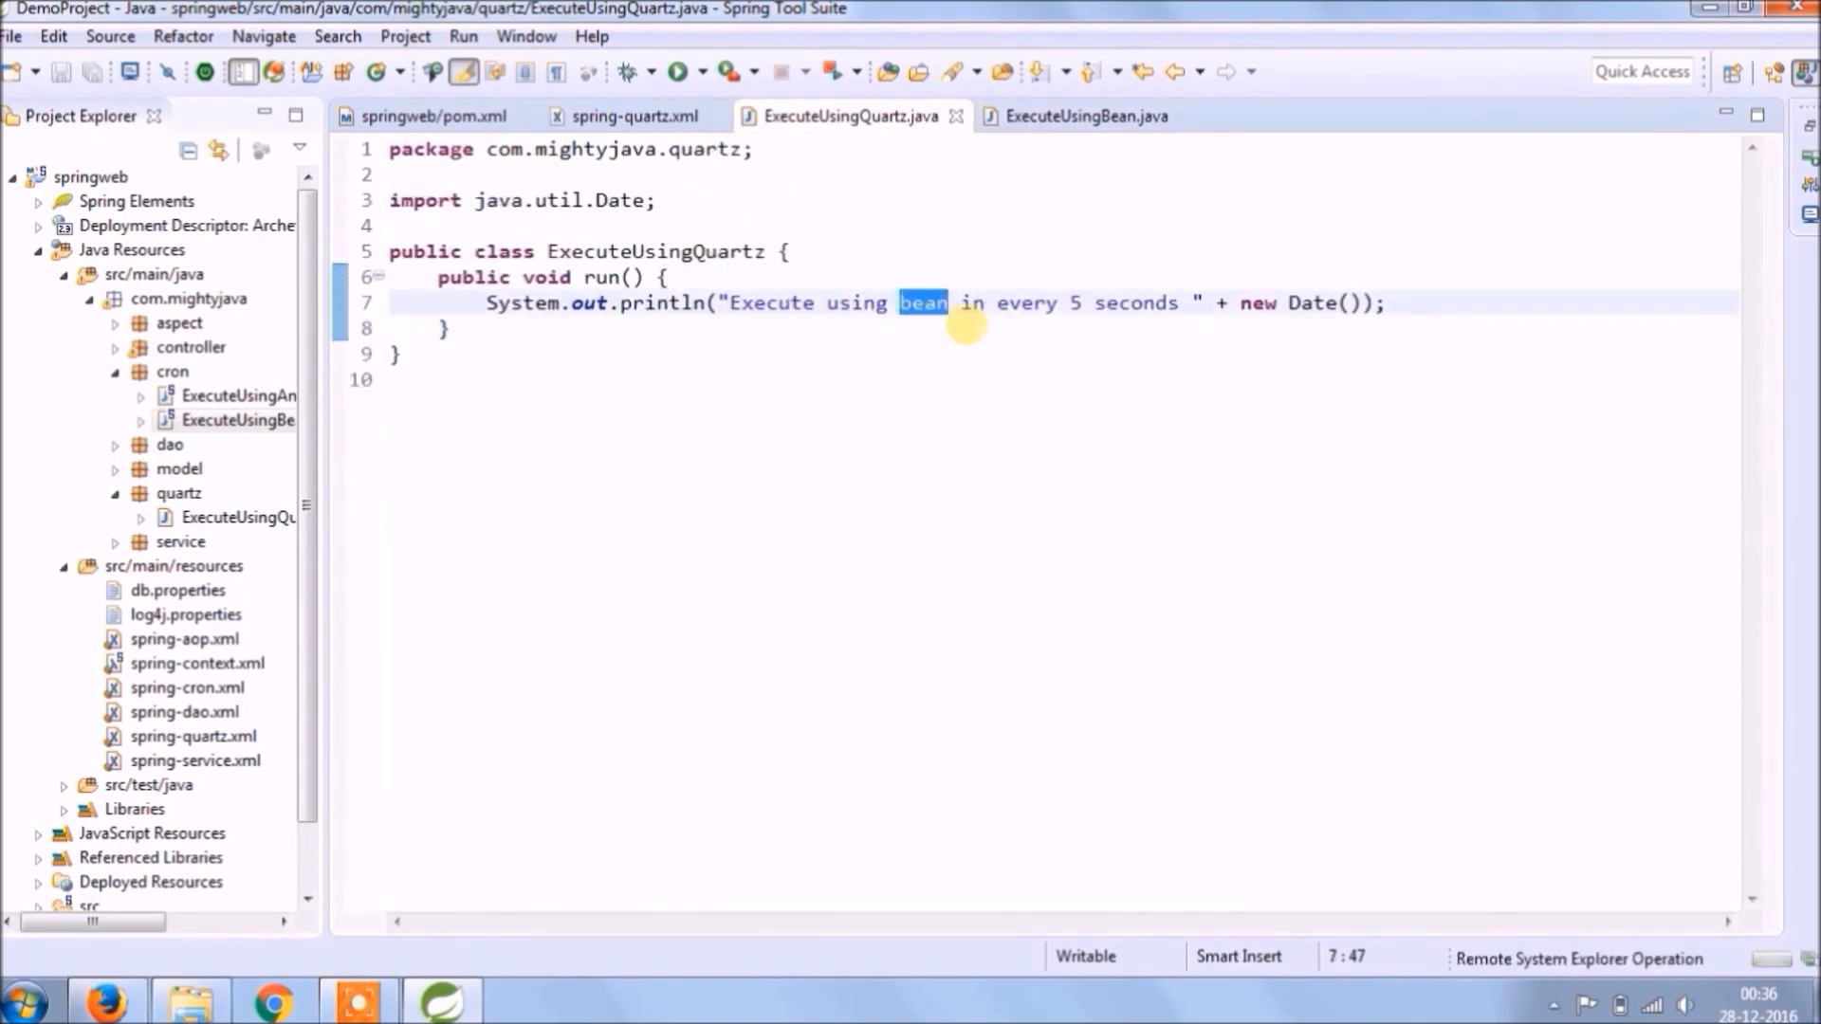
{"action": "type", "text": "quartz"}
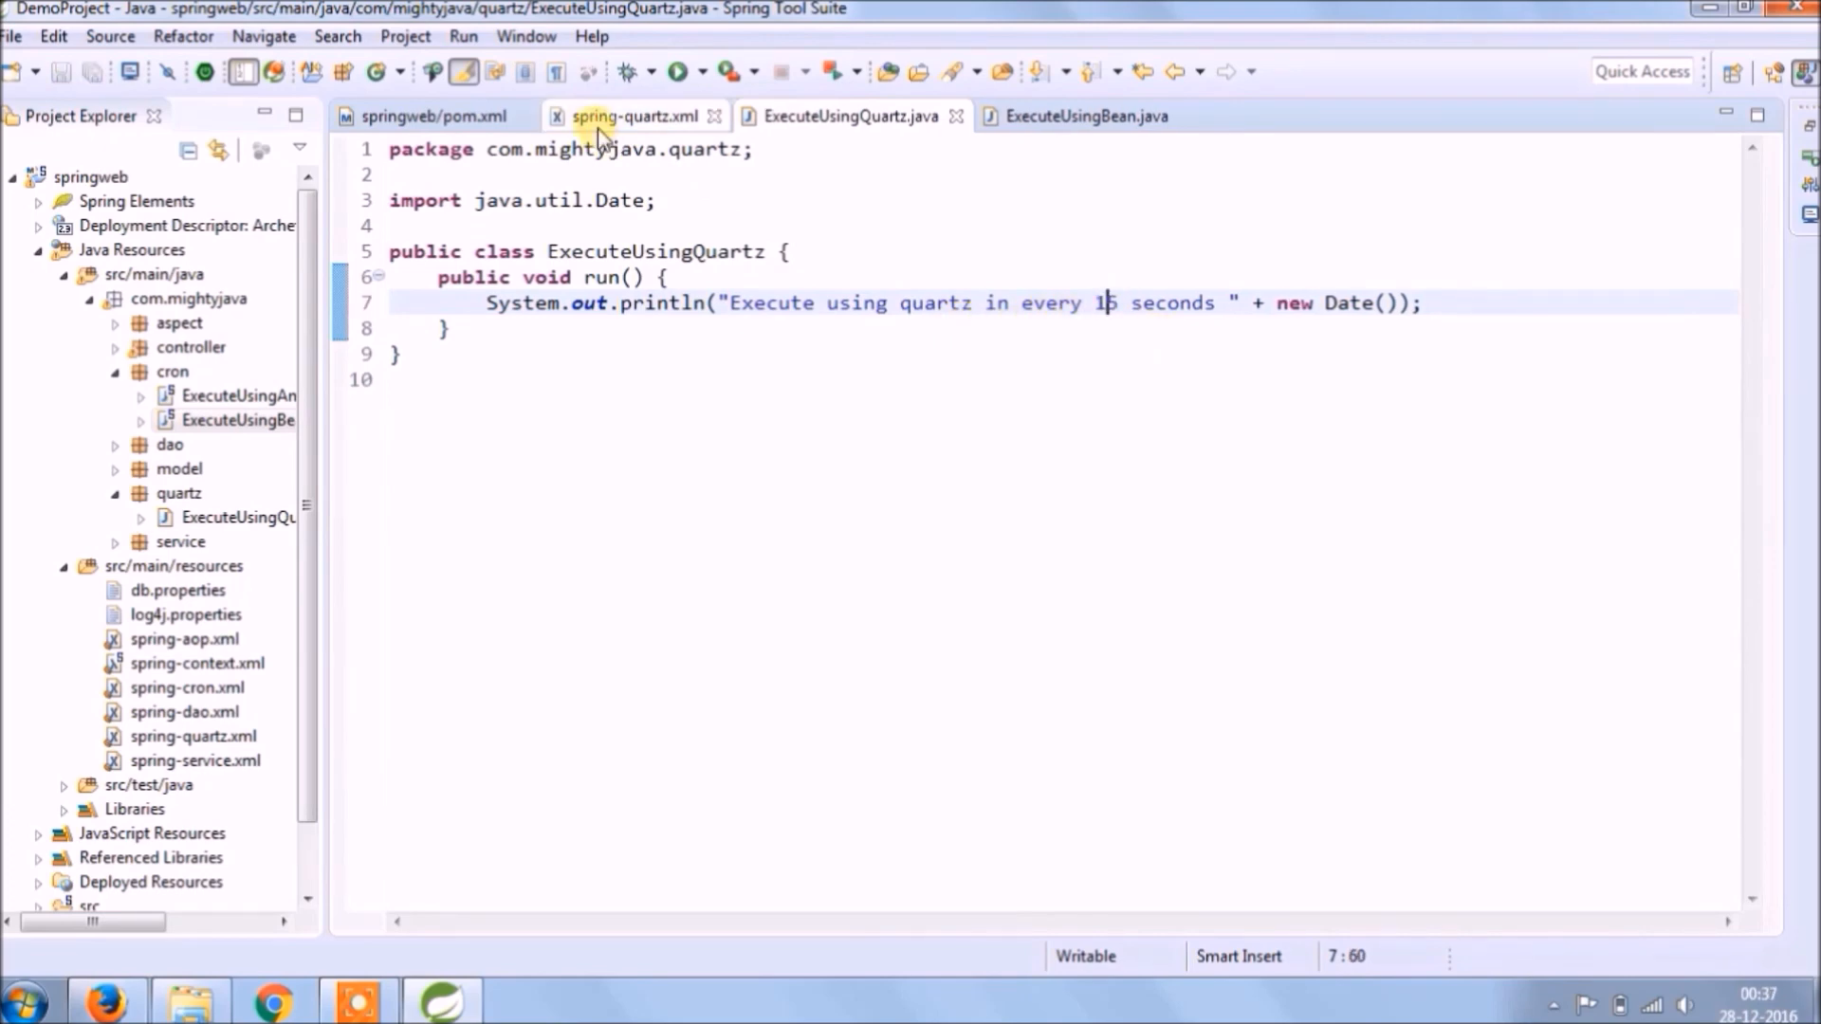
{"action": "left_click", "coordinate": [636, 115]}
{"action": "type", "text": "<bean></bean>"}
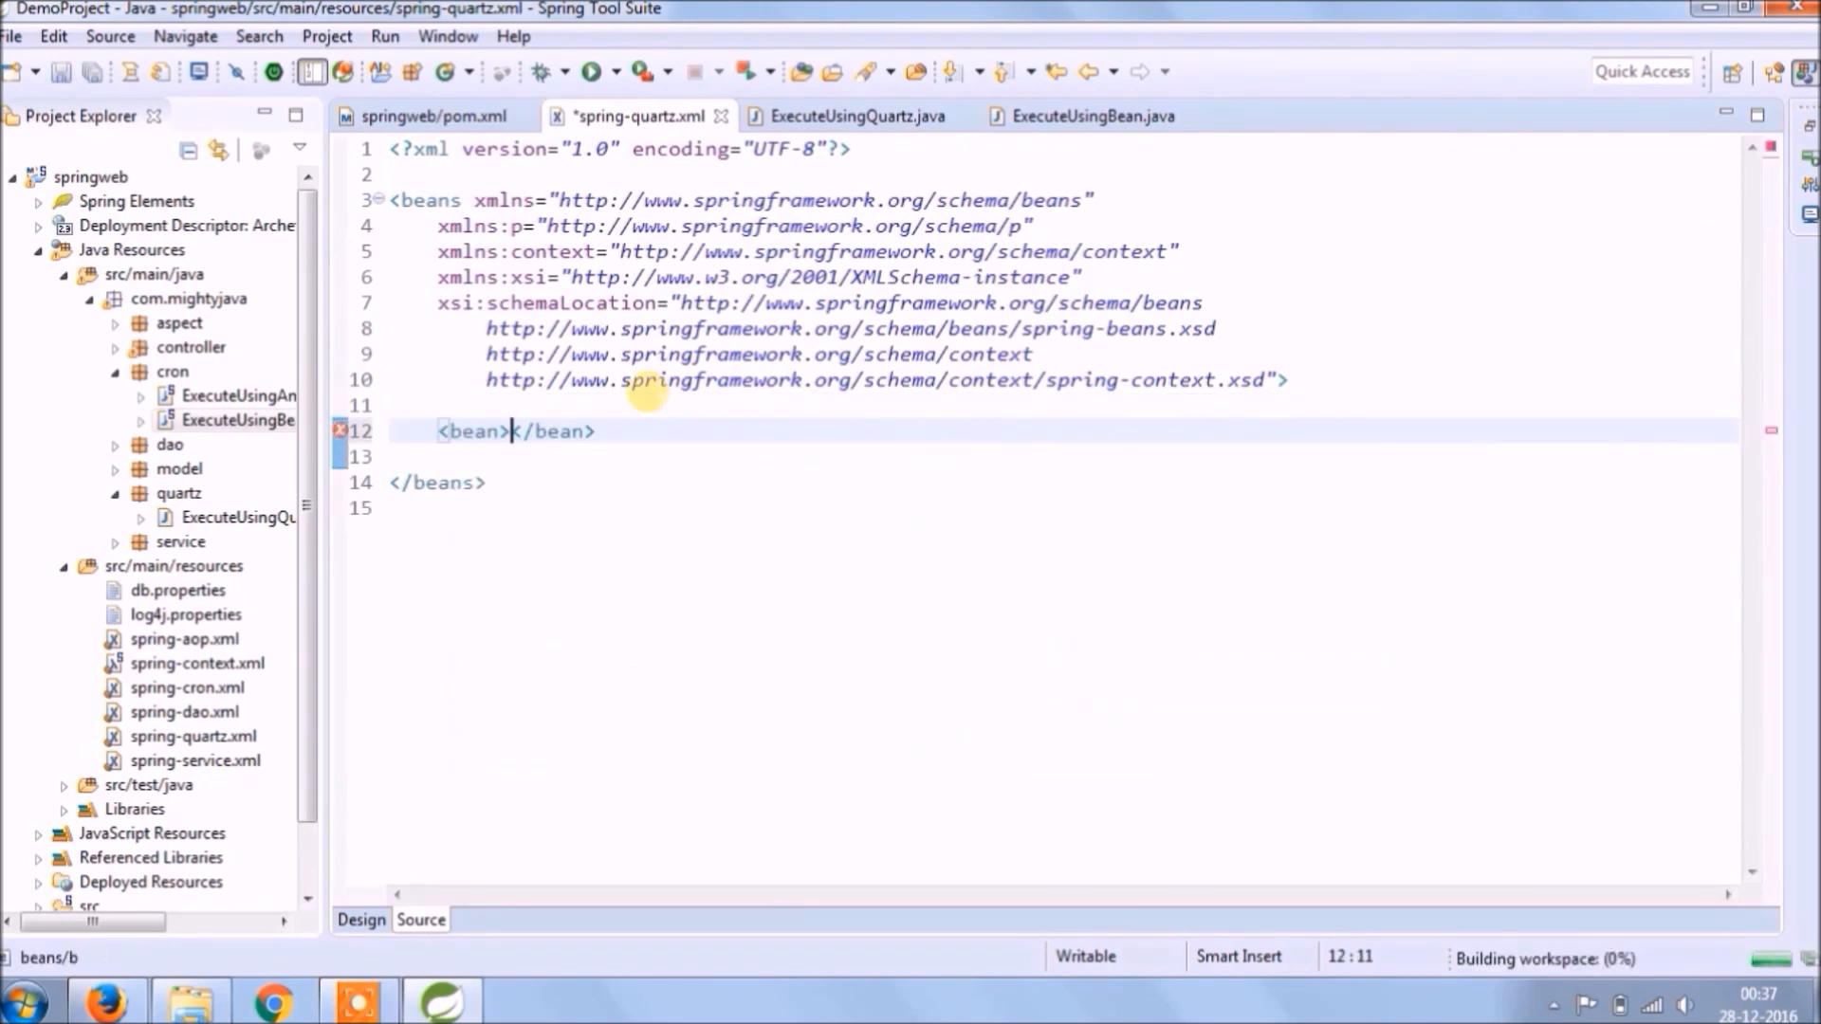
Declare bean id executeUsingQuartz with class com.mightyjava.quartz.ExecuteUsingQuartz in spring-quartz.xml
{"action": "type", "text": "id=\"\" c"}
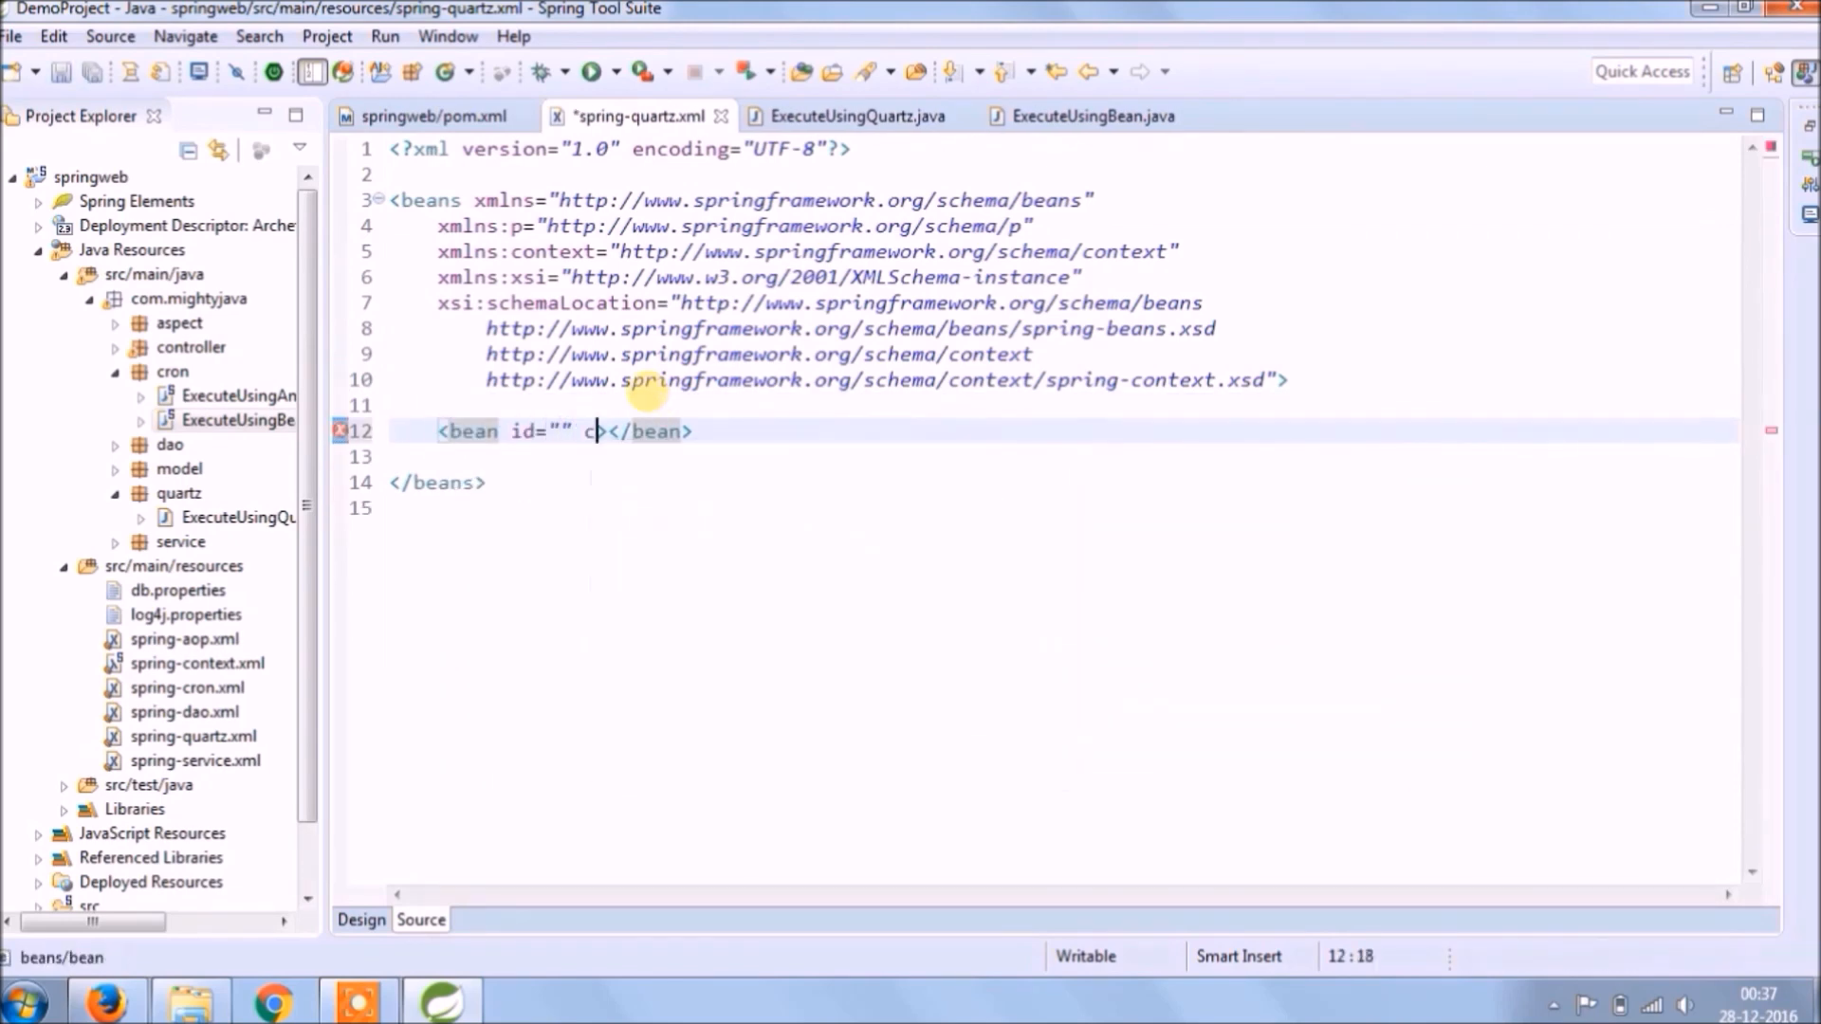
{"action": "type", "text": "class=\"\""}
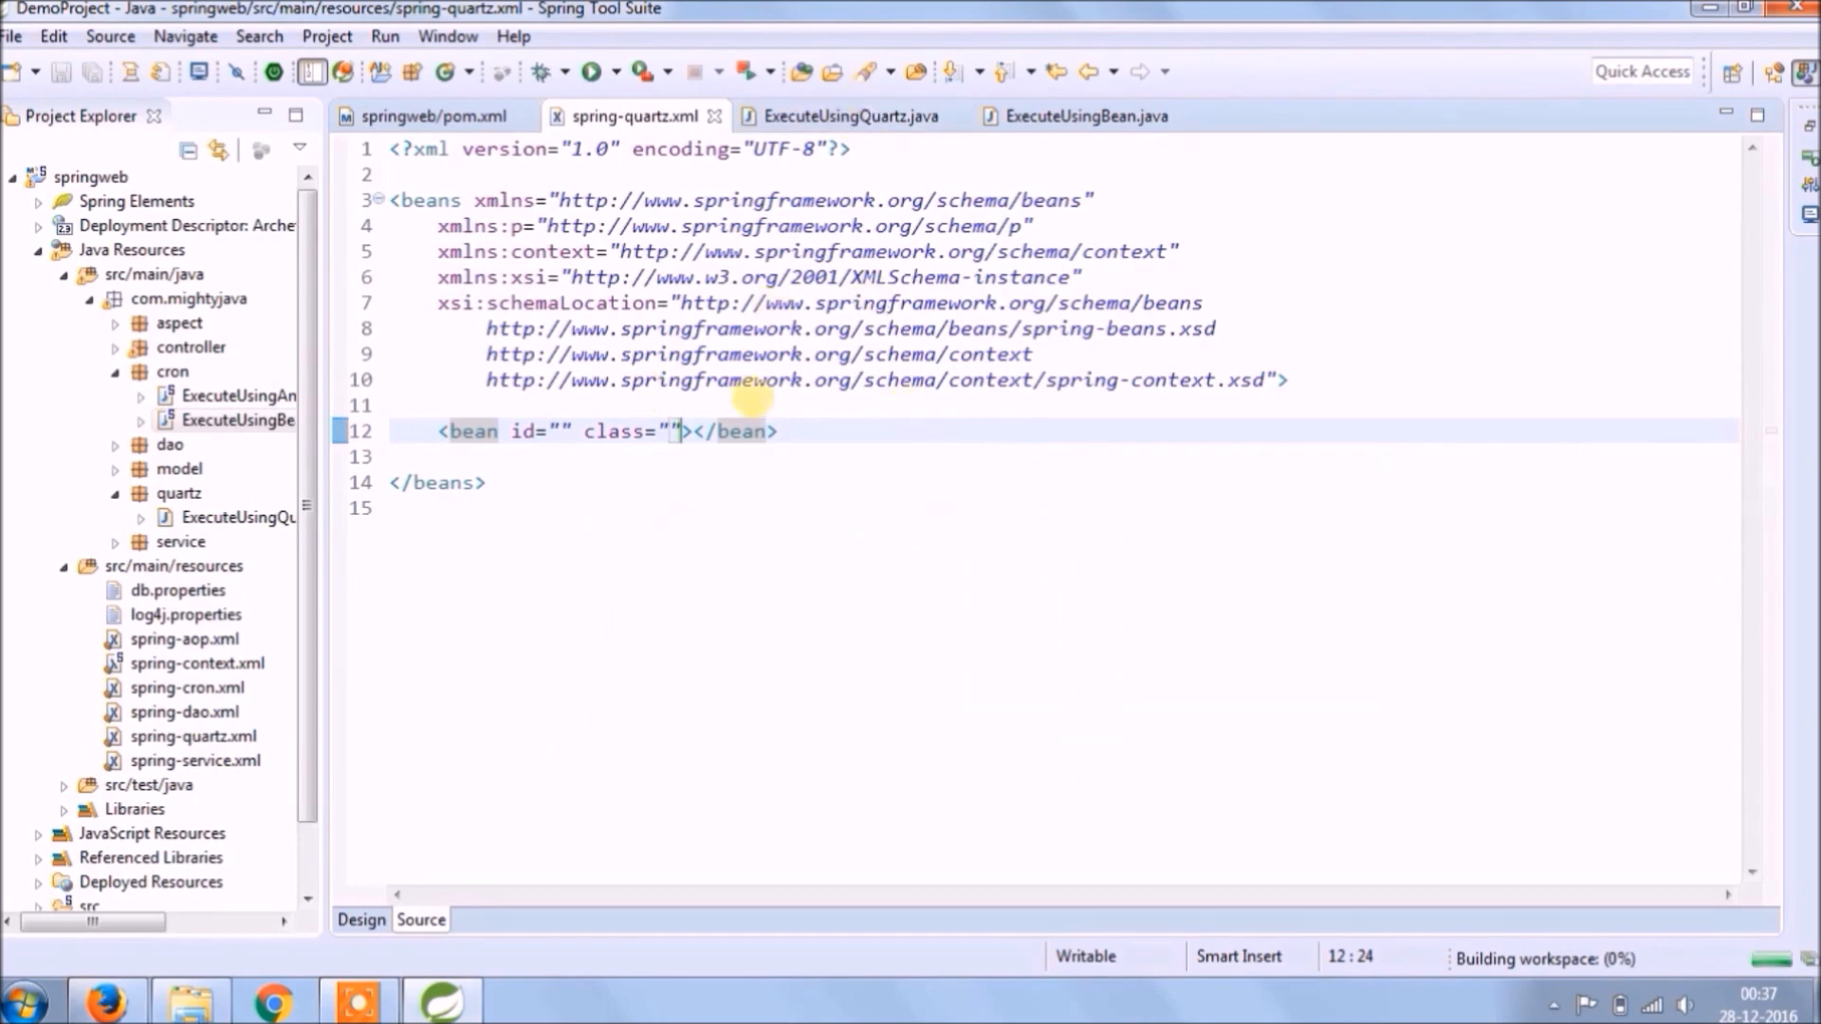
{"action": "left_click", "coordinate": [842, 116]}
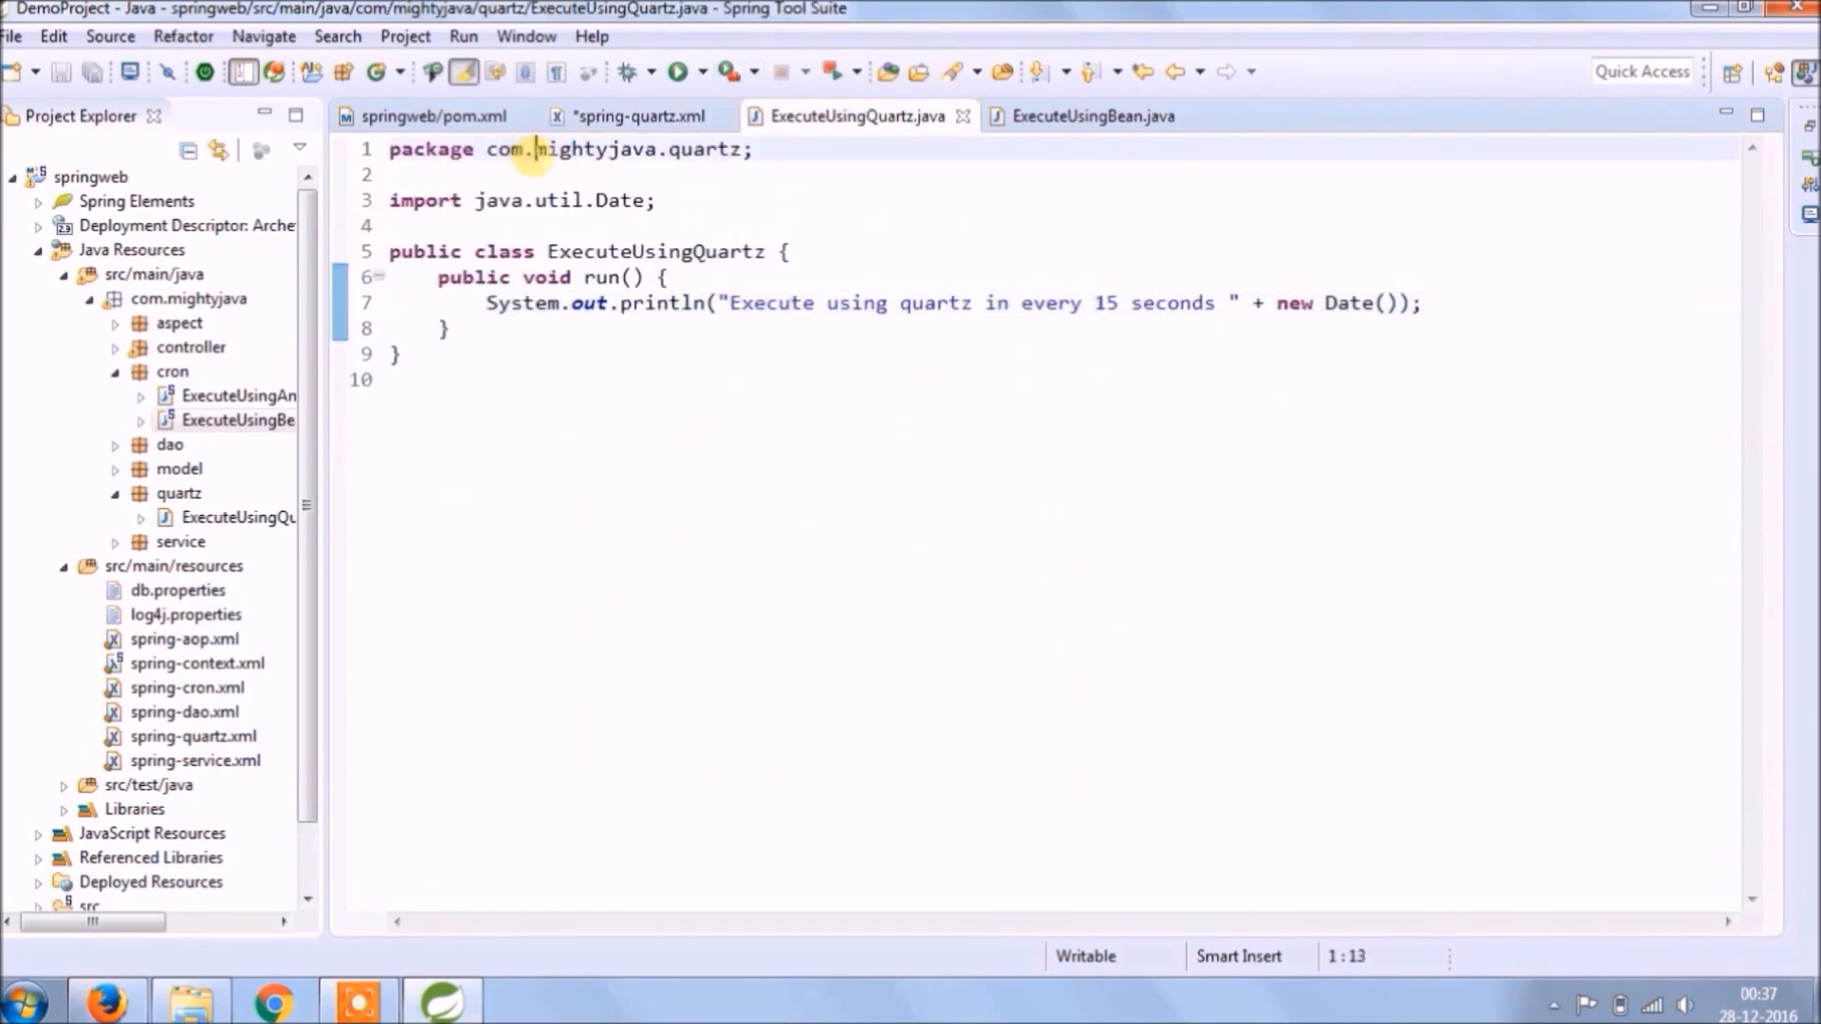
{"action": "double_click", "coordinate": [638, 148]}
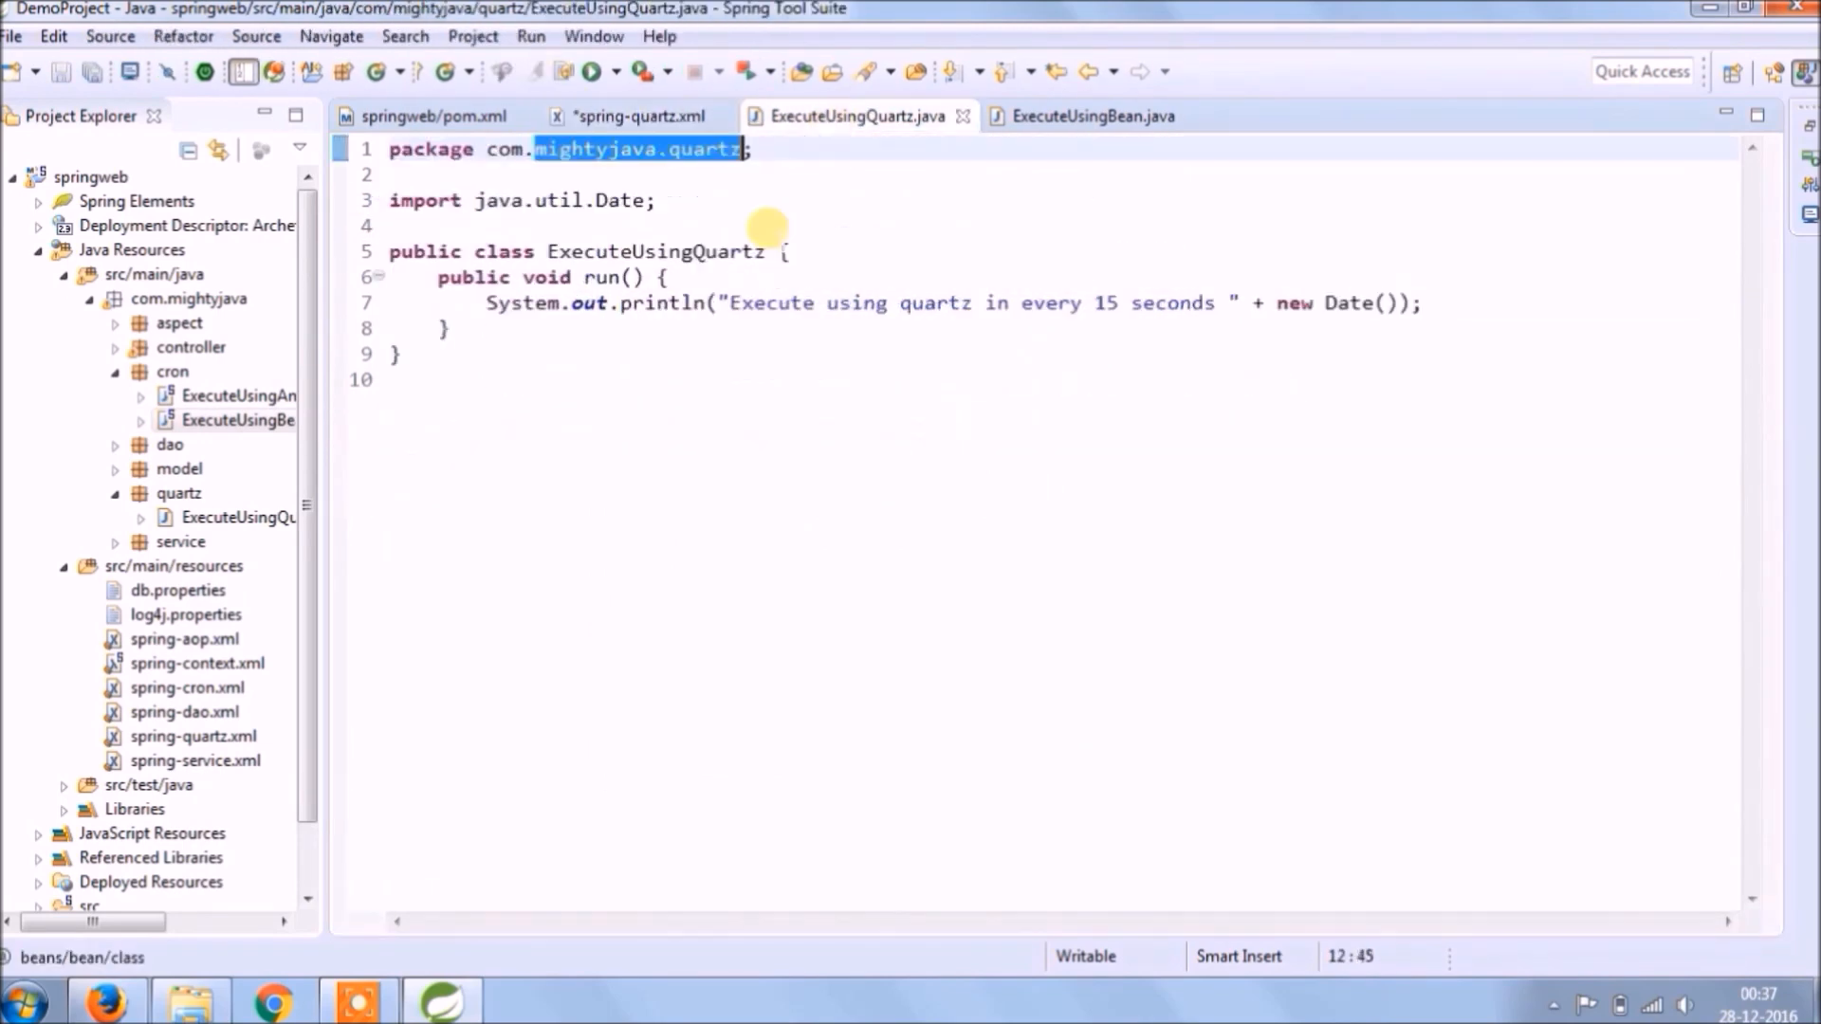
{"action": "left_click", "coordinate": [633, 115]}
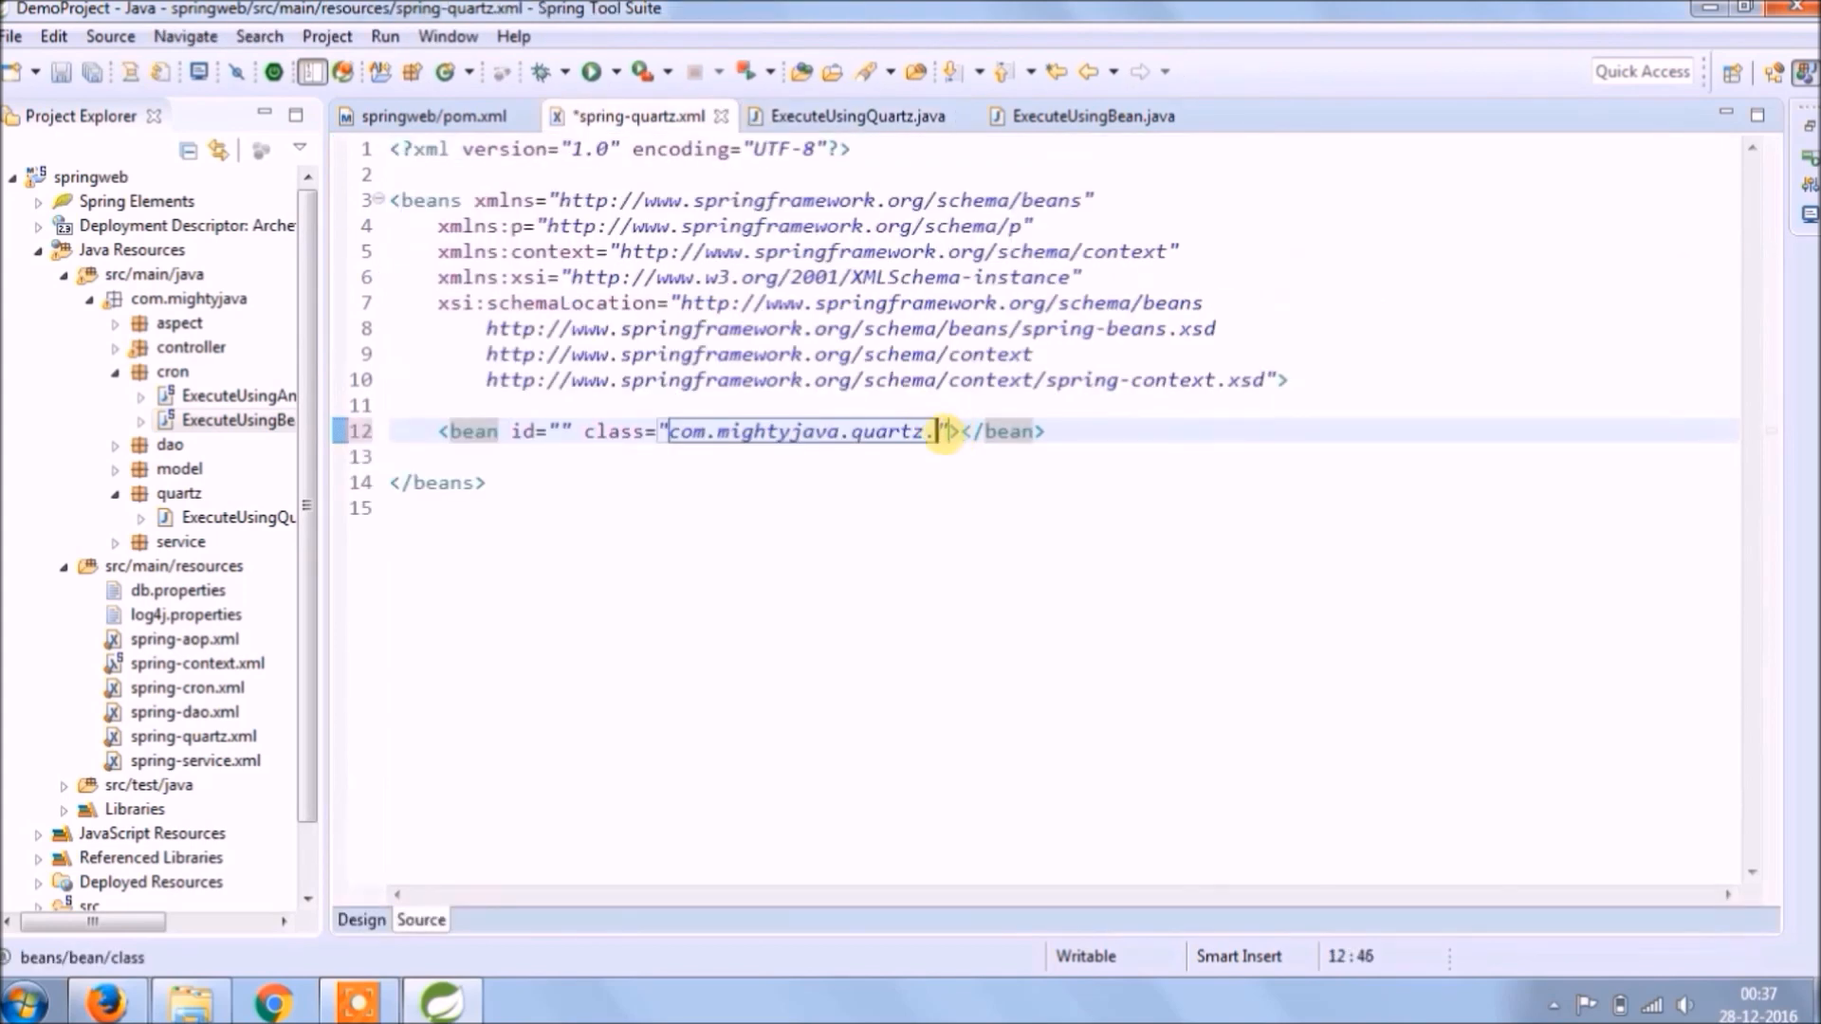
{"action": "type", "text": "executeUsingQuartz"}
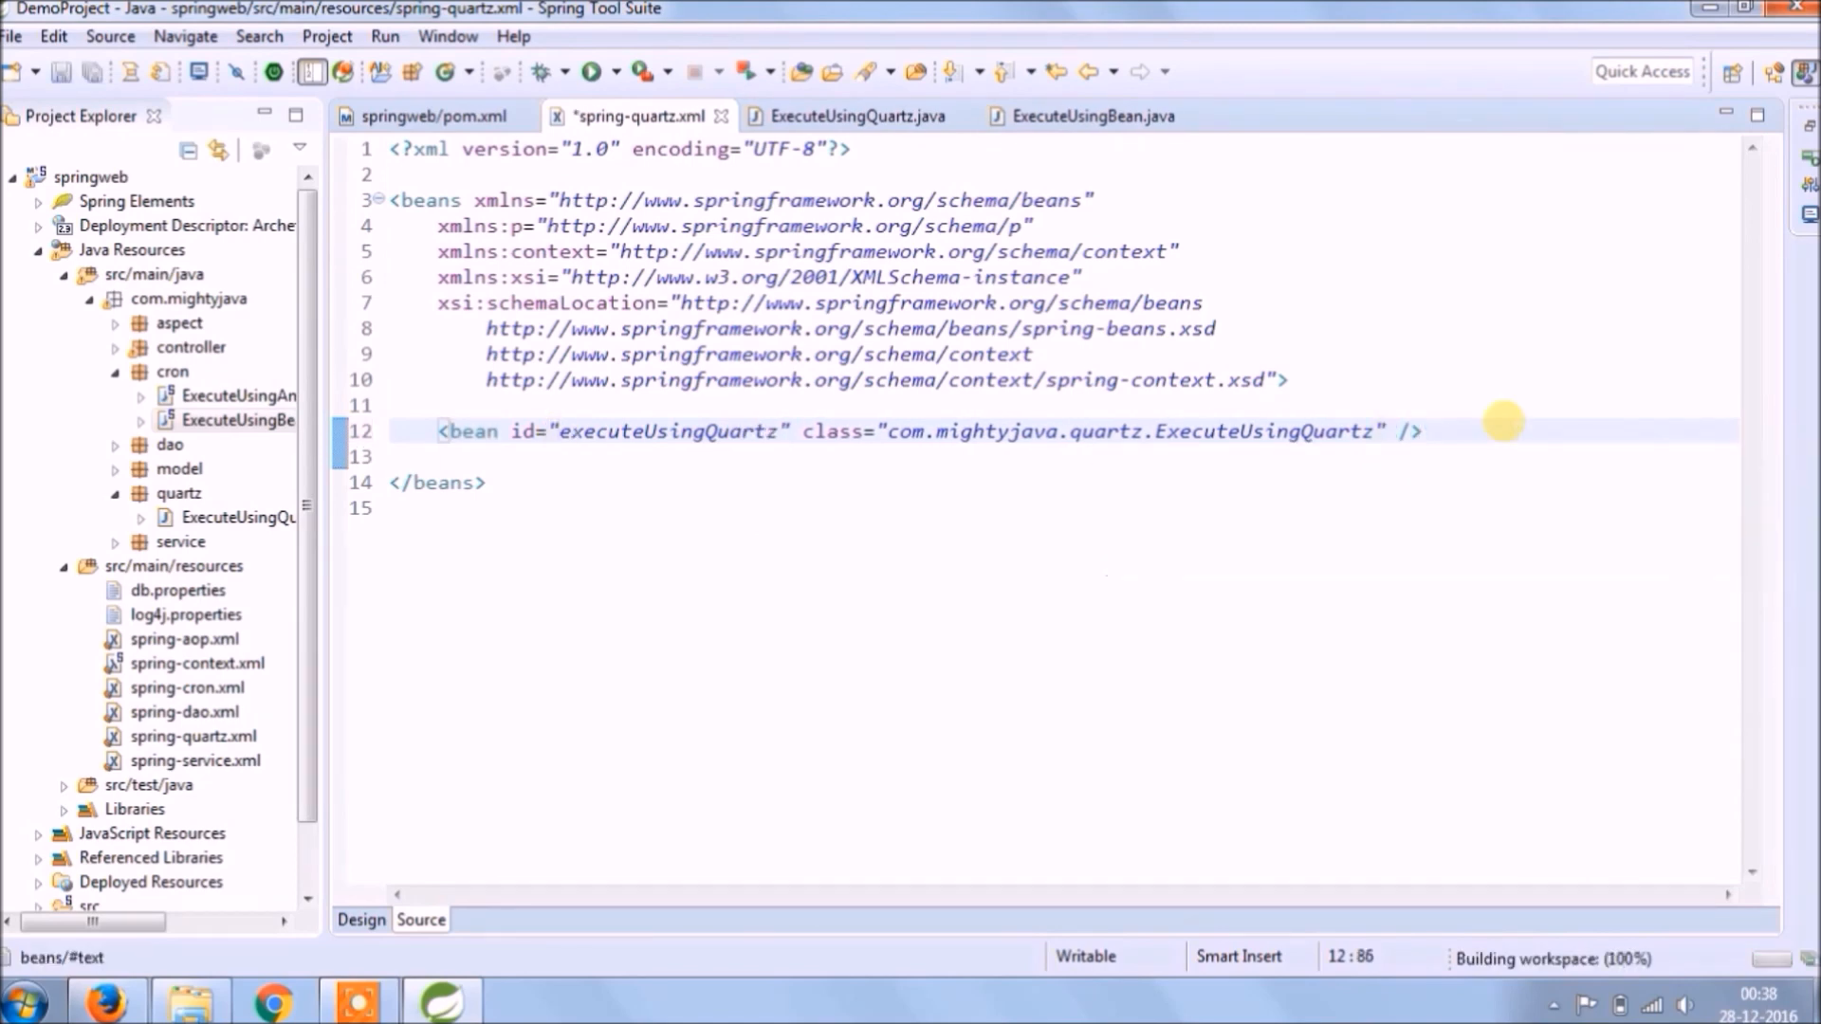
Add a bean of class org.springframework.scheduling.quartz.MethodInvokingJobDetailFactoryBean to spring-quartz.xml
{"action": "type", "text": "<bean id></bean>"}
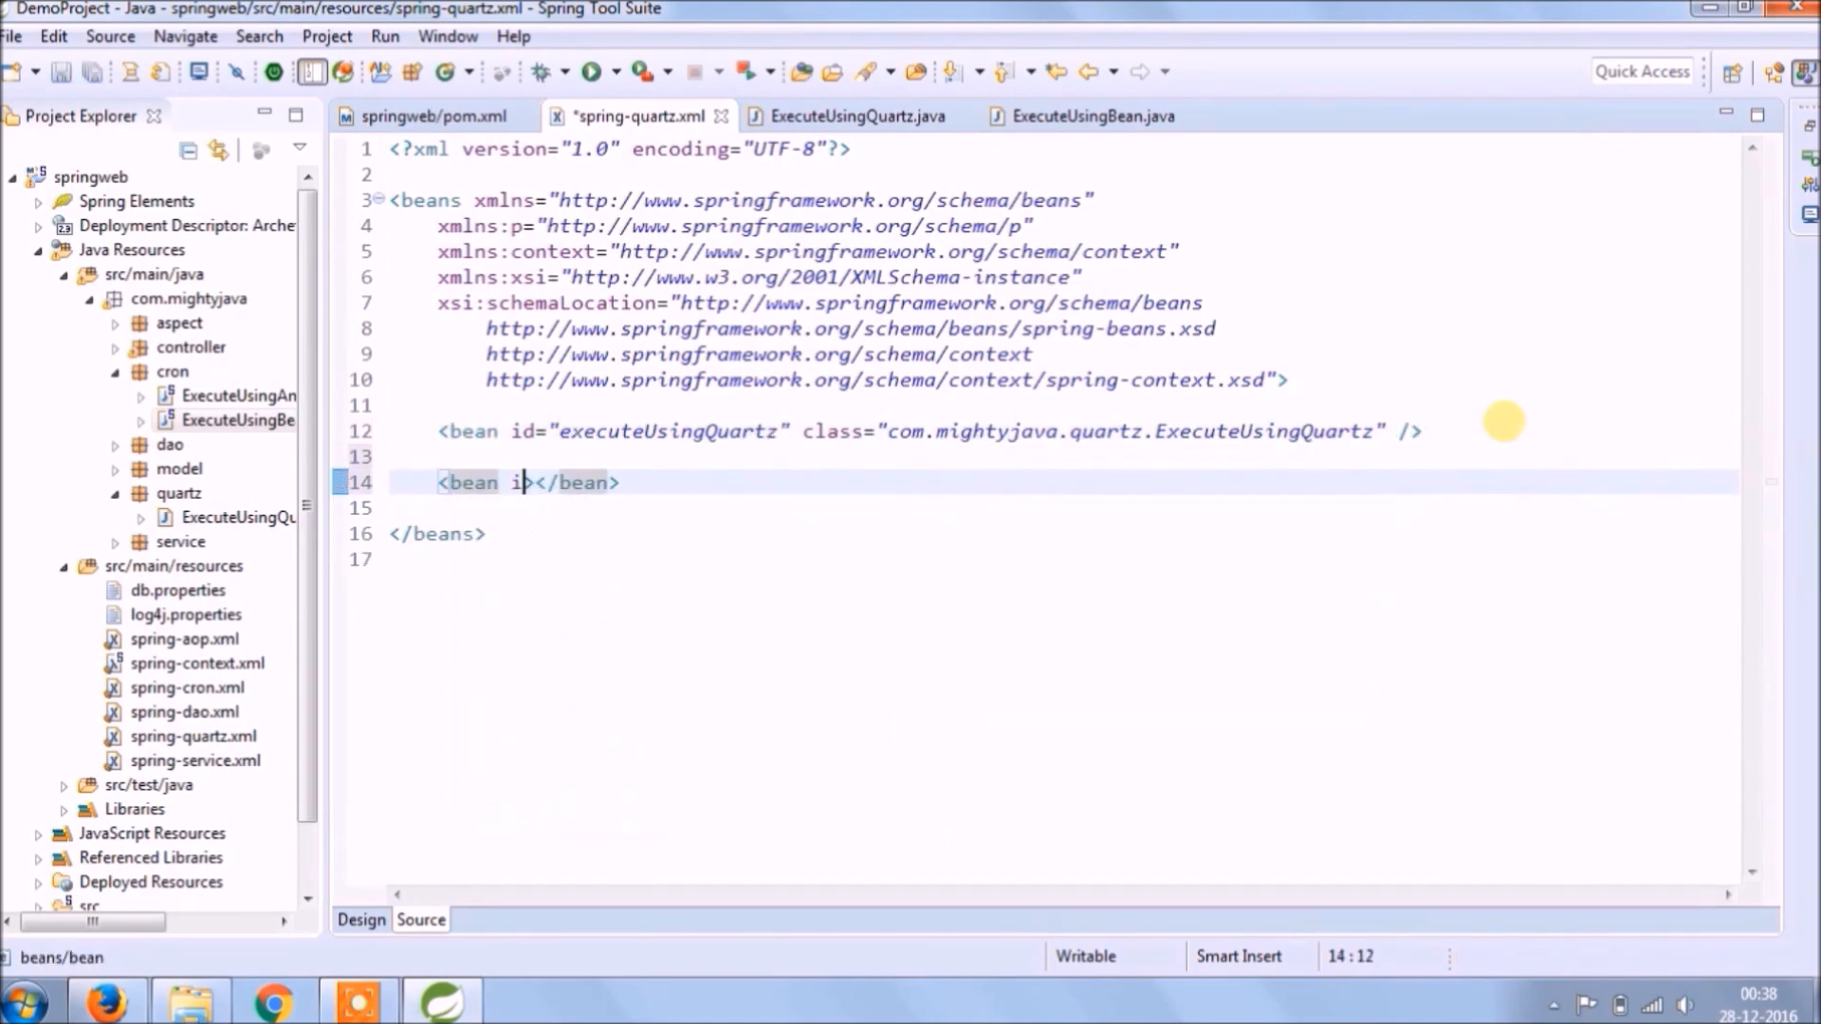
{"action": "type", "text": "id=\"\" class=\"or\""}
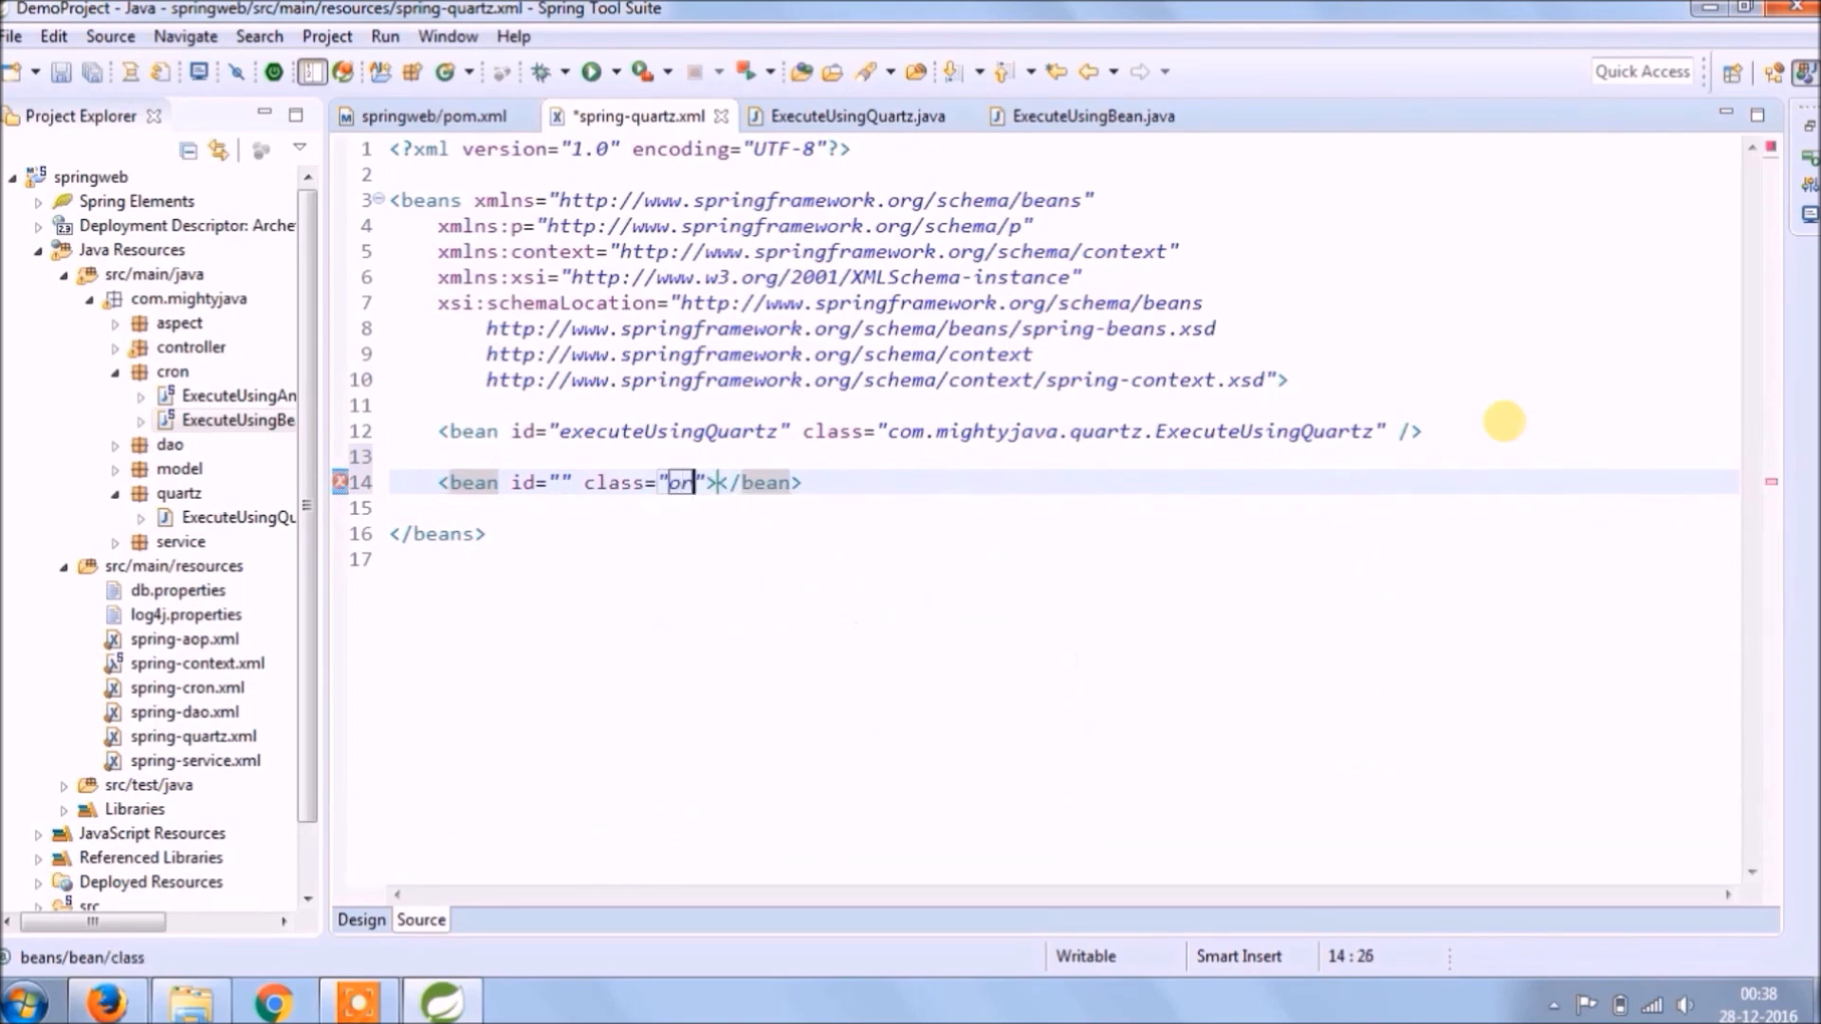
{"action": "type", "text": "org."}
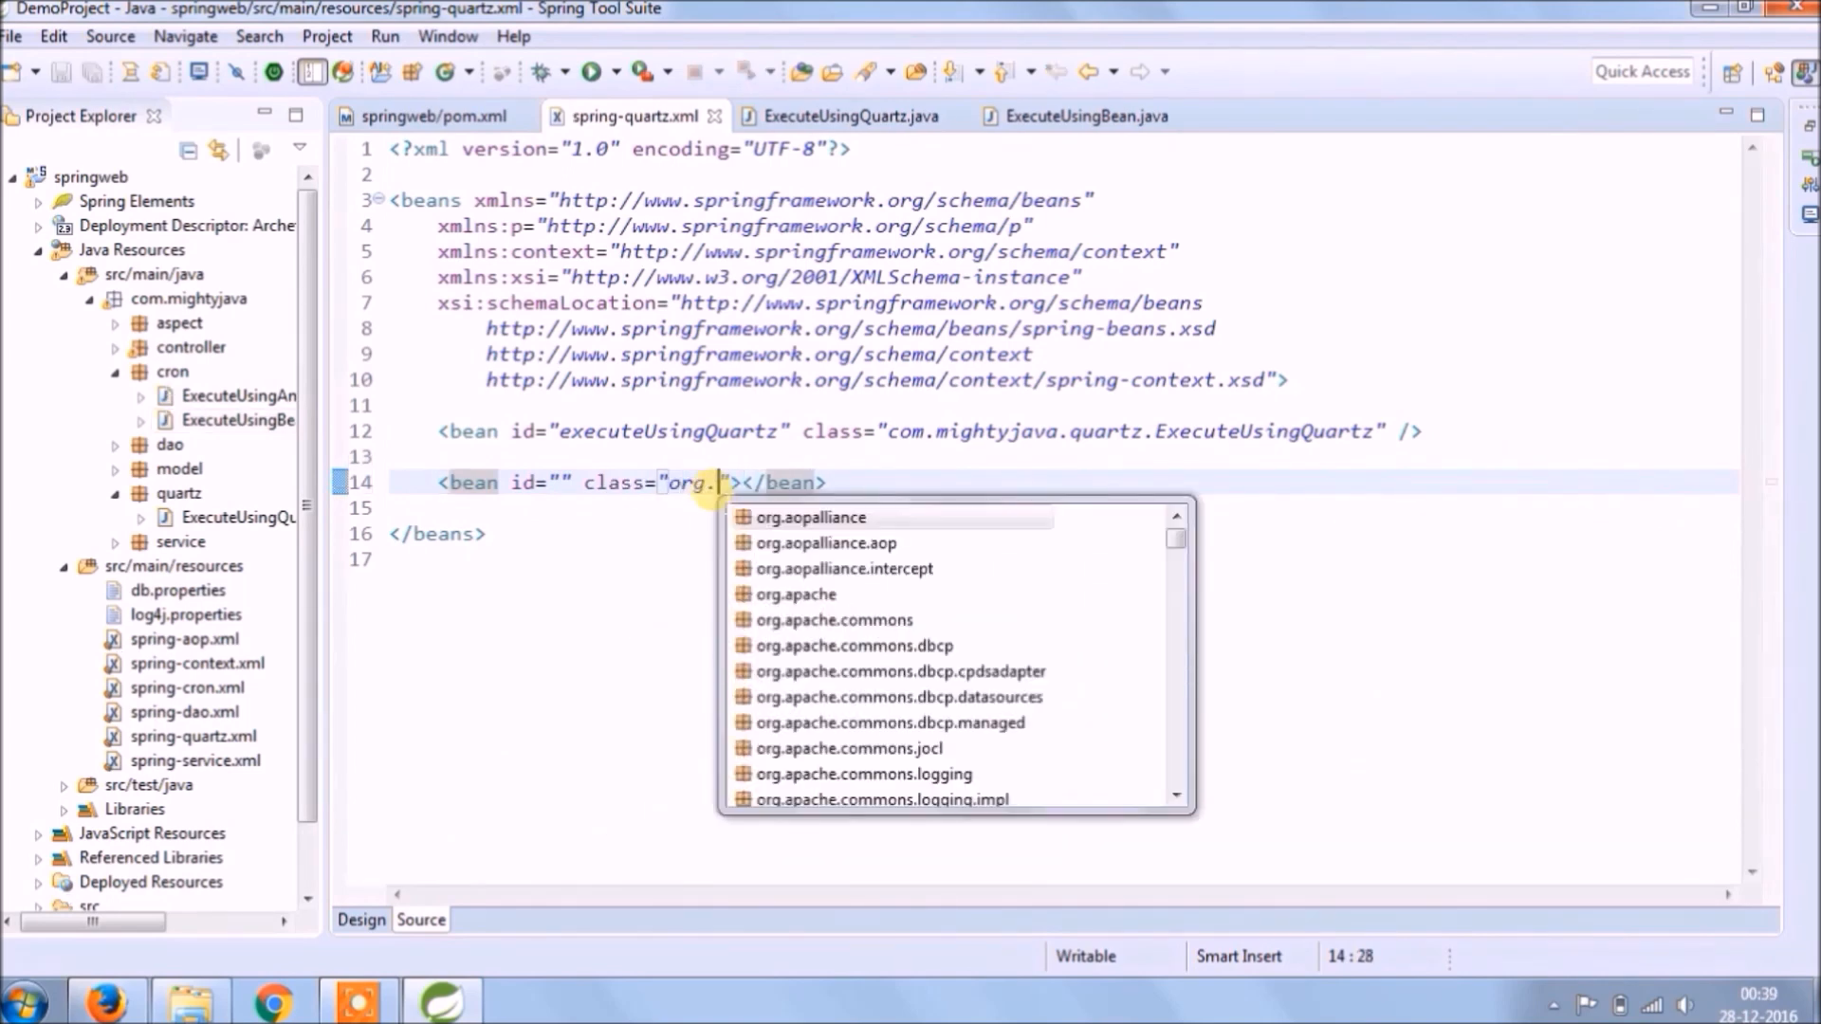
{"action": "type", "text": "springframework."}
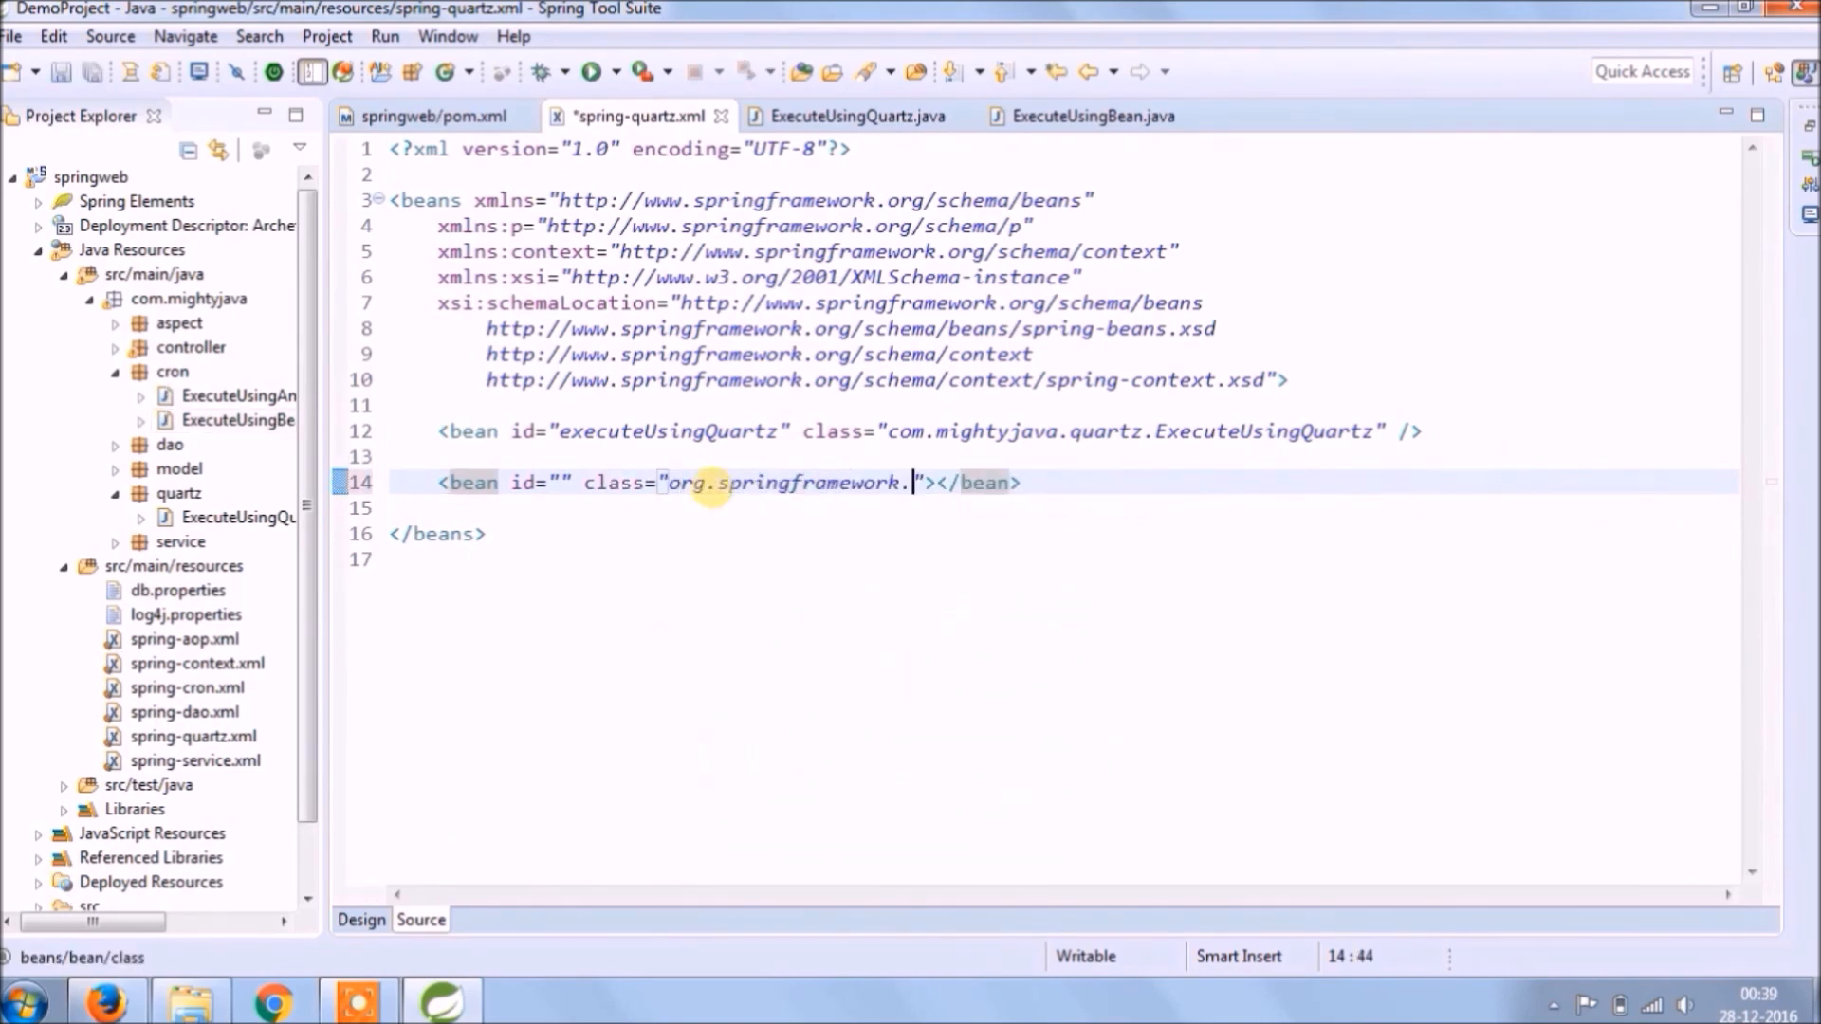
{"action": "type", "text": "scheduling"}
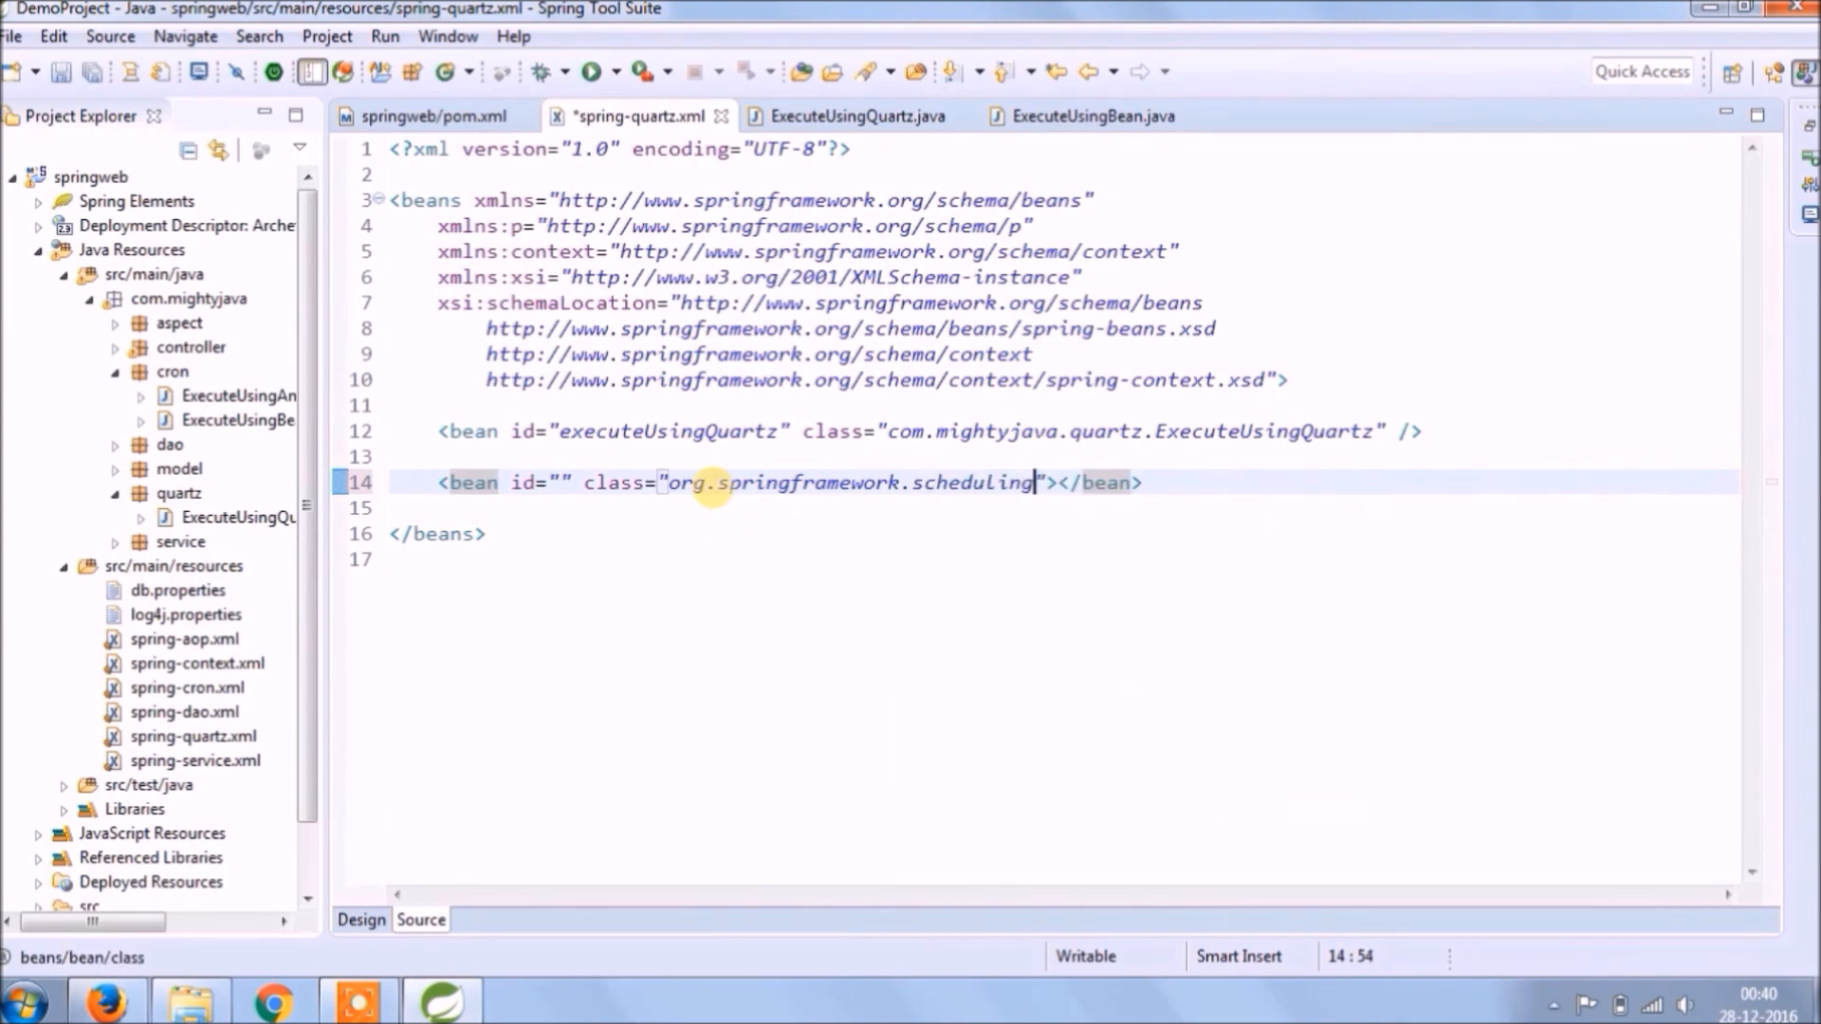
{"action": "type", "text": ".quartz"}
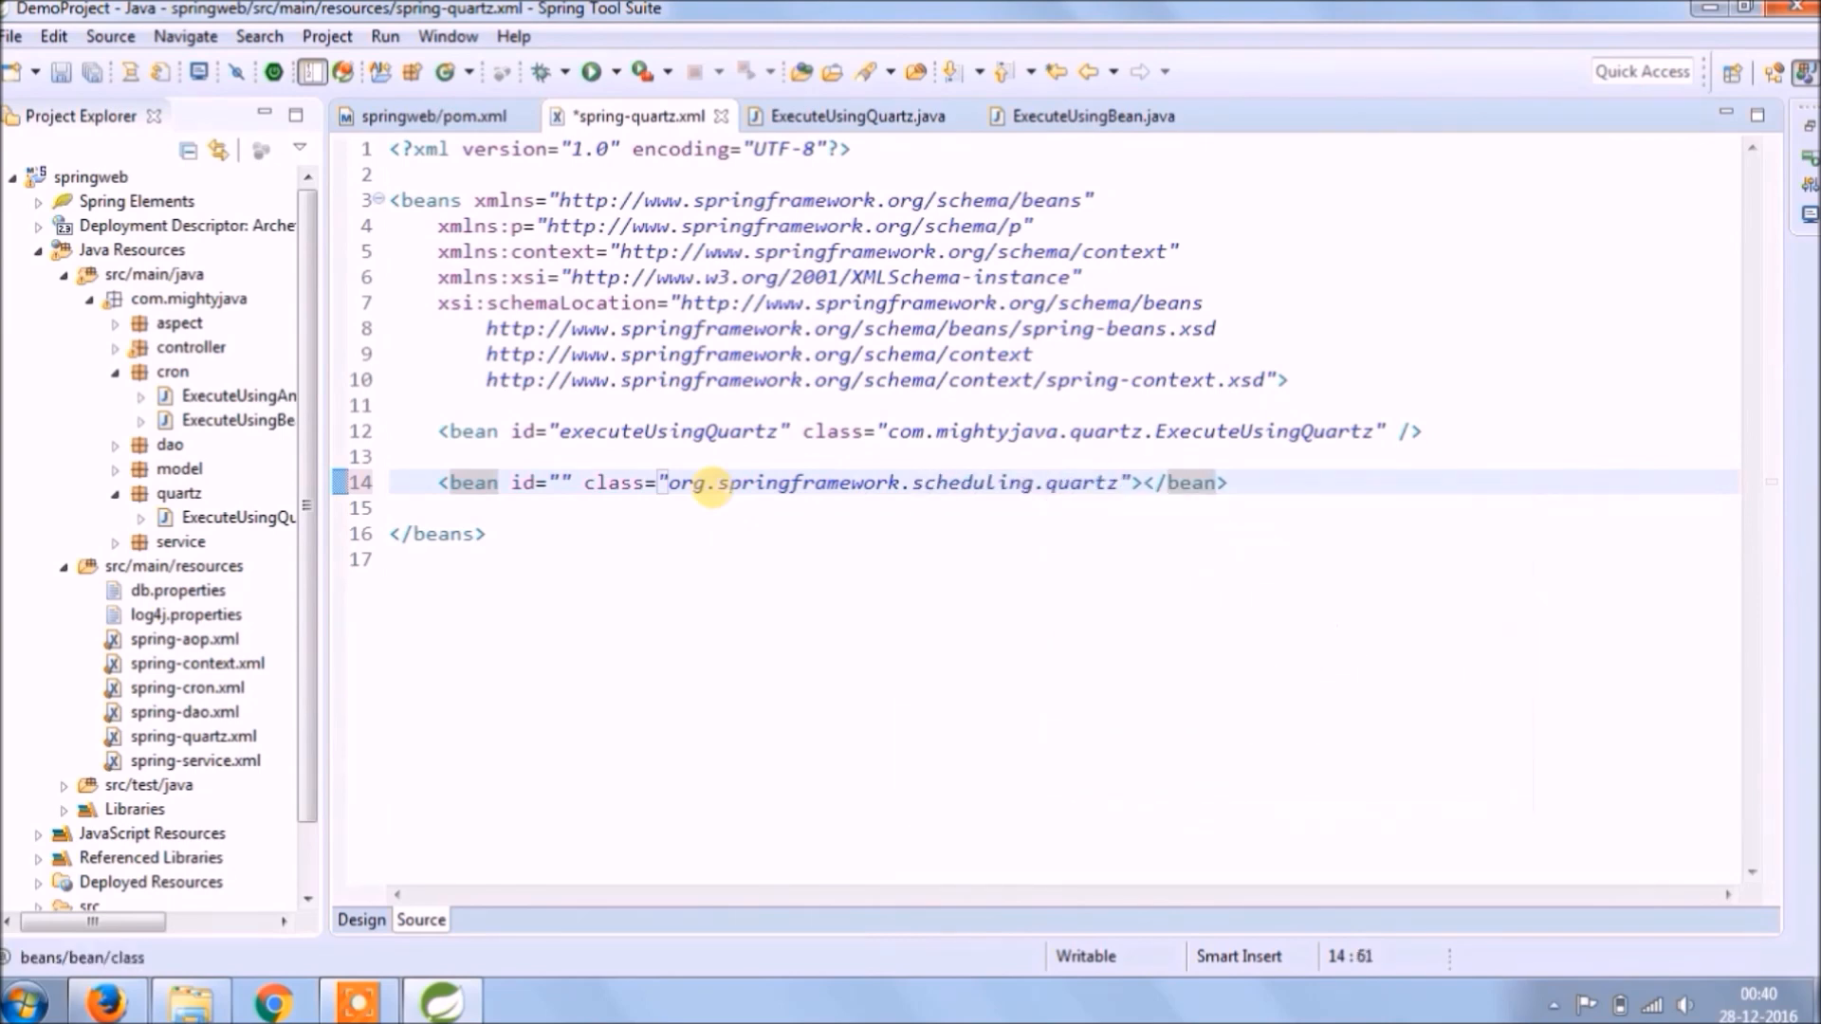
{"action": "type", "text": ".MethodInvokingJobDetailFactoryBean"}
{"action": "left_click", "coordinate": [1062, 507]}
{"action": "type", "text": "/>"}
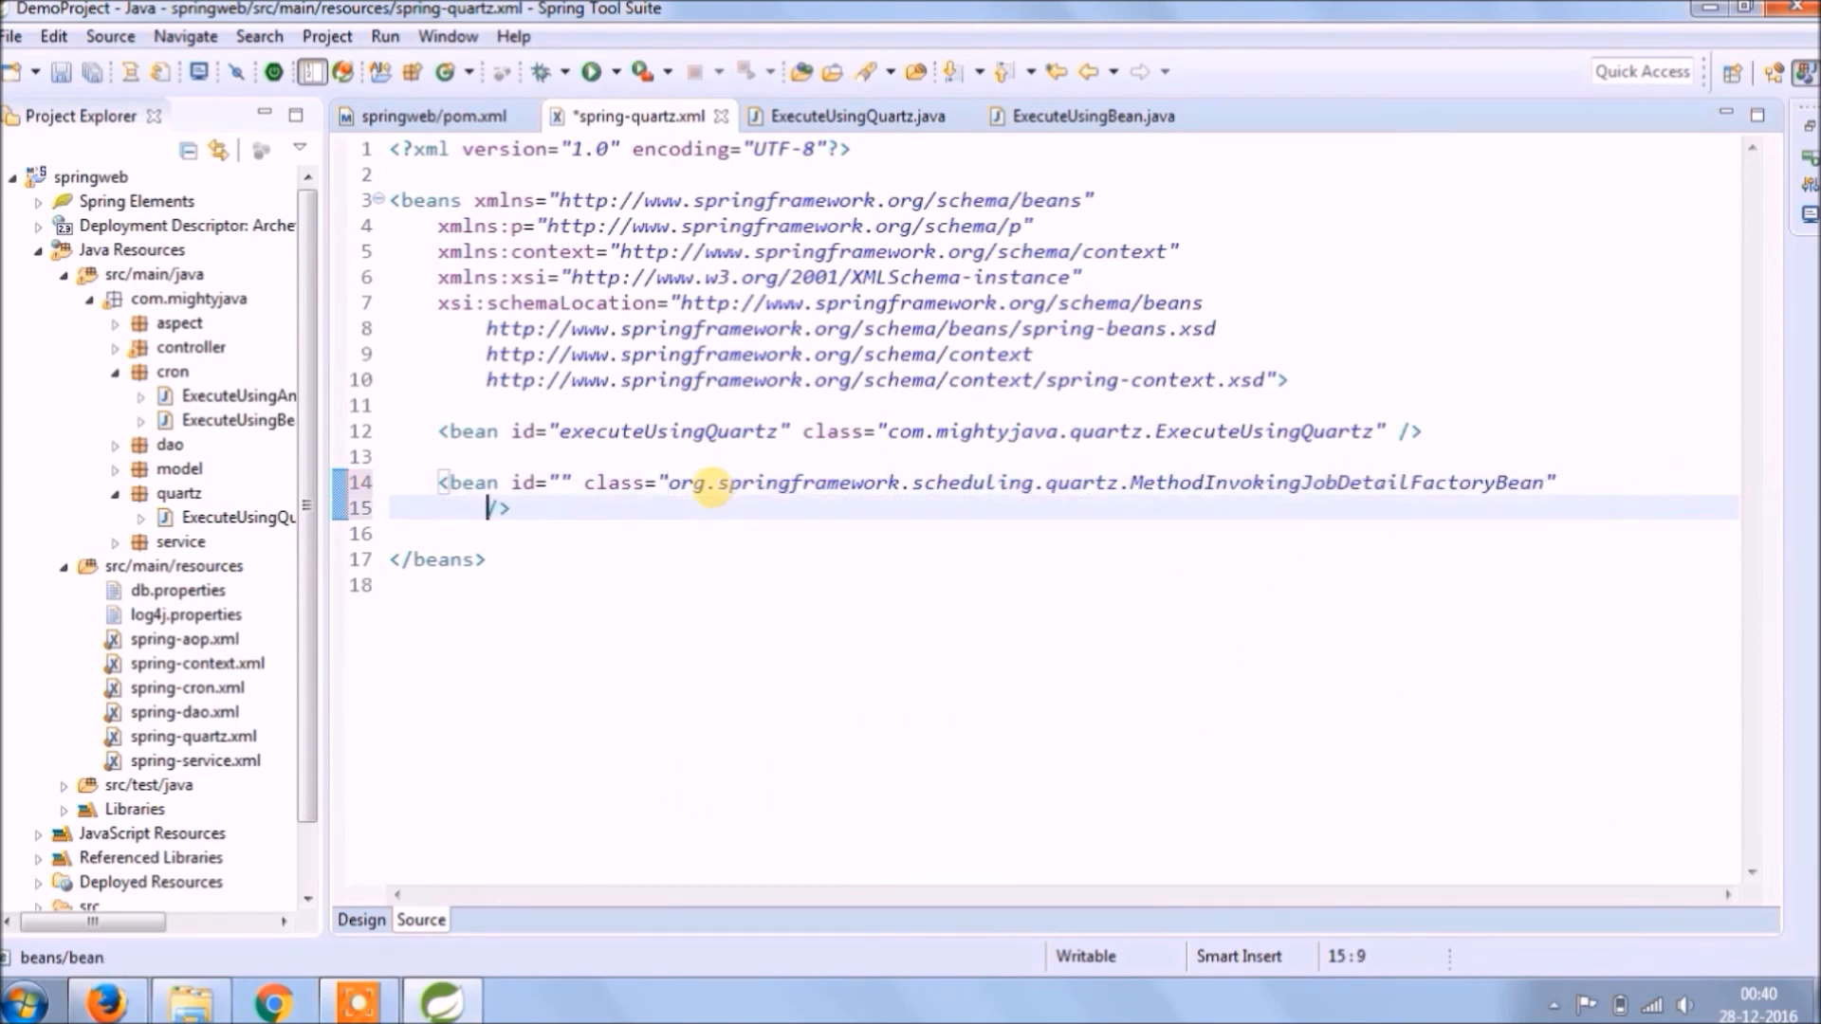
Give that bean p:targetObject-ref executeUsingQuartz and p:targetMethod run, then save
{"action": "type", "text": "p:"}
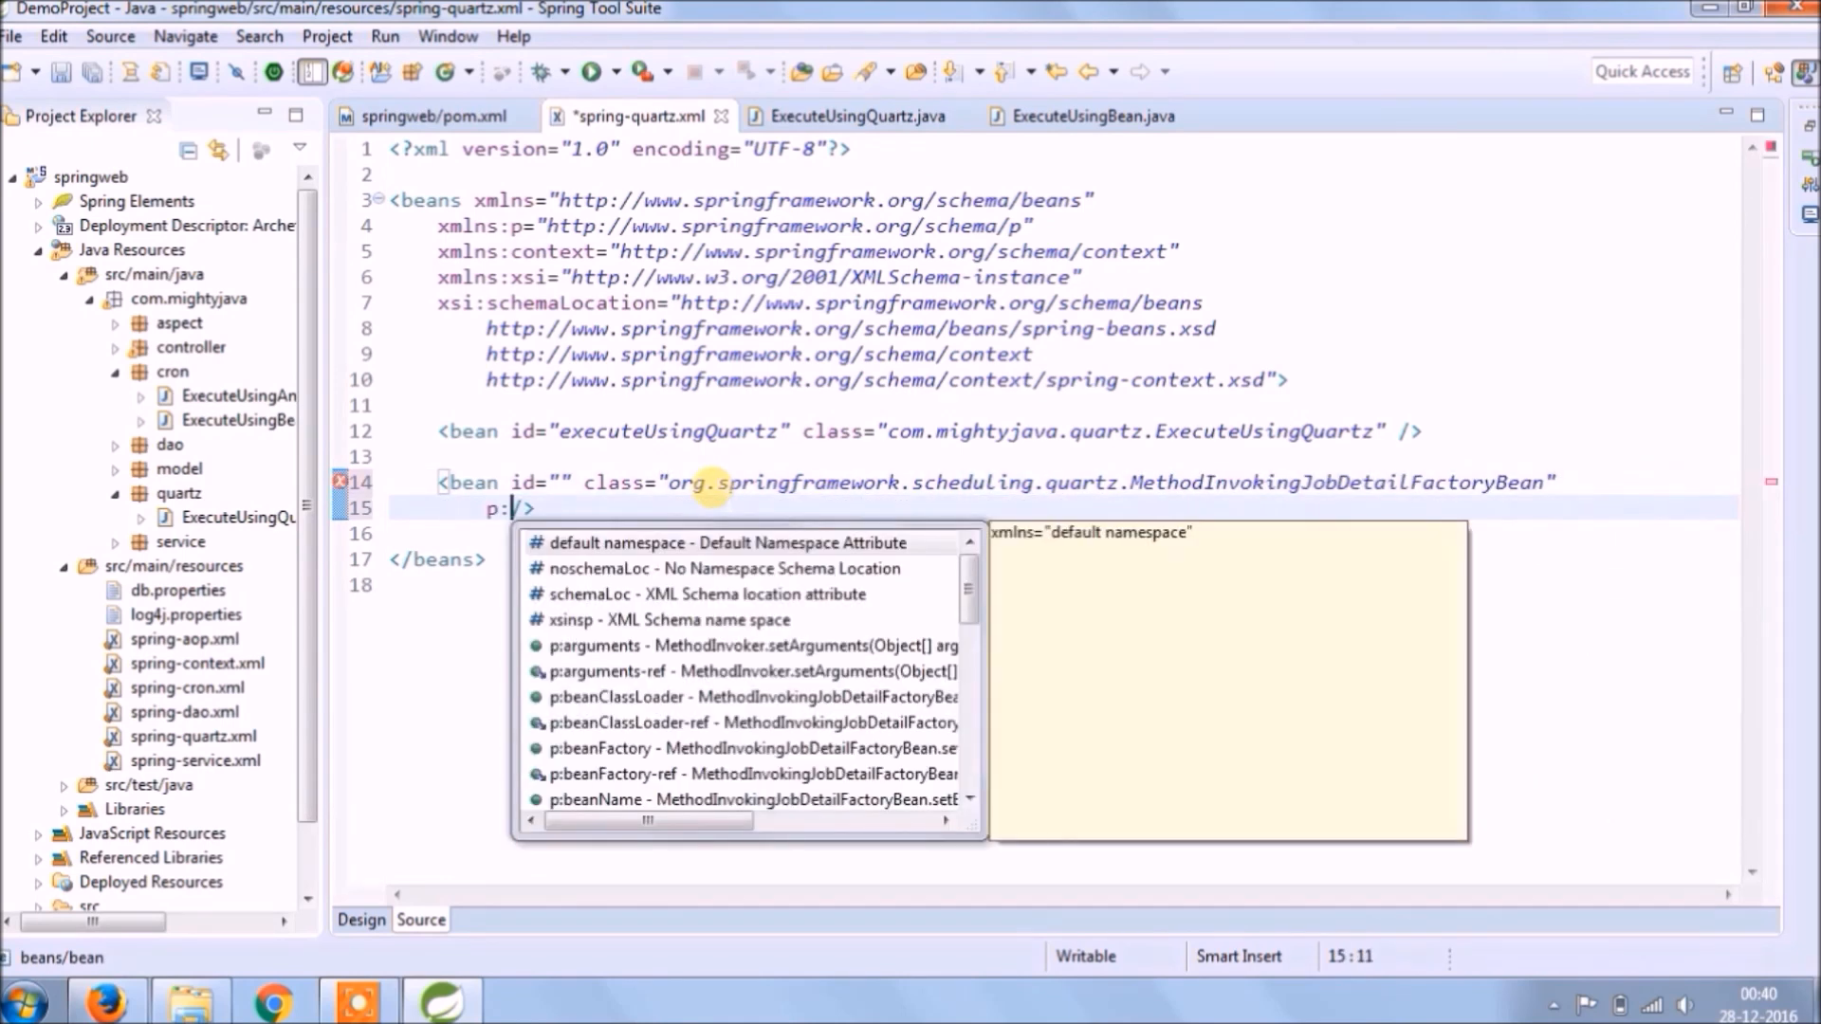
{"action": "type", "text": "targetObject-ref=\""}
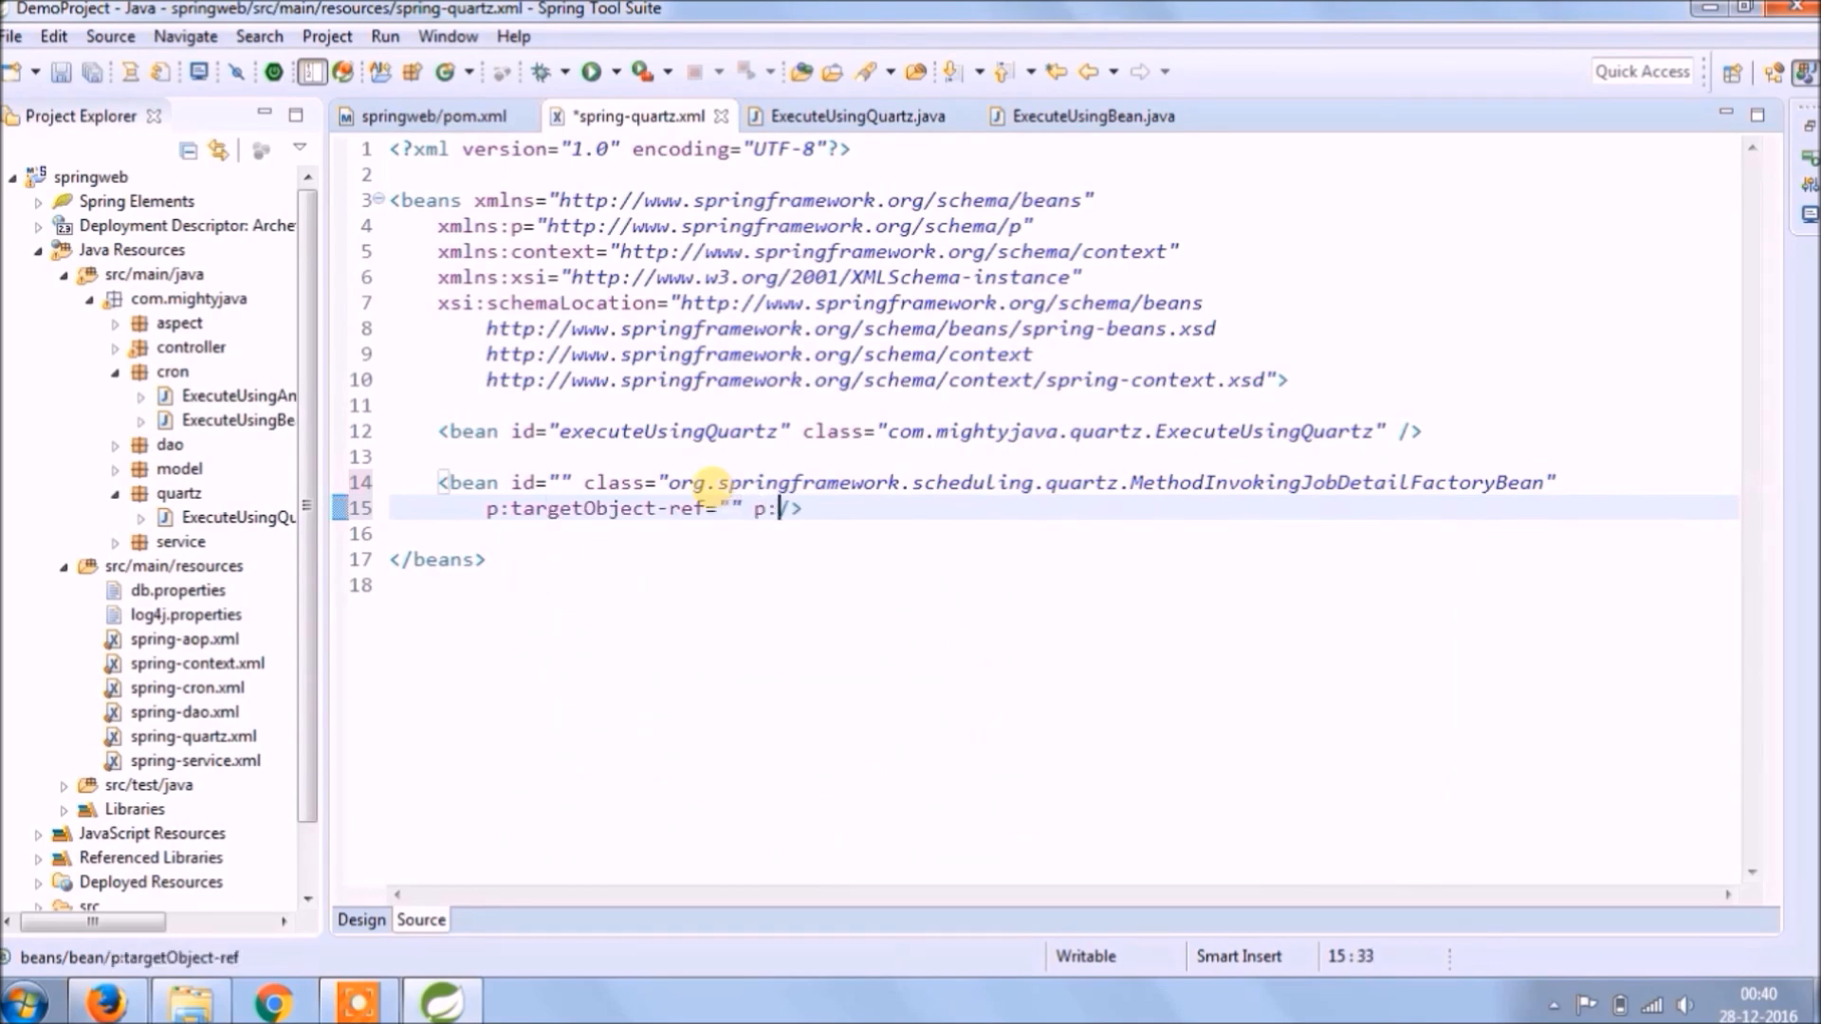
{"action": "type", "text": "targetMethod=\"run"}
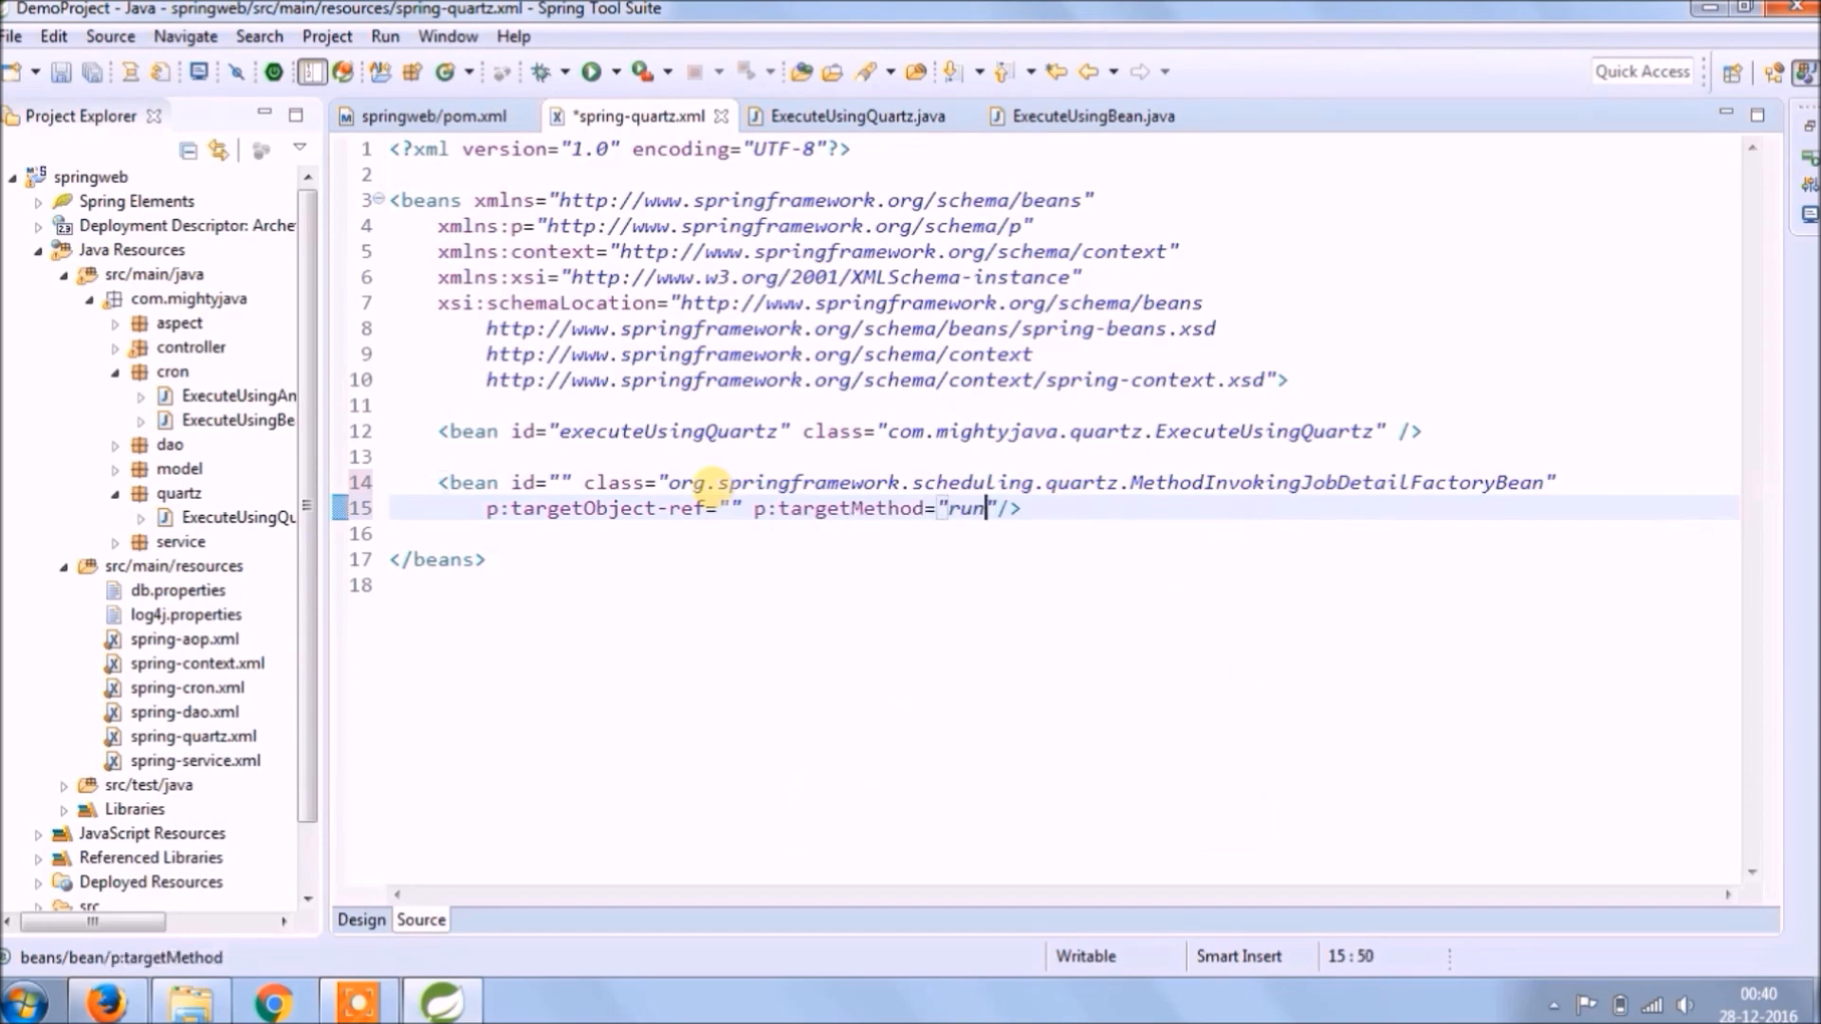
{"action": "type", "text": "executeUsingQuartz"}
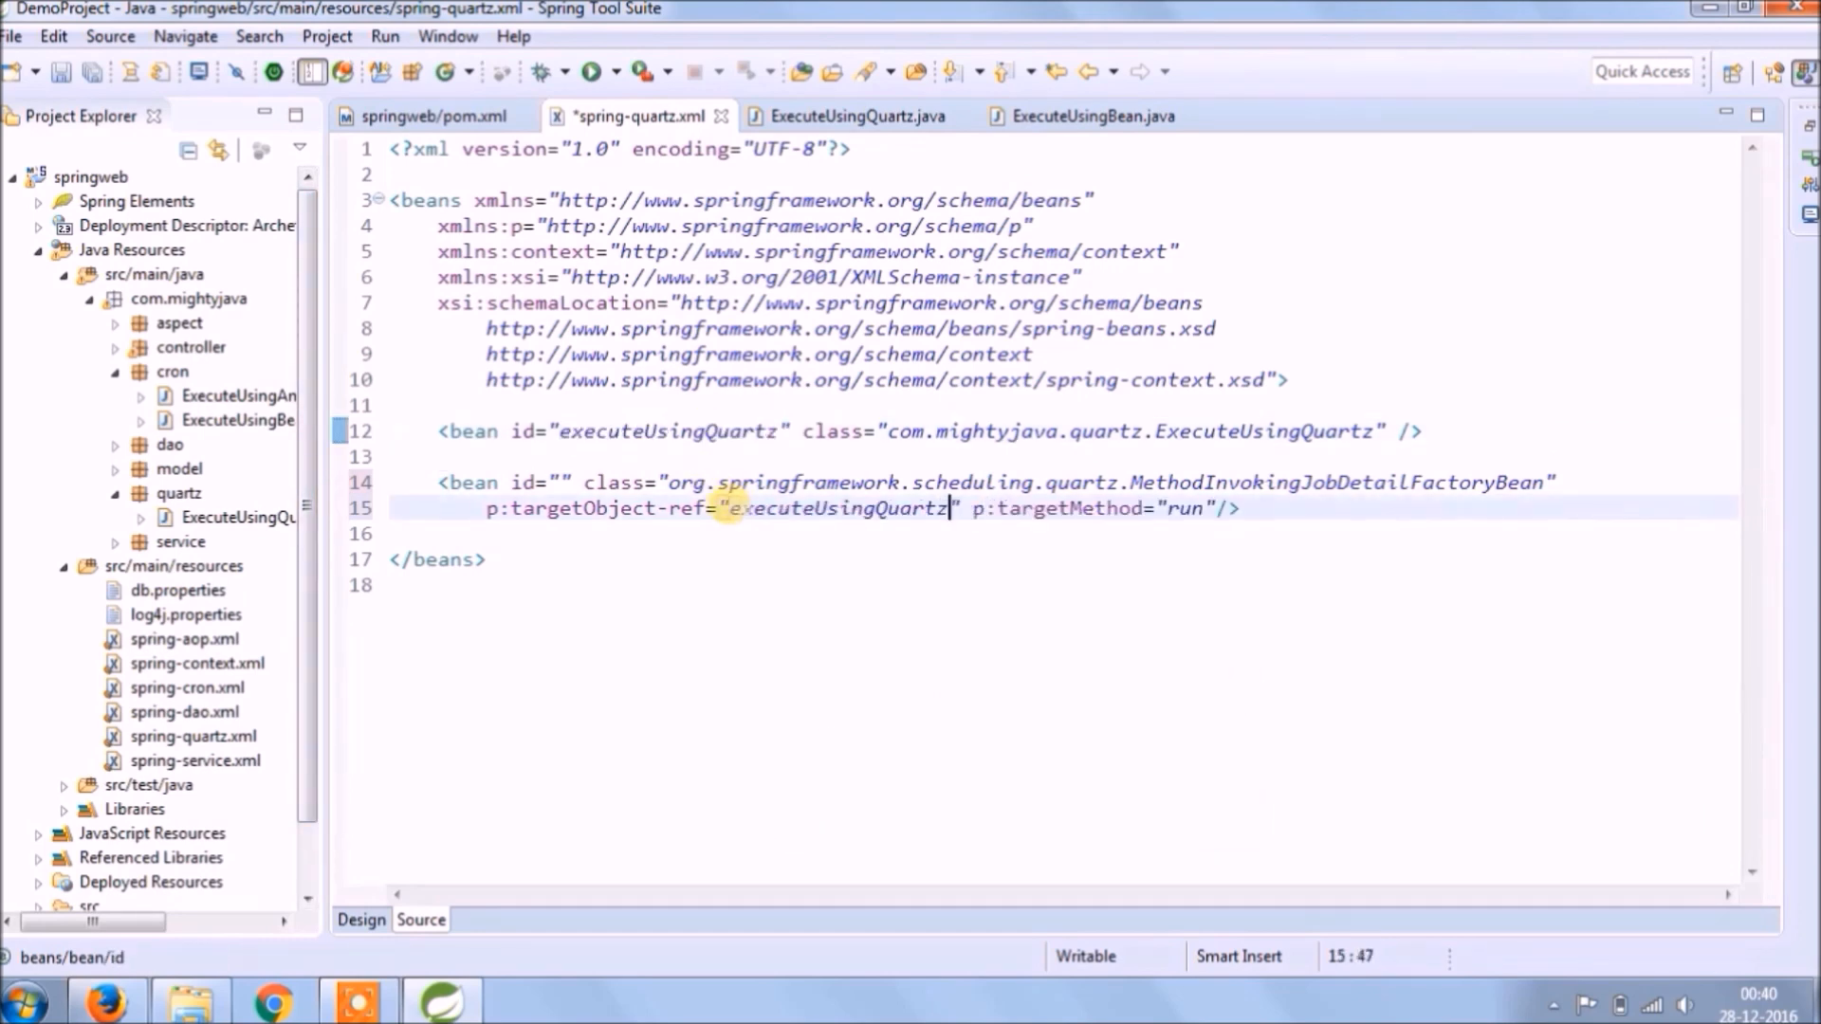
{"action": "key", "text": "ctrl+s"}
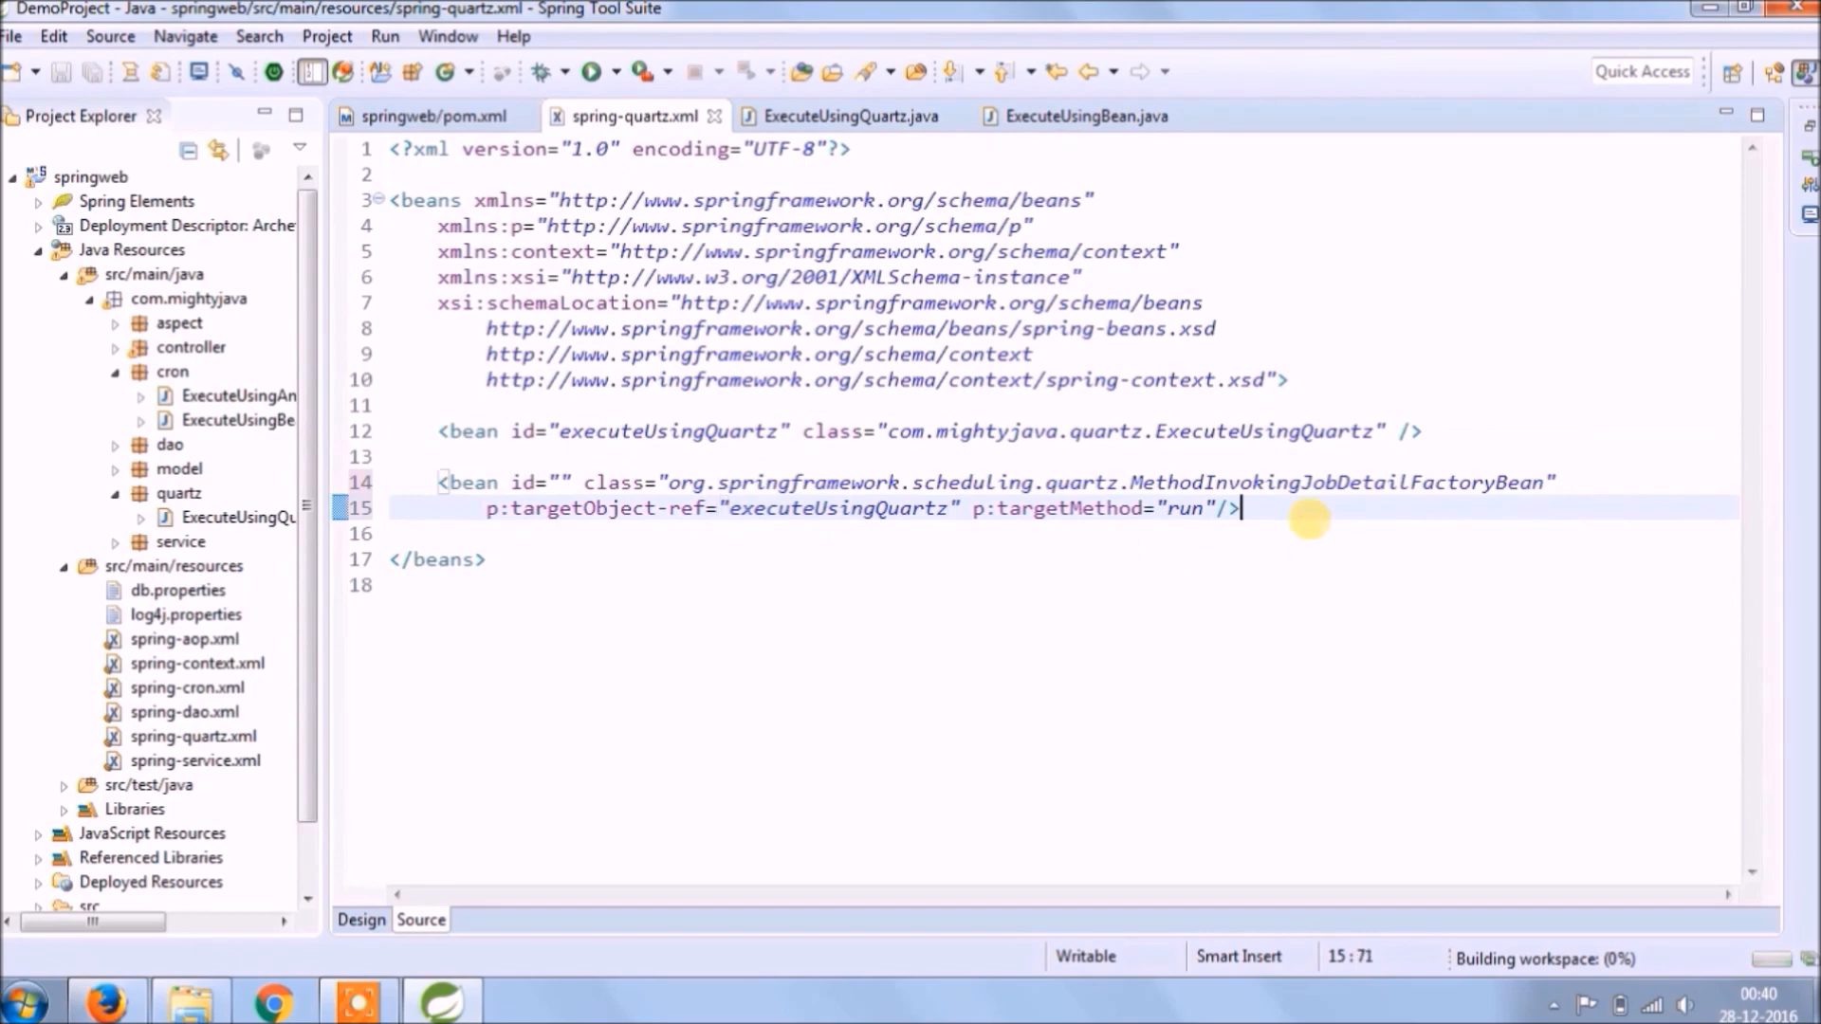
Add a bean of class org.springframework.scheduling.quartz.CronTriggerFactoryBean with p:jobDetail-ref and p:cronExpression attributes
{"action": "type", "text": "<b"}
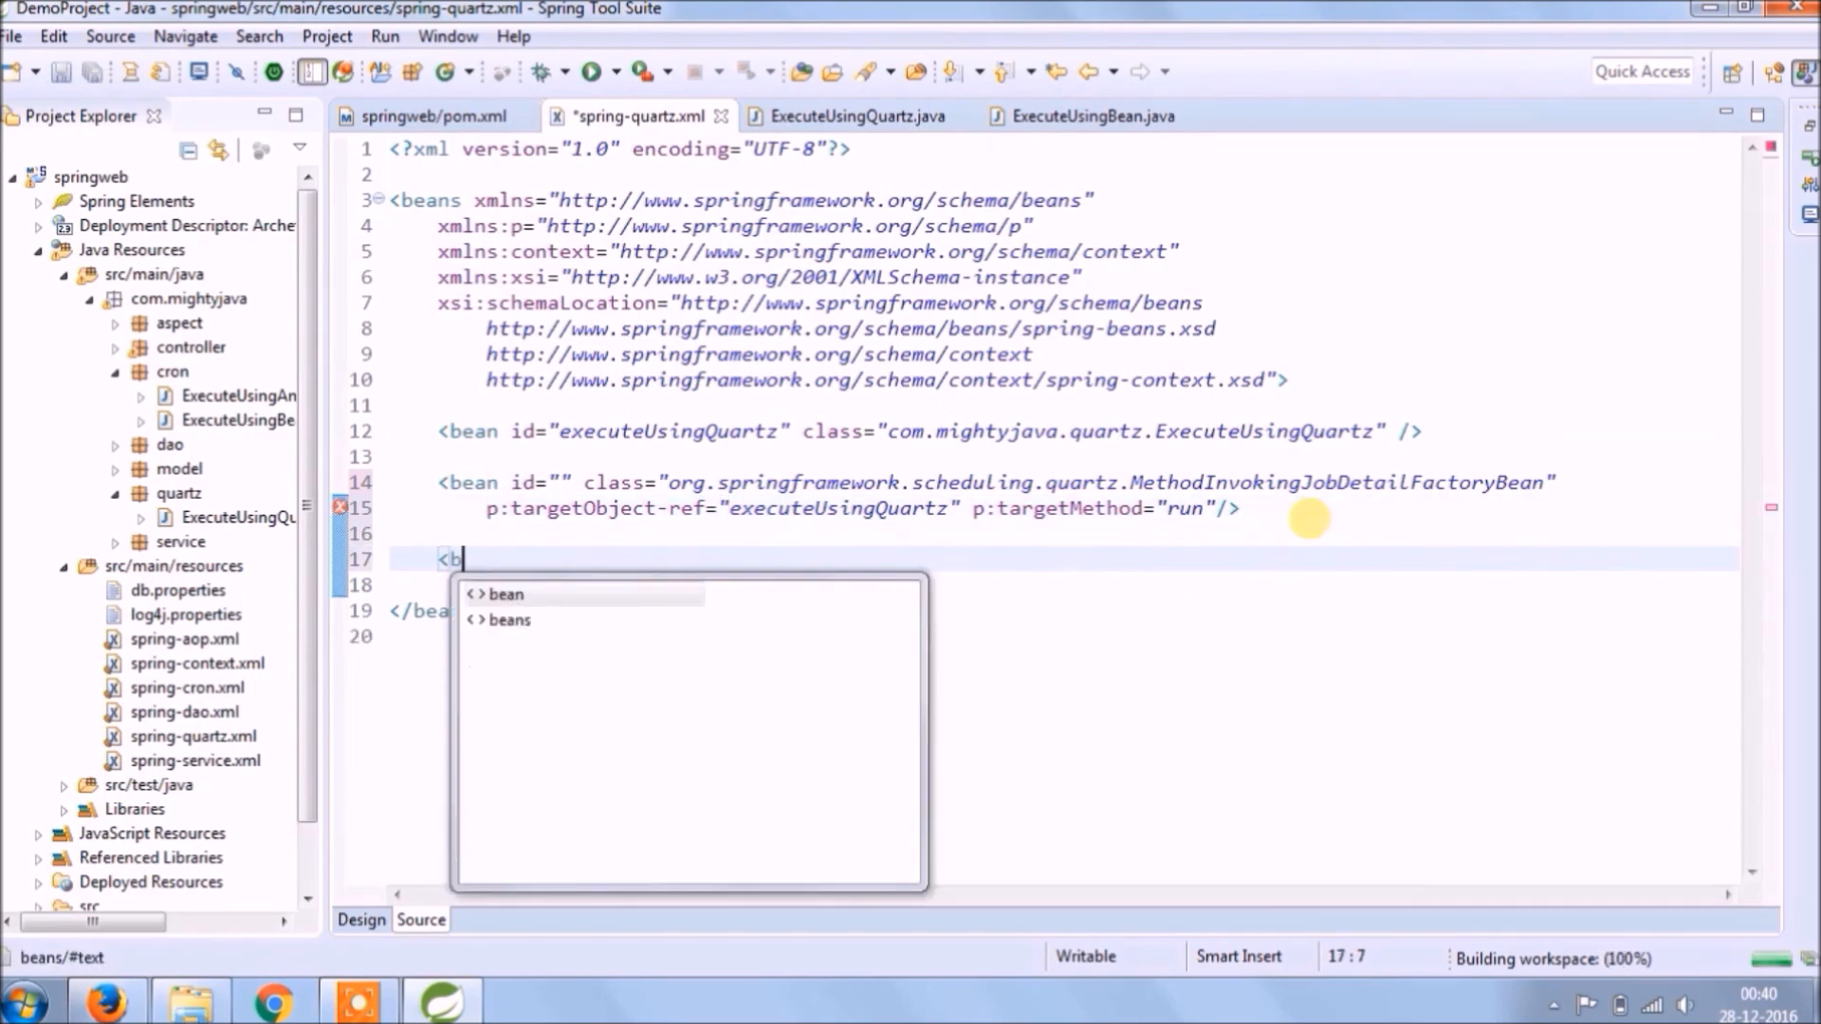
{"action": "left_click", "coordinate": [506, 593]}
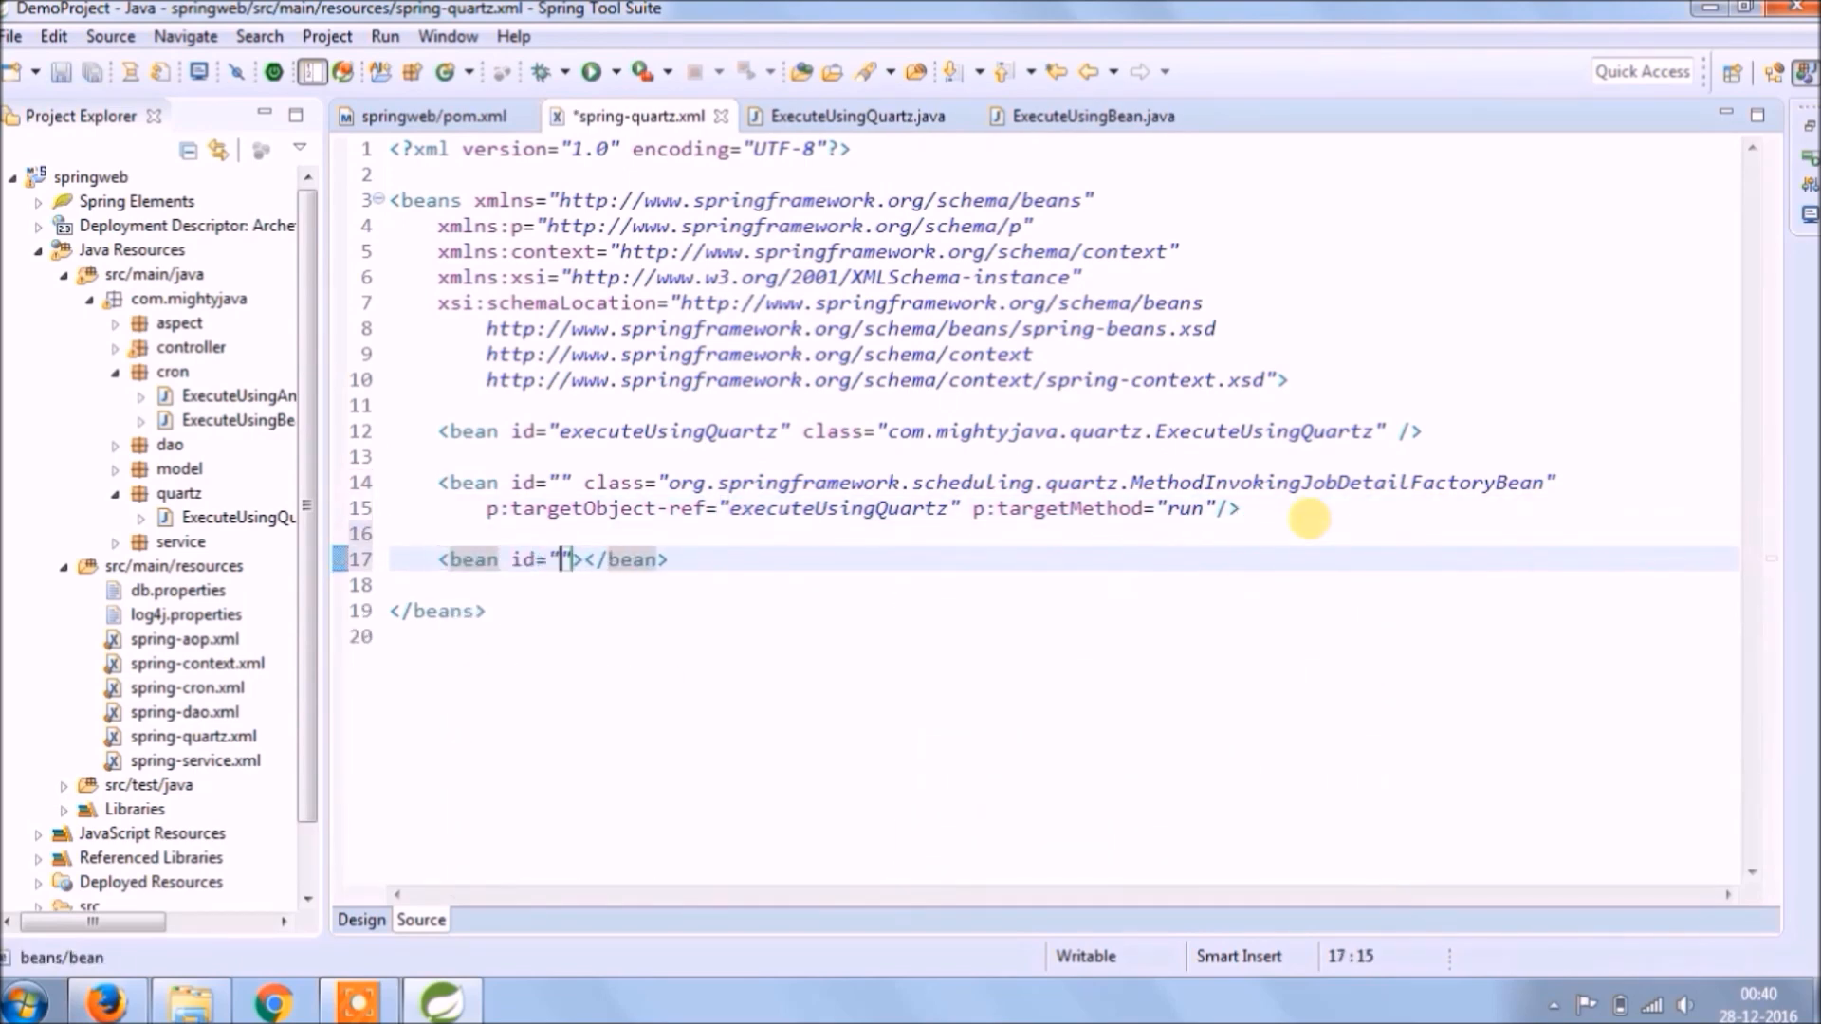
{"action": "type", "text": "class=\"org."}
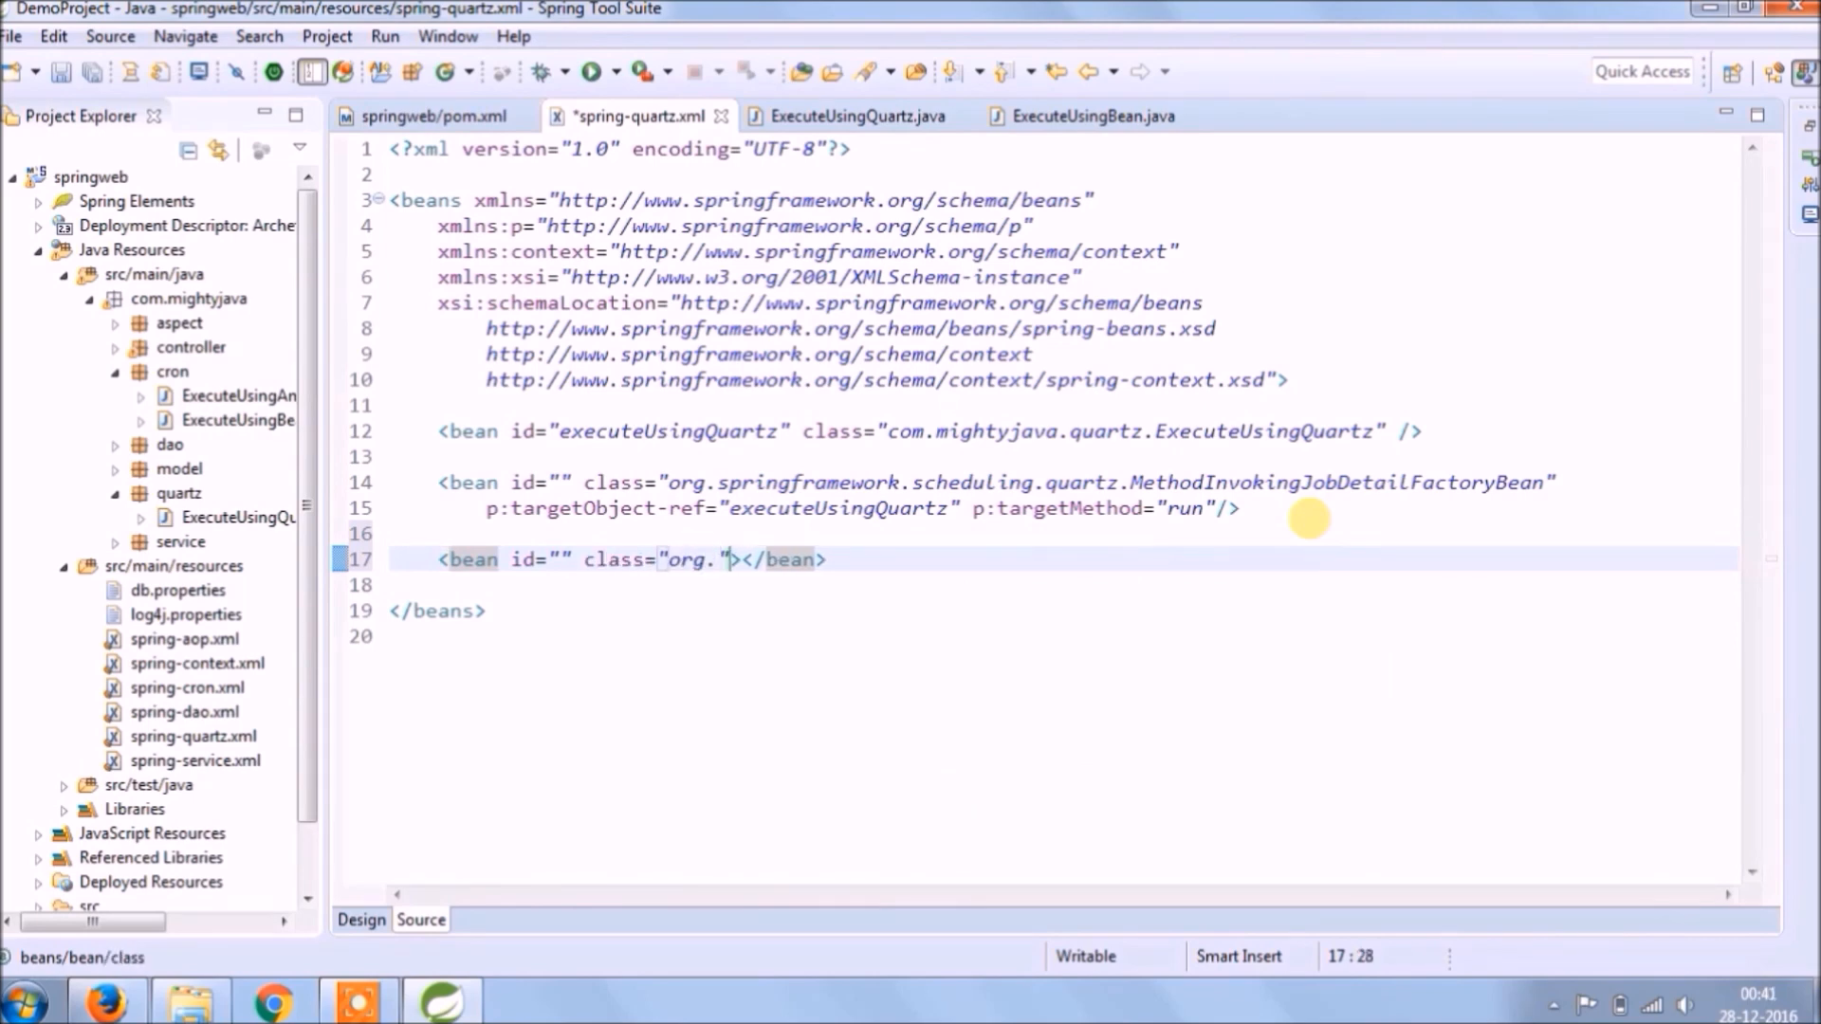
{"action": "type", "text": "springframework"}
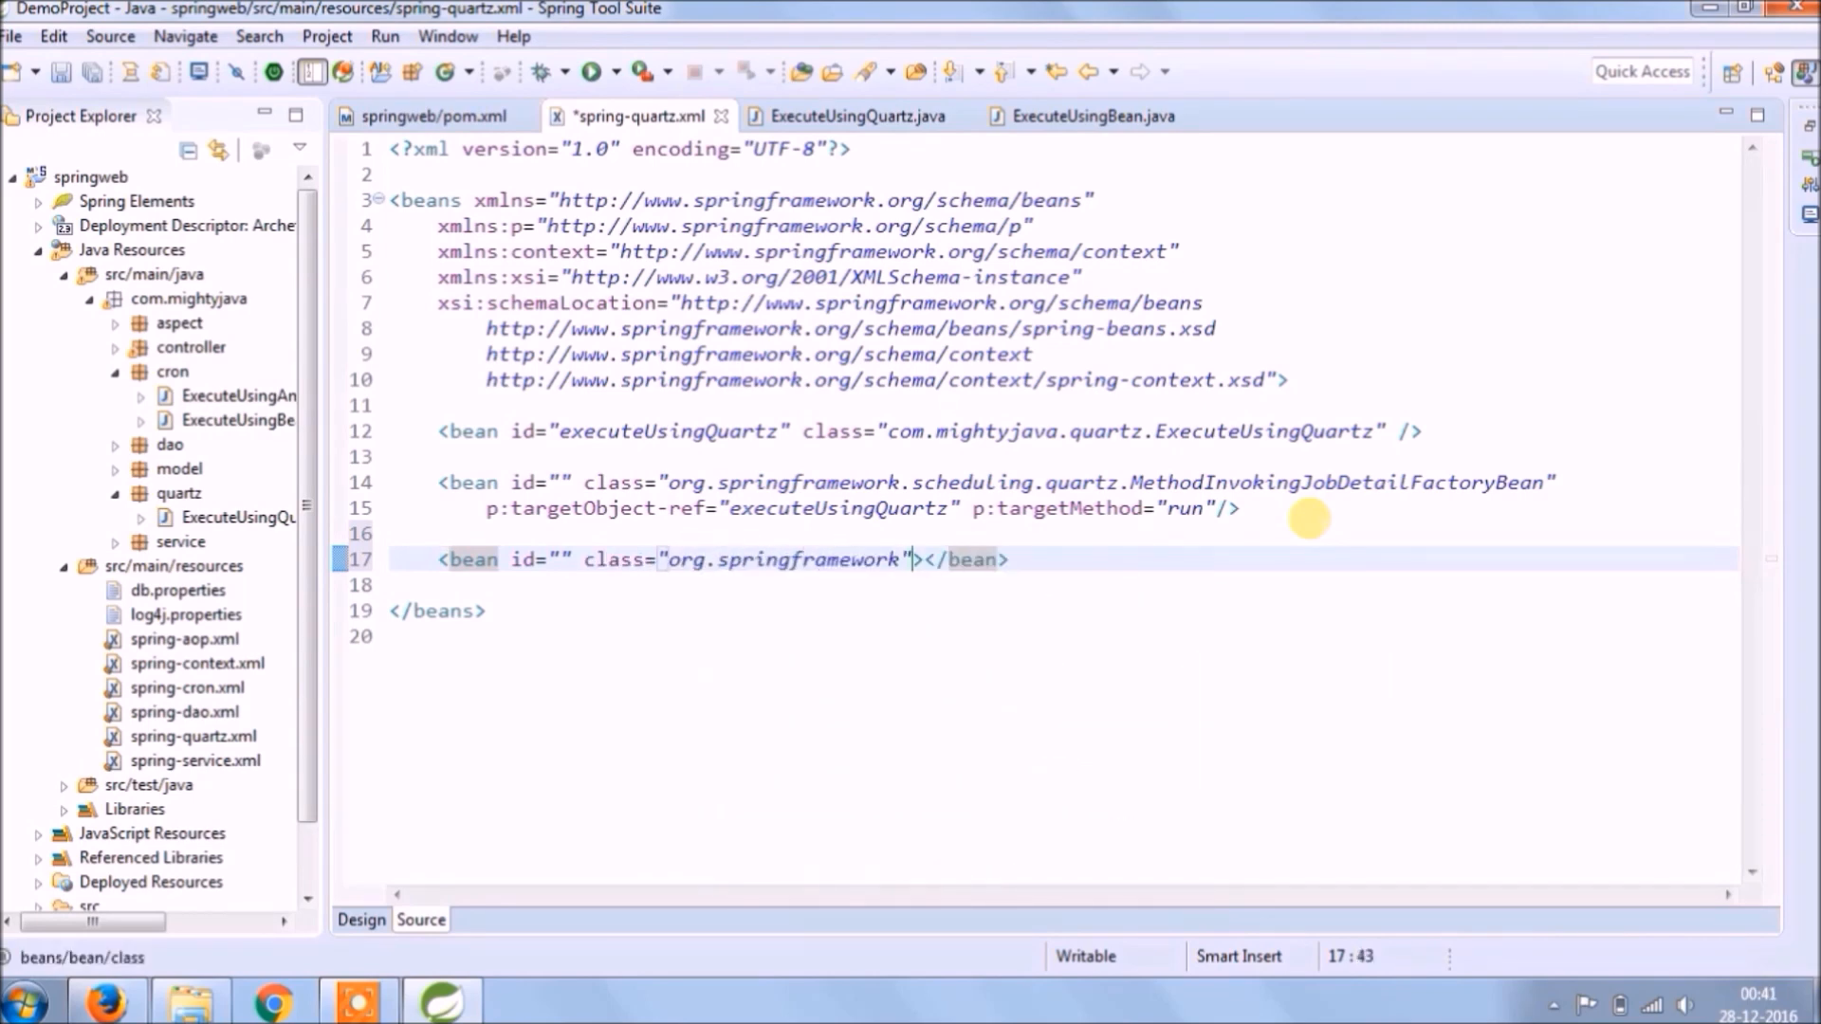
{"action": "type", "text": ".scheduling"}
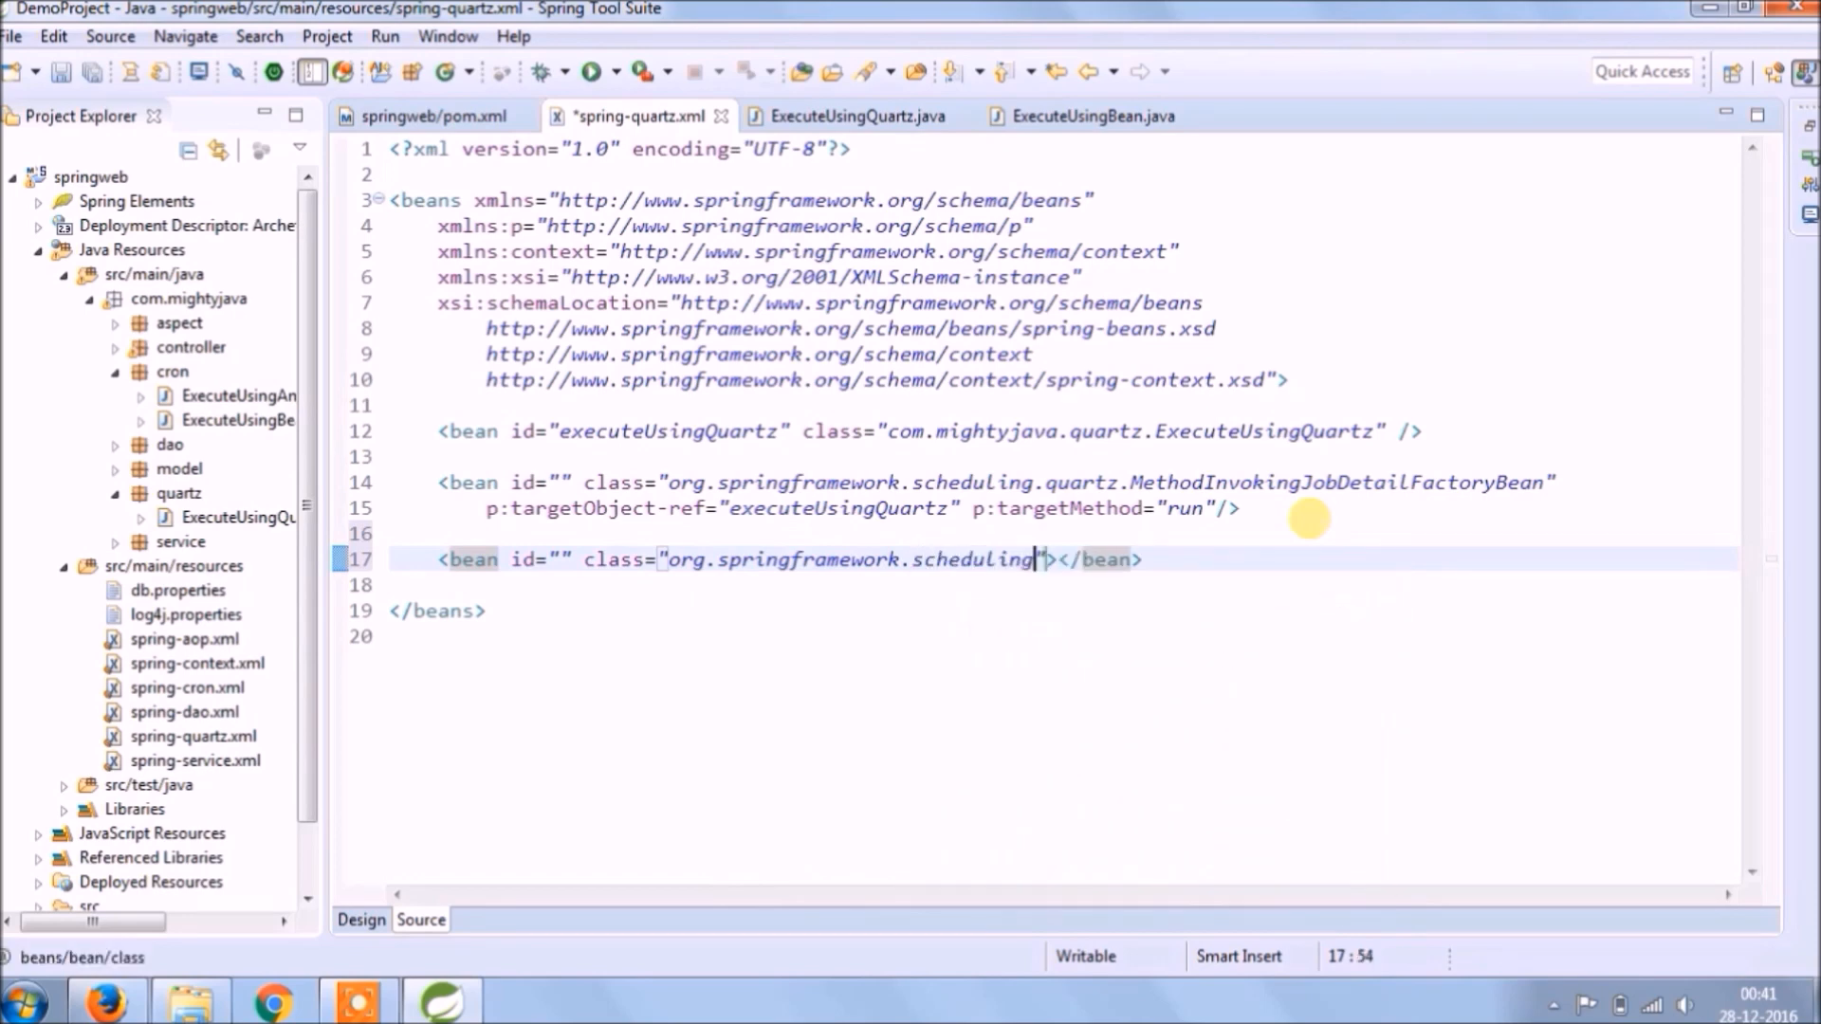
{"action": "type", "text": "quartz."}
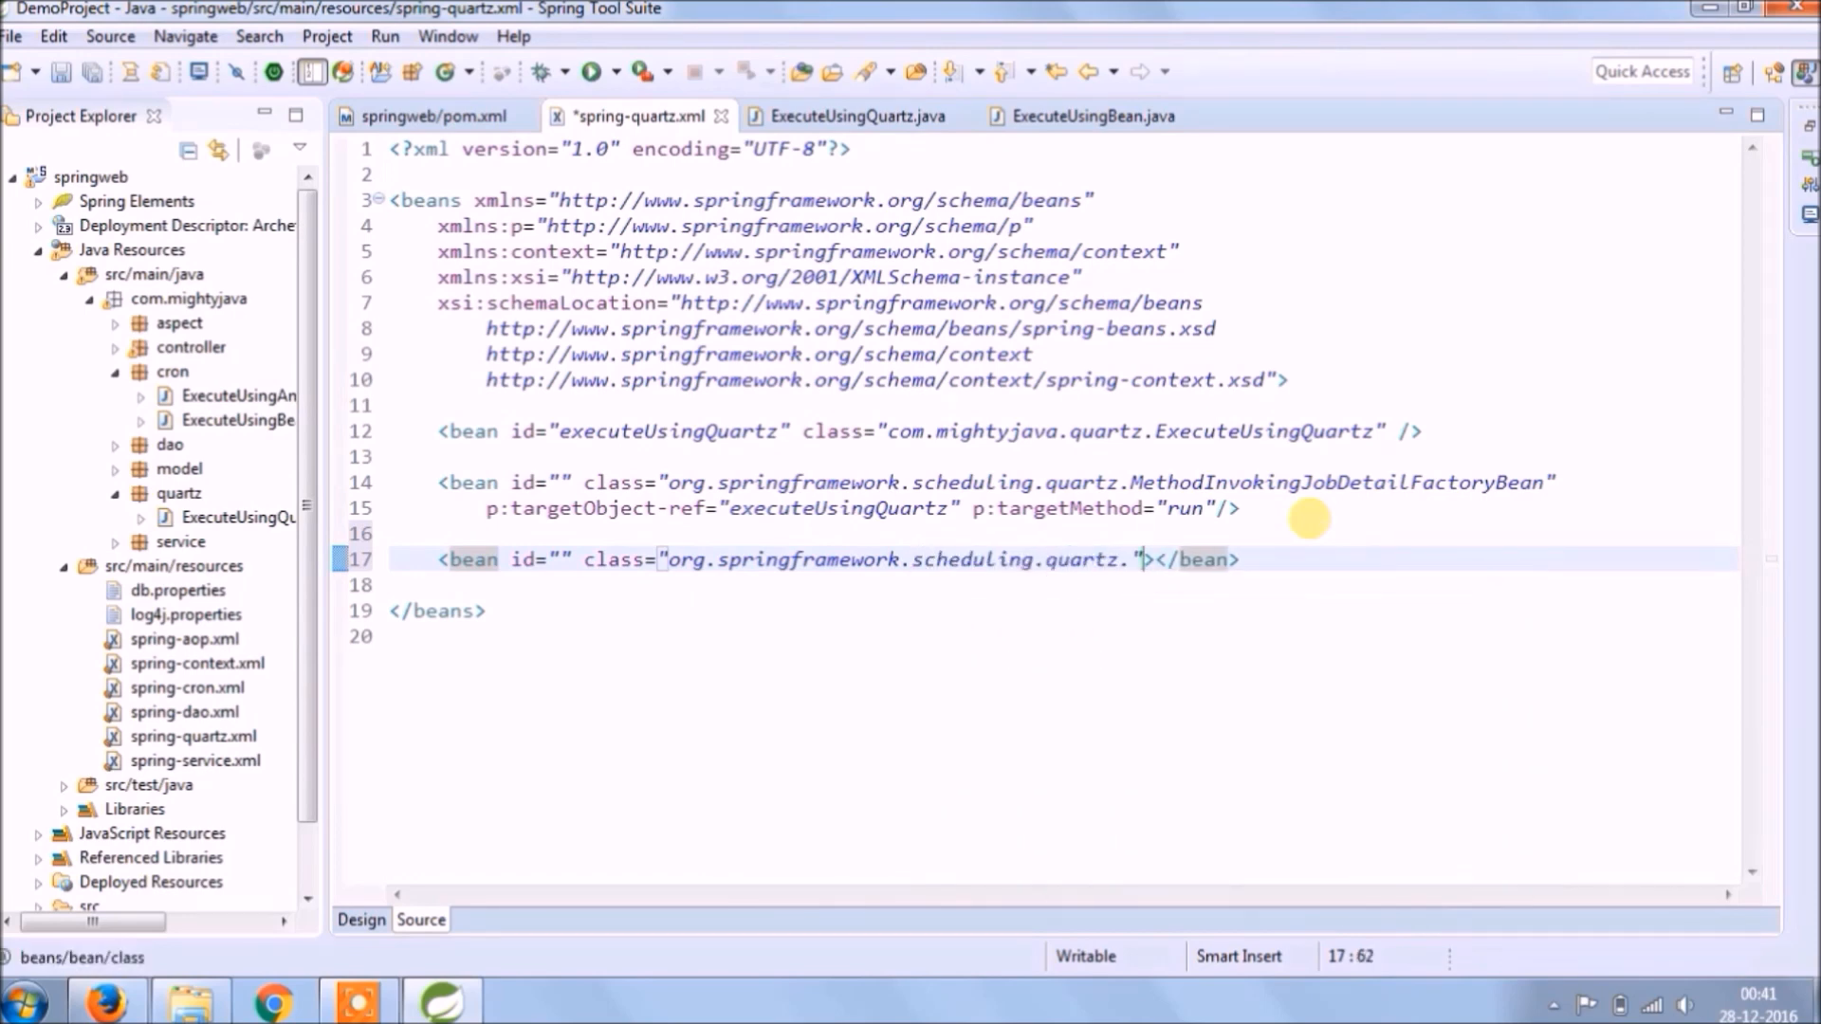
{"action": "type", "text": "Cr"}
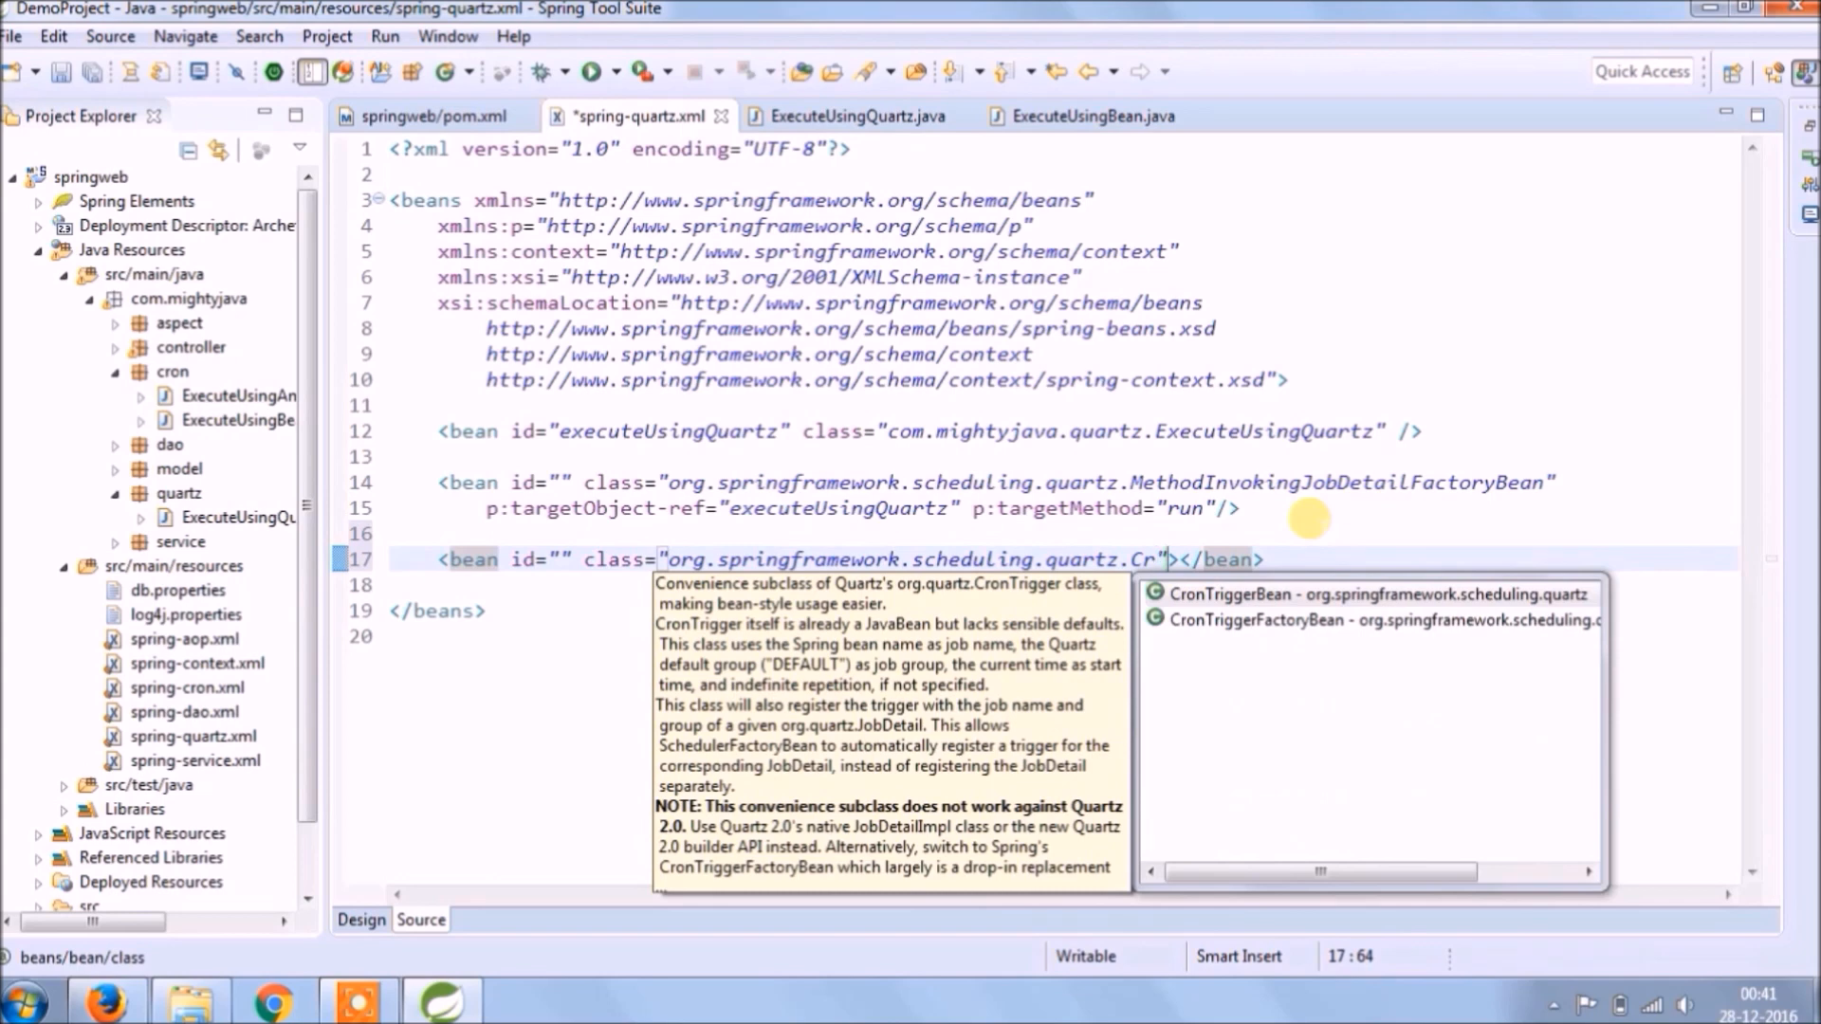
{"action": "double_click", "coordinate": [1286, 619]}
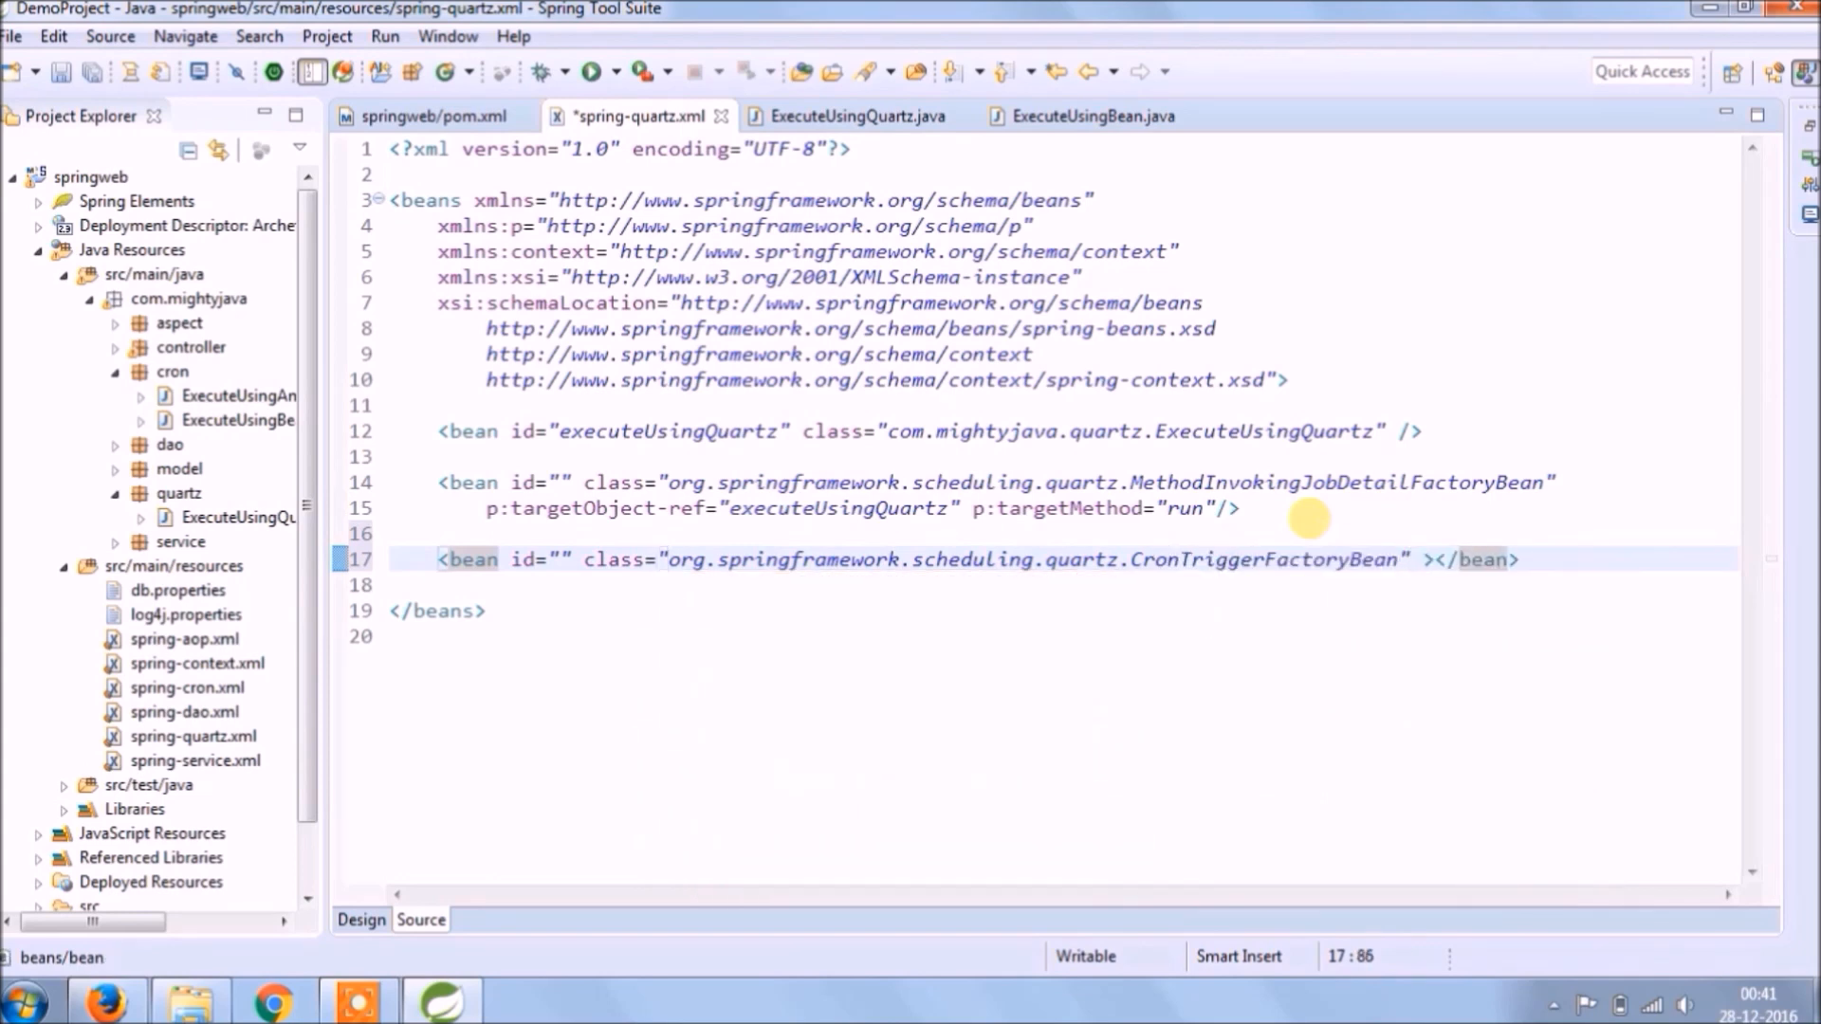
{"action": "type", "text": "p:/>"}
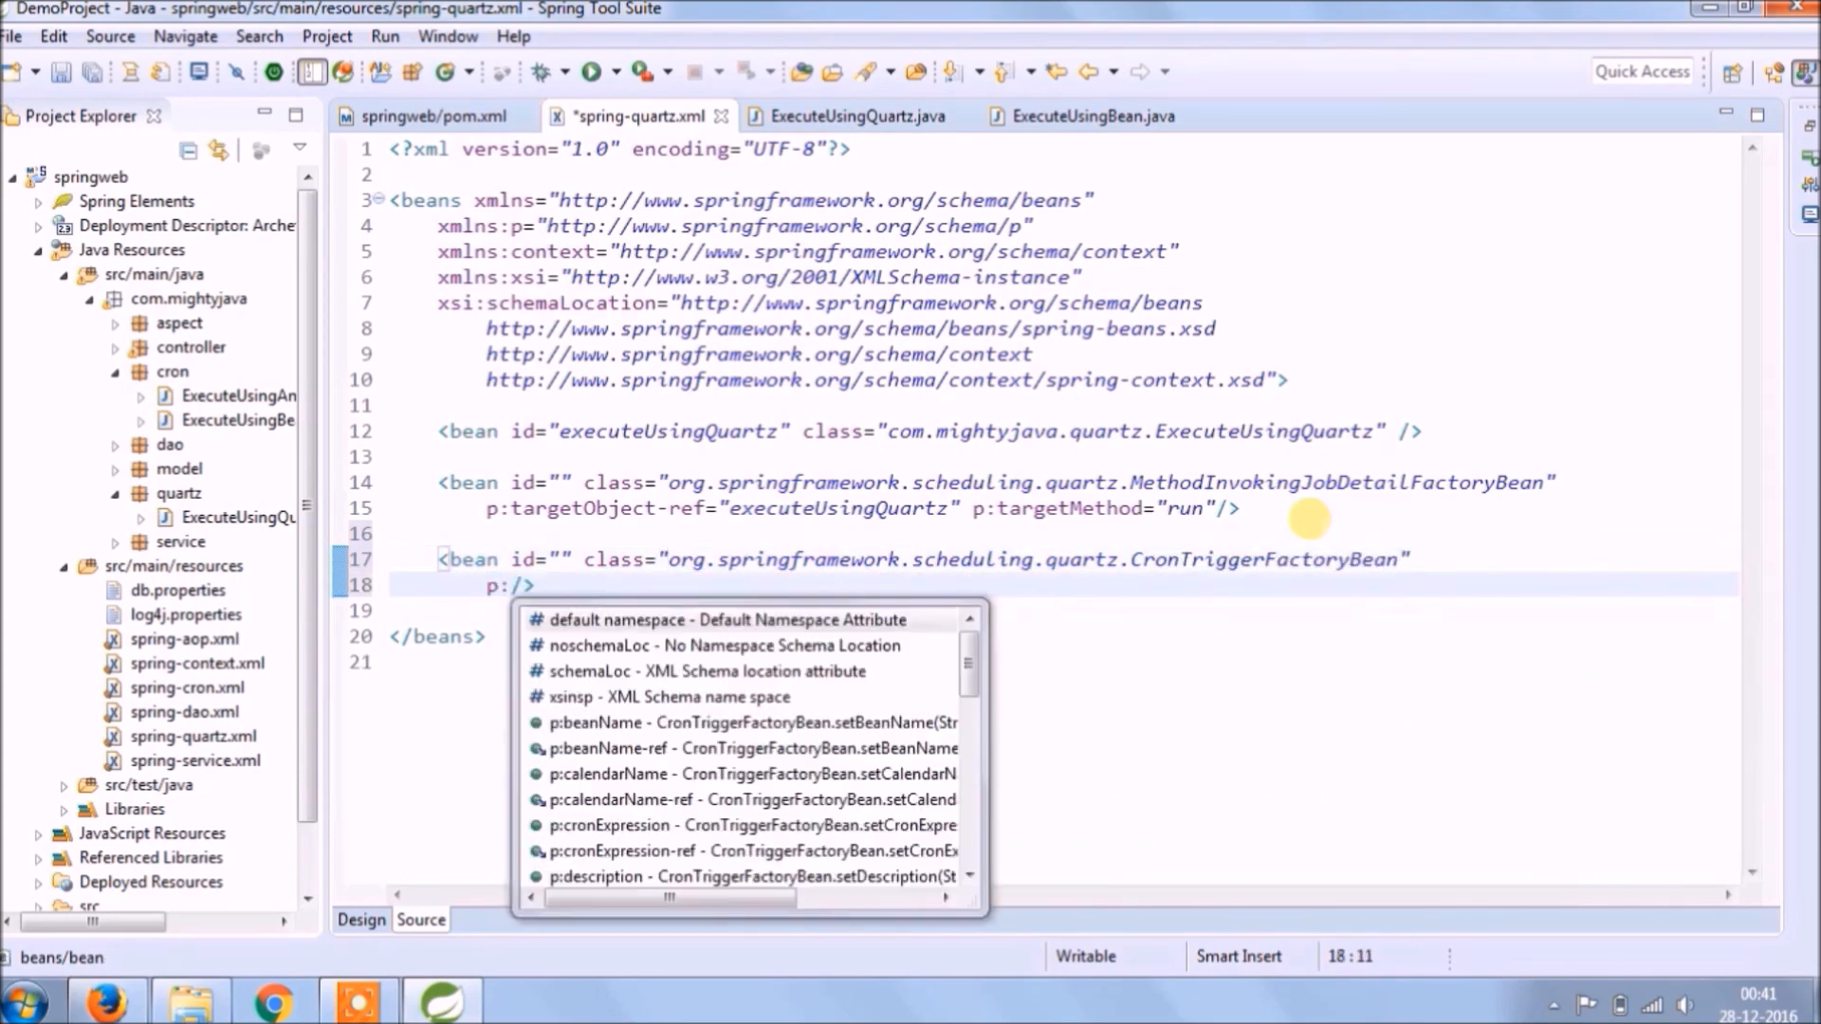
{"action": "type", "text": "jobDetail-ref=\""}
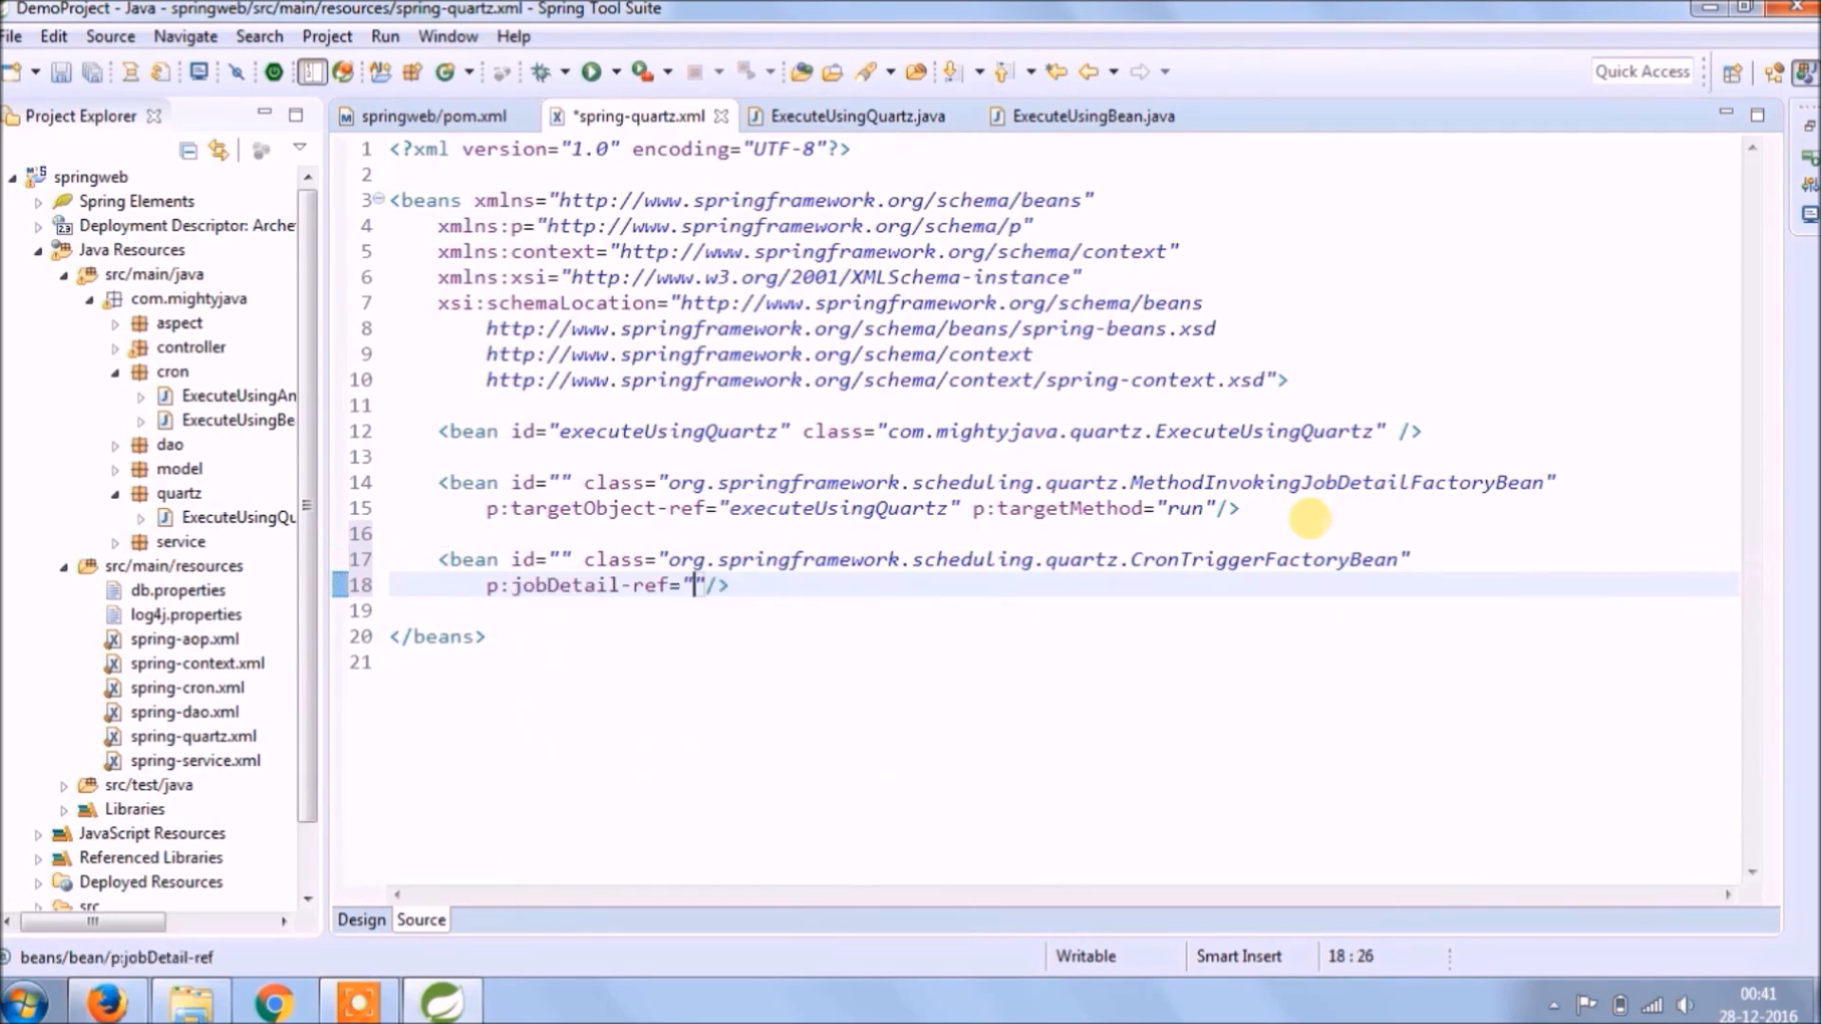
{"action": "type", "text": "p:cronExpression=\""}
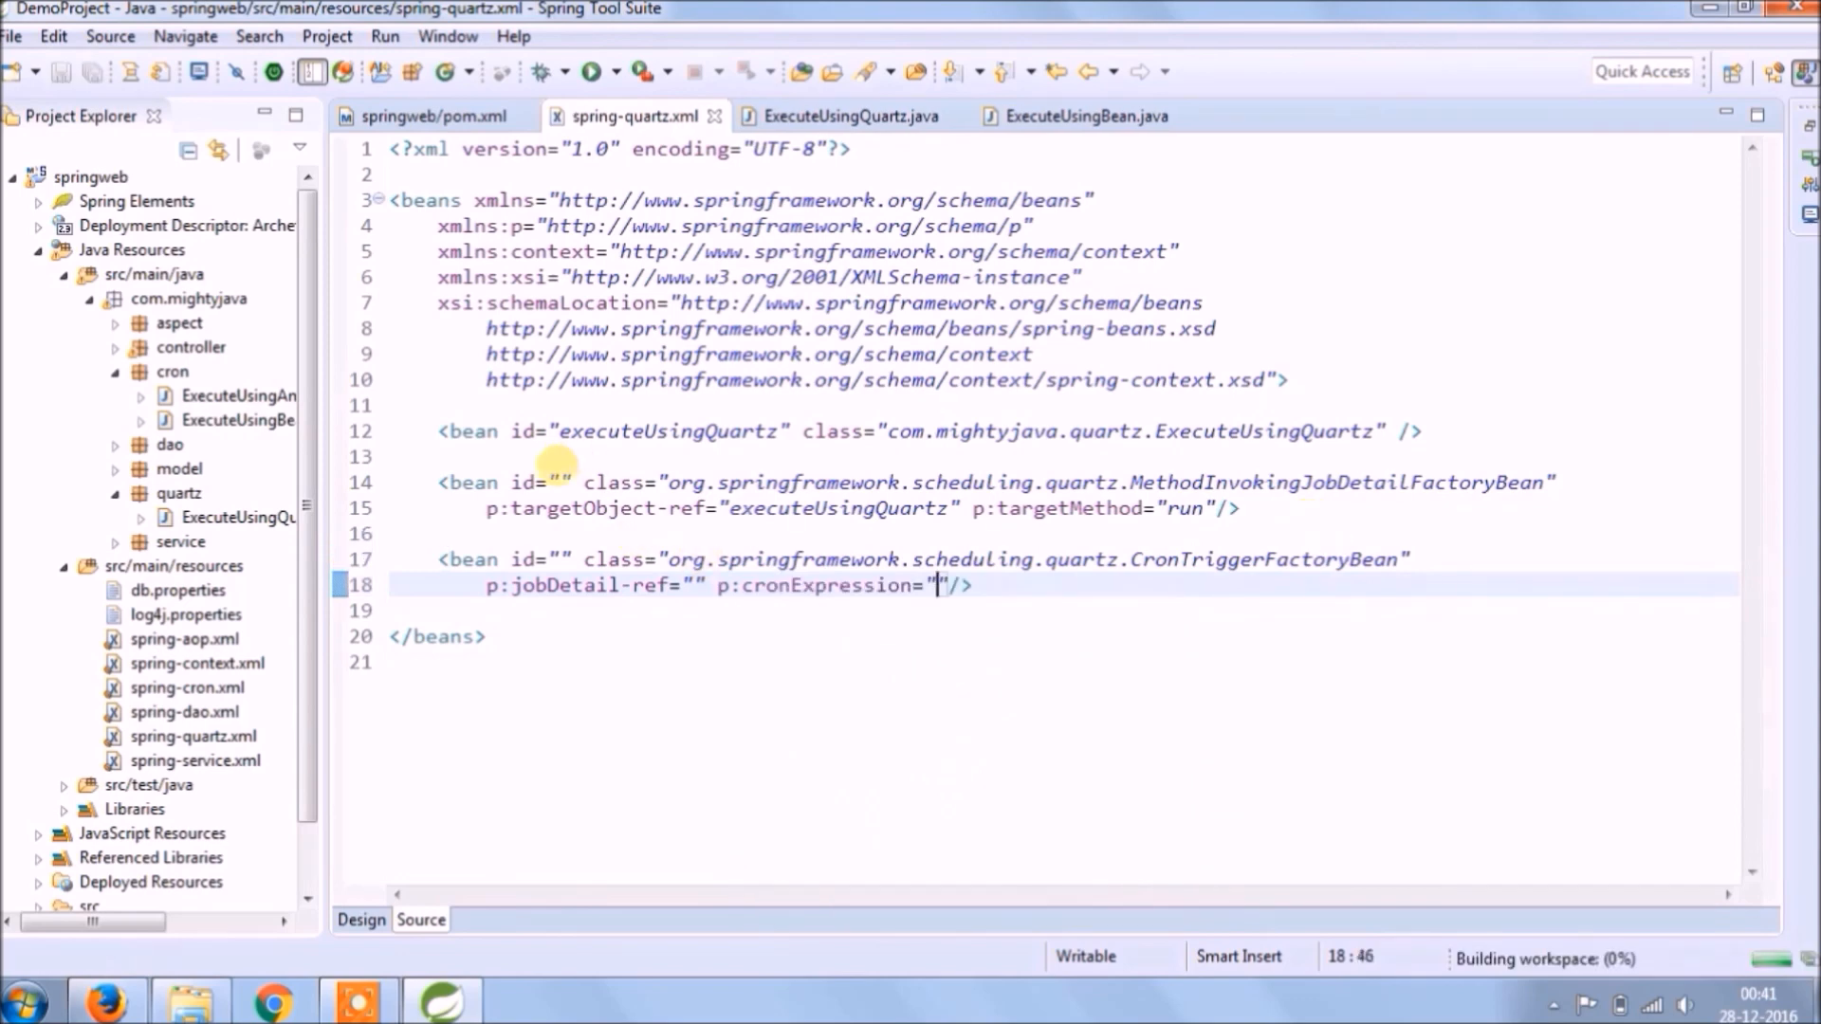
Name the beans jobFactoryBean and triggerFactoryBean, and check spring-cron.xml's cron expression
{"action": "type", "text": "job"}
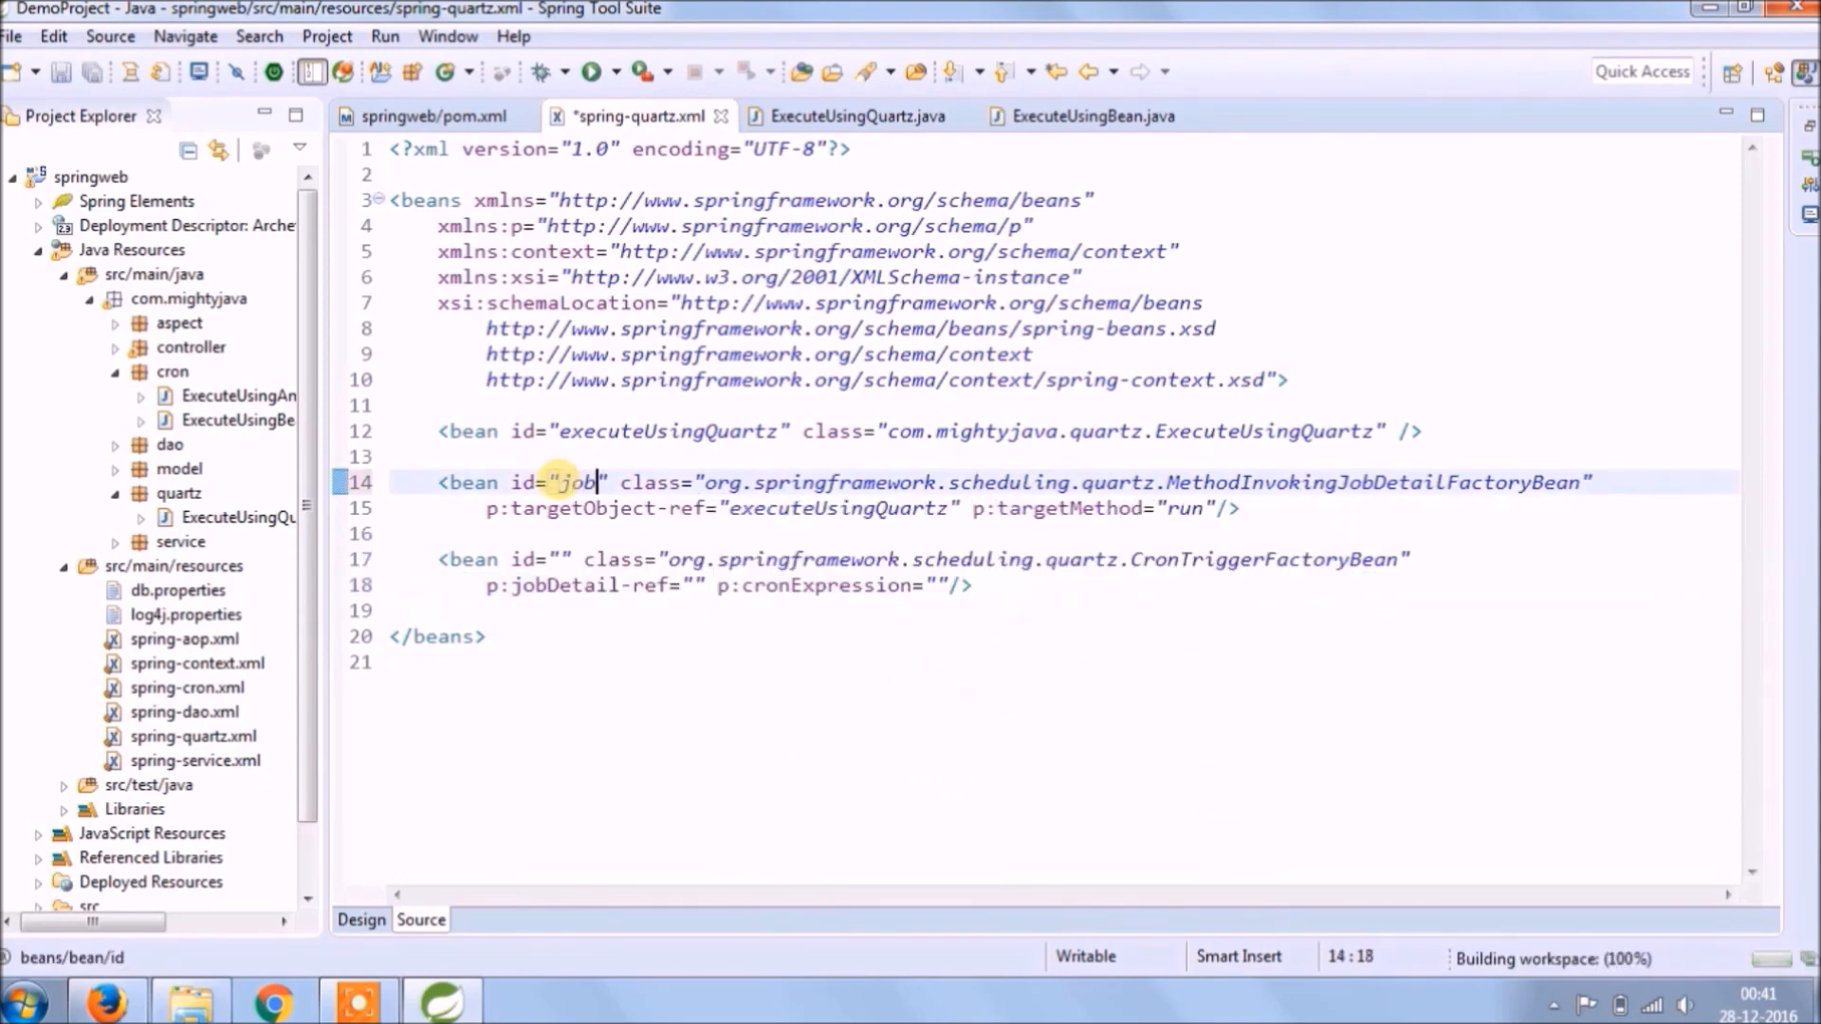
{"action": "type", "text": "FactoryBean"}
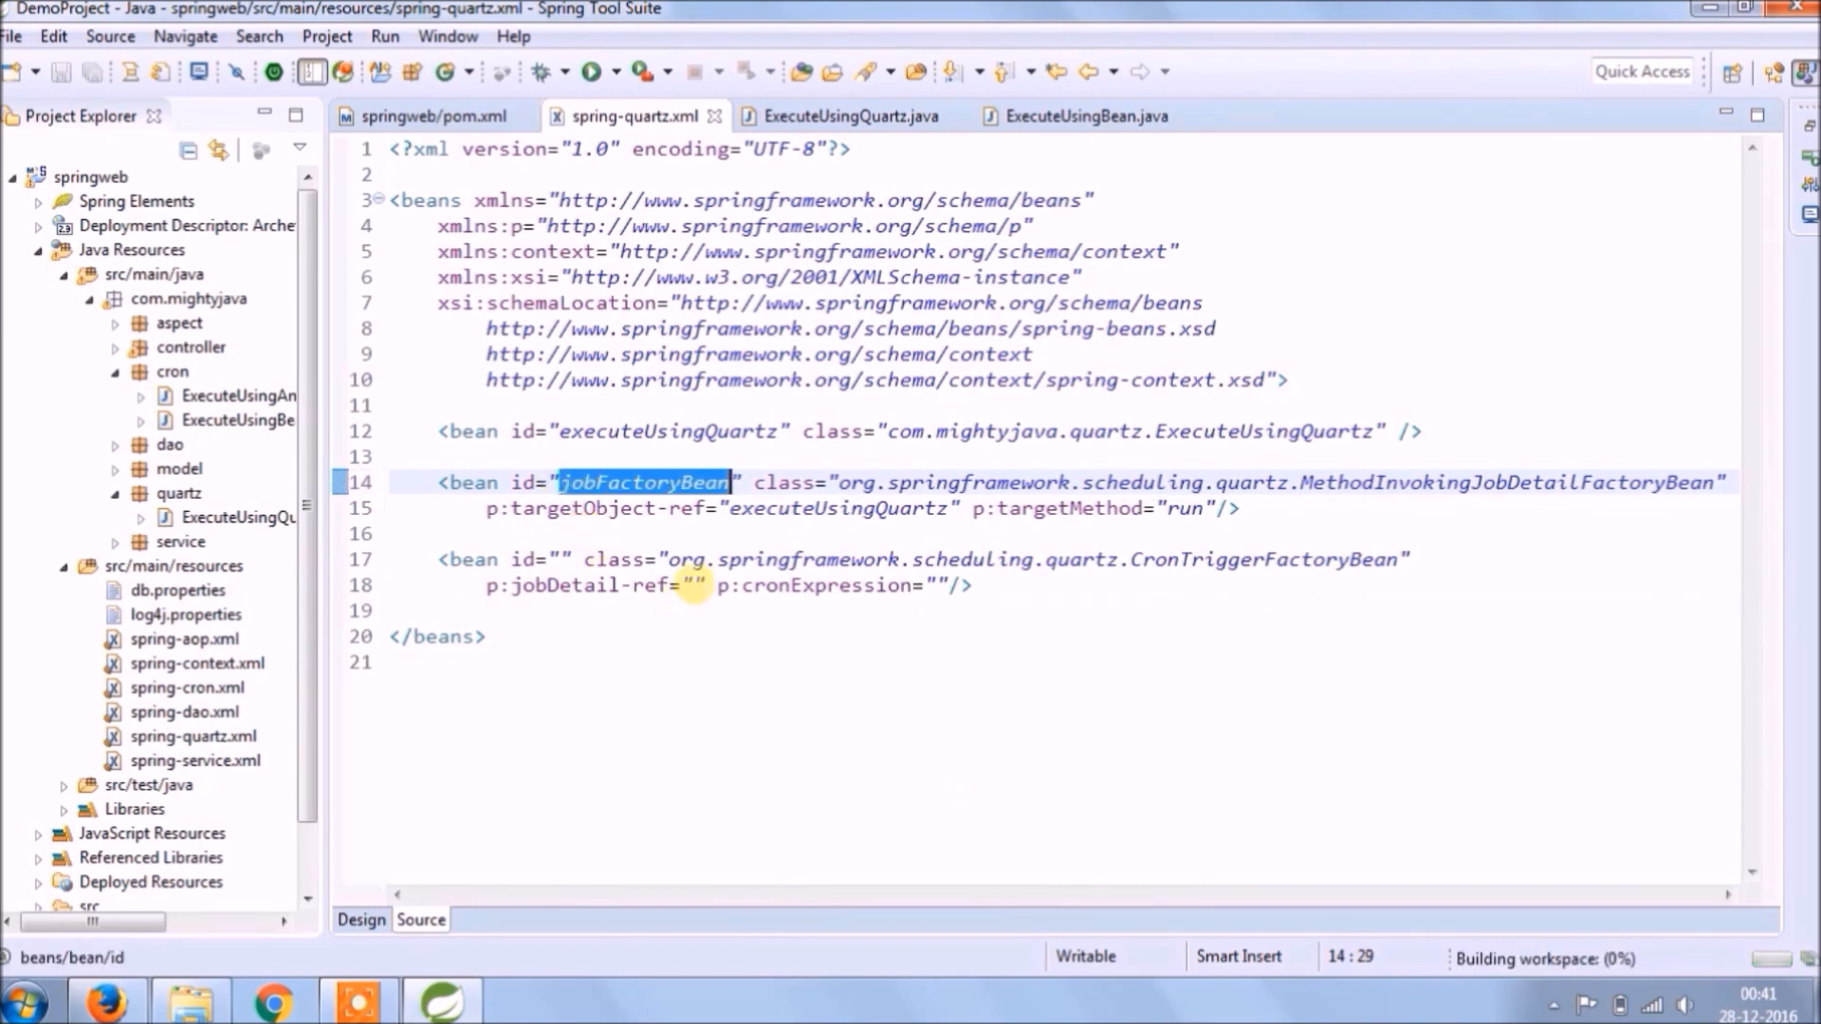
{"action": "type", "text": "c"}
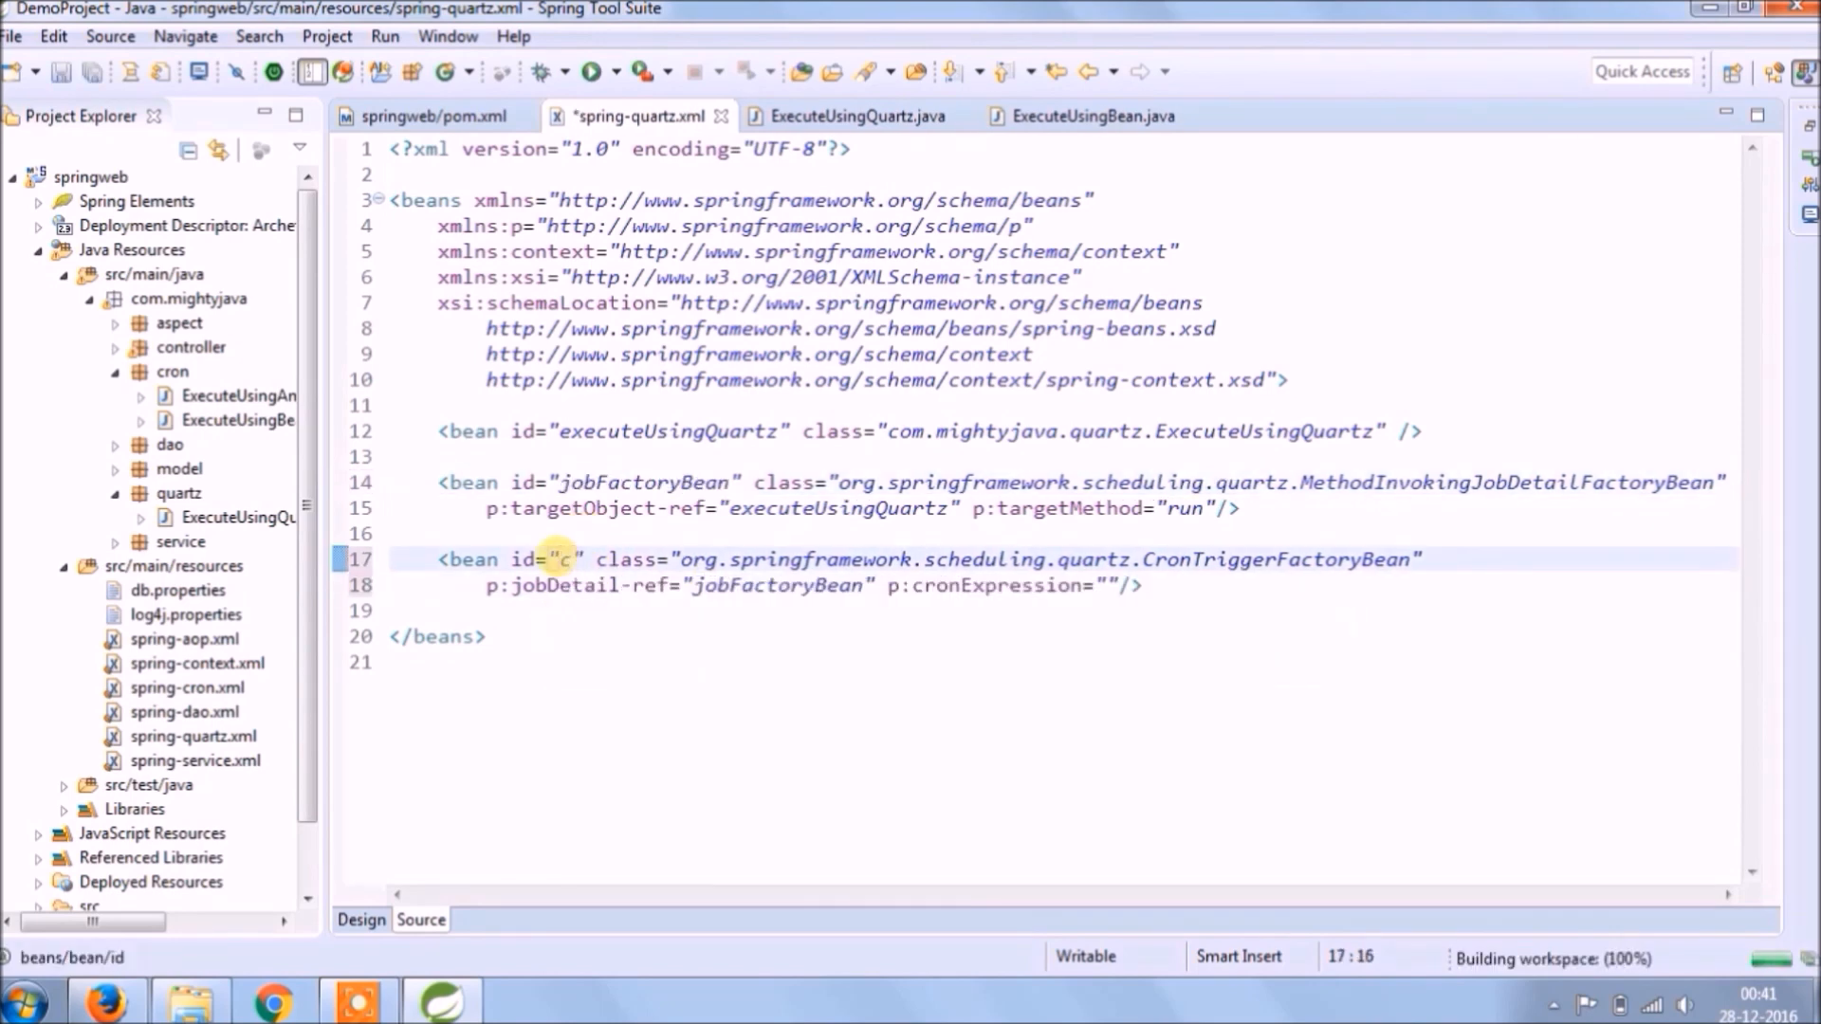
{"action": "type", "text": "riggerFactoryBean"}
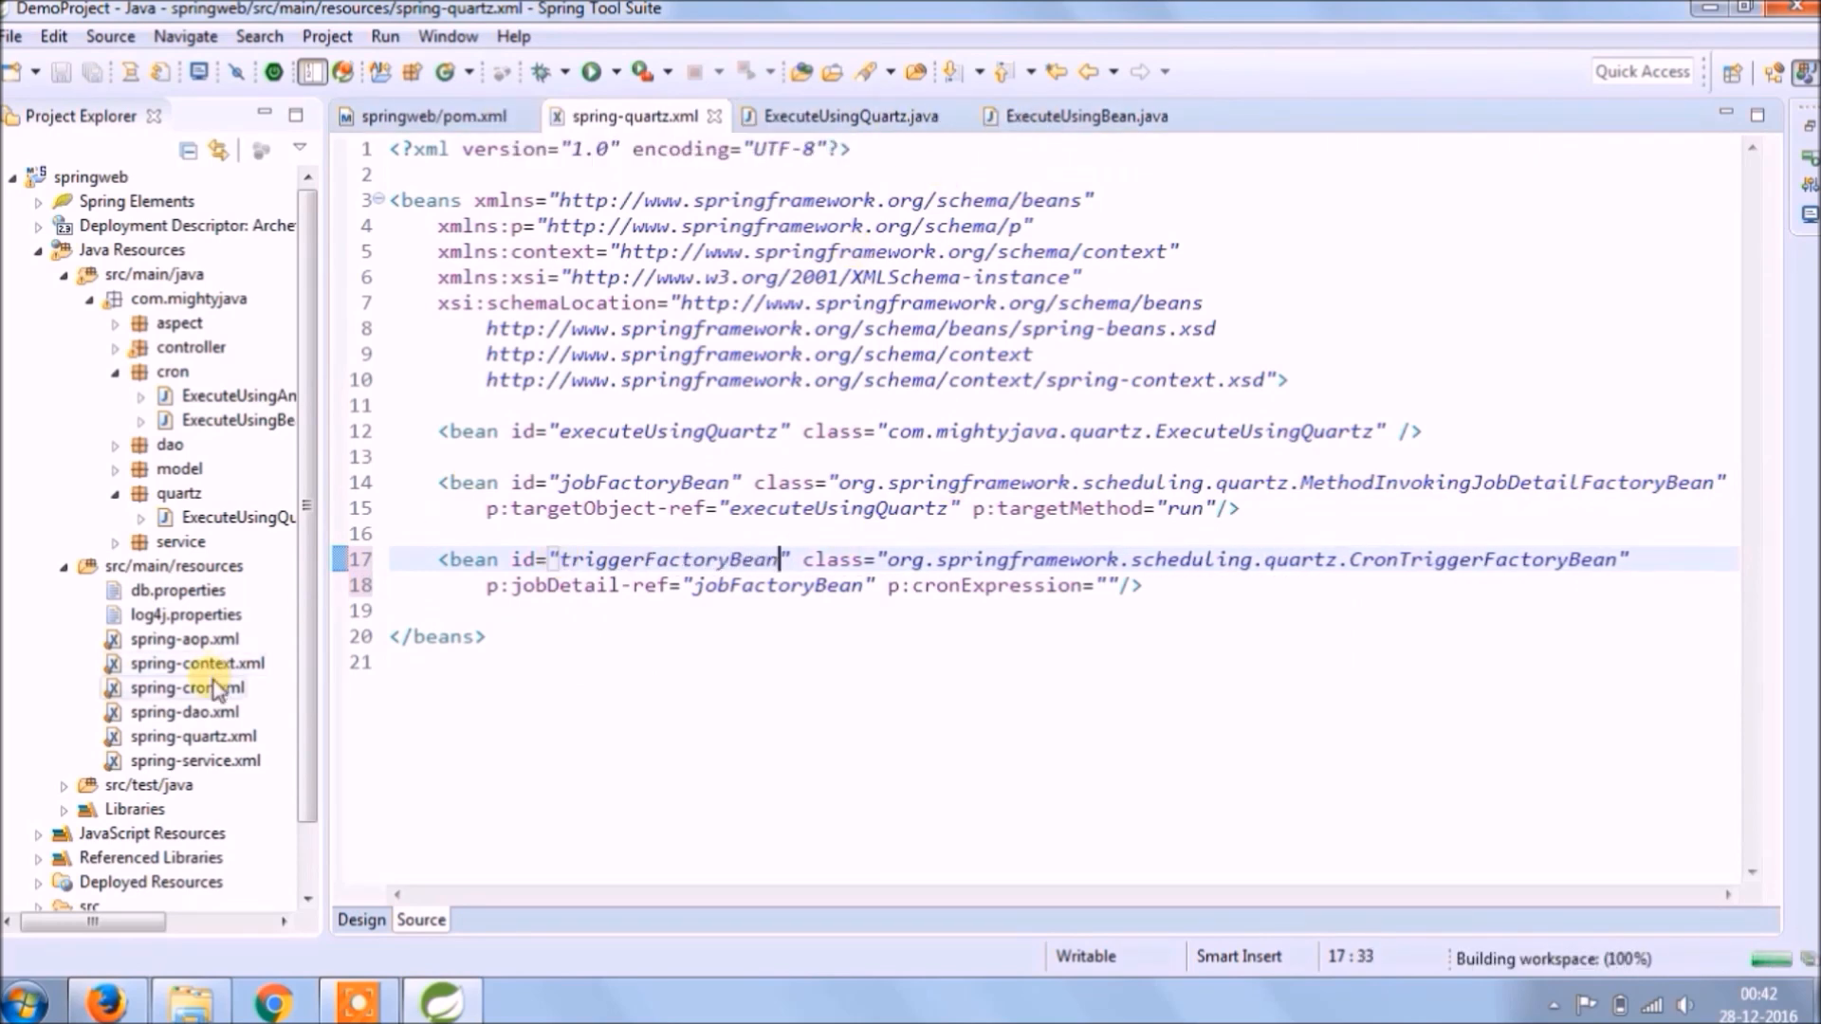
{"action": "double_click", "coordinate": [186, 686]}
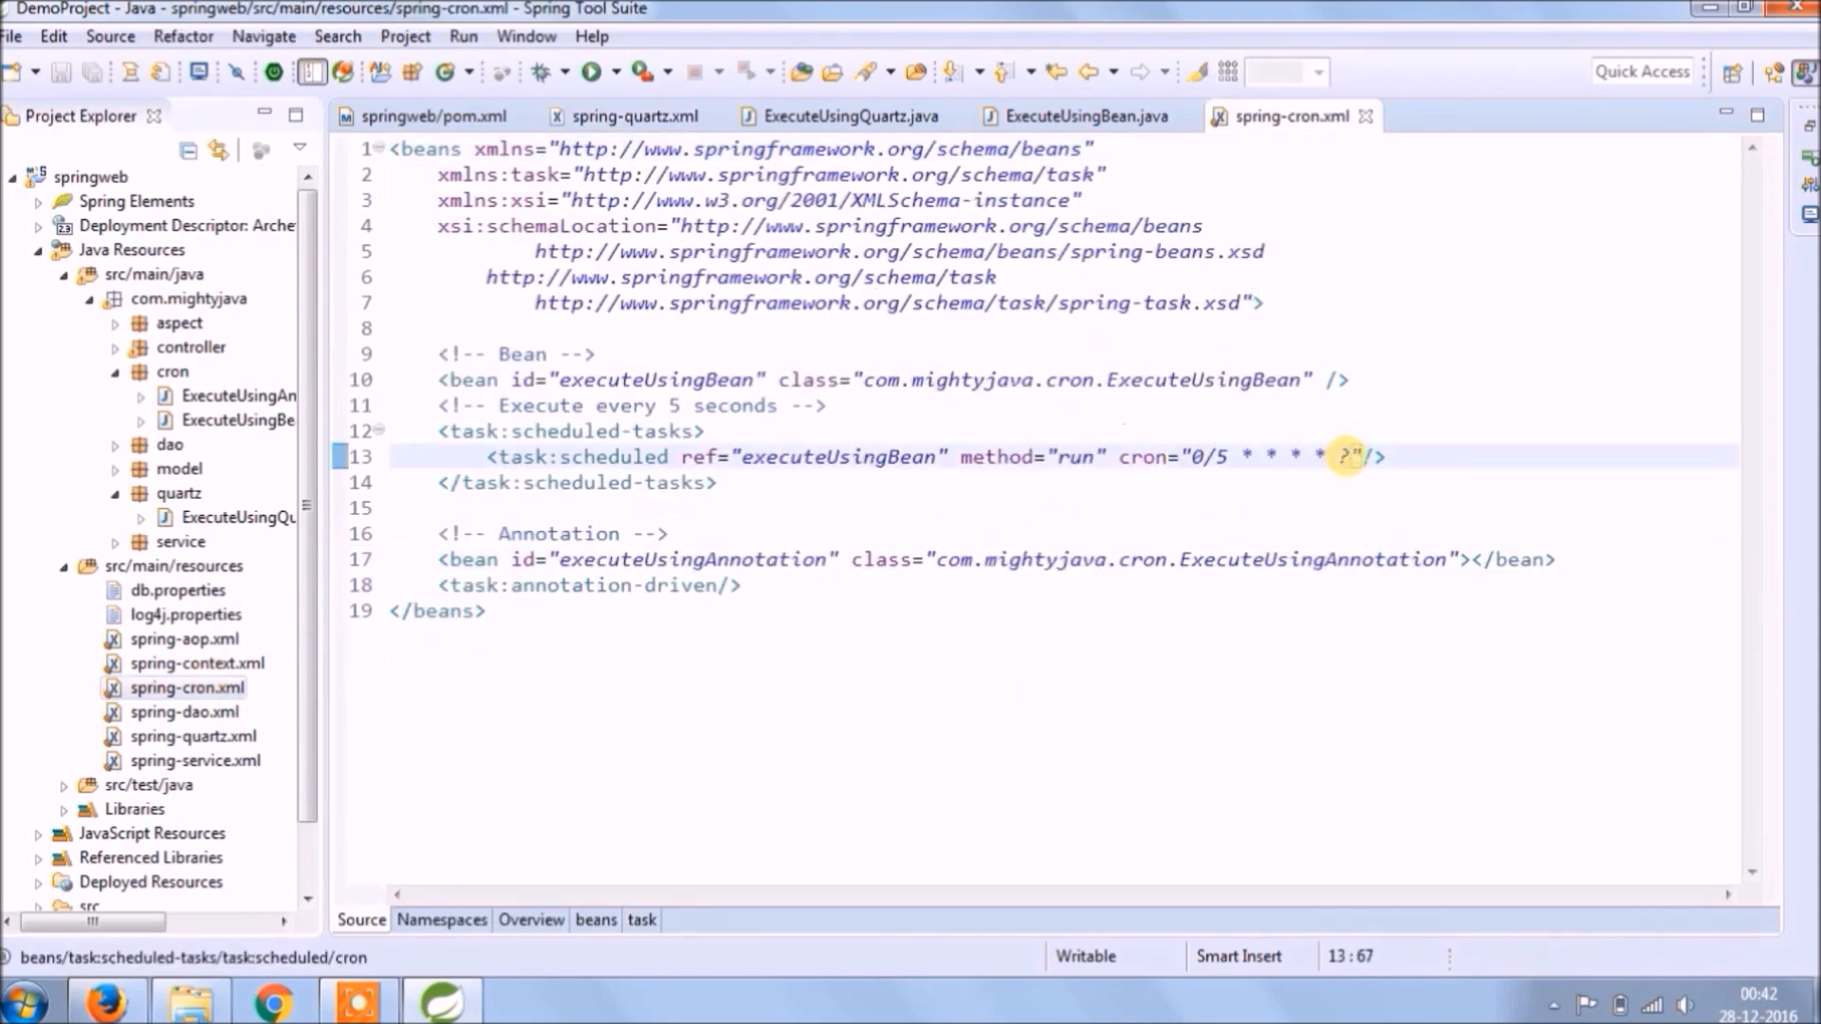
{"action": "left_click", "coordinate": [631, 116]}
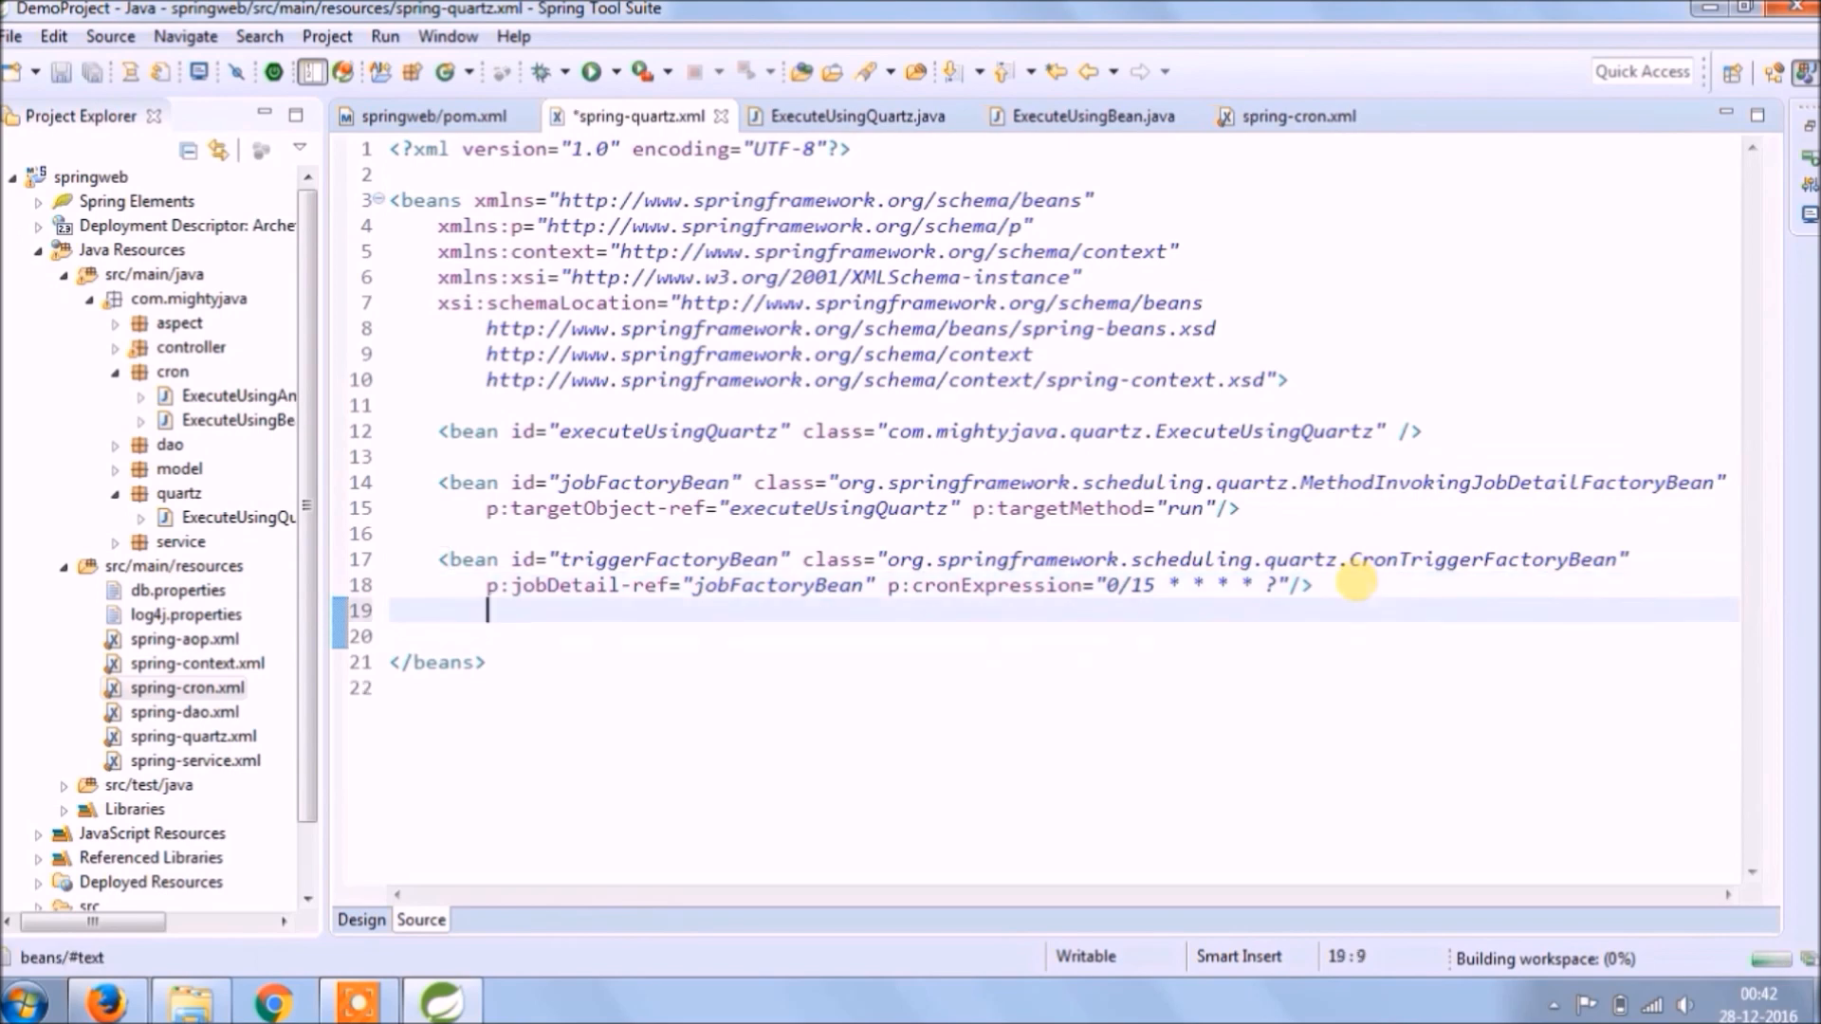
Add a SchedulerFactoryBean bean with p:triggers-ref set to triggerFactoryBean
{"action": "type", "text": "<bean></bean>"}
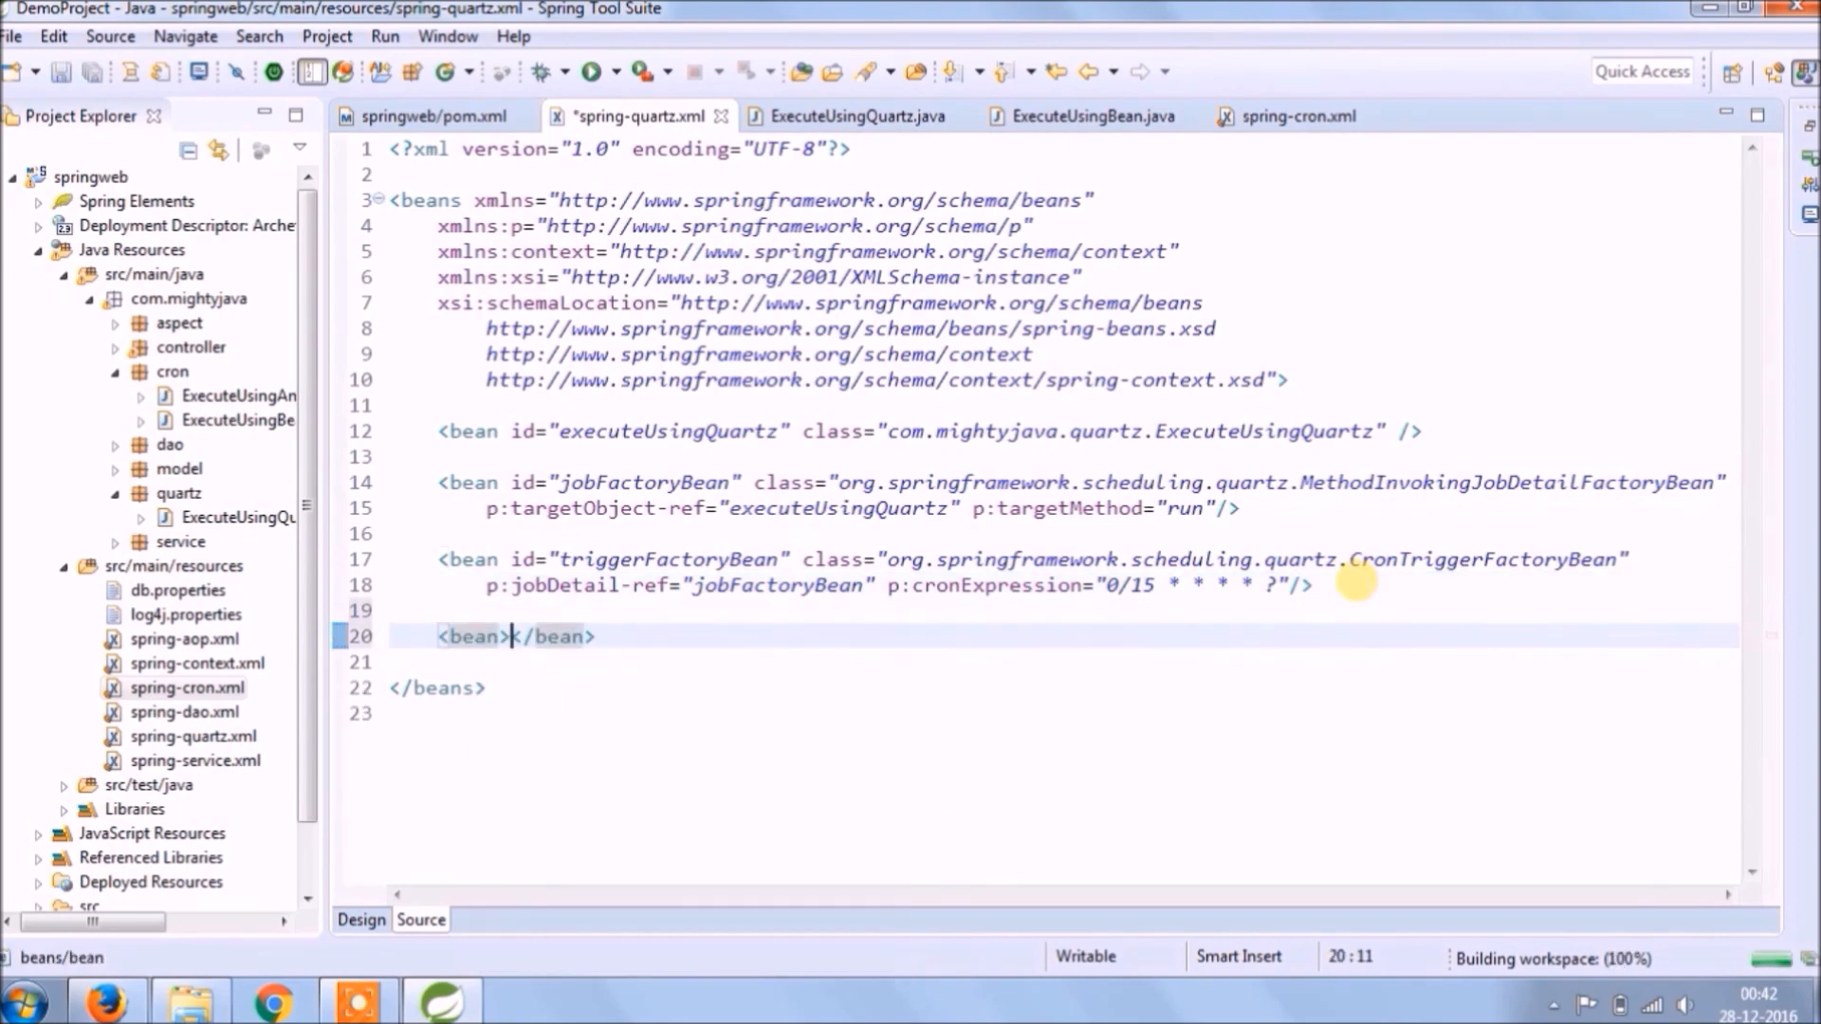
{"action": "type", "text": "class=\"\""}
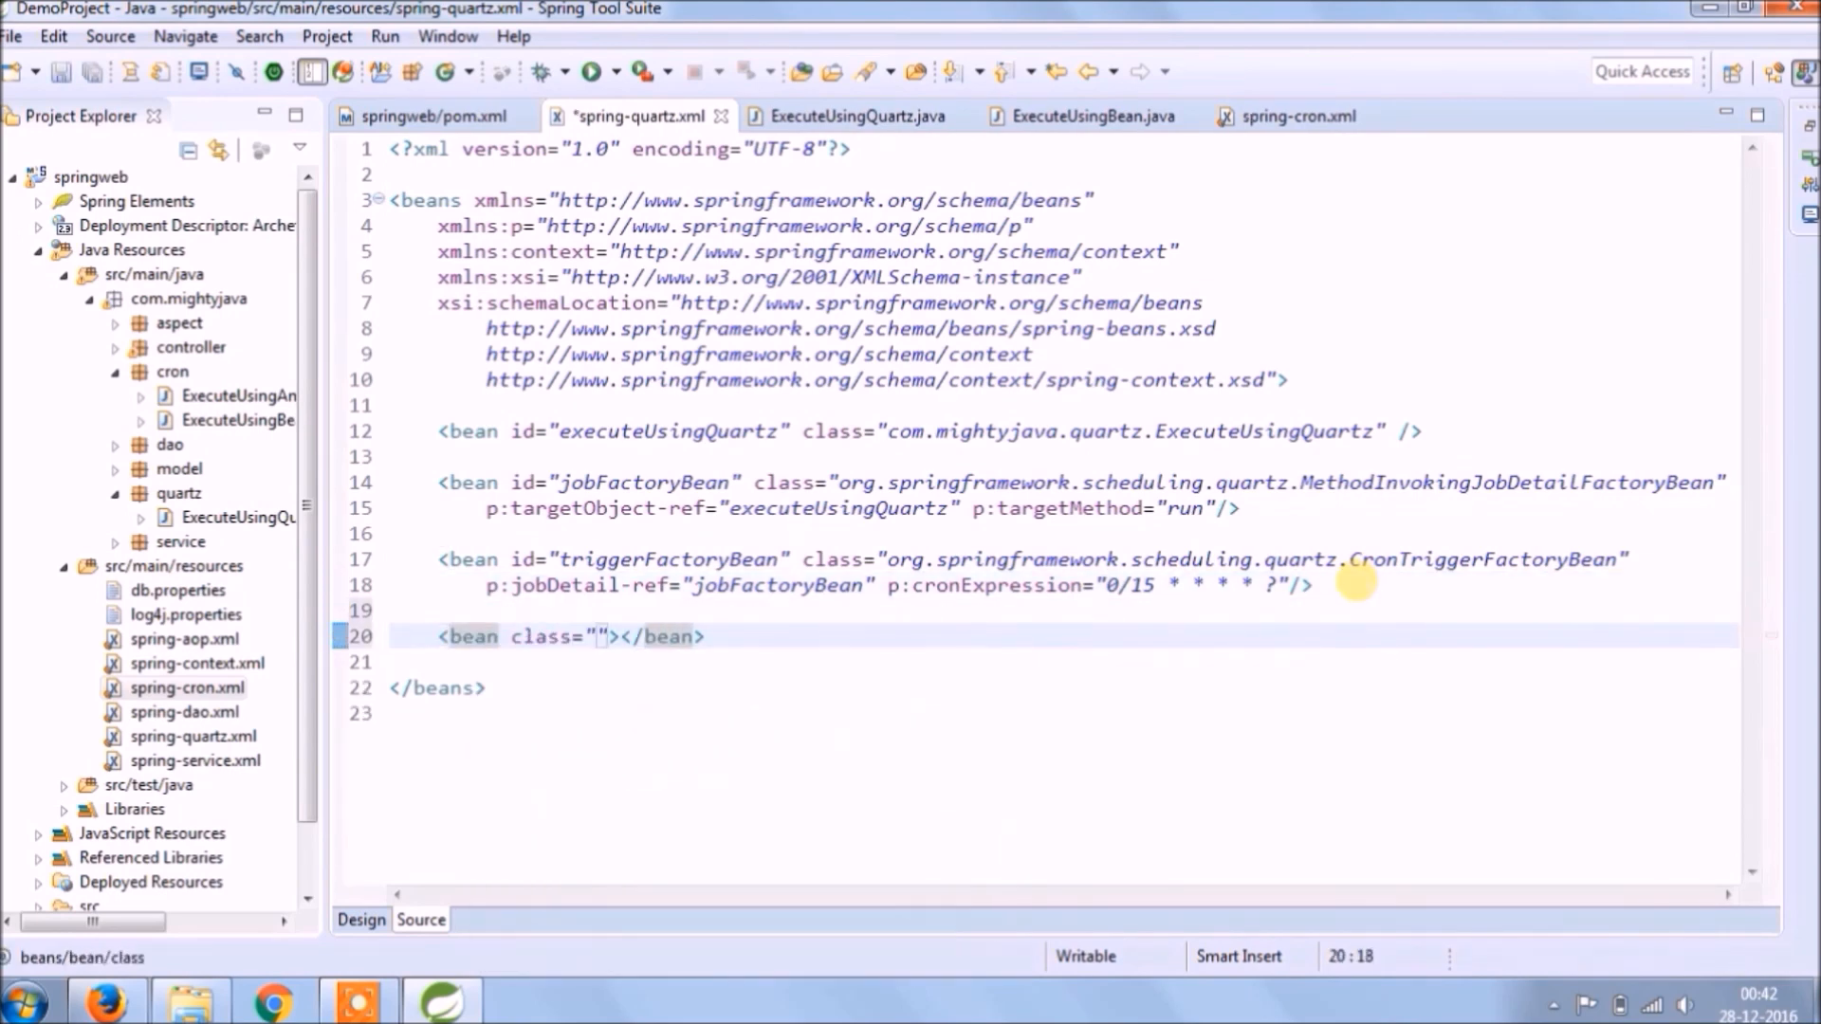
{"action": "type", "text": "org.springframework"}
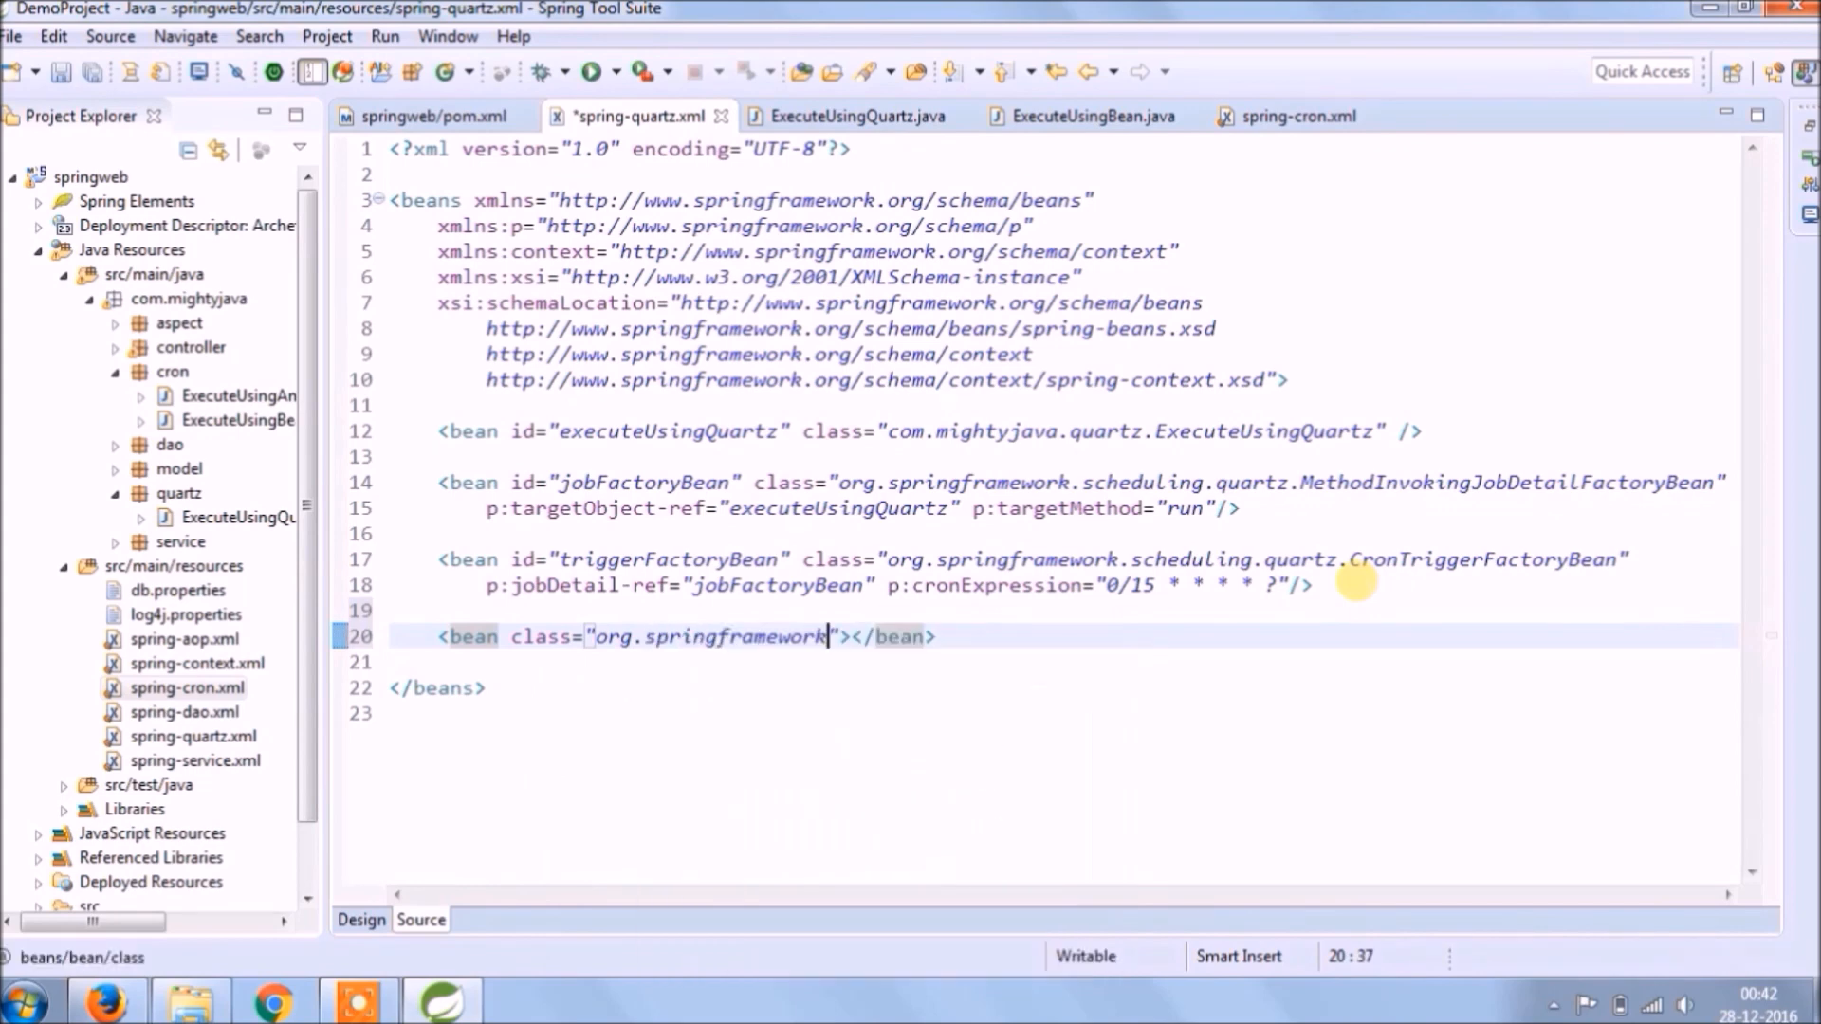
{"action": "type", "text": "scheduling."}
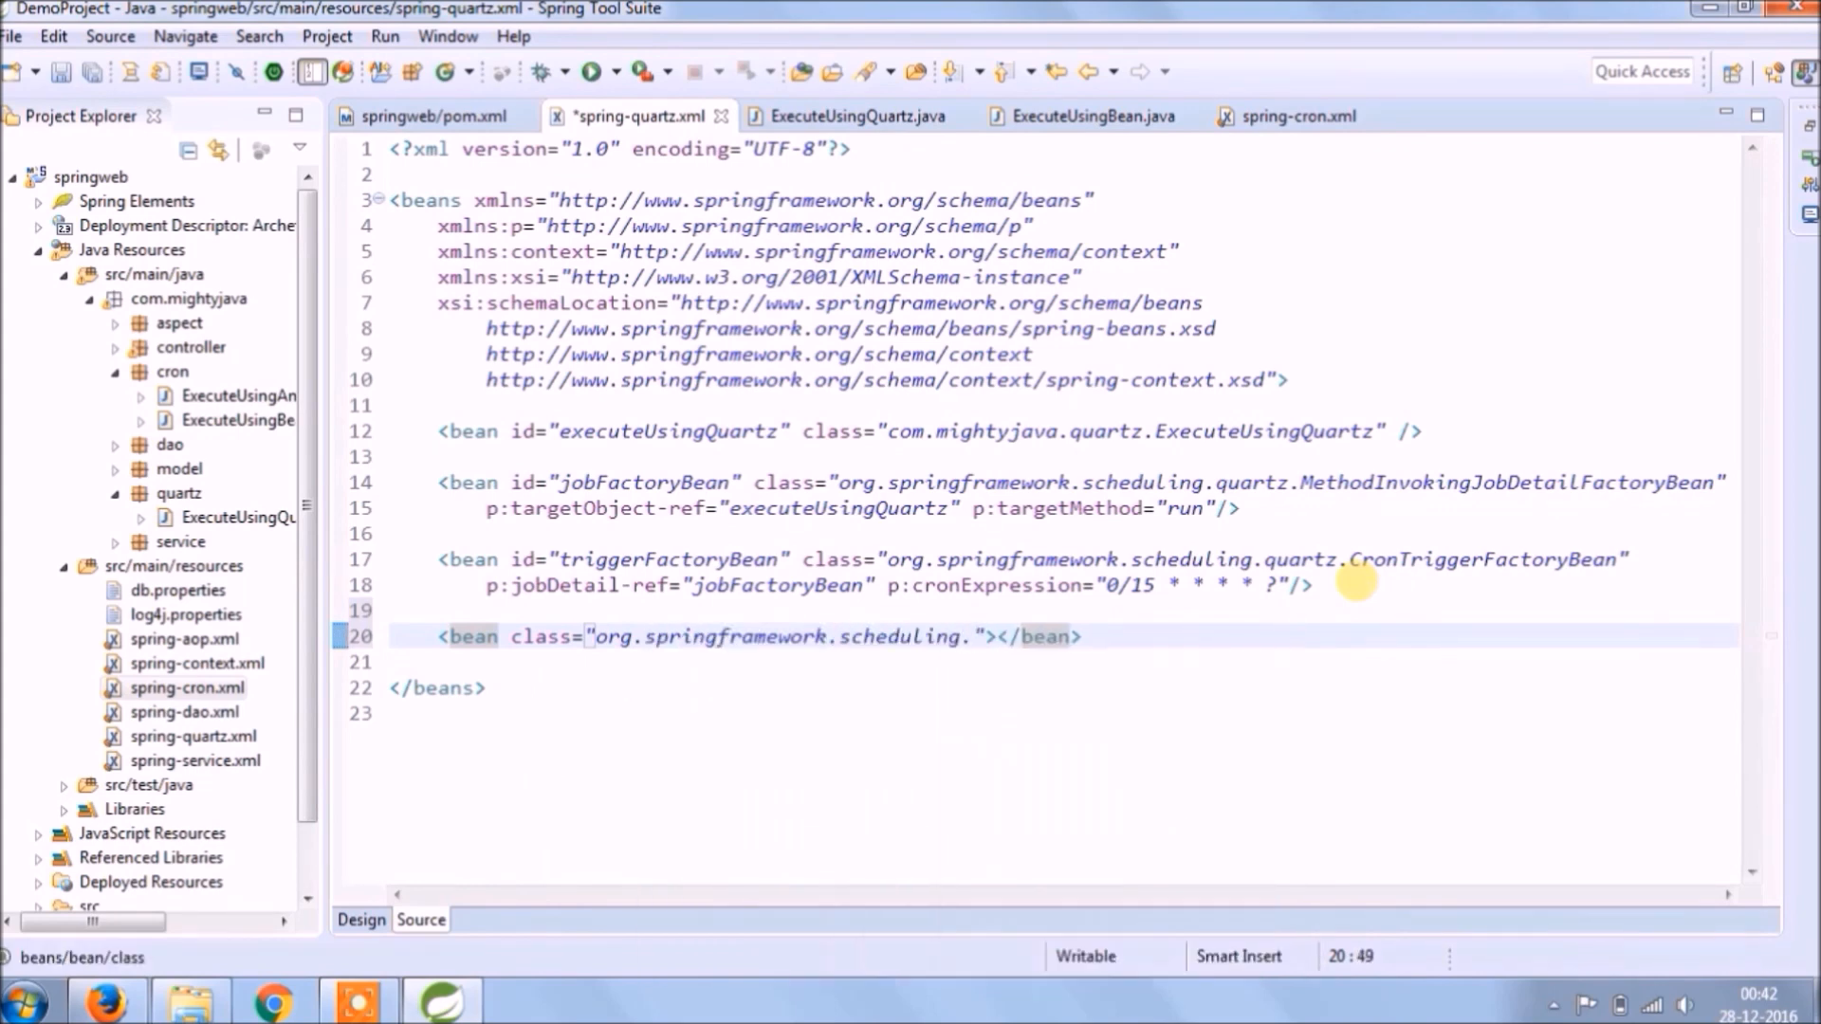
{"action": "type", "text": "quartz."}
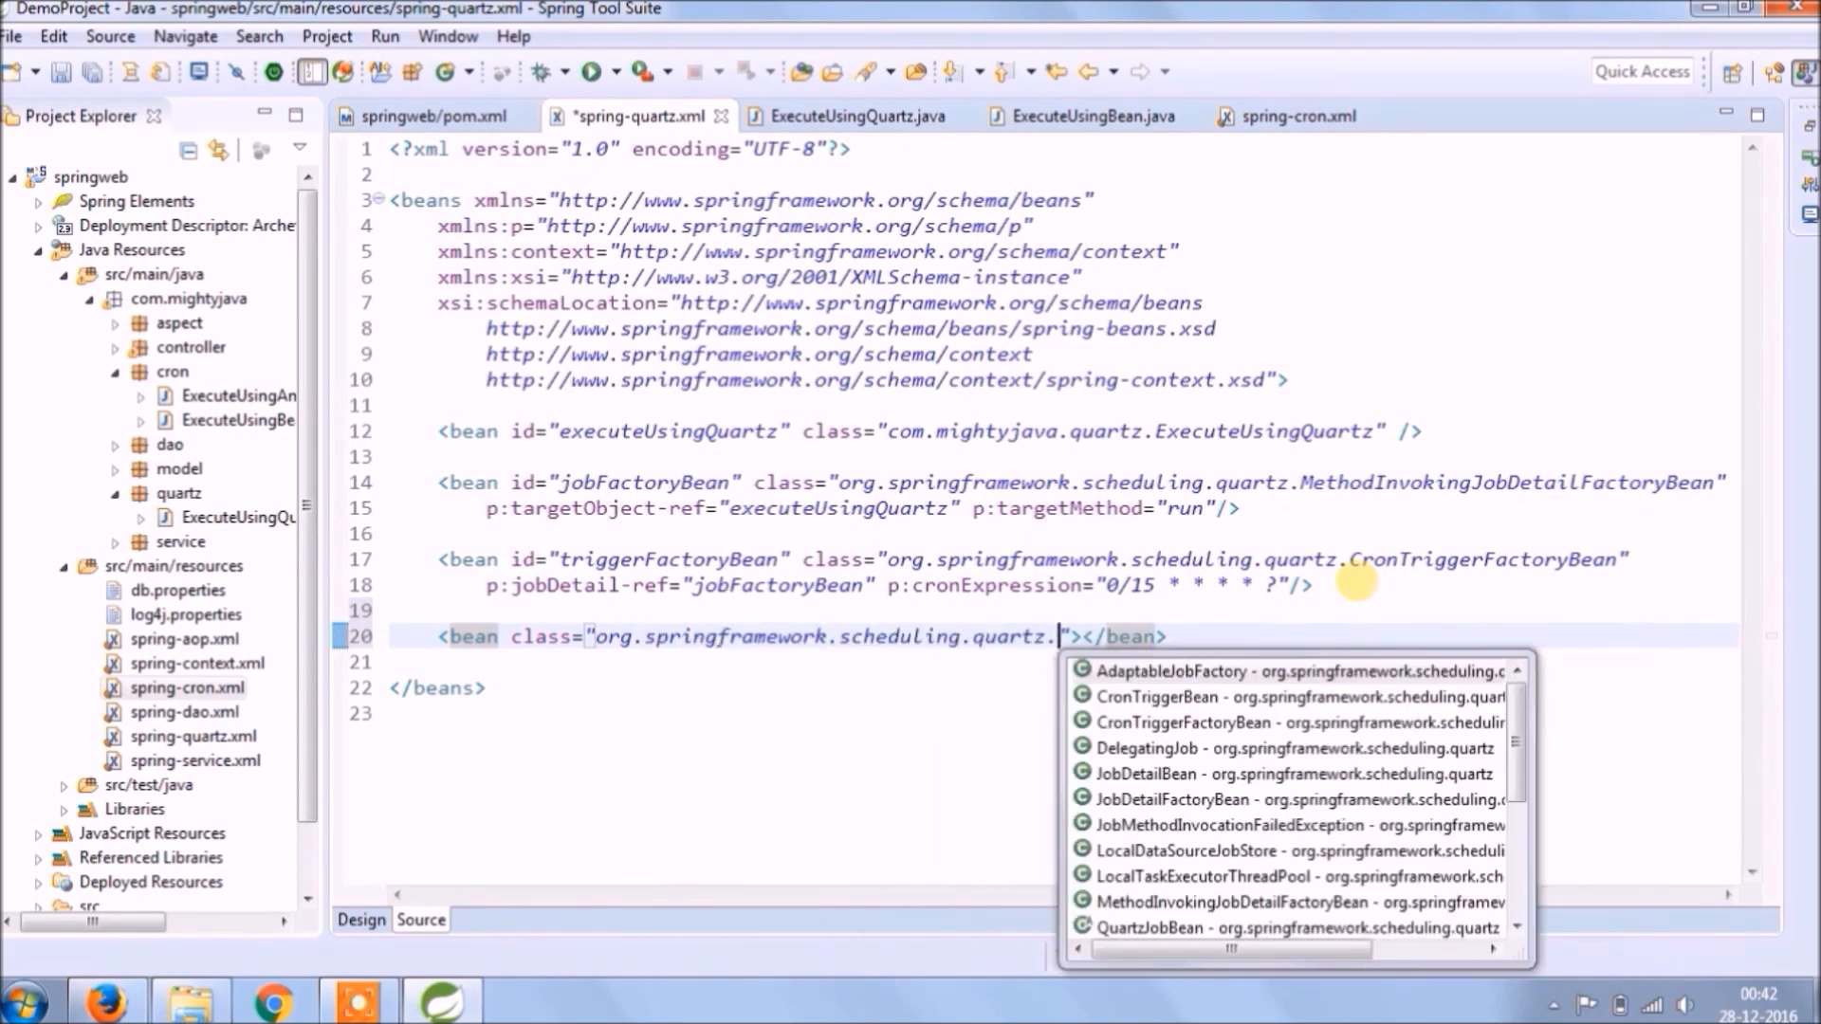
{"action": "type", "text": "sc"}
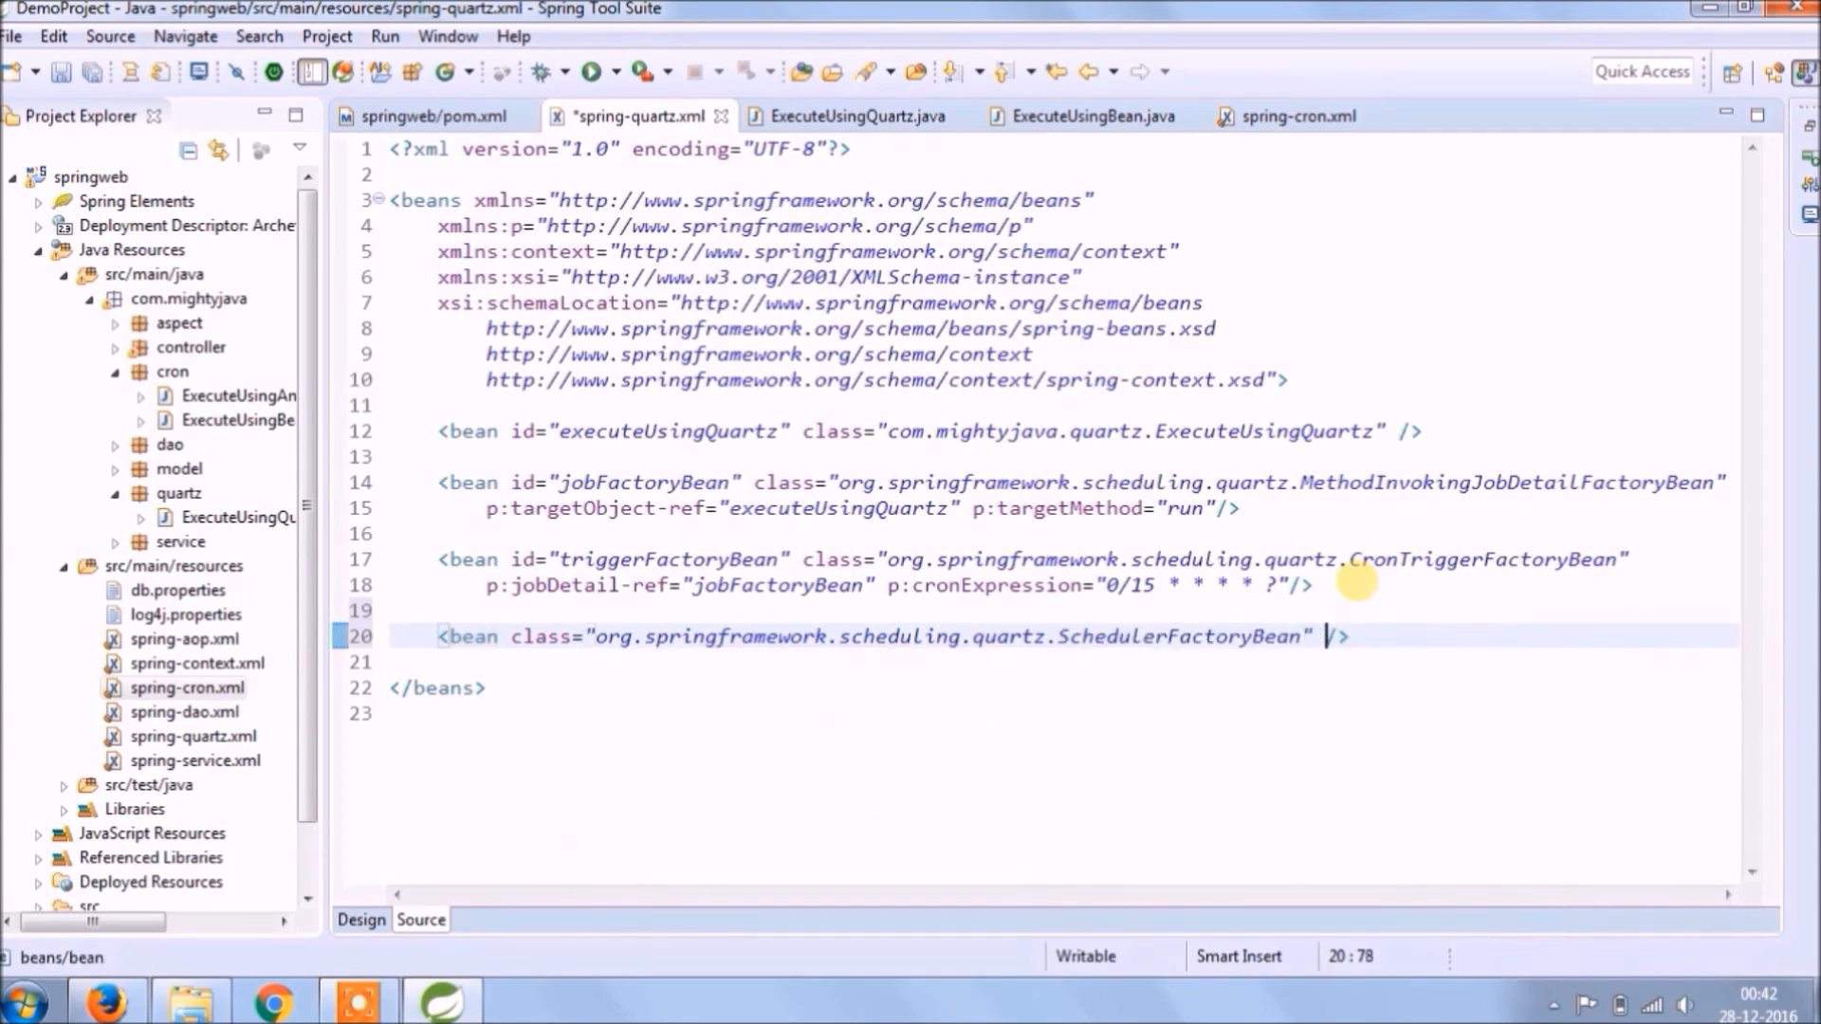
{"action": "type", "text": "p:triggers-ref=\"\"/>"}
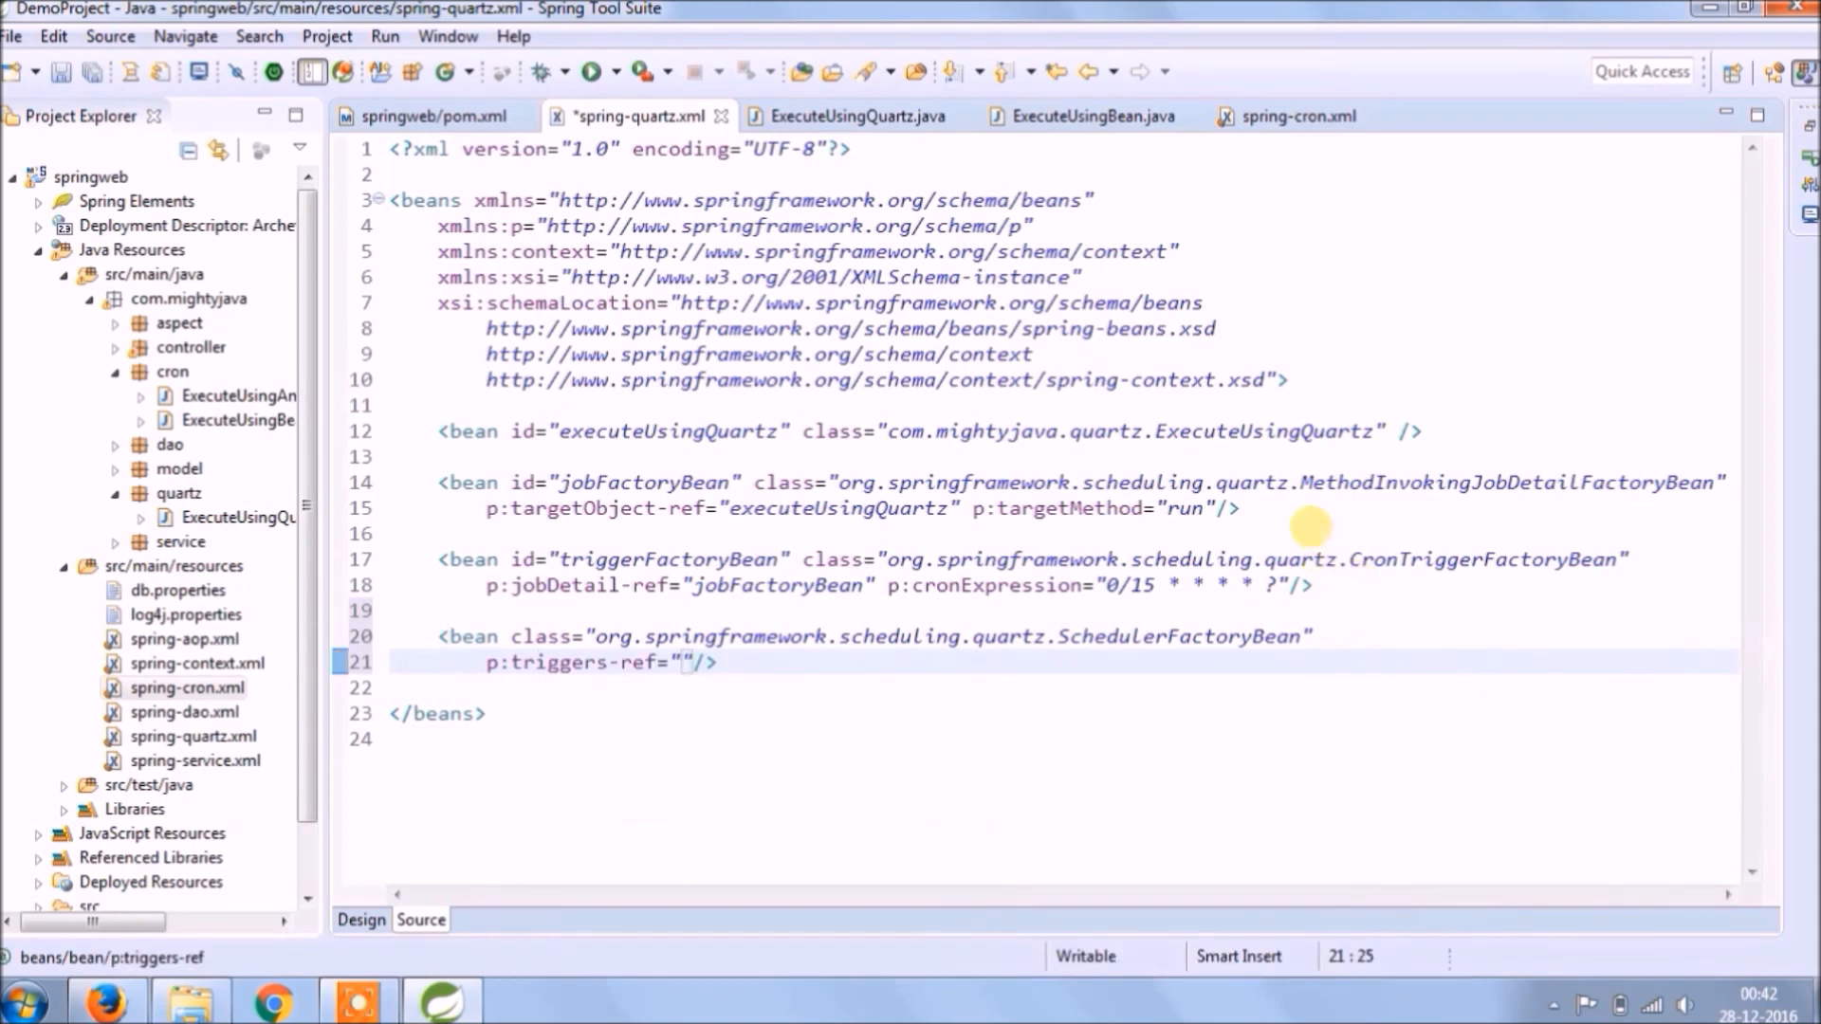
{"action": "type", "text": "triggerFactoryBean"}
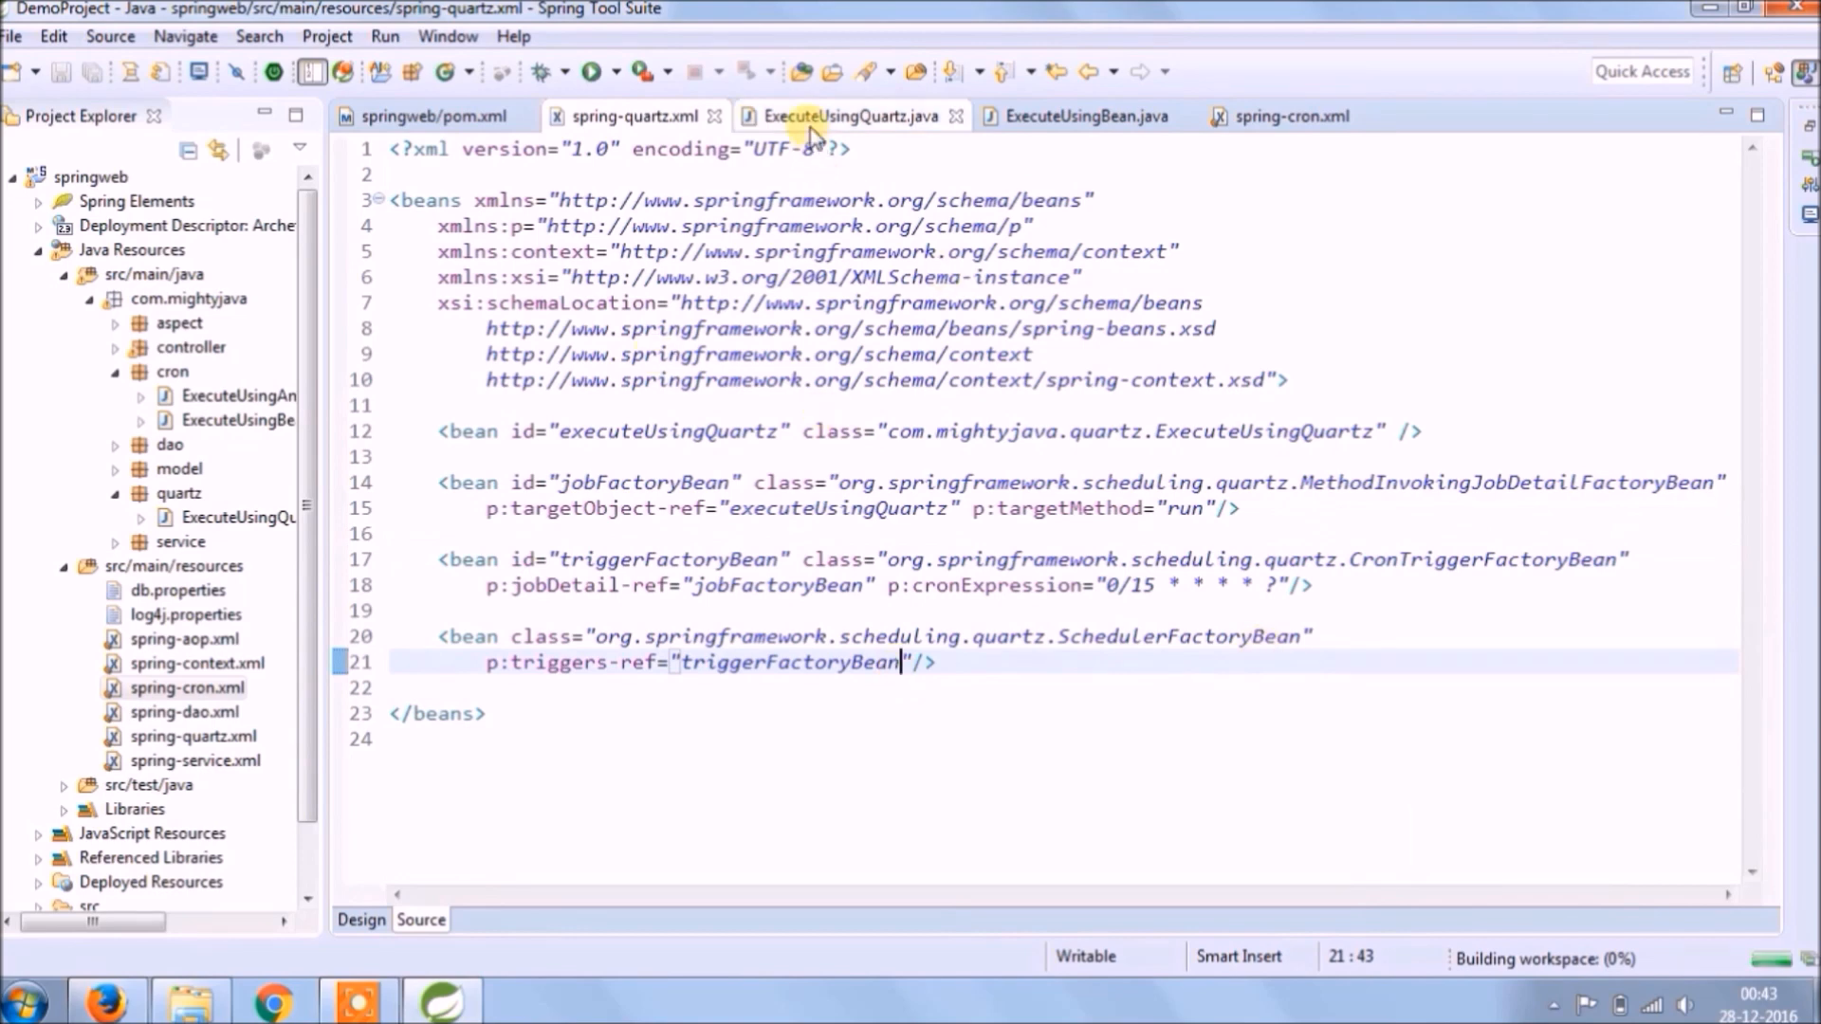
Launch the springweb project with Run As > Maven build
{"action": "left_click", "coordinate": [636, 115]}
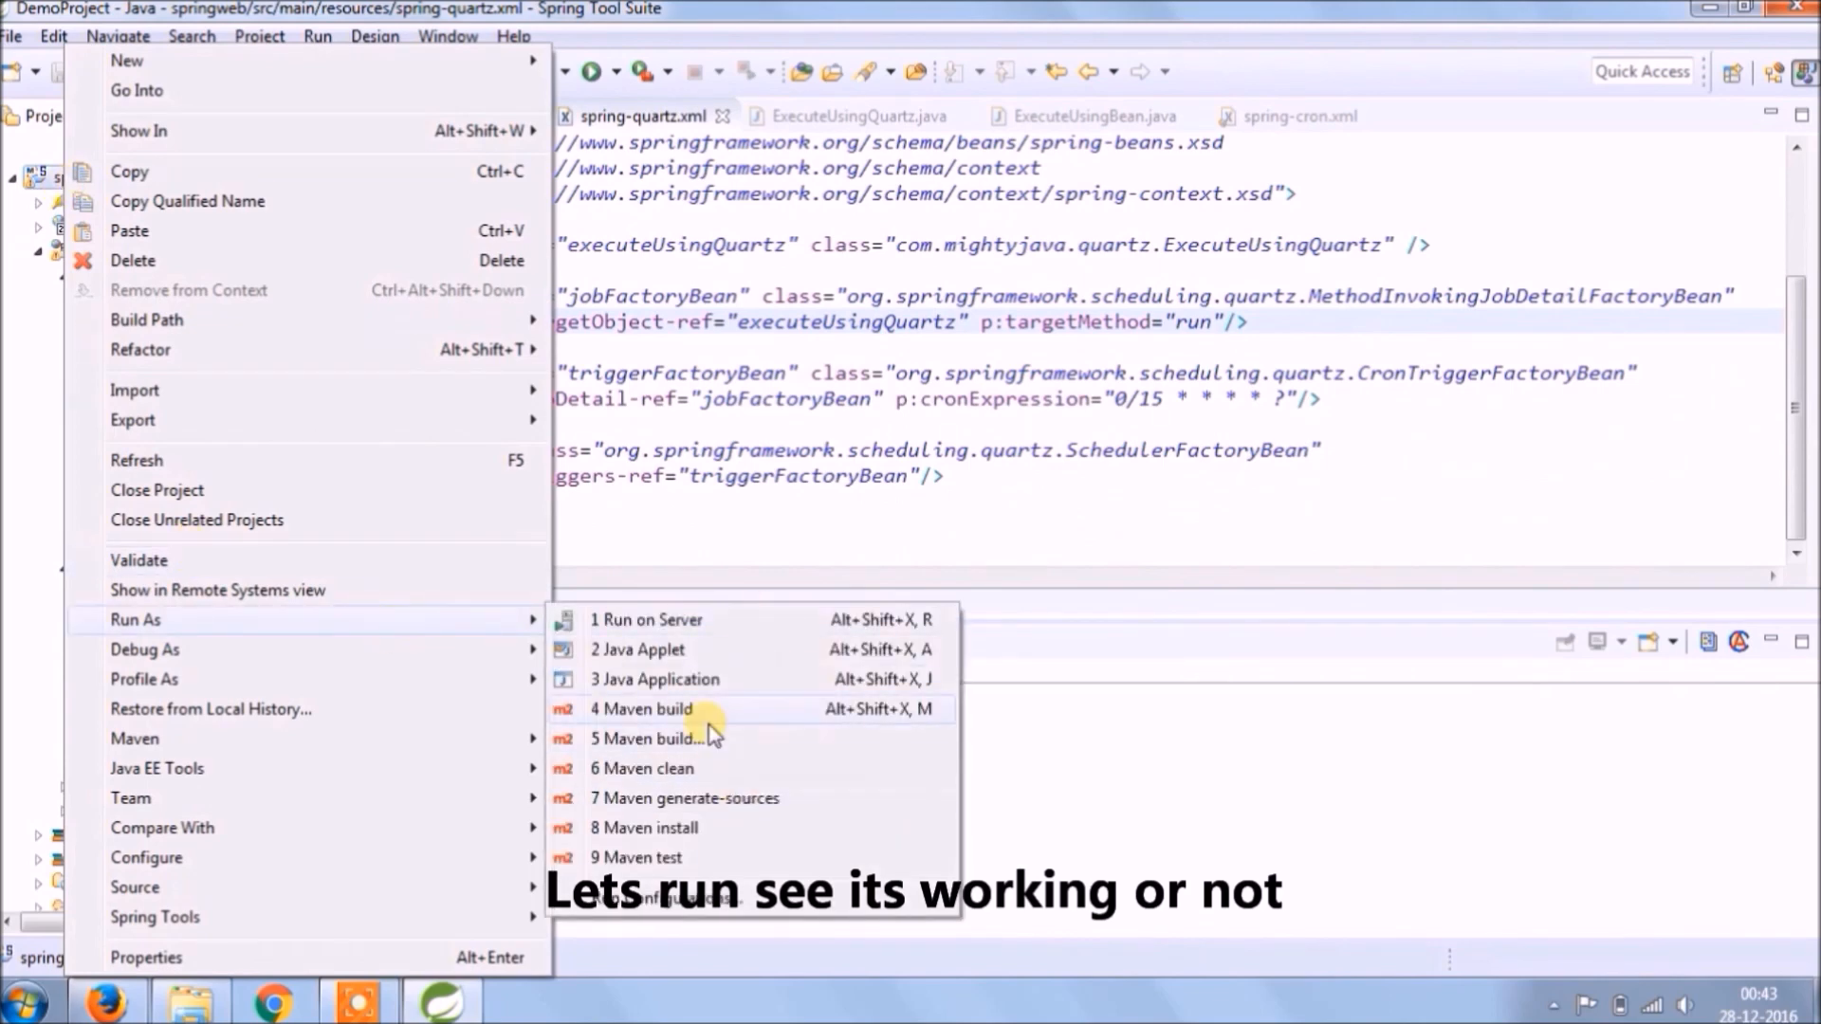
{"action": "left_click", "coordinate": [641, 708]}
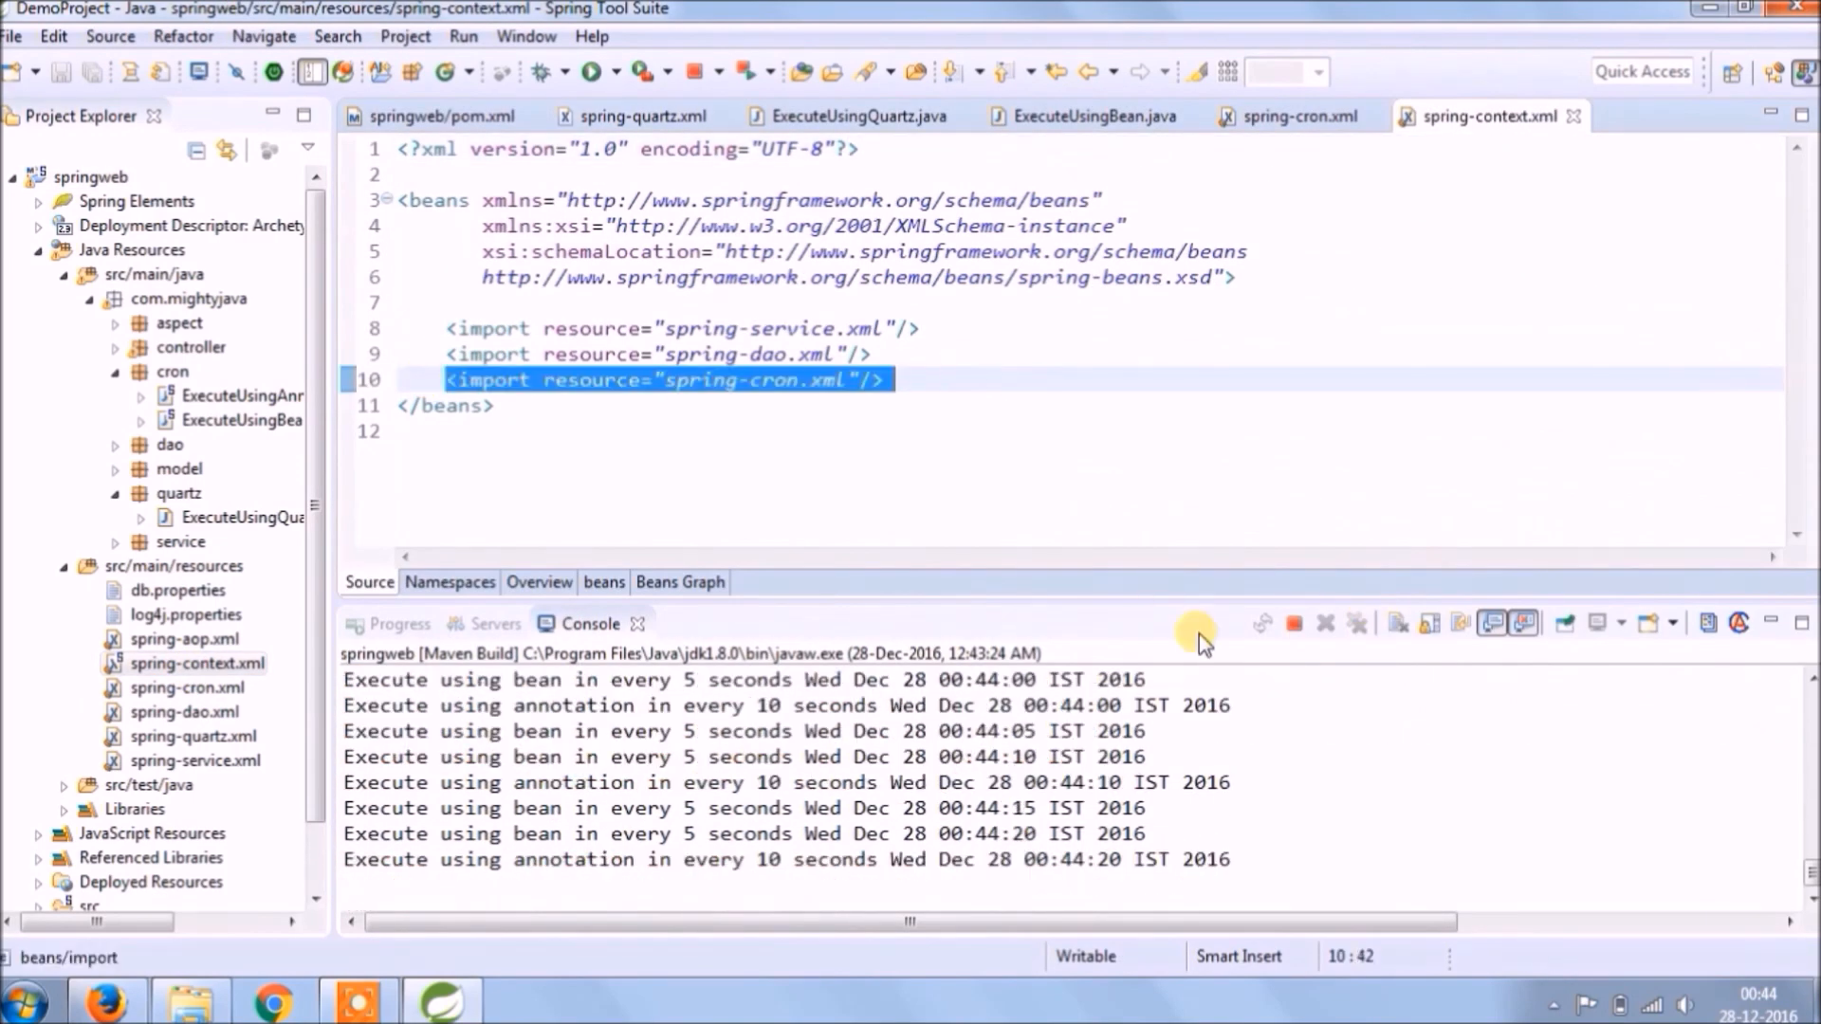
Paste a duplicate <import resource="spring-cron.xml"/> line into spring-context.xml
{"action": "type", "text": "<import resource=\"spring-cron.xml\"/>"}
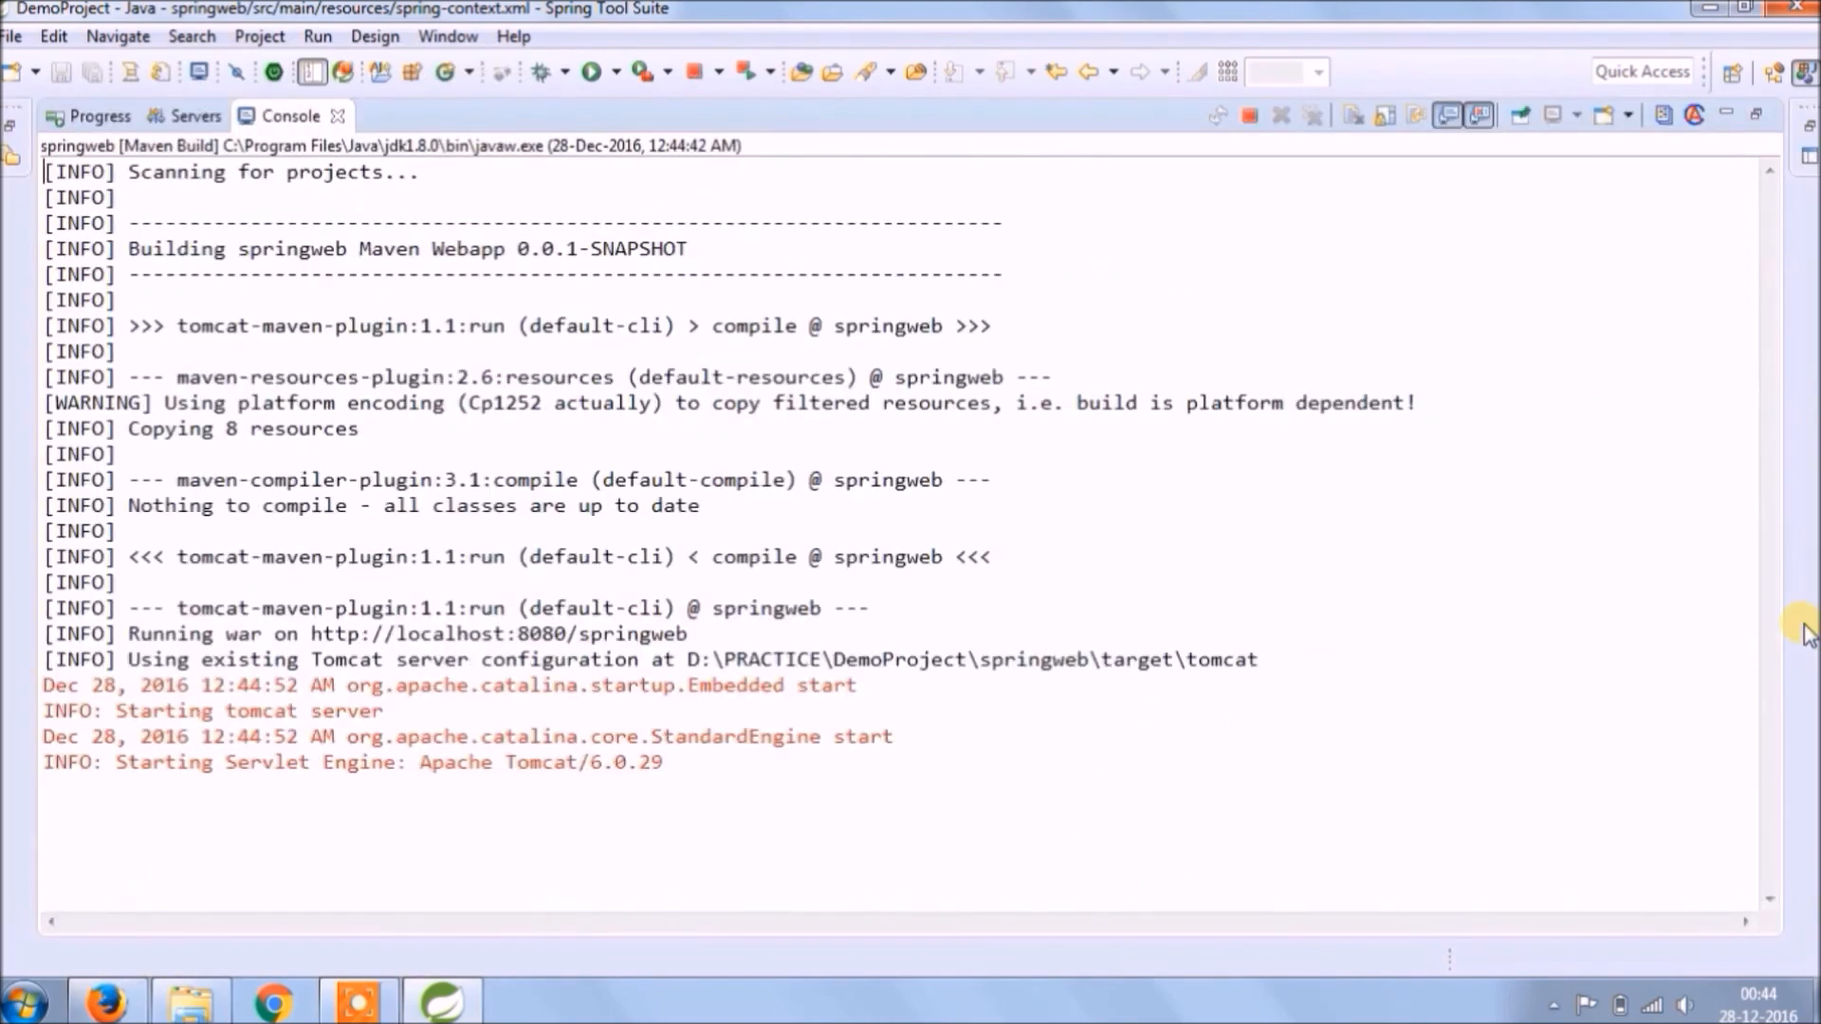
Scroll the Console to follow Tomcat startup and the scheduled bean and annotation job output
{"action": "scroll", "scroll_direction": "down", "scroll_amount": 3}
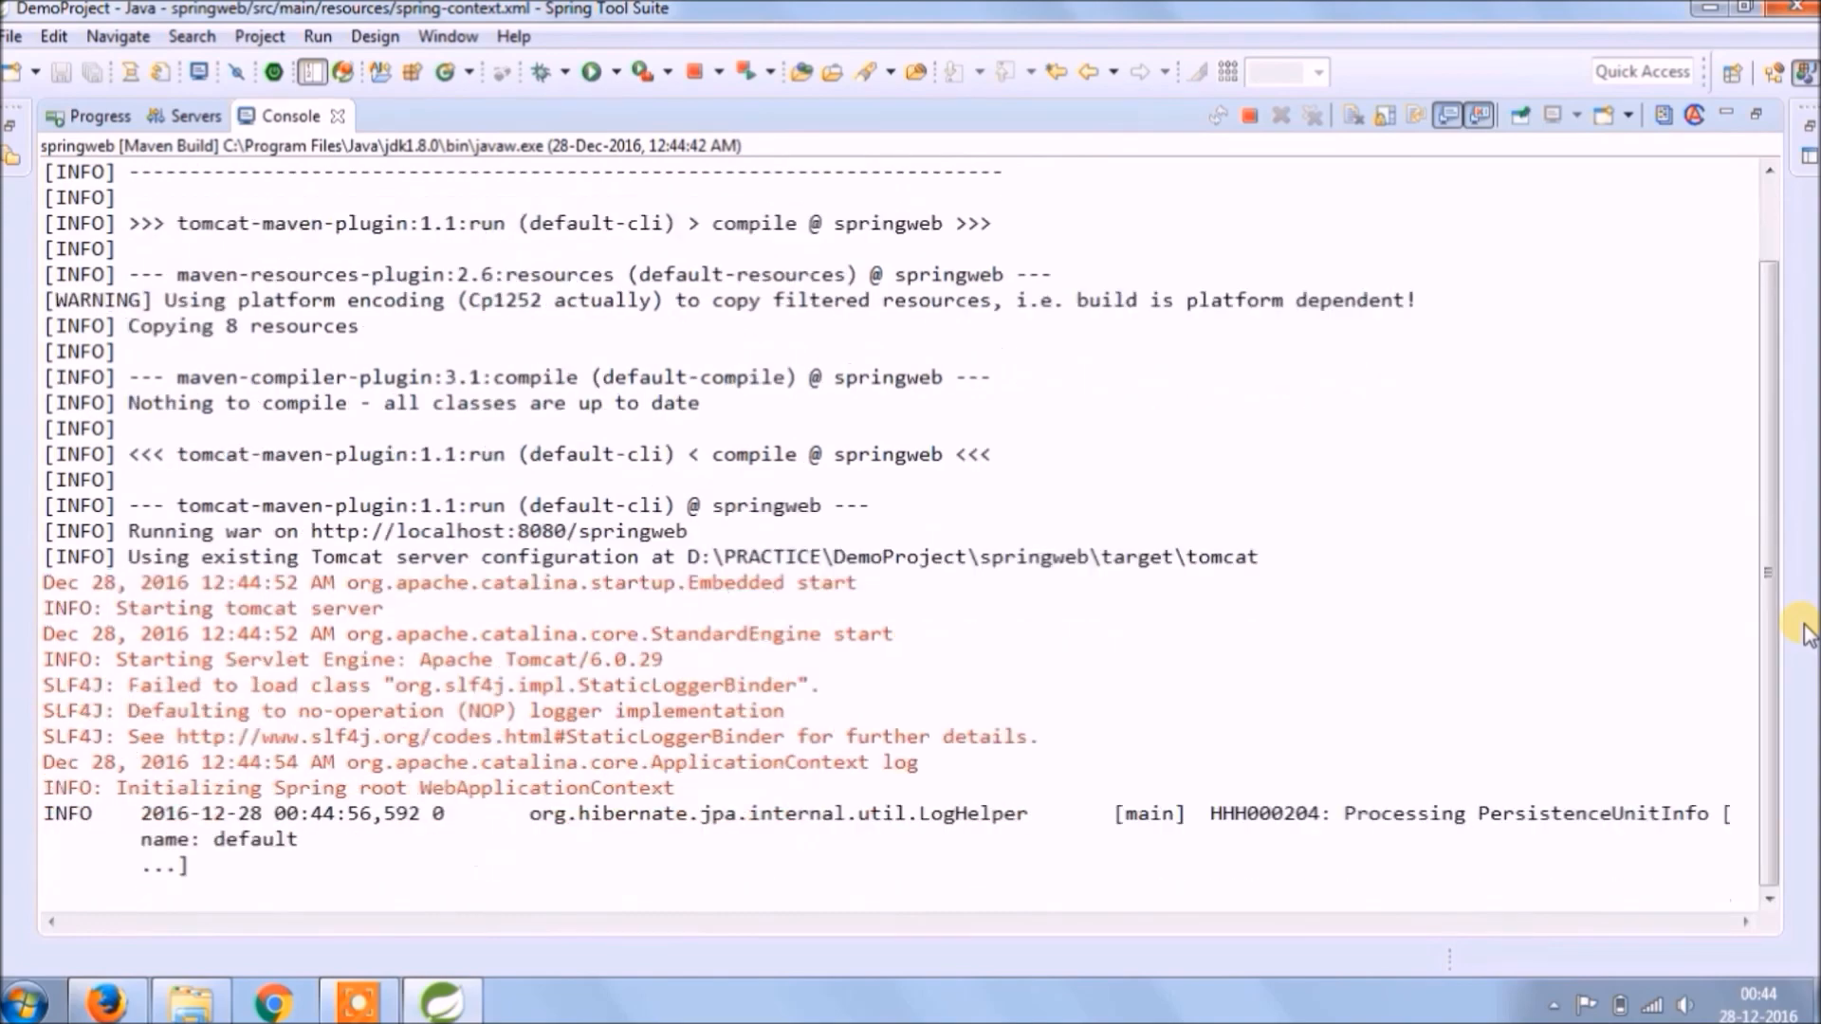
{"action": "scroll", "scroll_direction": "down", "scroll_amount": 3}
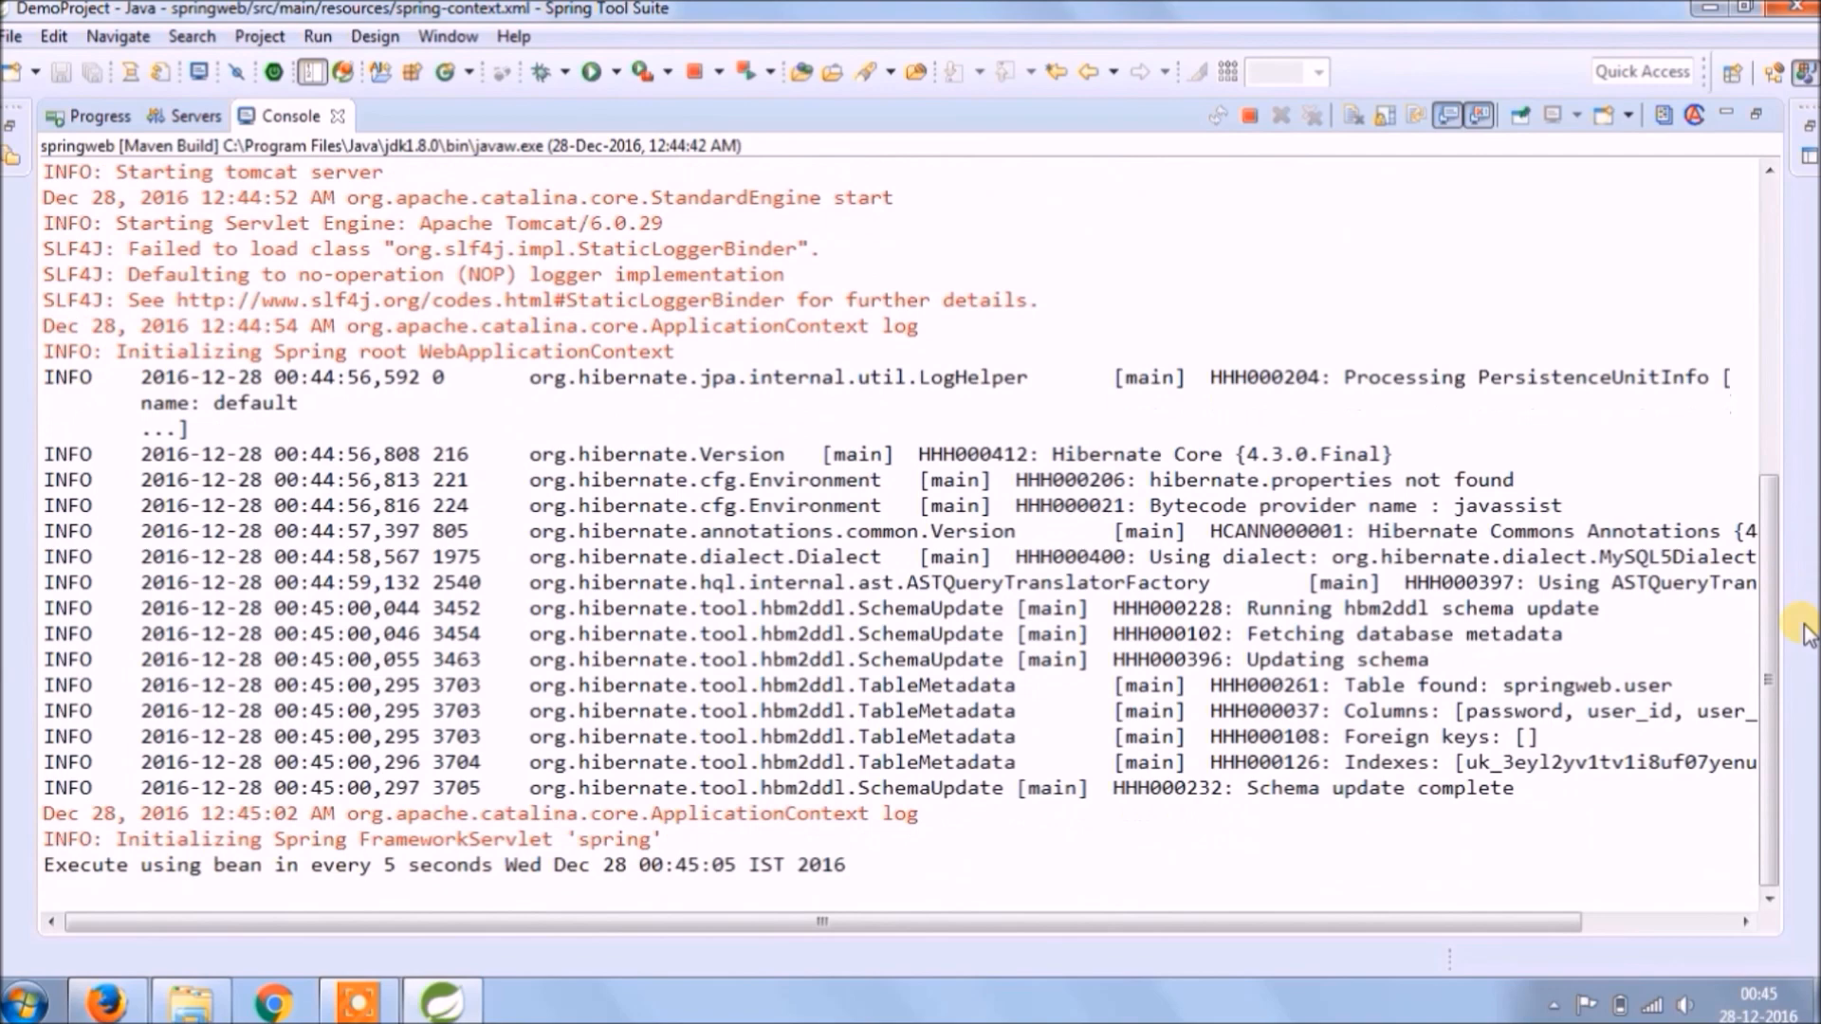
{"action": "scroll", "scroll_direction": "down", "scroll_amount": 3}
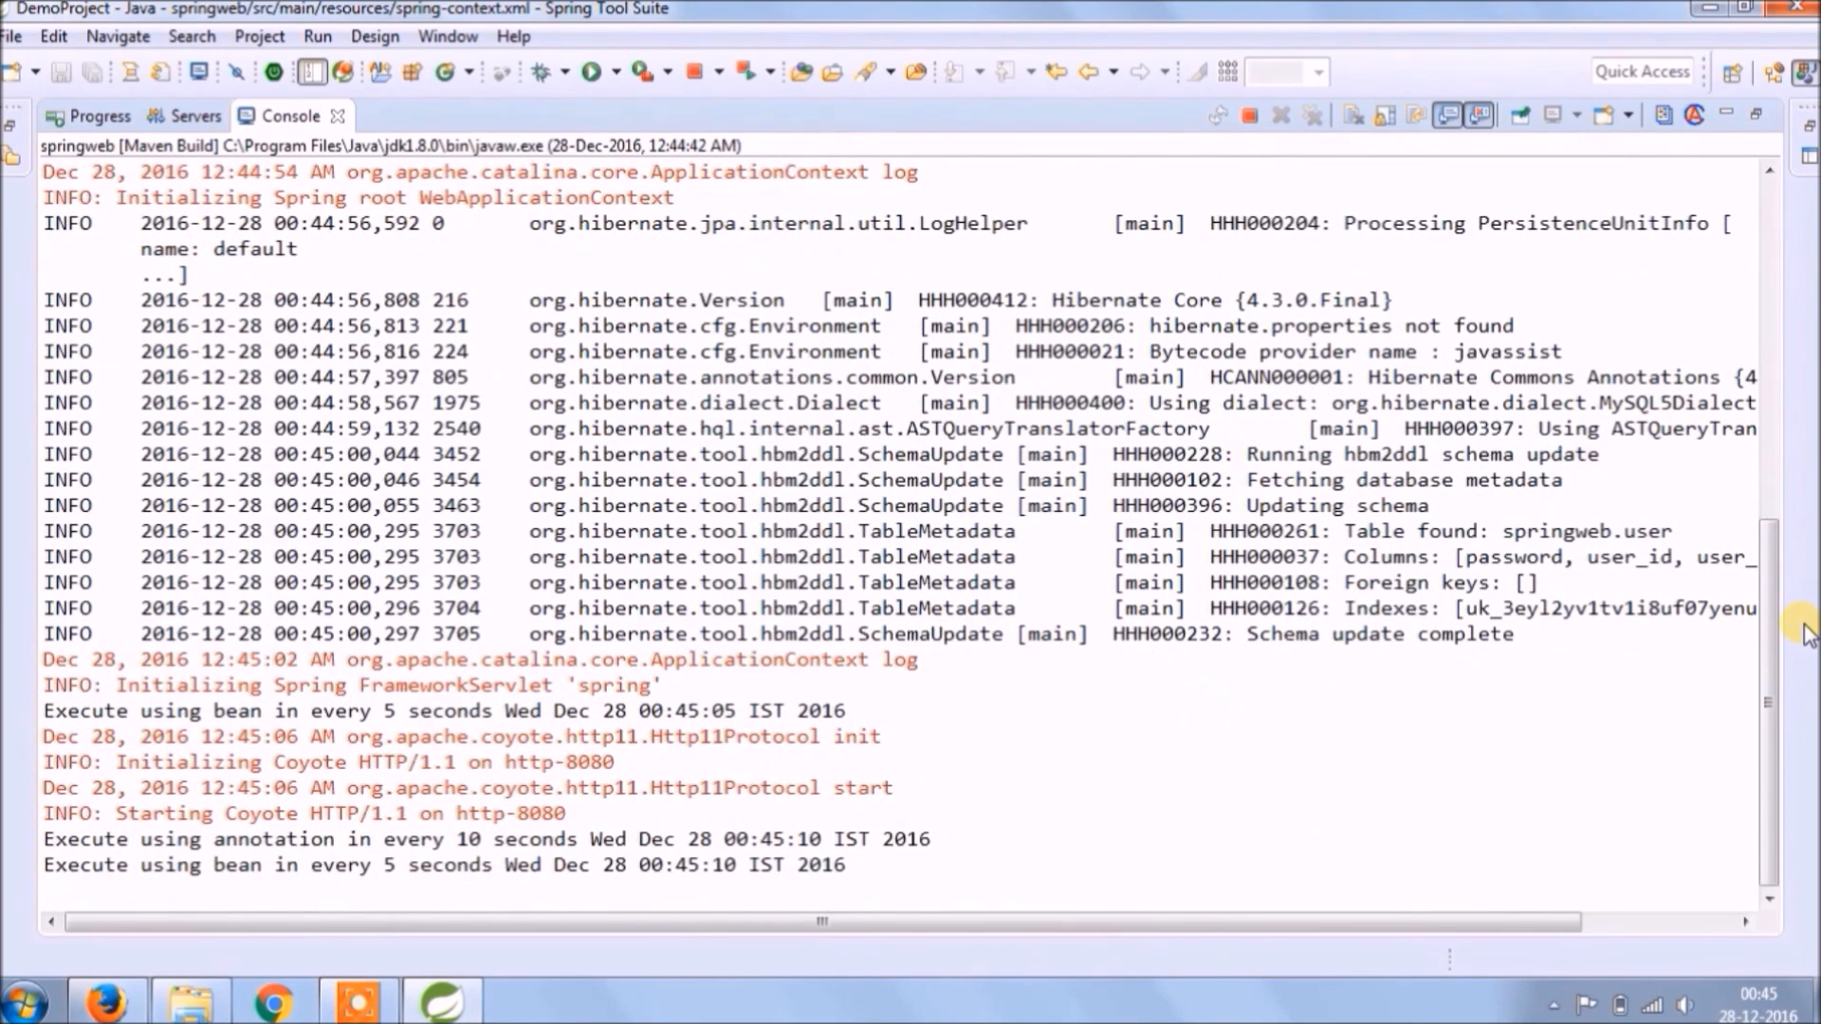
{"action": "scroll", "scroll_direction": "down", "scroll_amount": 3}
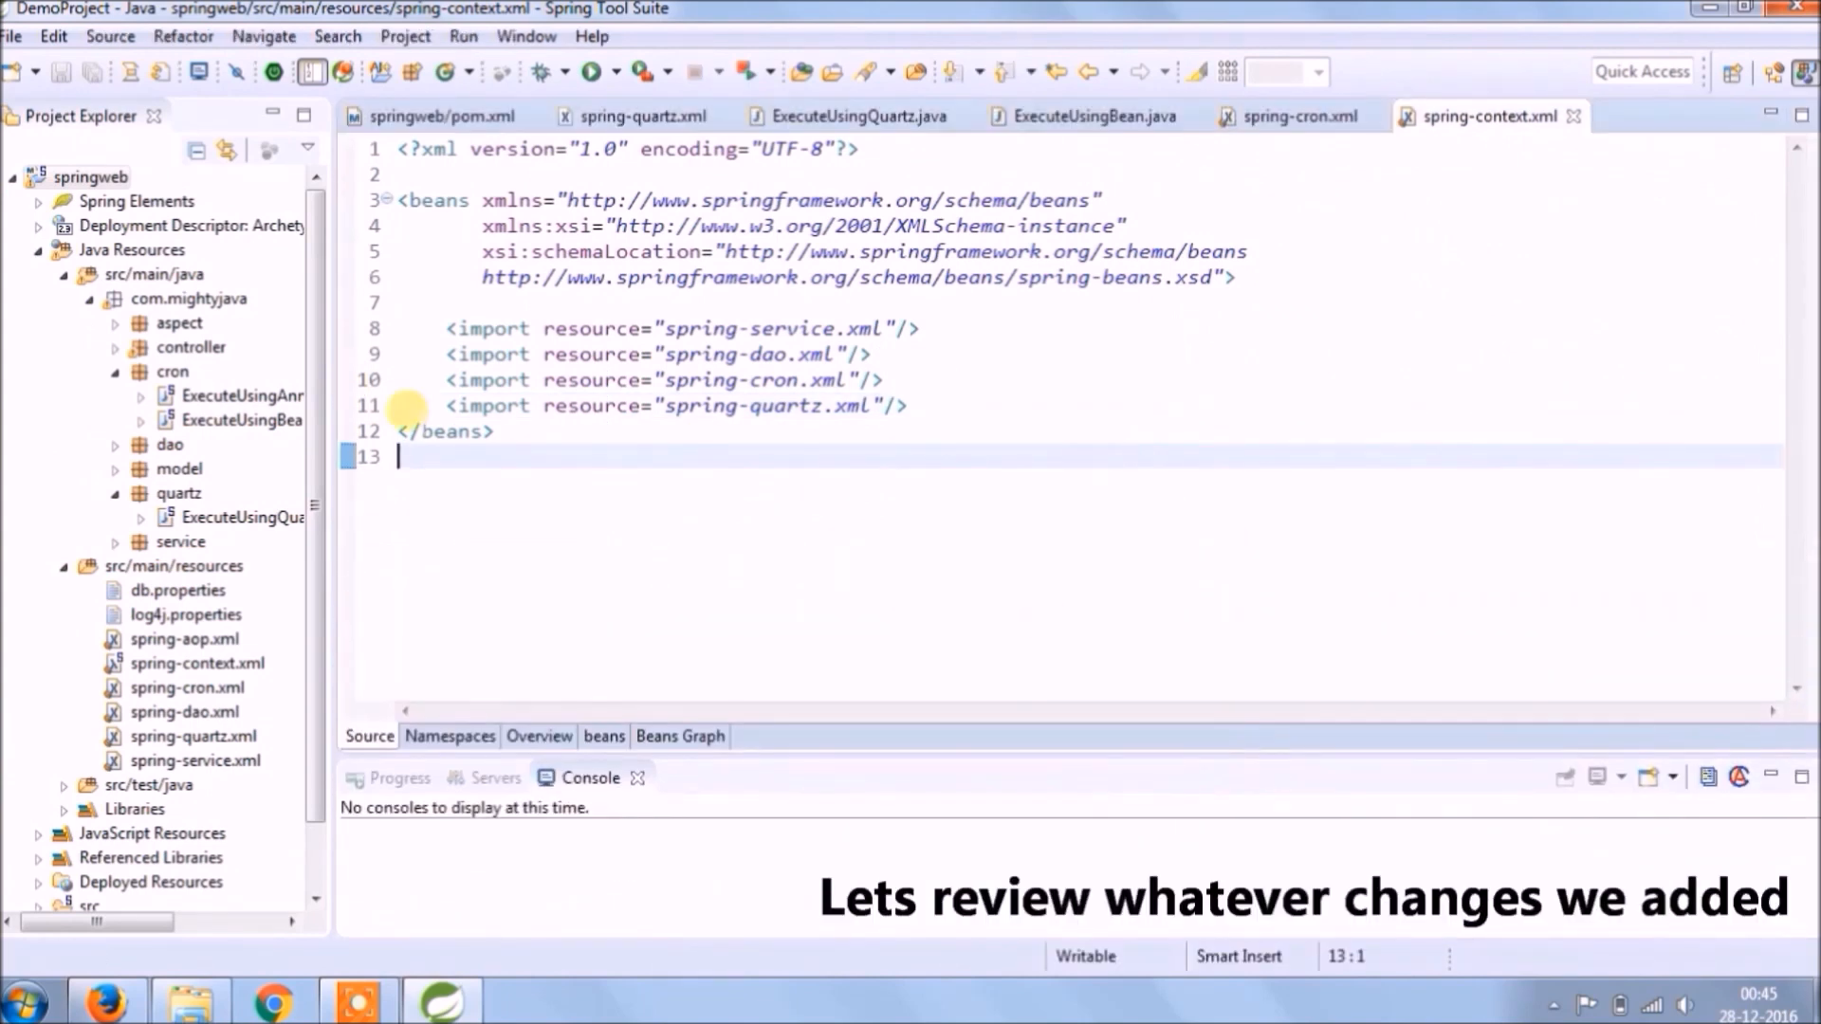
Open MethodInvokingJobDetailFactoryBean and CronTriggerFactoryBean sources from spring-quartz.xml's class names
{"action": "left_click", "coordinate": [636, 115]}
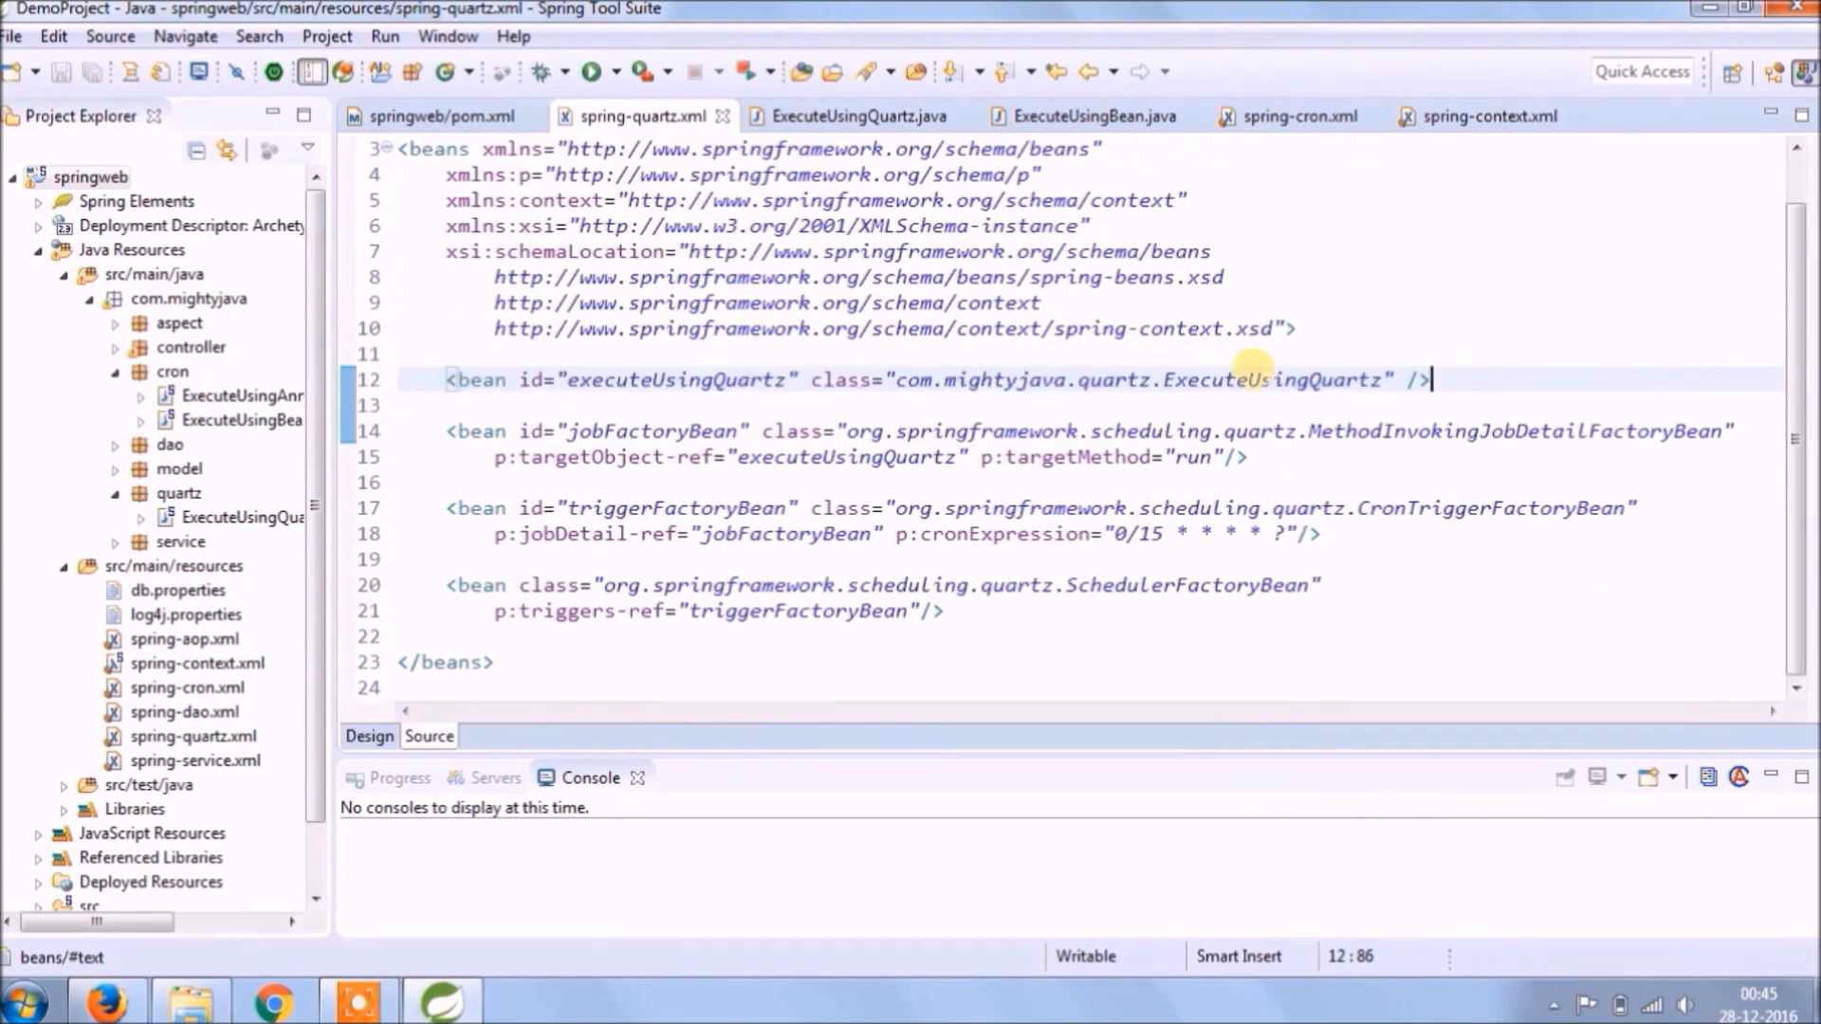
{"action": "left_click", "coordinate": [1354, 430]}
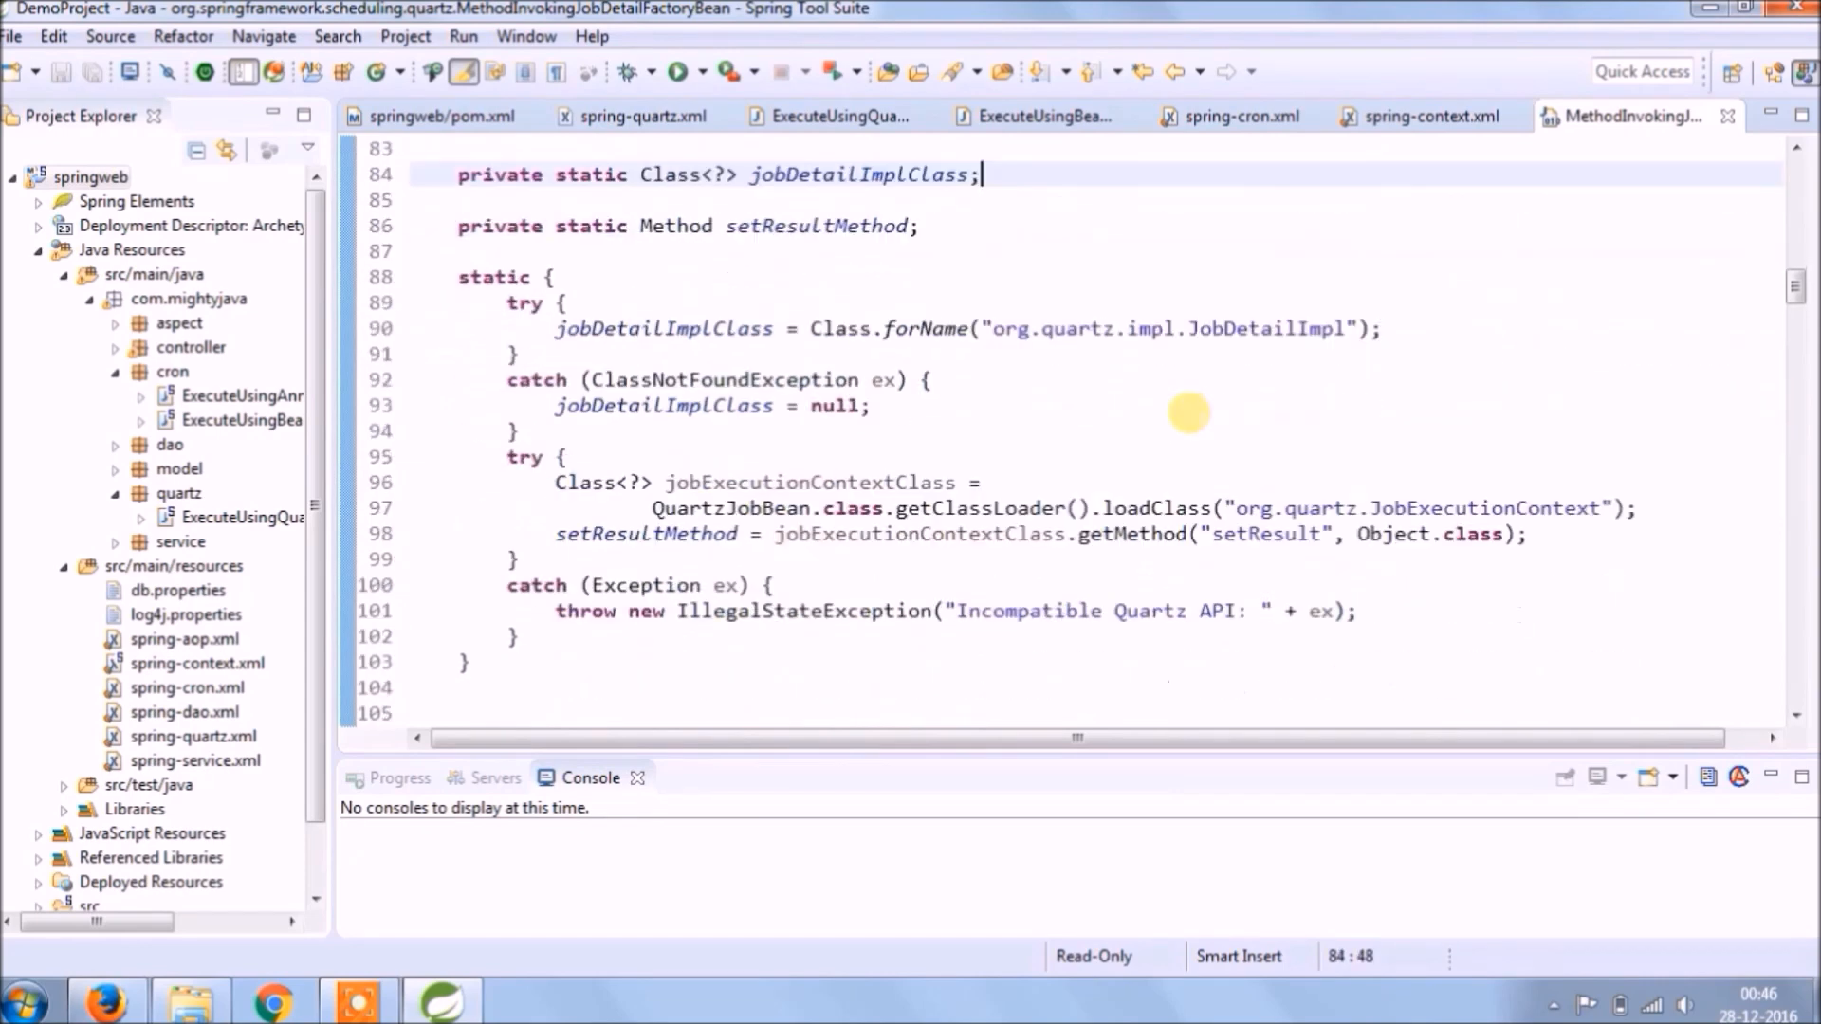
{"action": "left_click", "coordinate": [633, 115]}
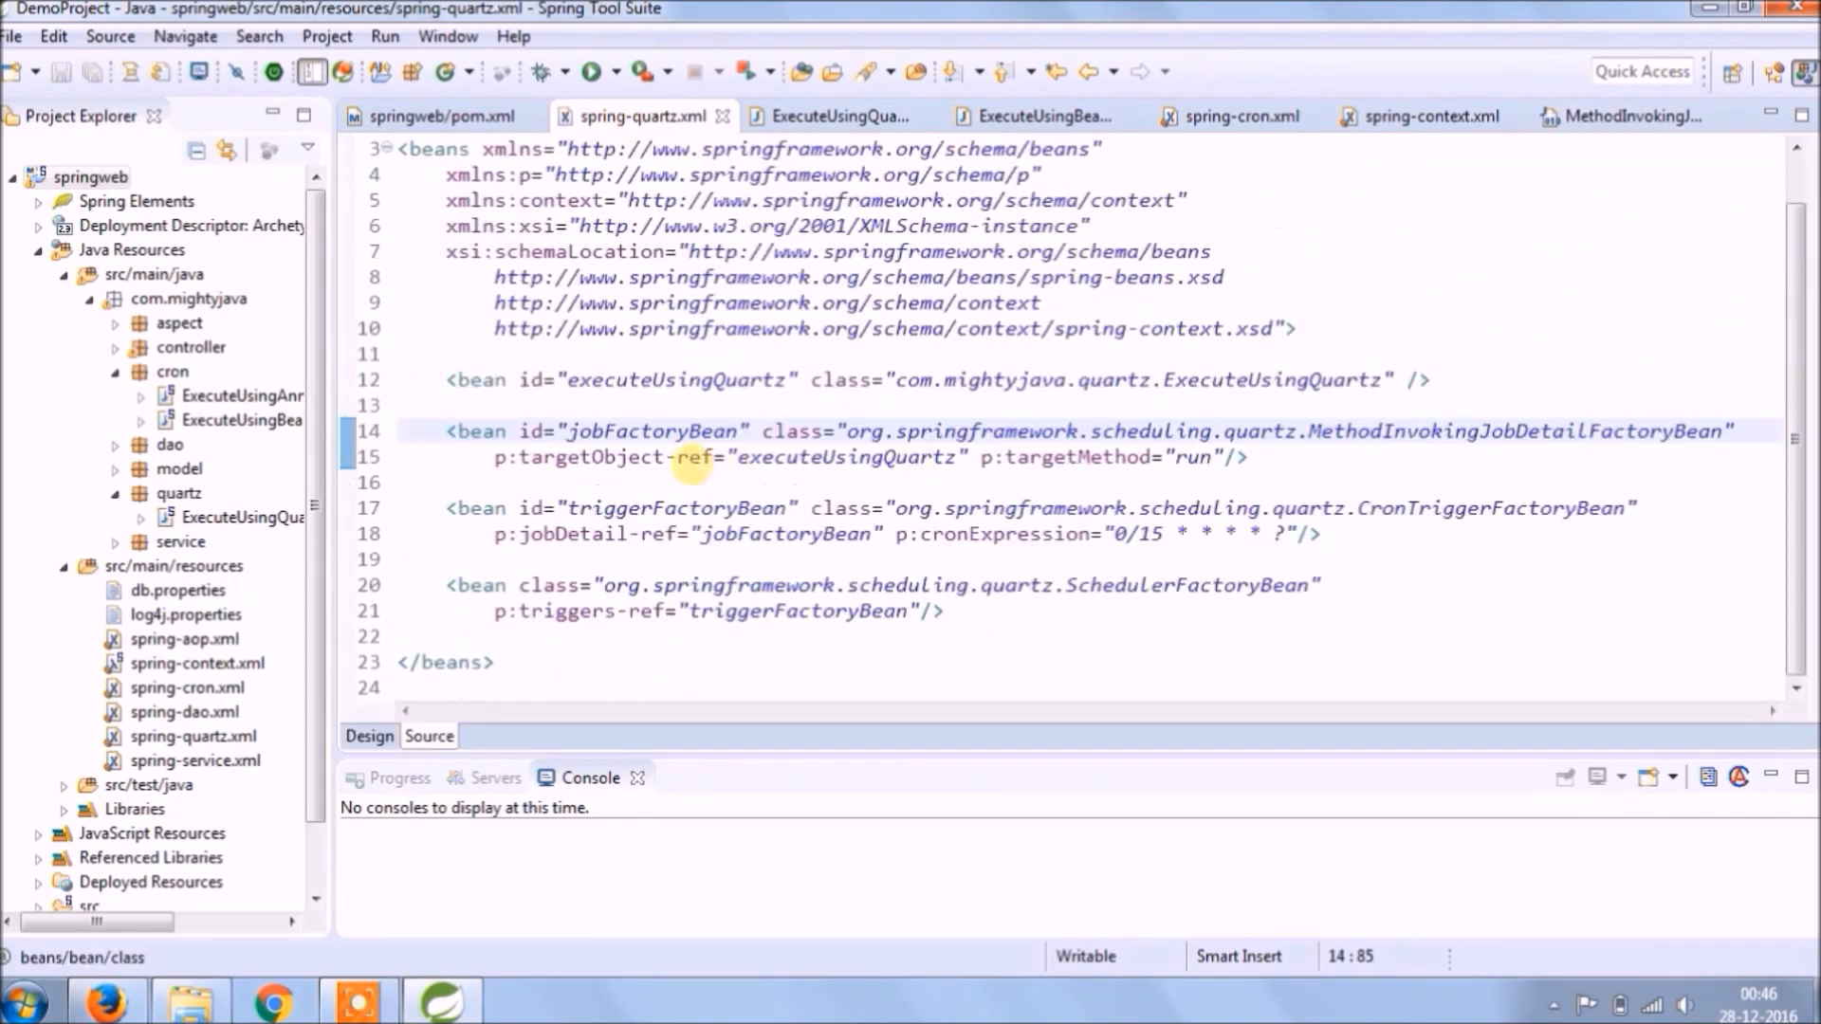
{"action": "double_click", "coordinate": [844, 456]}
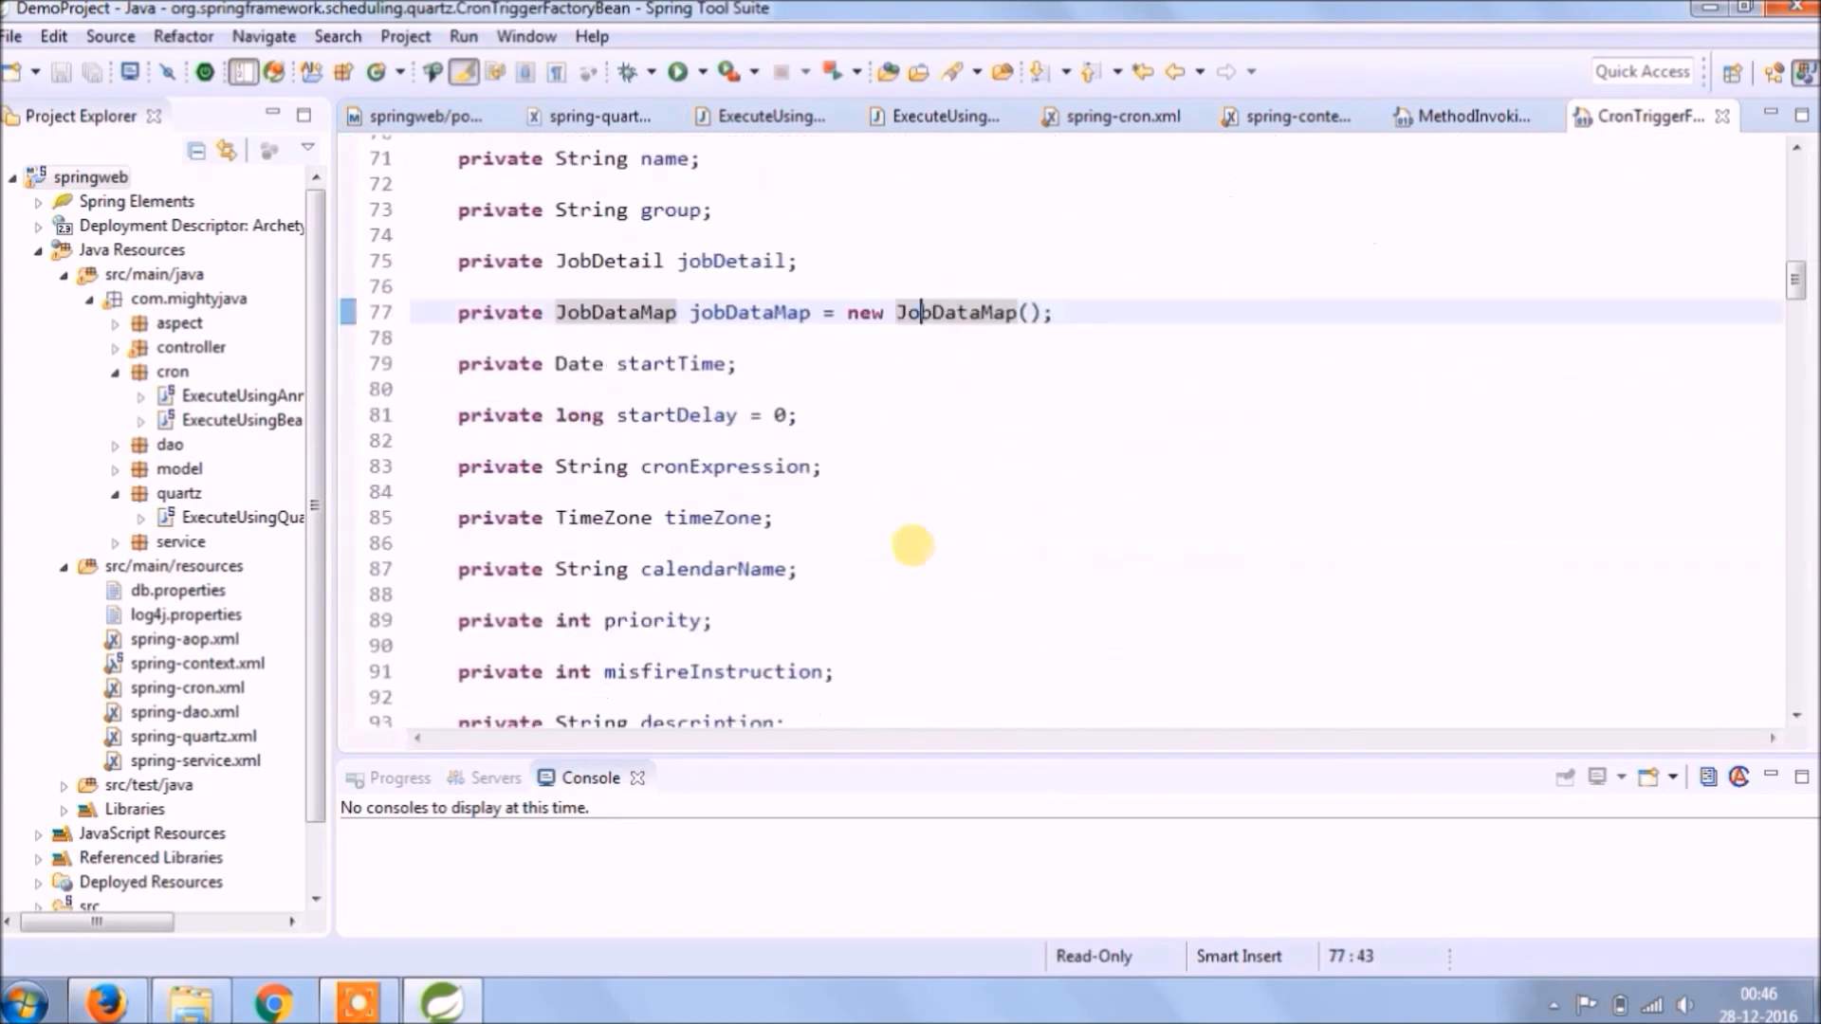
{"action": "left_click", "coordinate": [594, 115]}
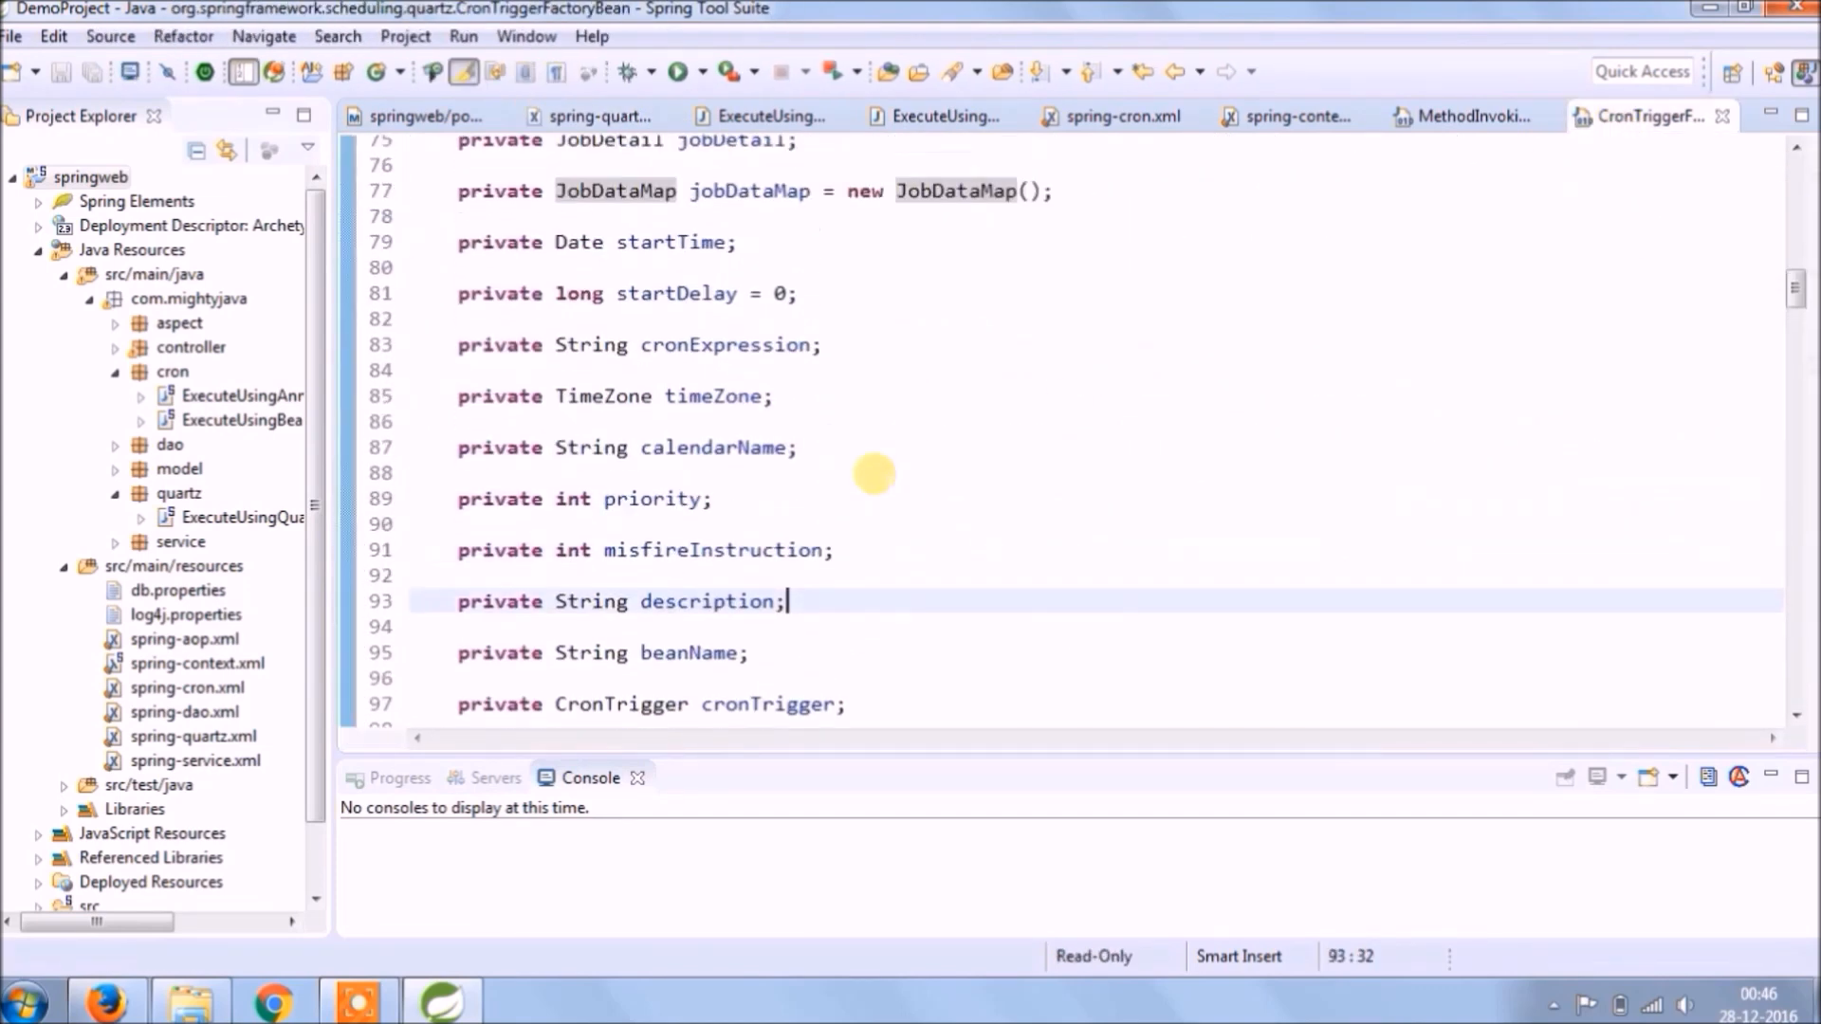
{"action": "left_click", "coordinate": [595, 114]}
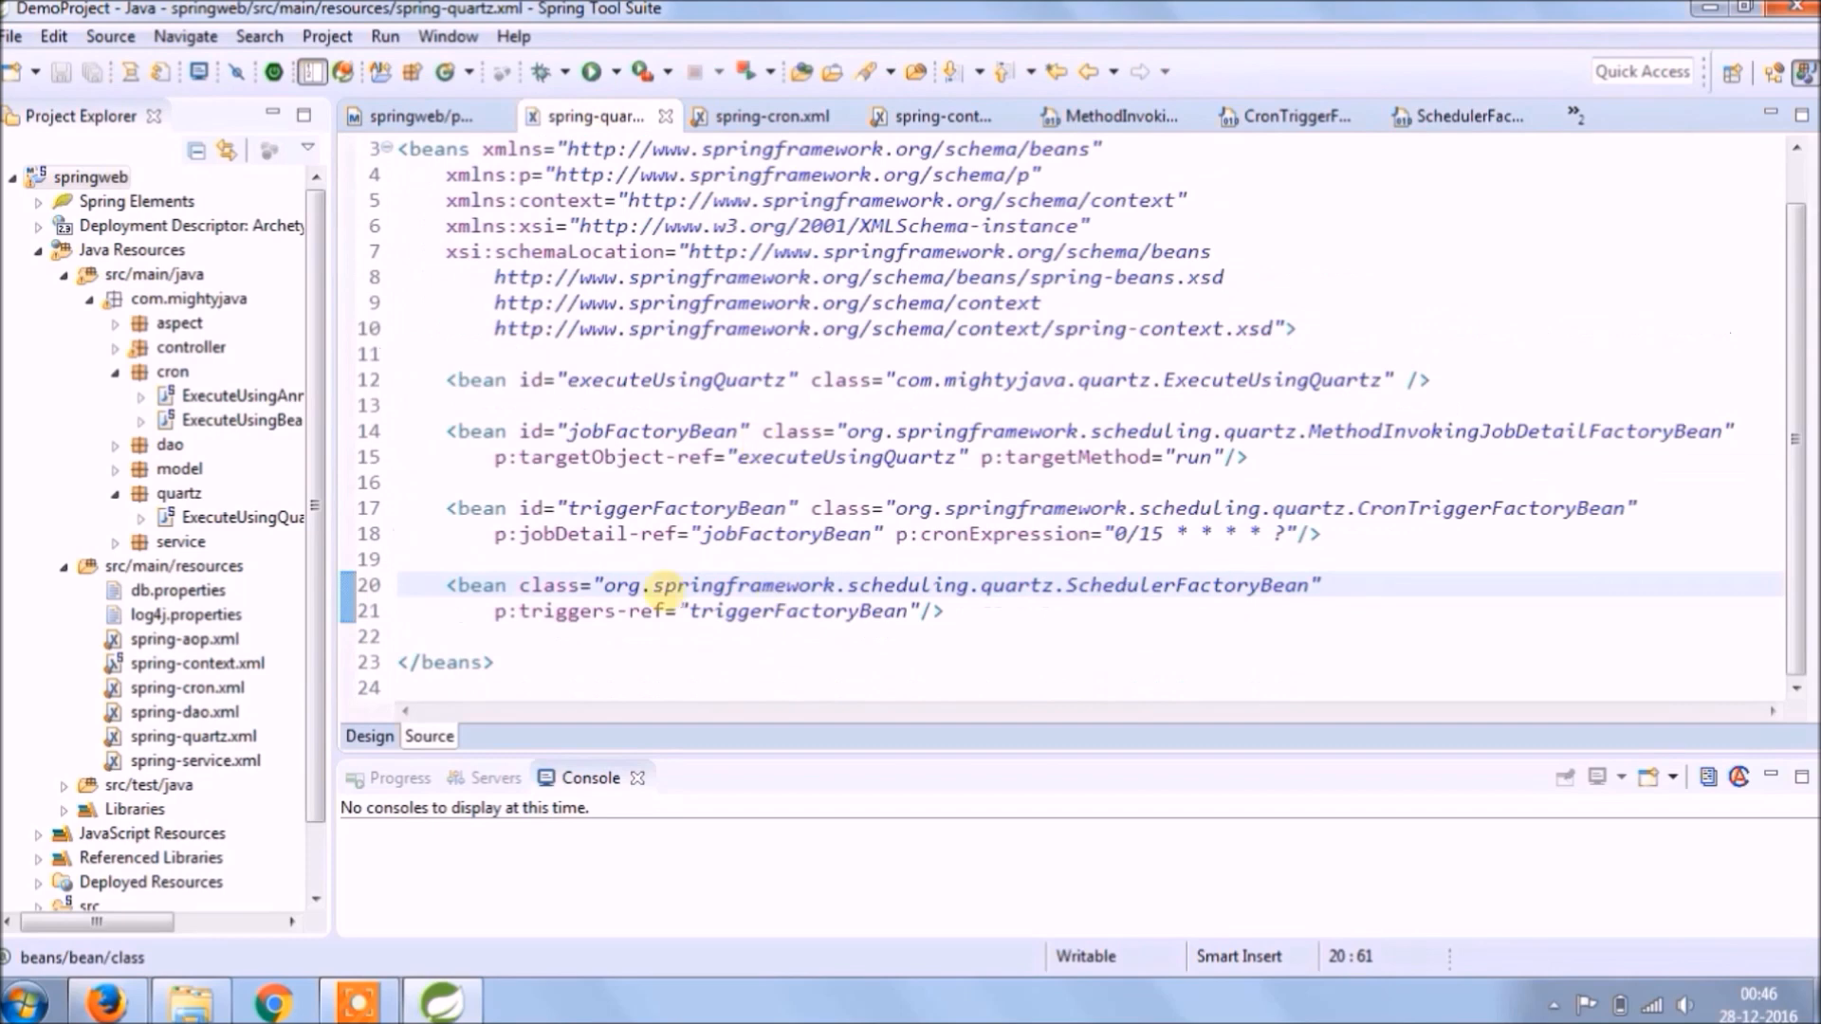
Open the SchedulerFactoryBean source and select its class name at the declaration
{"action": "double_click", "coordinate": [565, 610]}
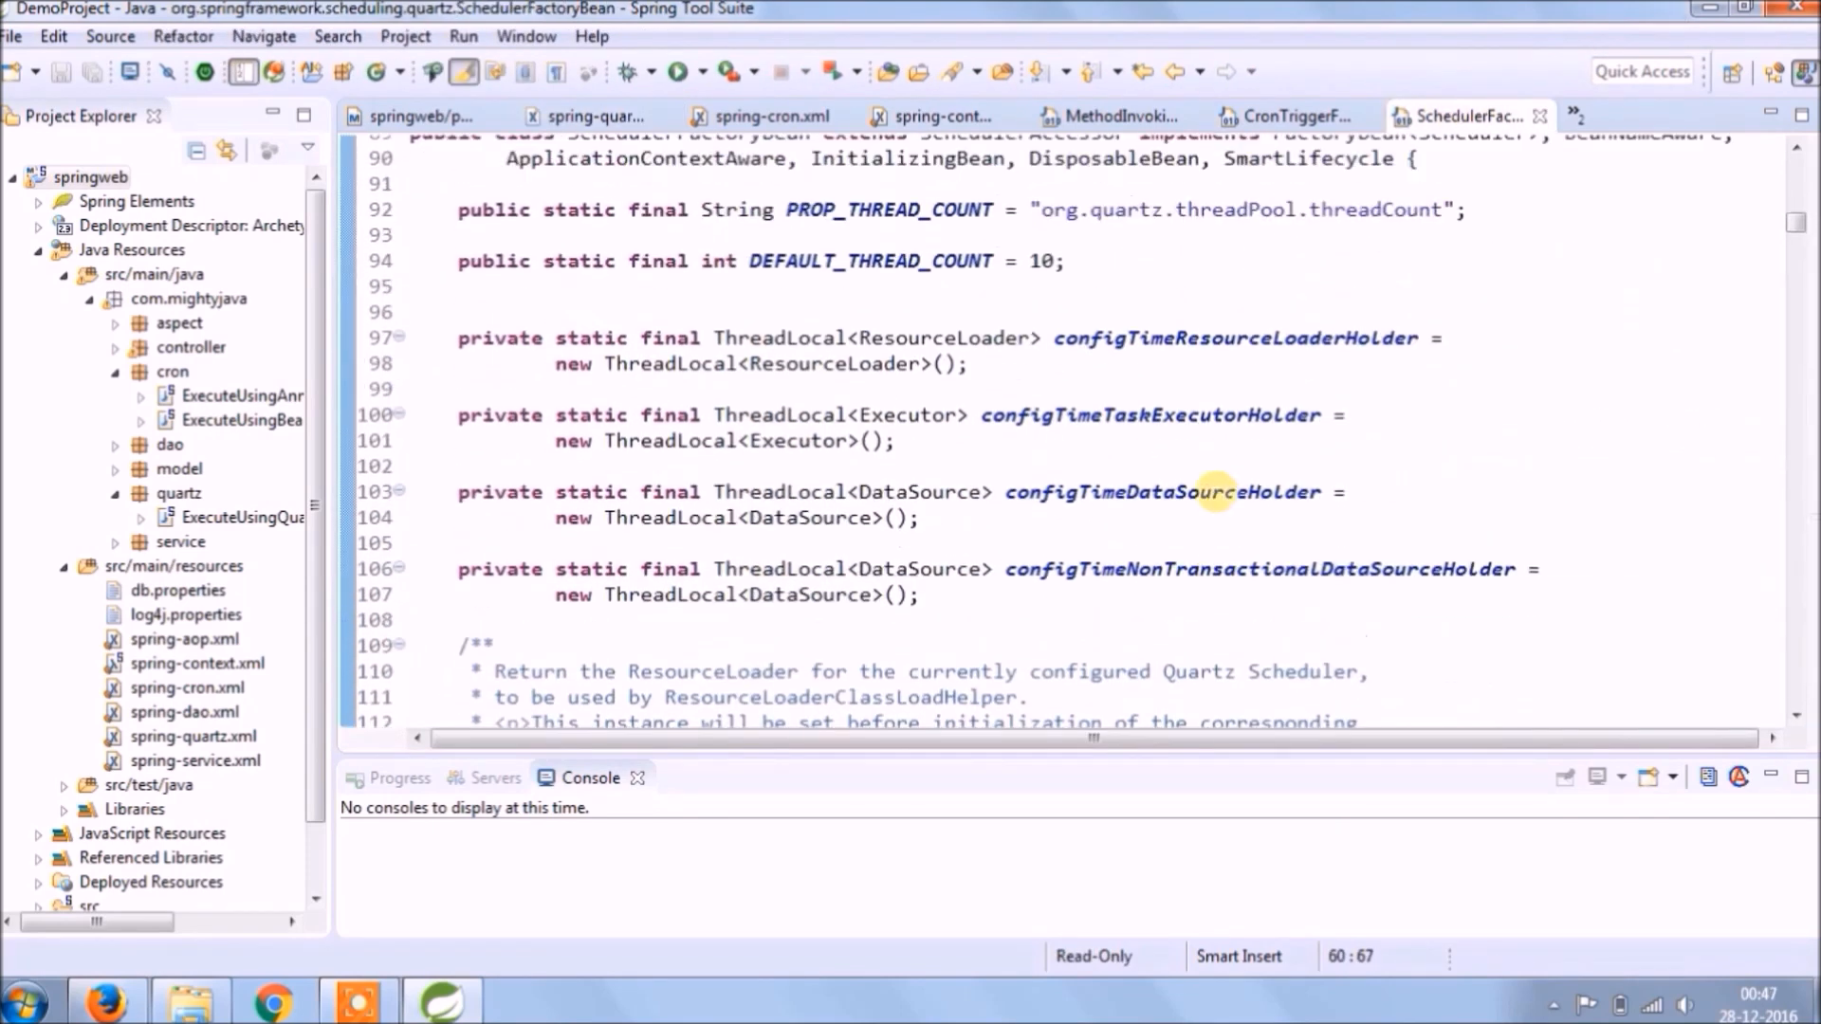
{"action": "double_click", "coordinate": [684, 212]}
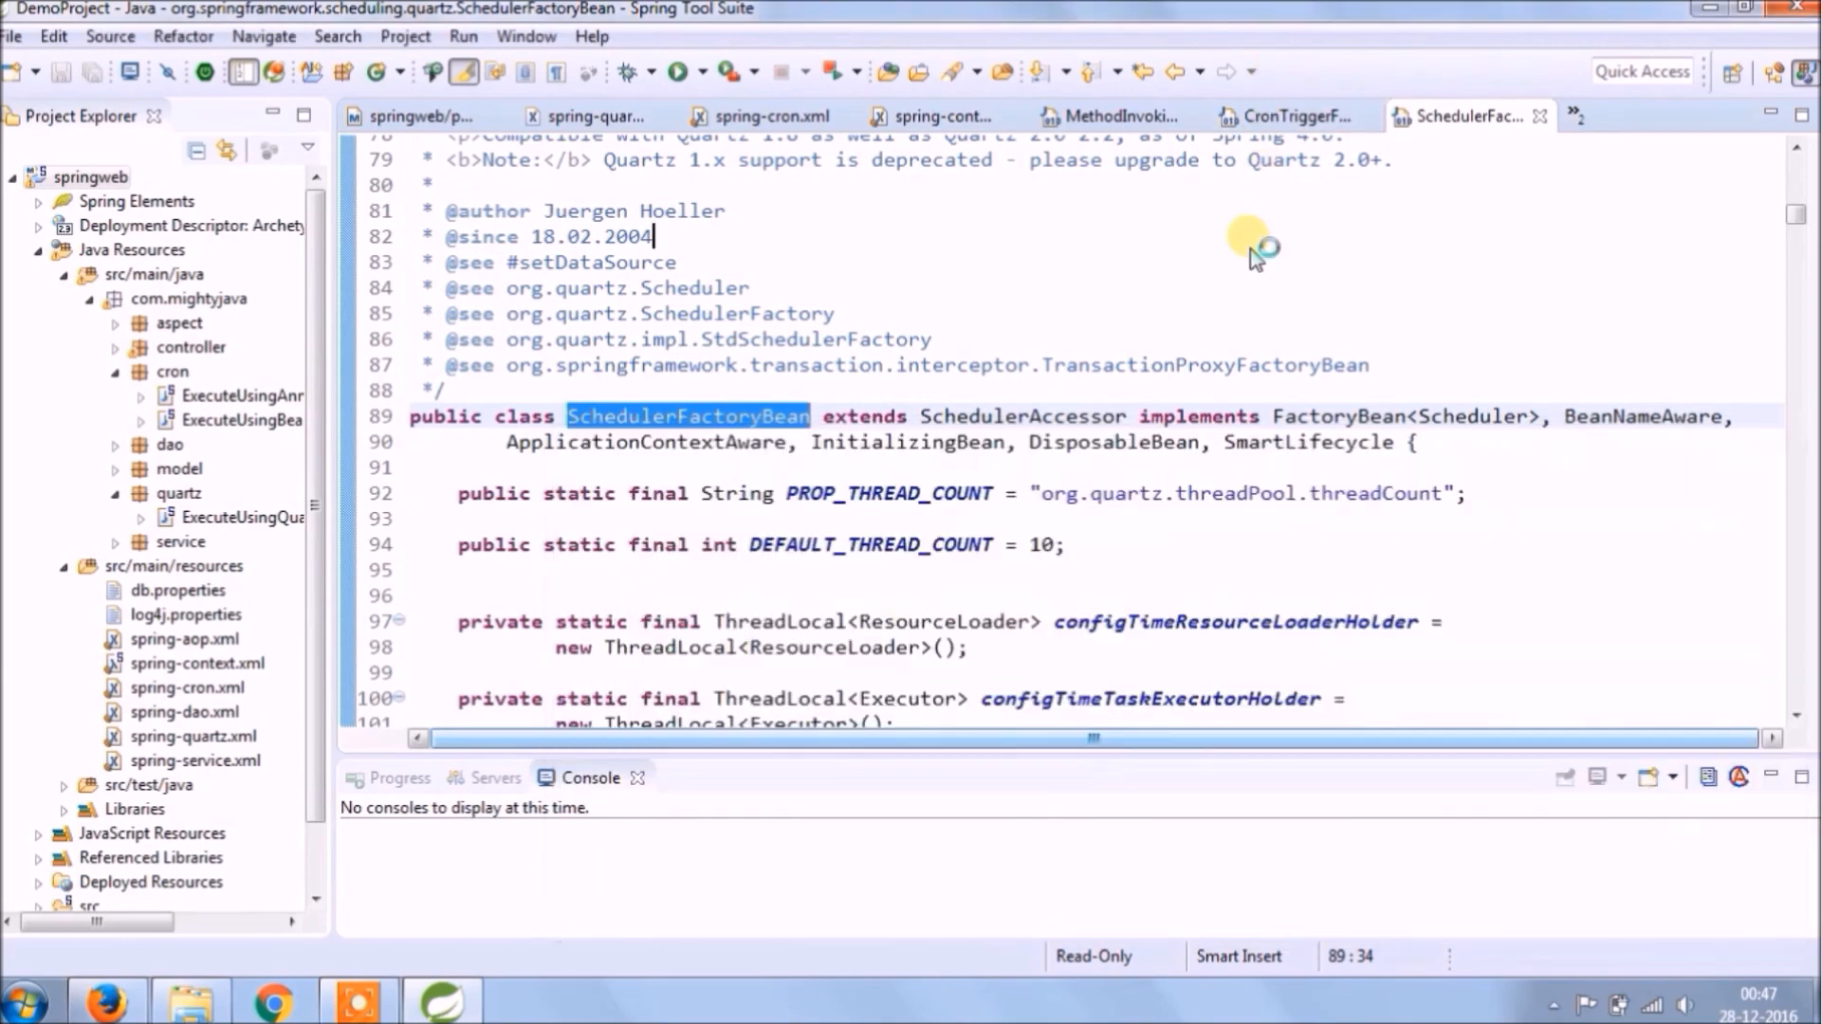
Enlarge the CronTriggerFactoryBean Javadoc popup, then move to the MethodInvokingJobDetailFactoryBean source
{"action": "left_click", "coordinate": [1288, 115]}
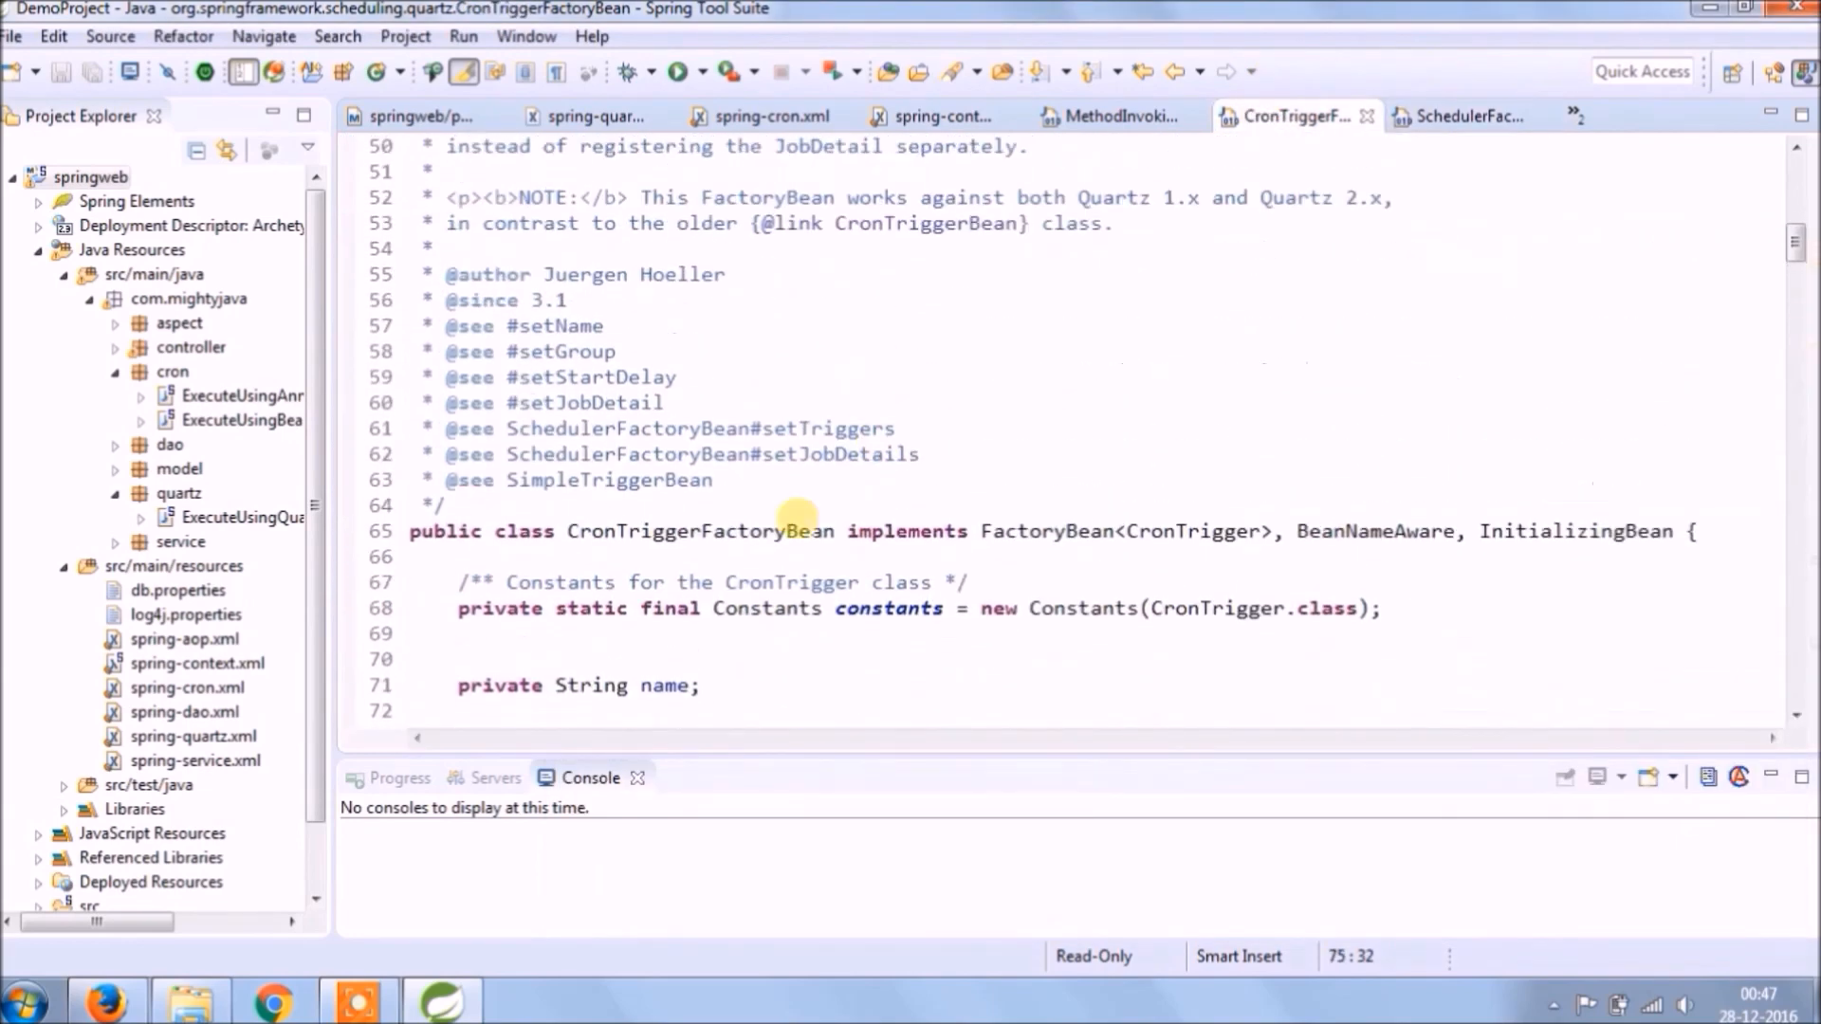
{"action": "mouse_move", "coordinate": [796, 531]}
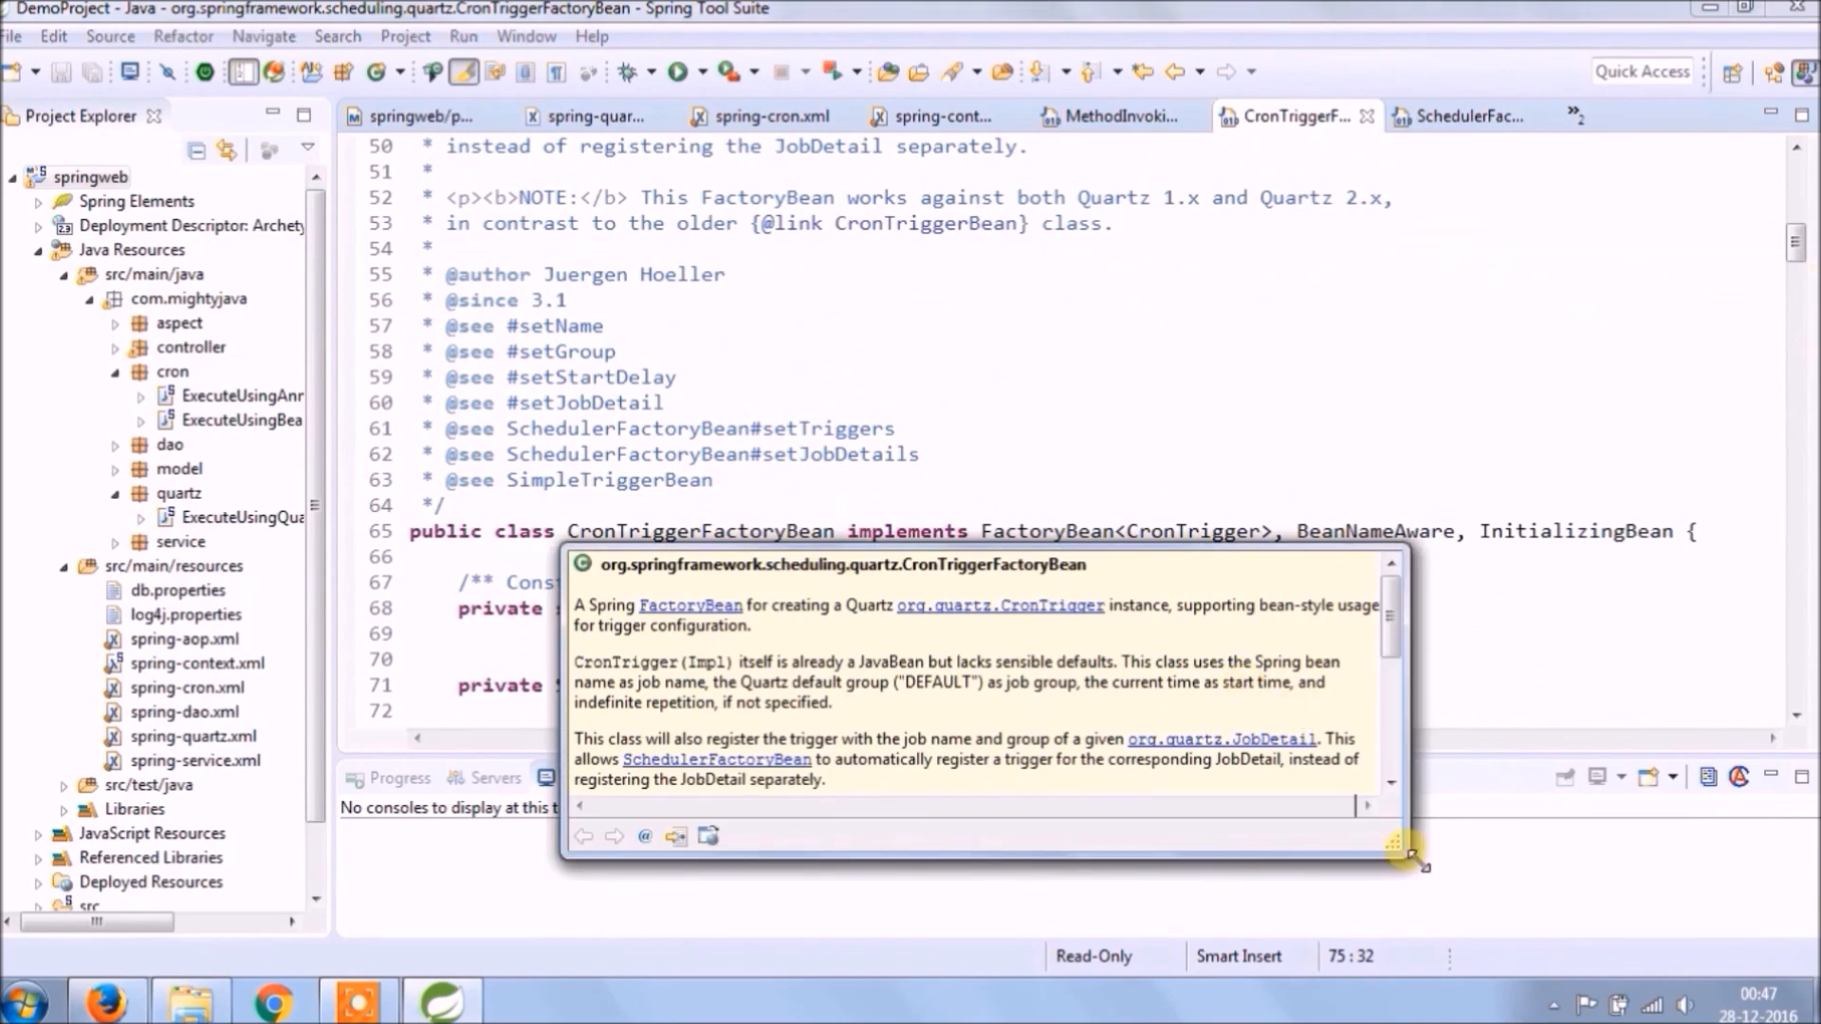
{"action": "left_click_drag", "start_coordinate": [1417, 864], "coordinate": [1584, 917]}
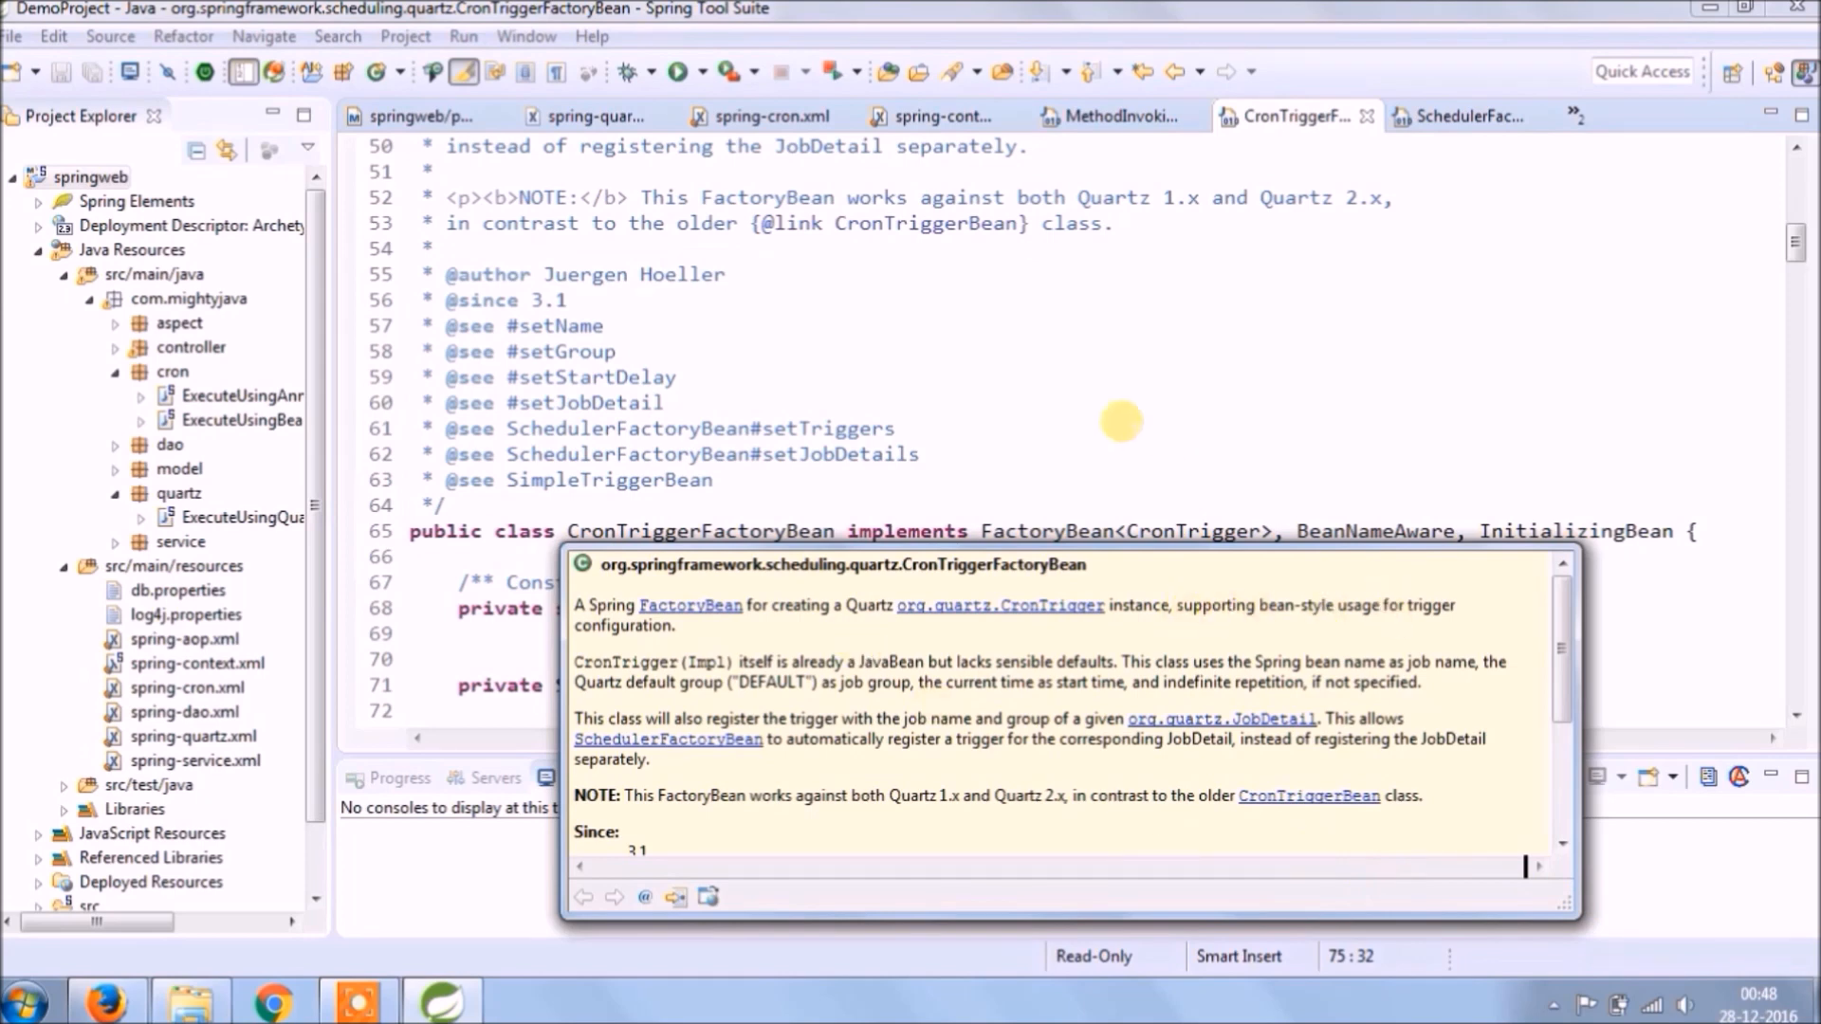
{"action": "left_click", "coordinate": [1111, 115]}
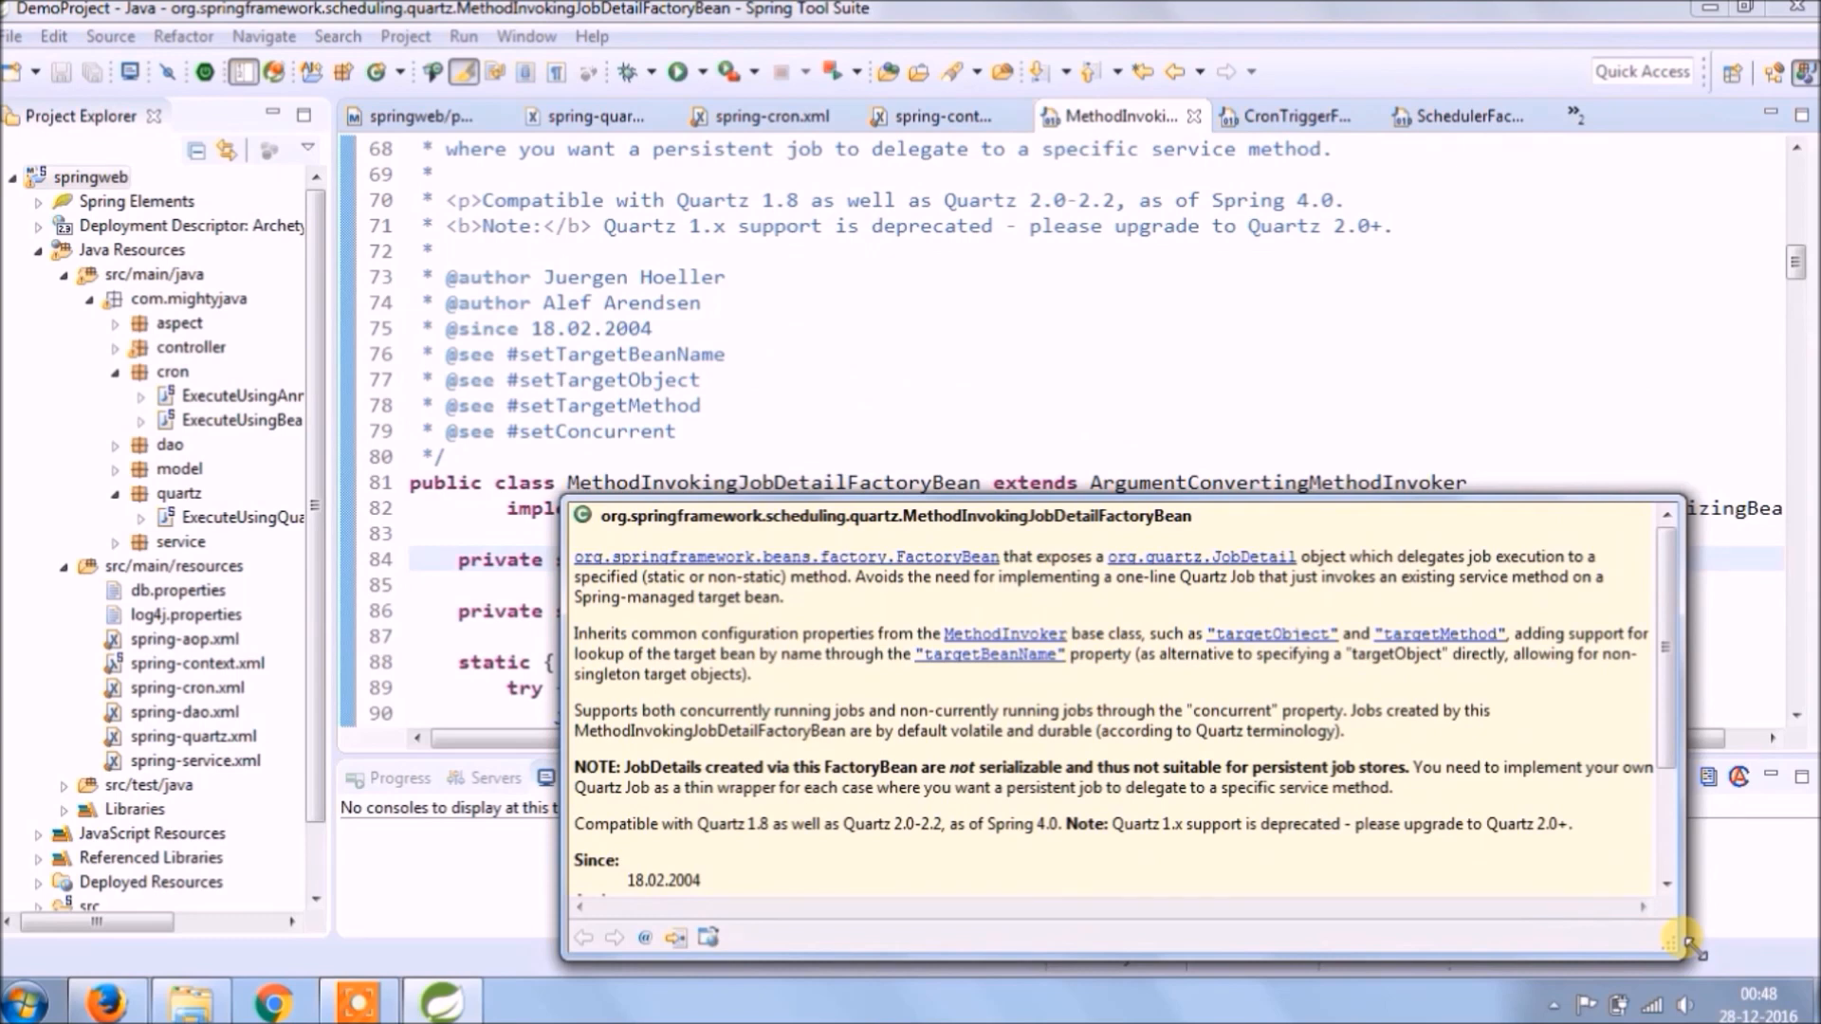
{"action": "mouse_move", "coordinate": [1484, 799]}
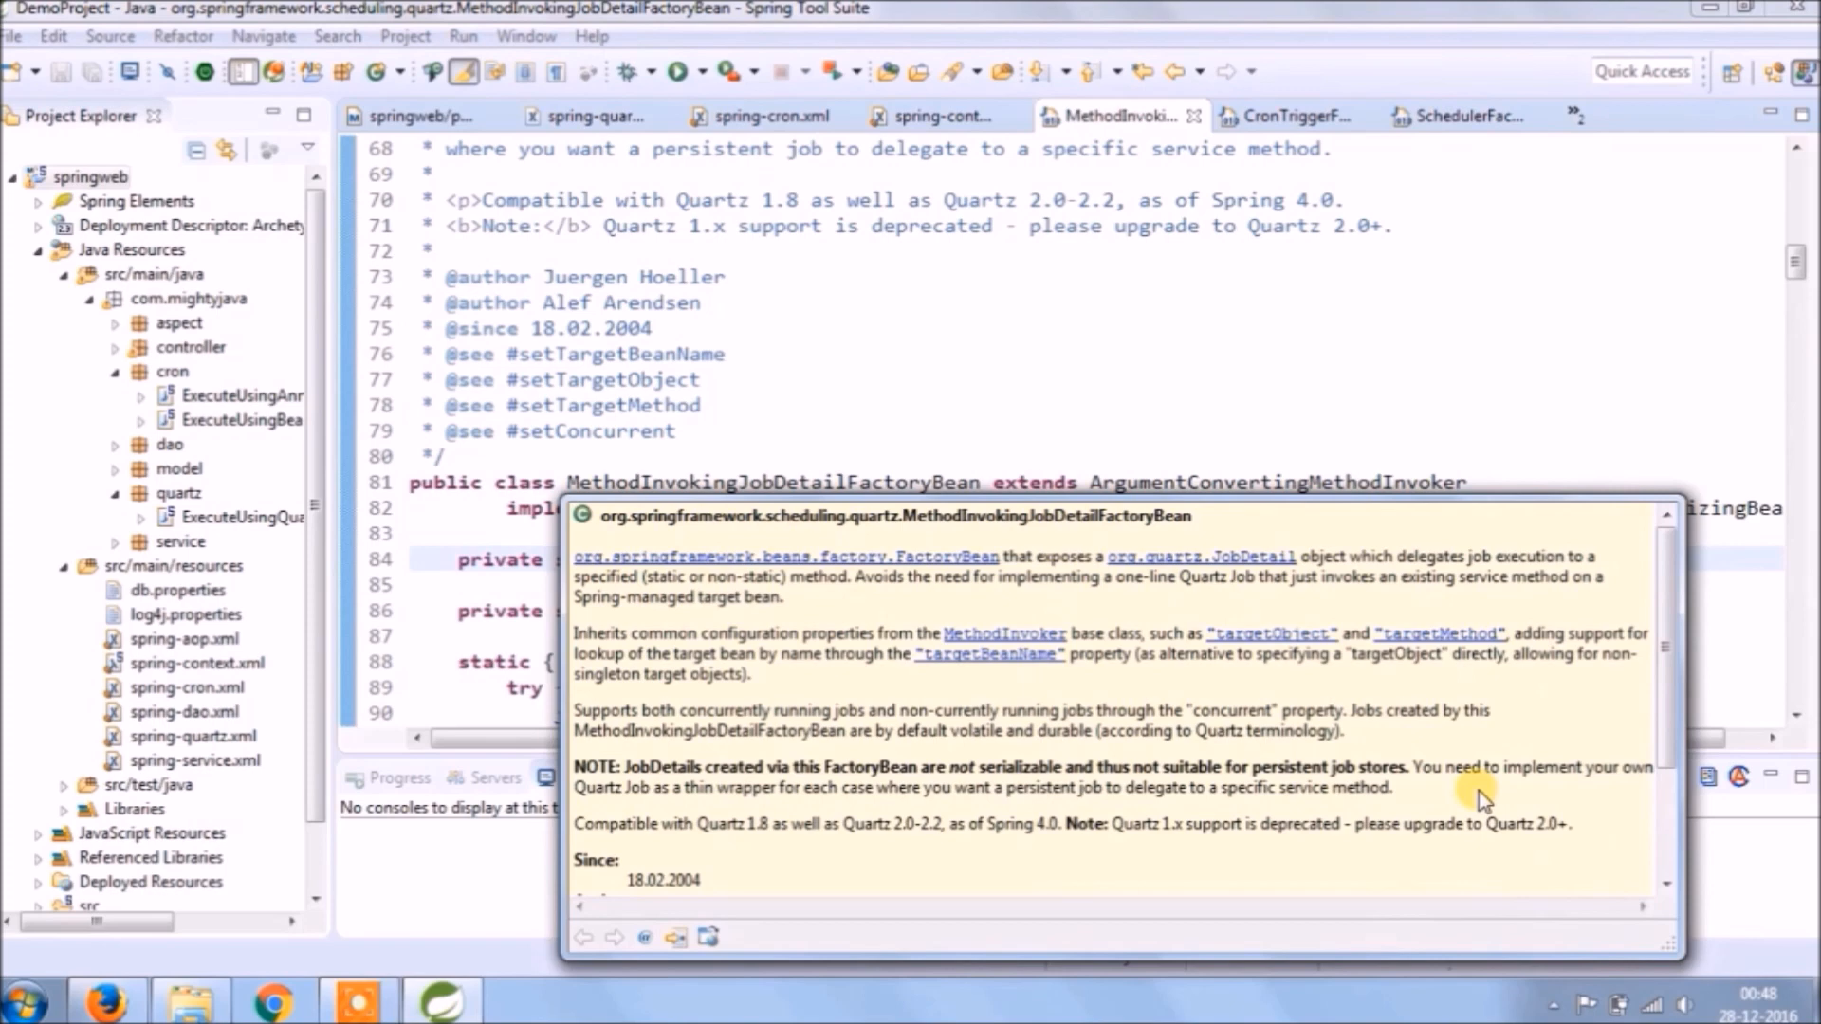
{"action": "mouse_move", "coordinate": [1554, 889]}
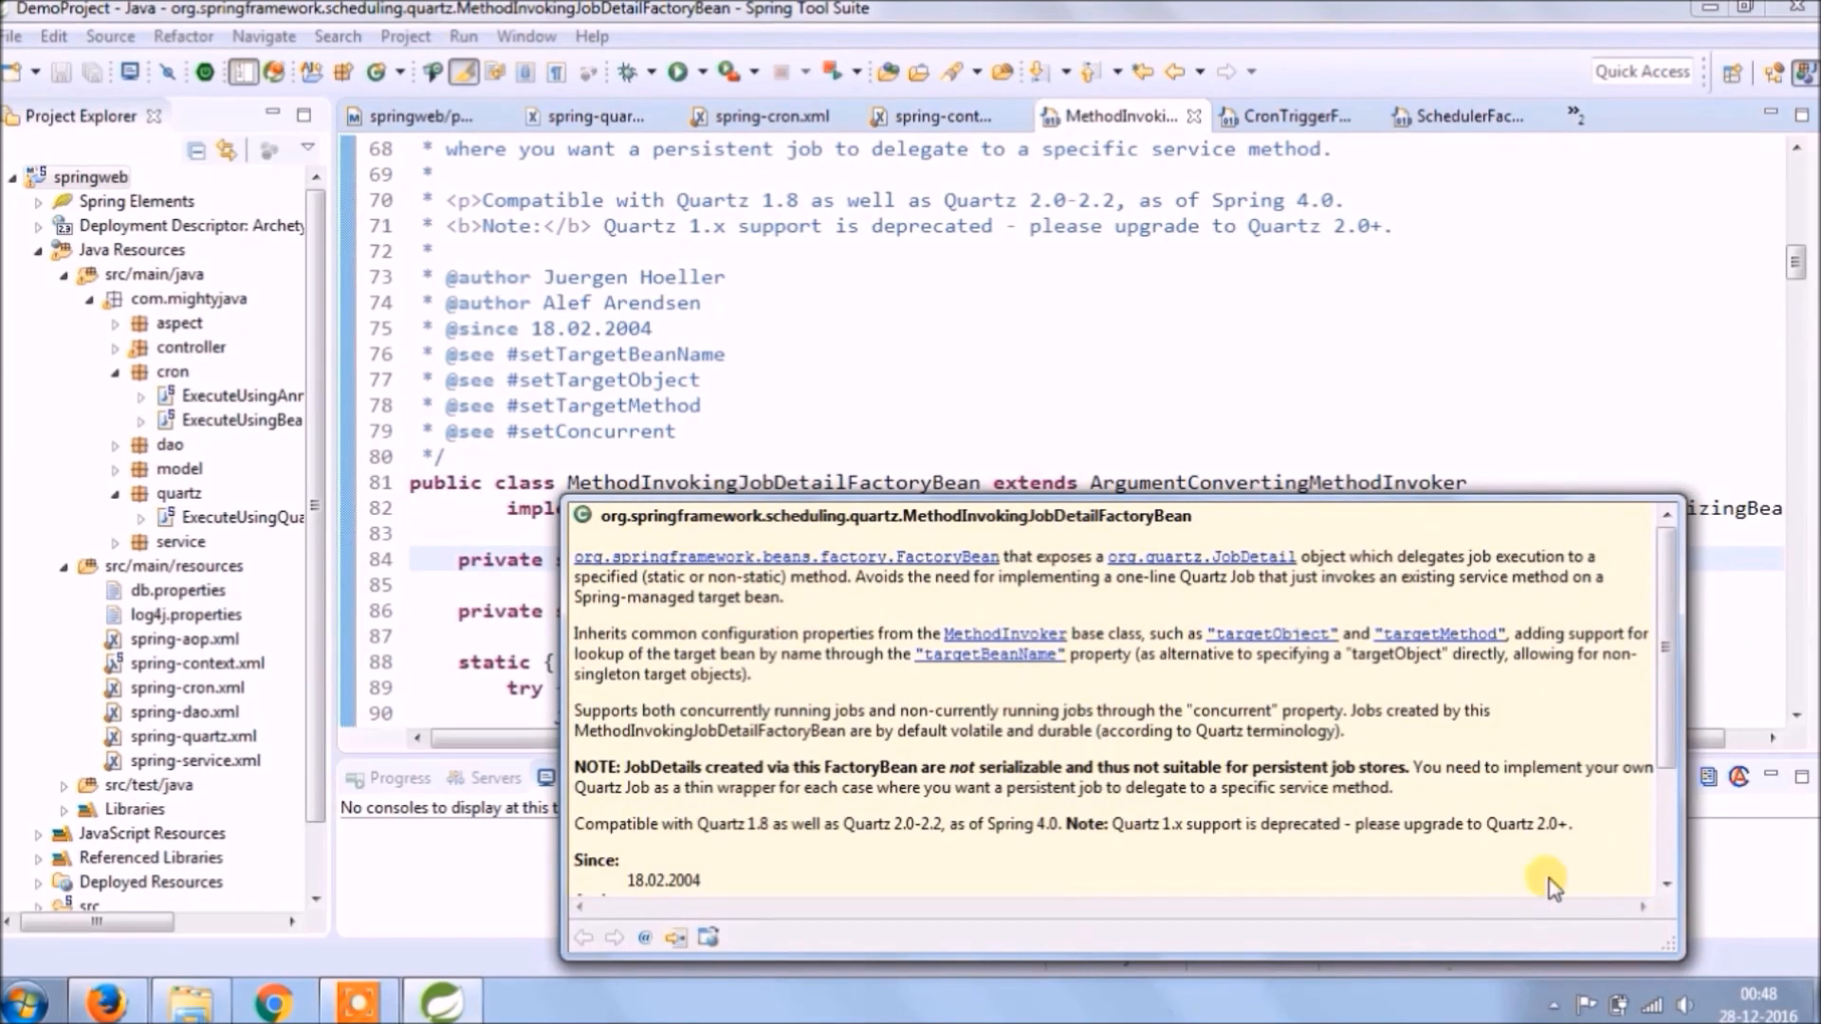
{"action": "mouse_move", "coordinate": [1488, 801]}
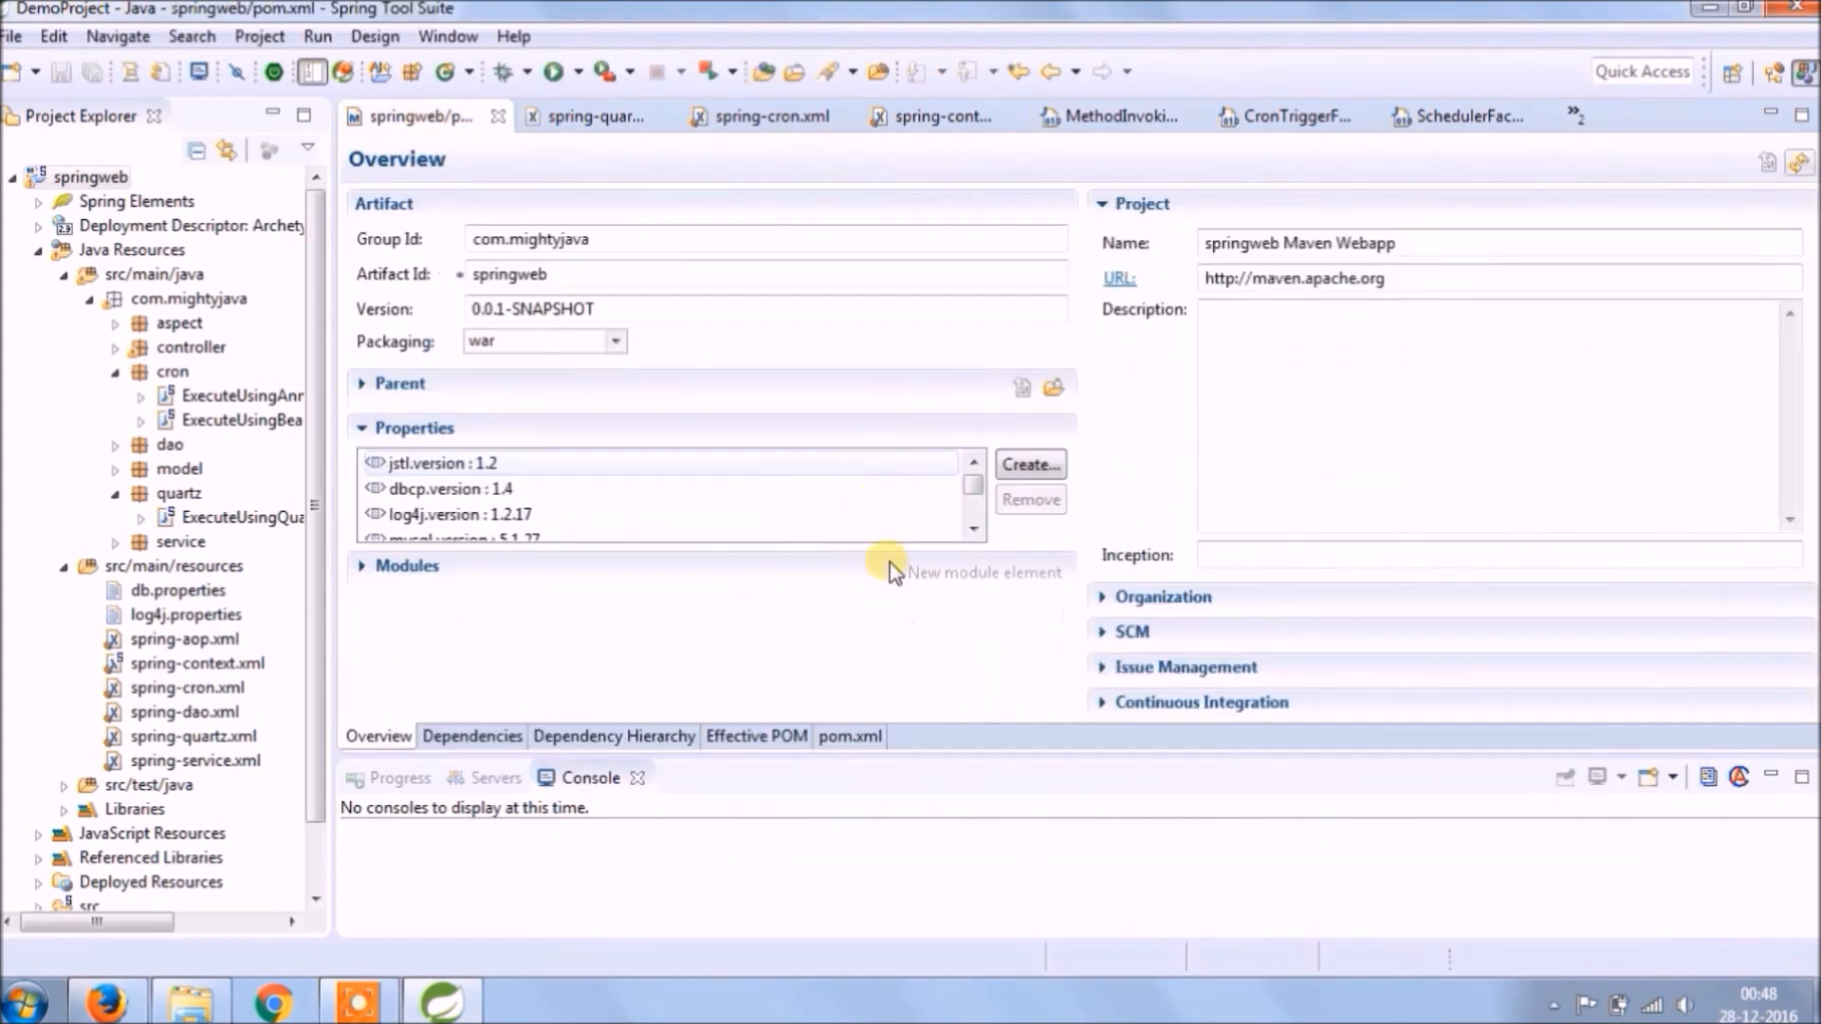
Review pom.xml's quartz dependency, spring-quartz.xml beans, spring-cron.xml, then spring-context.xml imports
{"action": "left_click", "coordinate": [849, 736]}
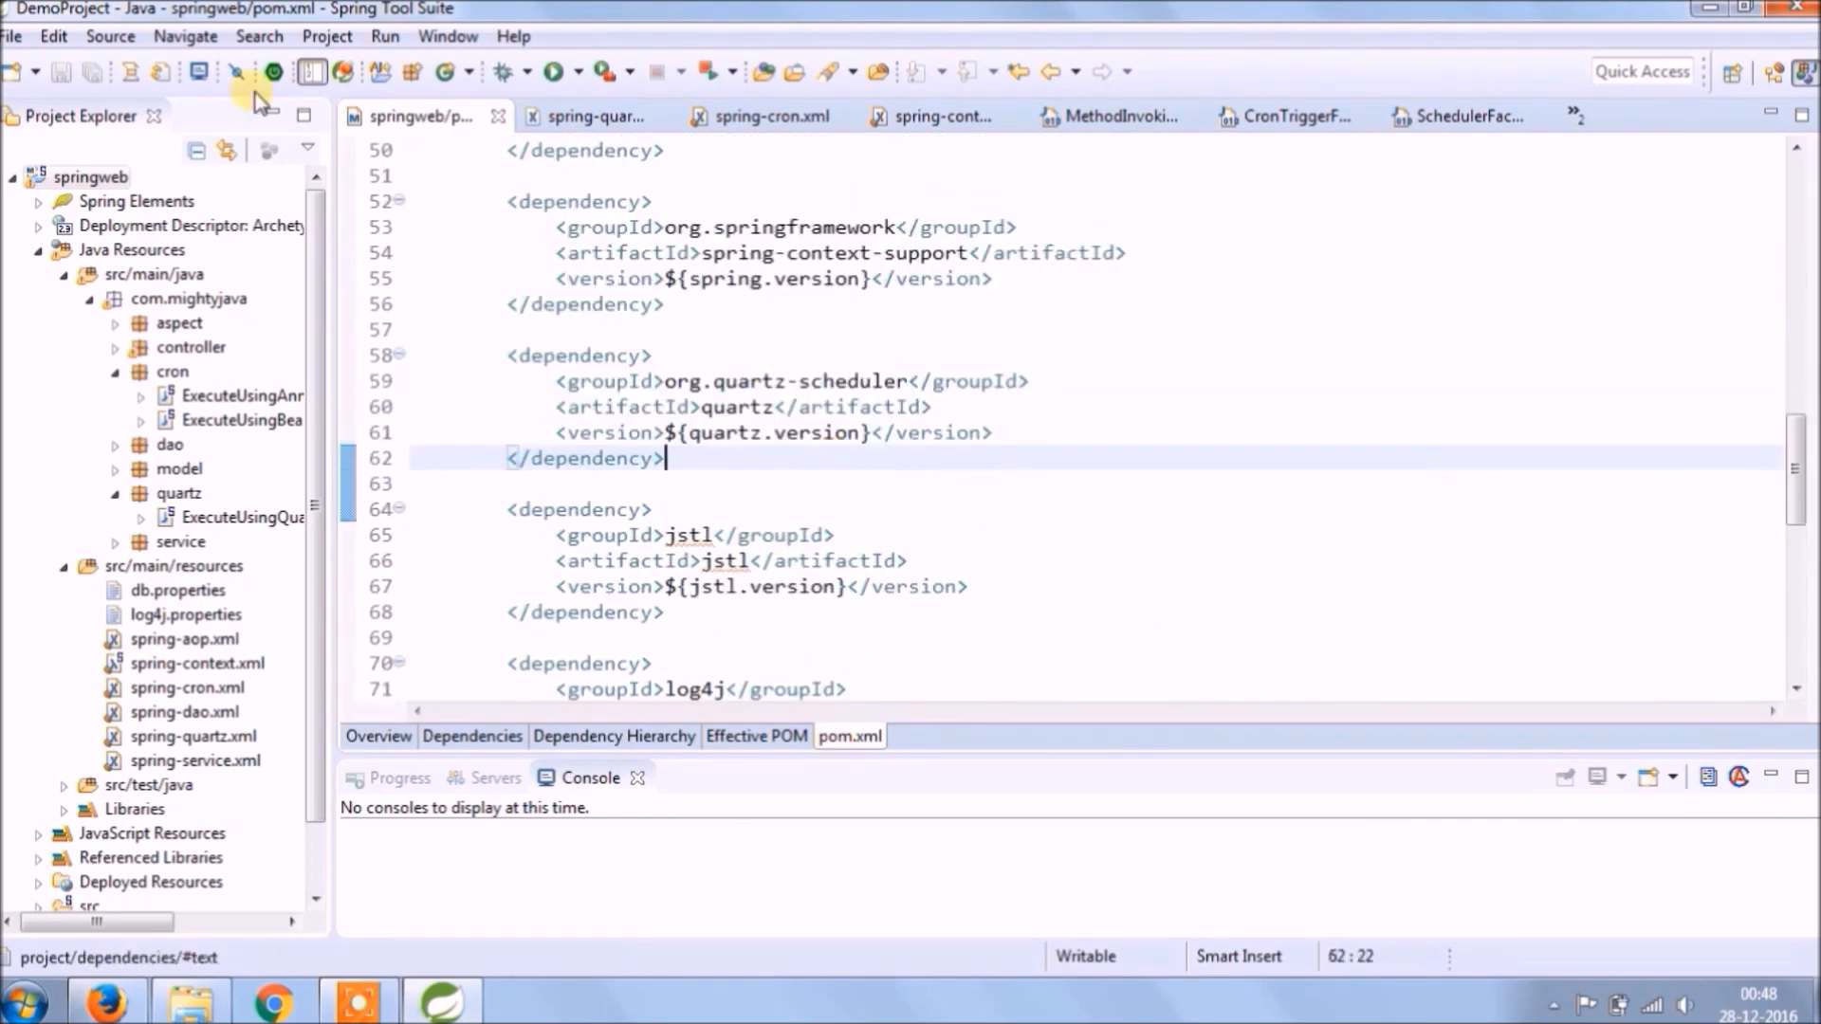
{"action": "left_click", "coordinate": [592, 115]}
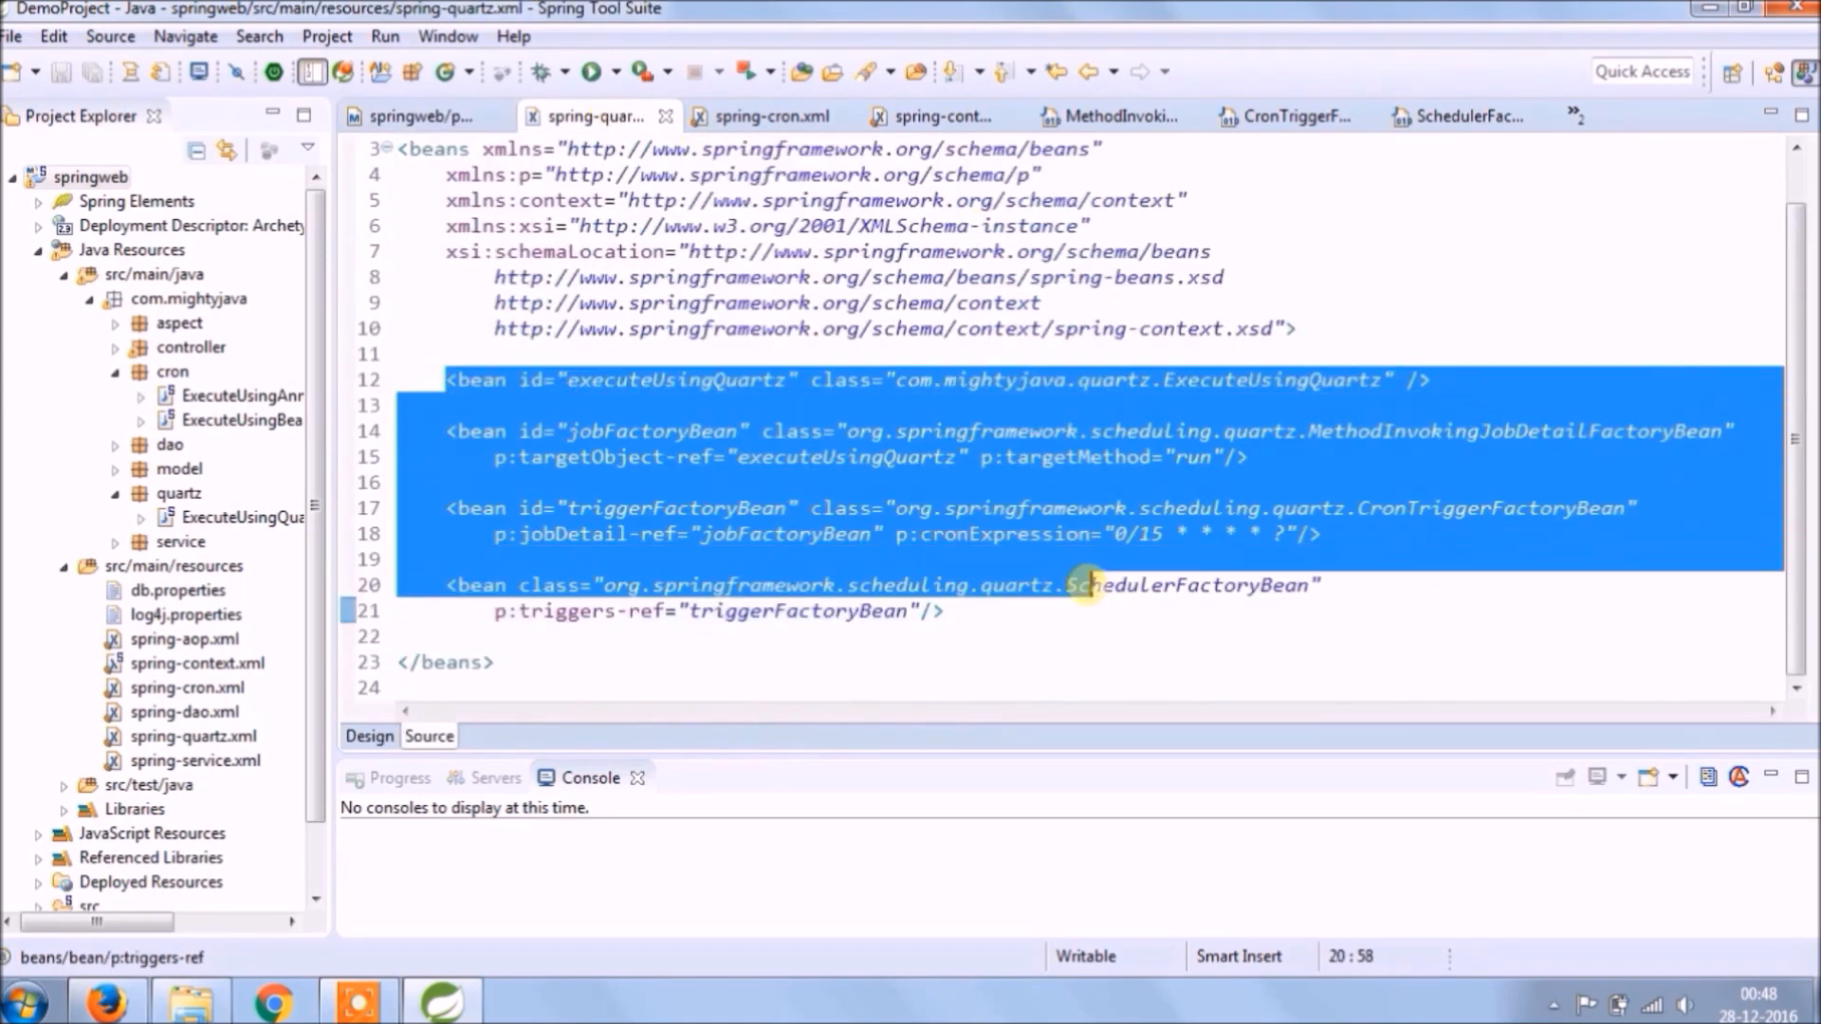
{"action": "left_click", "coordinate": [766, 115]}
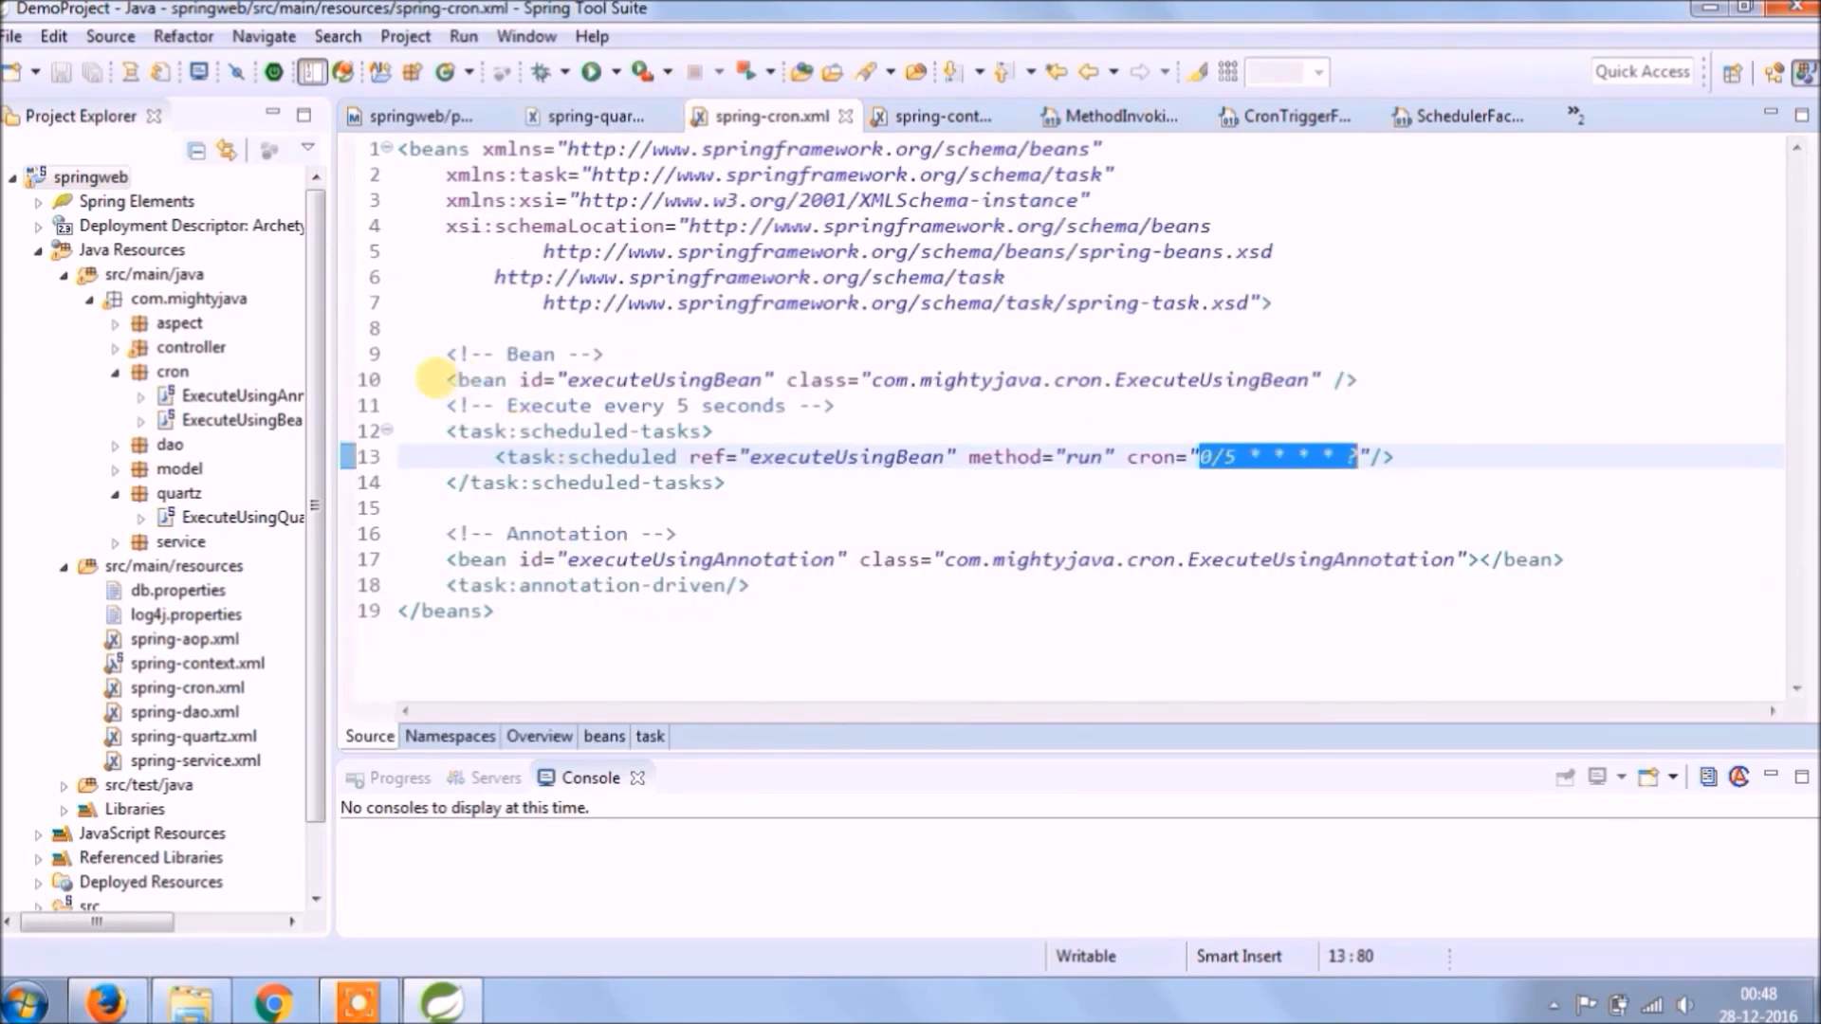
{"action": "left_click", "coordinate": [941, 115]}
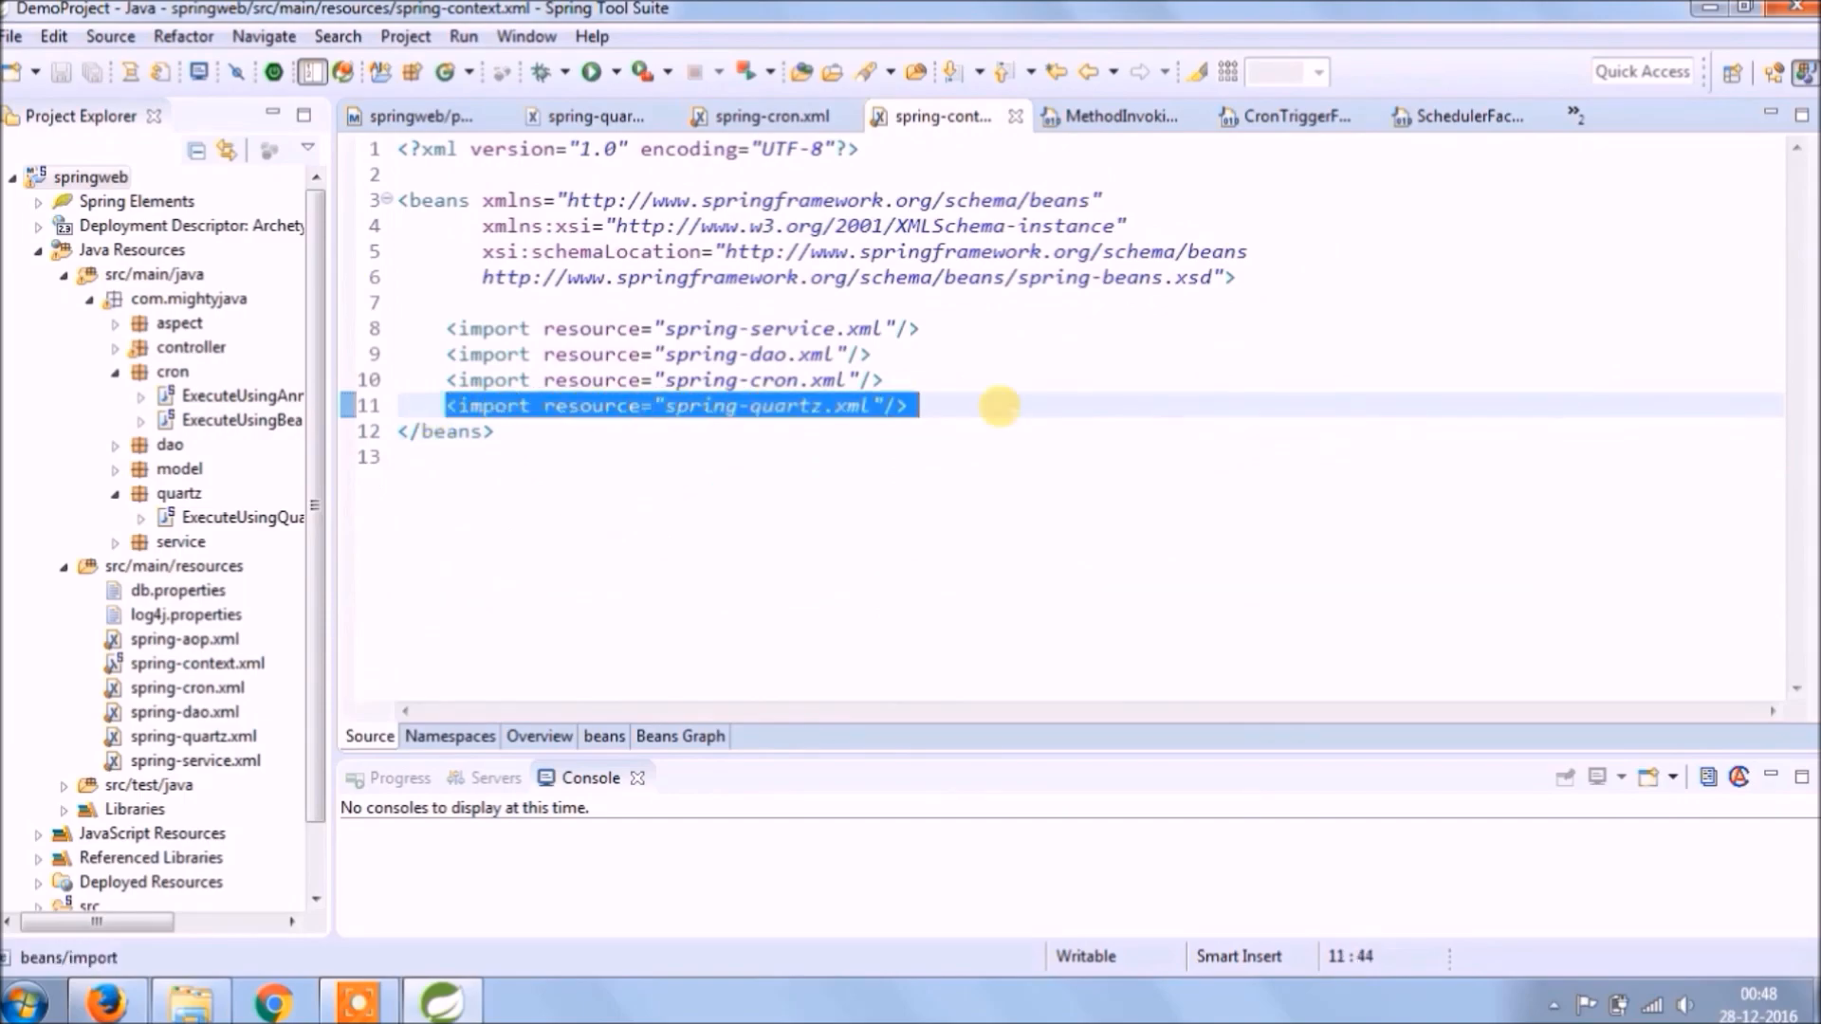